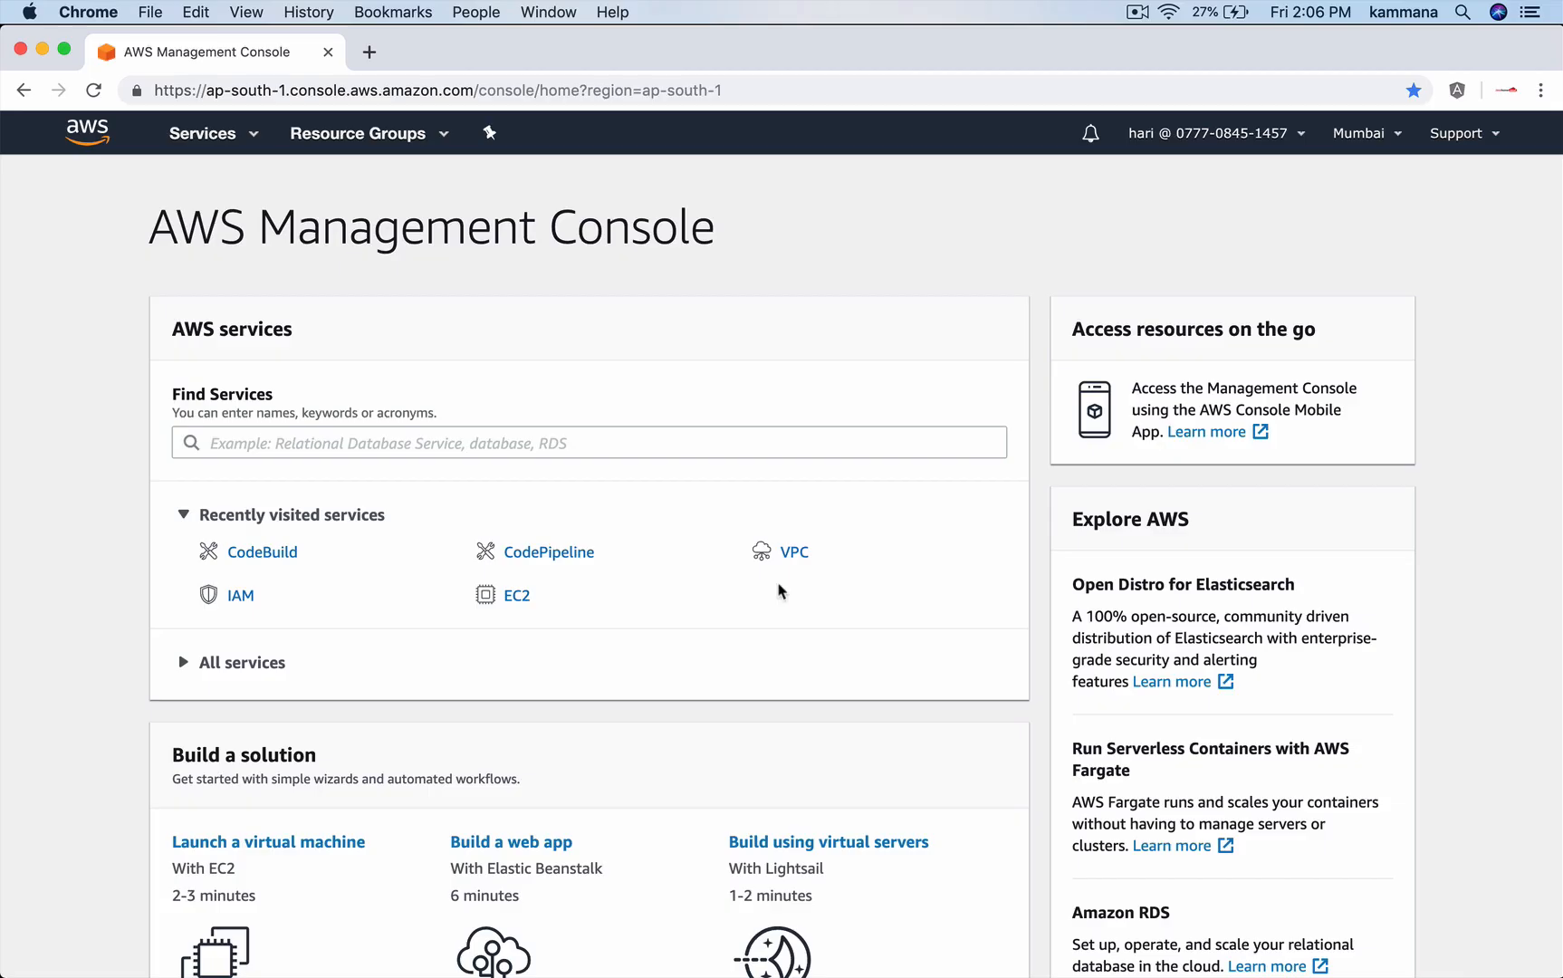
mouse_move(769, 590)
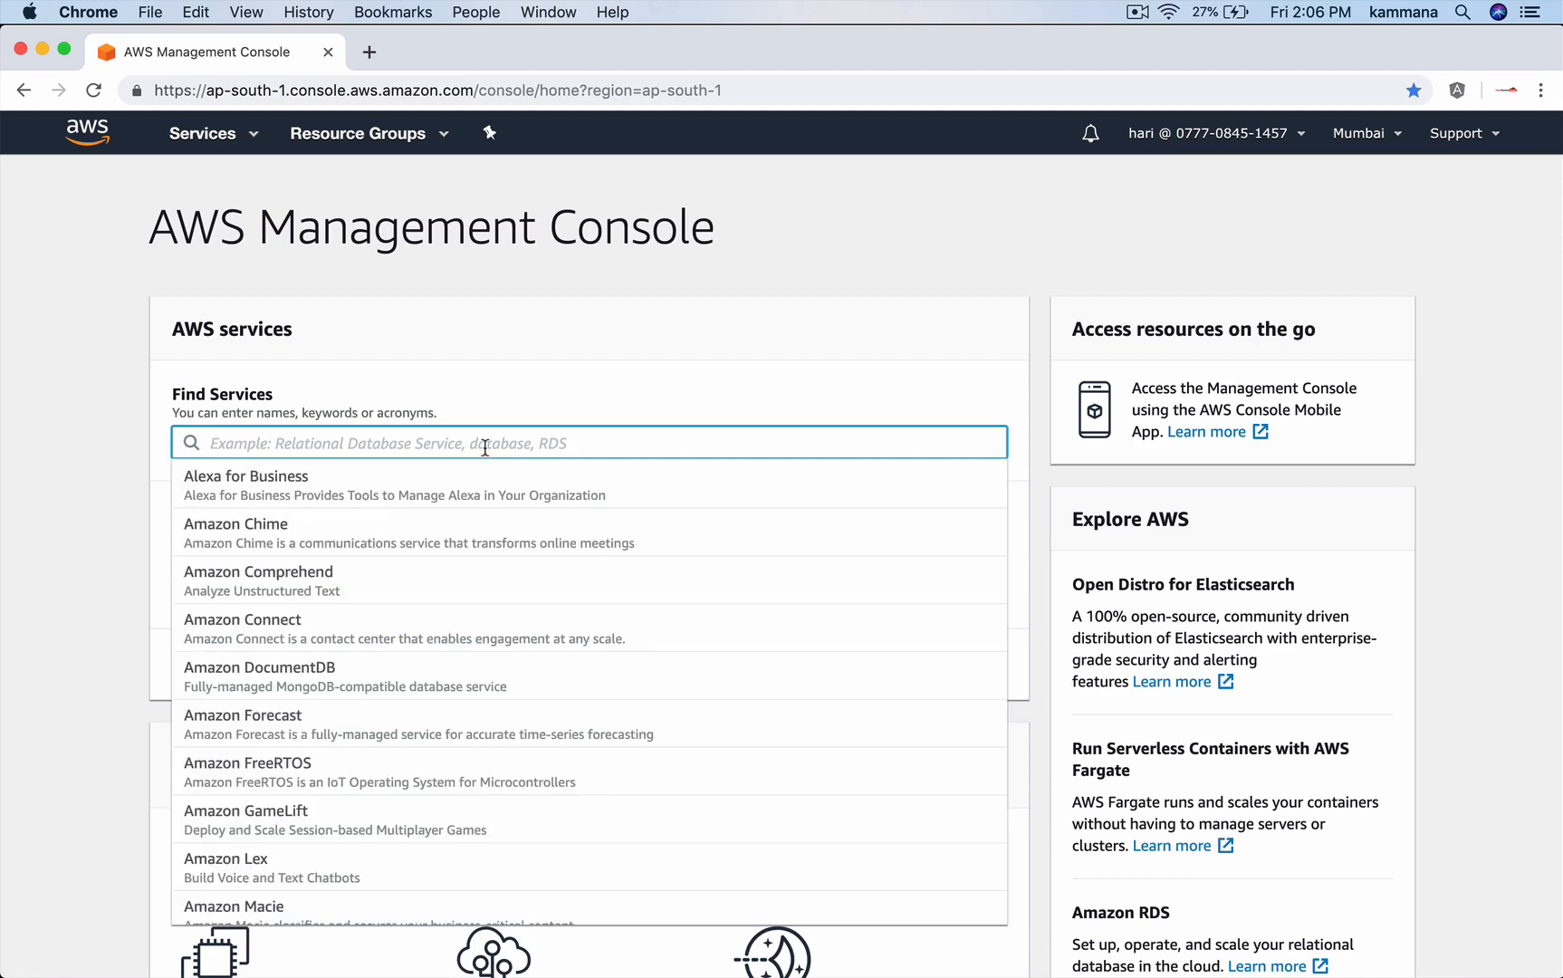
Find ECR through the services search and create the repository nodeapp-javahome.
type("e")
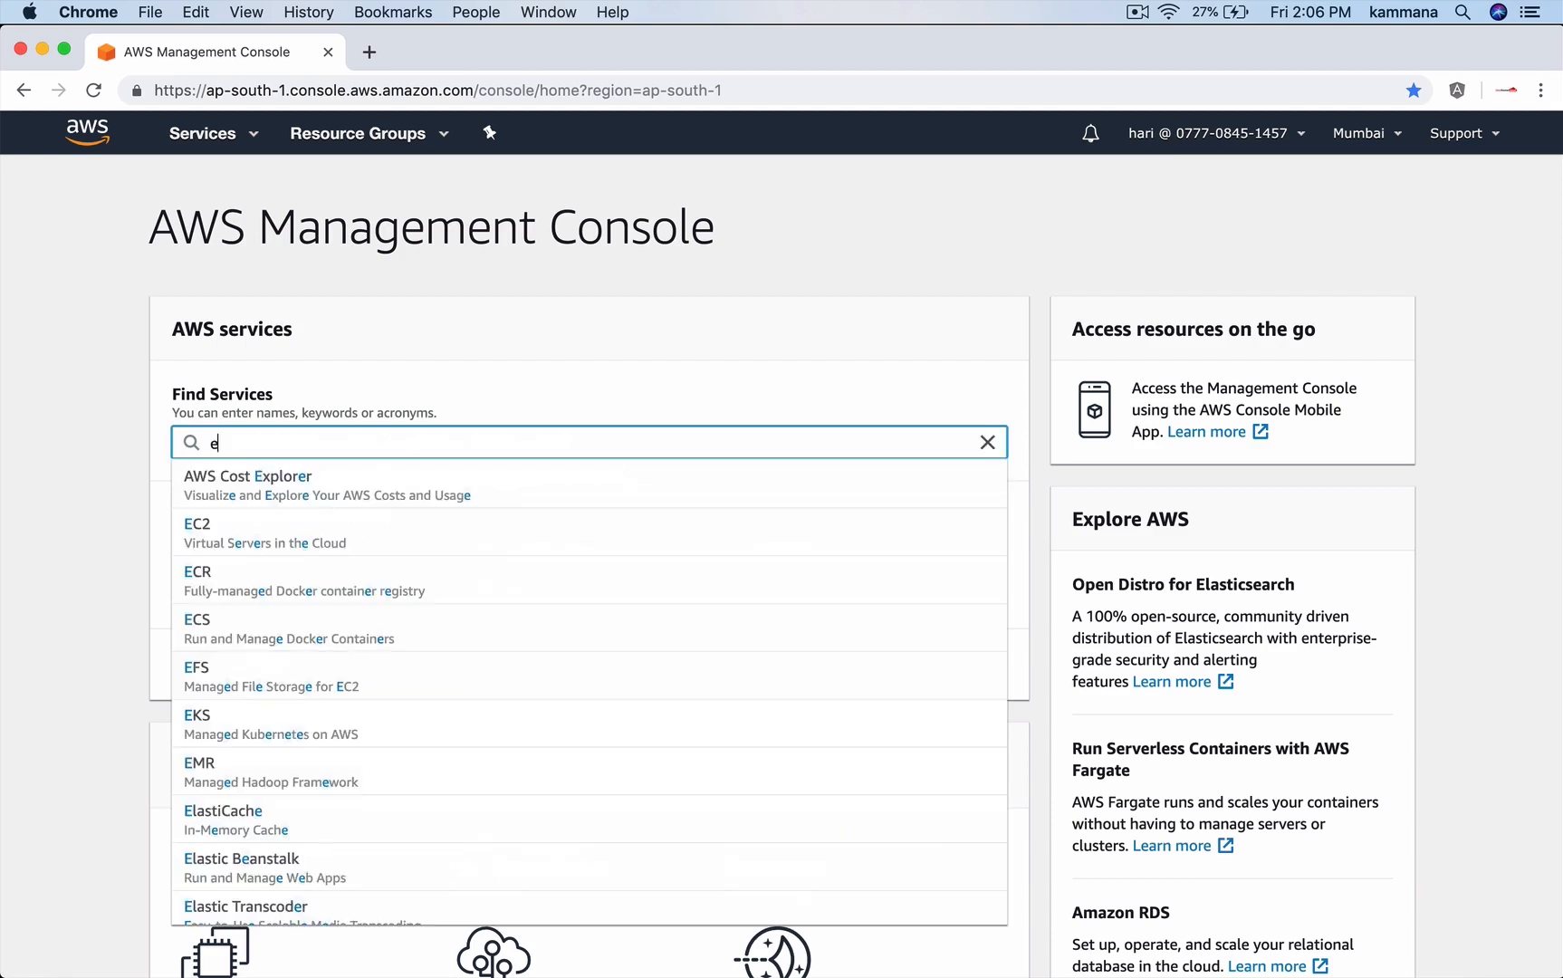
left_click(197, 572)
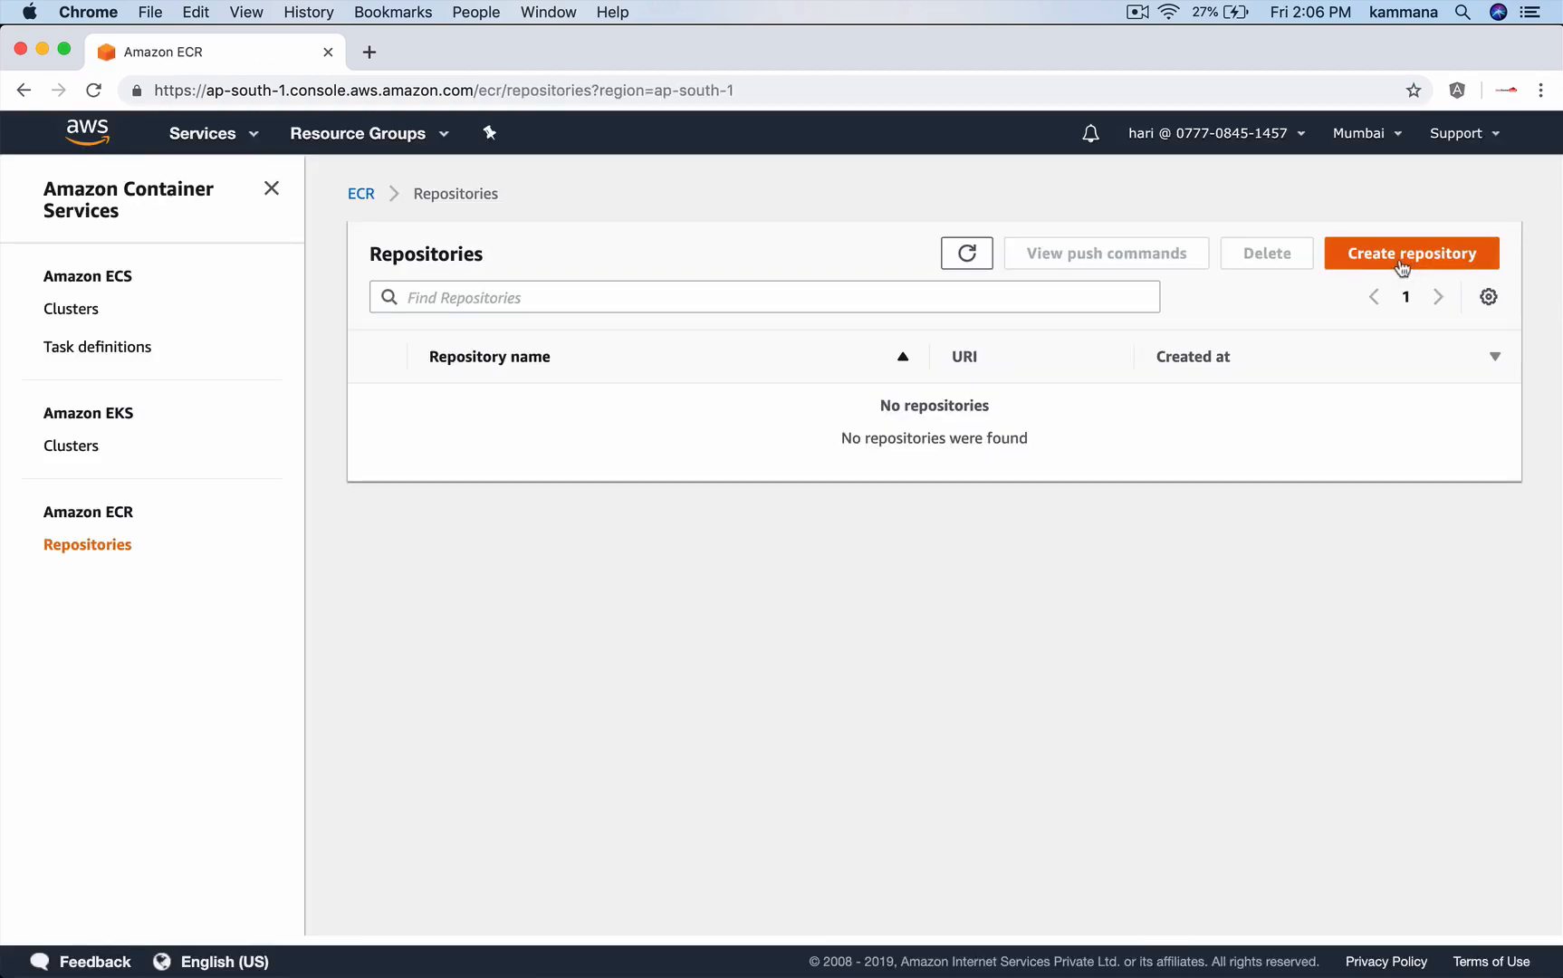
left_click(1412, 252)
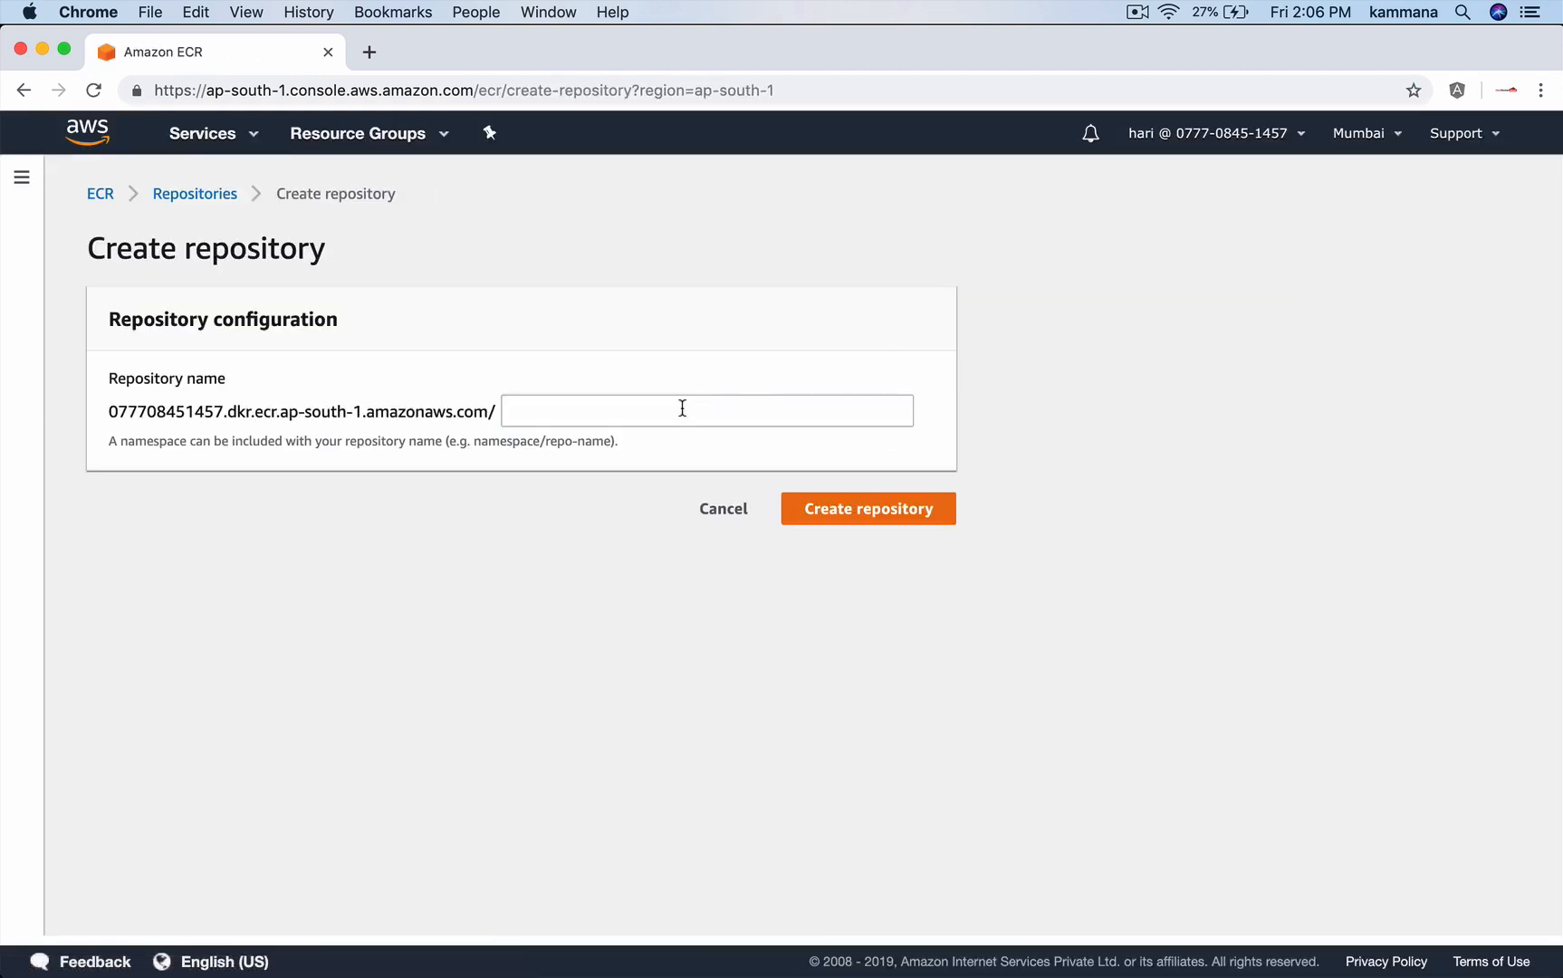
type("nodeapp-javahome")
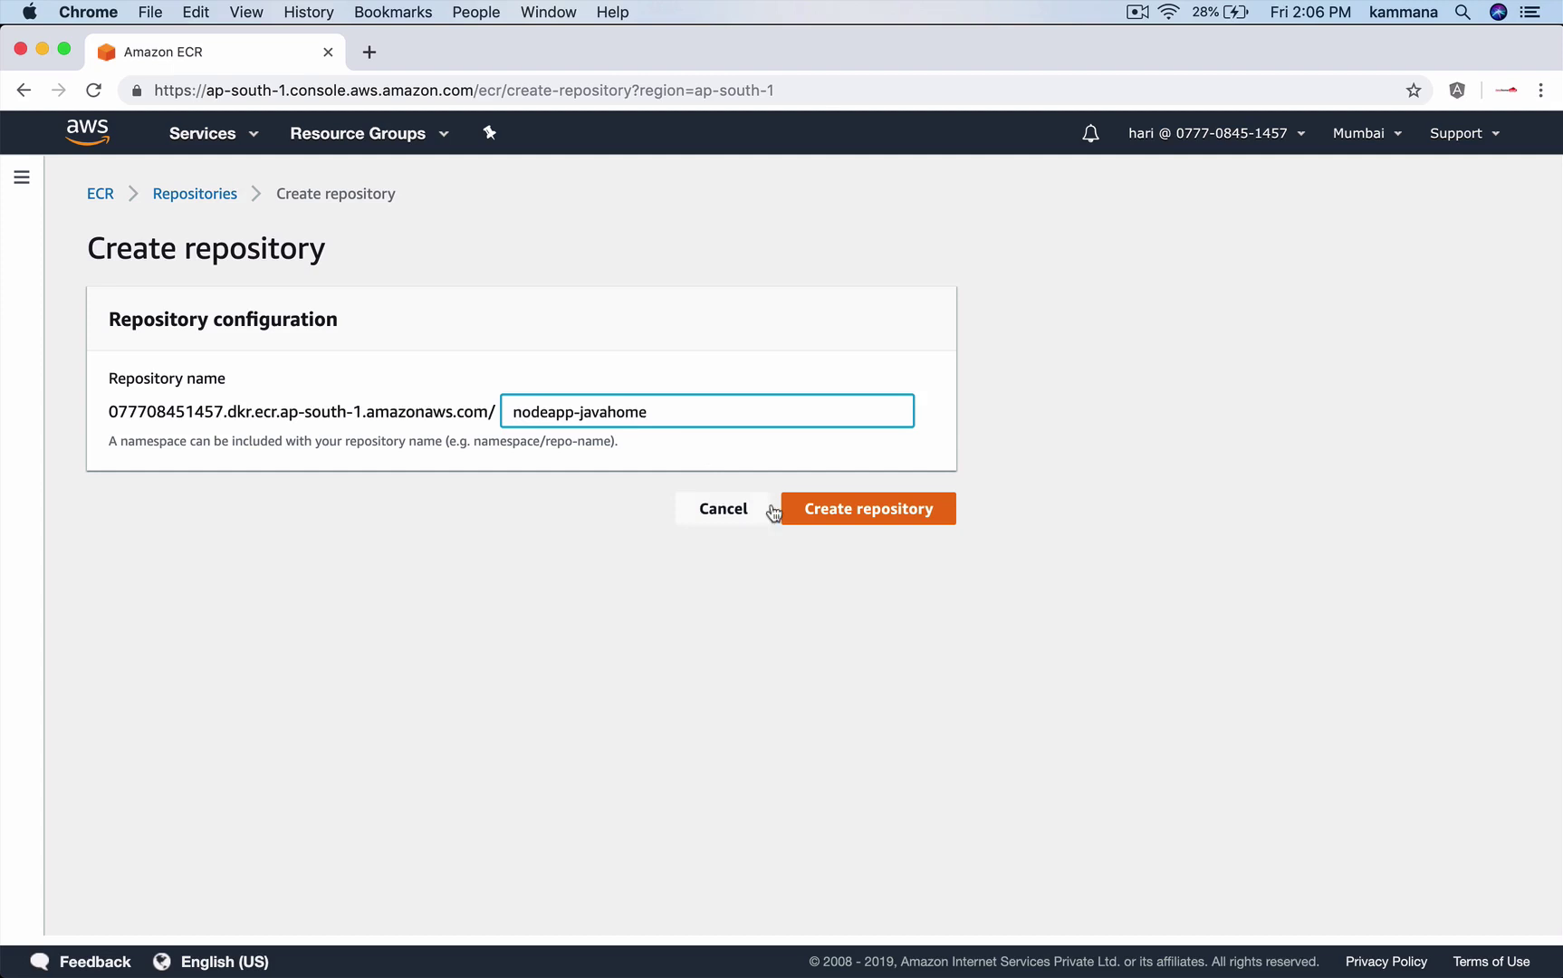
left_click(869, 508)
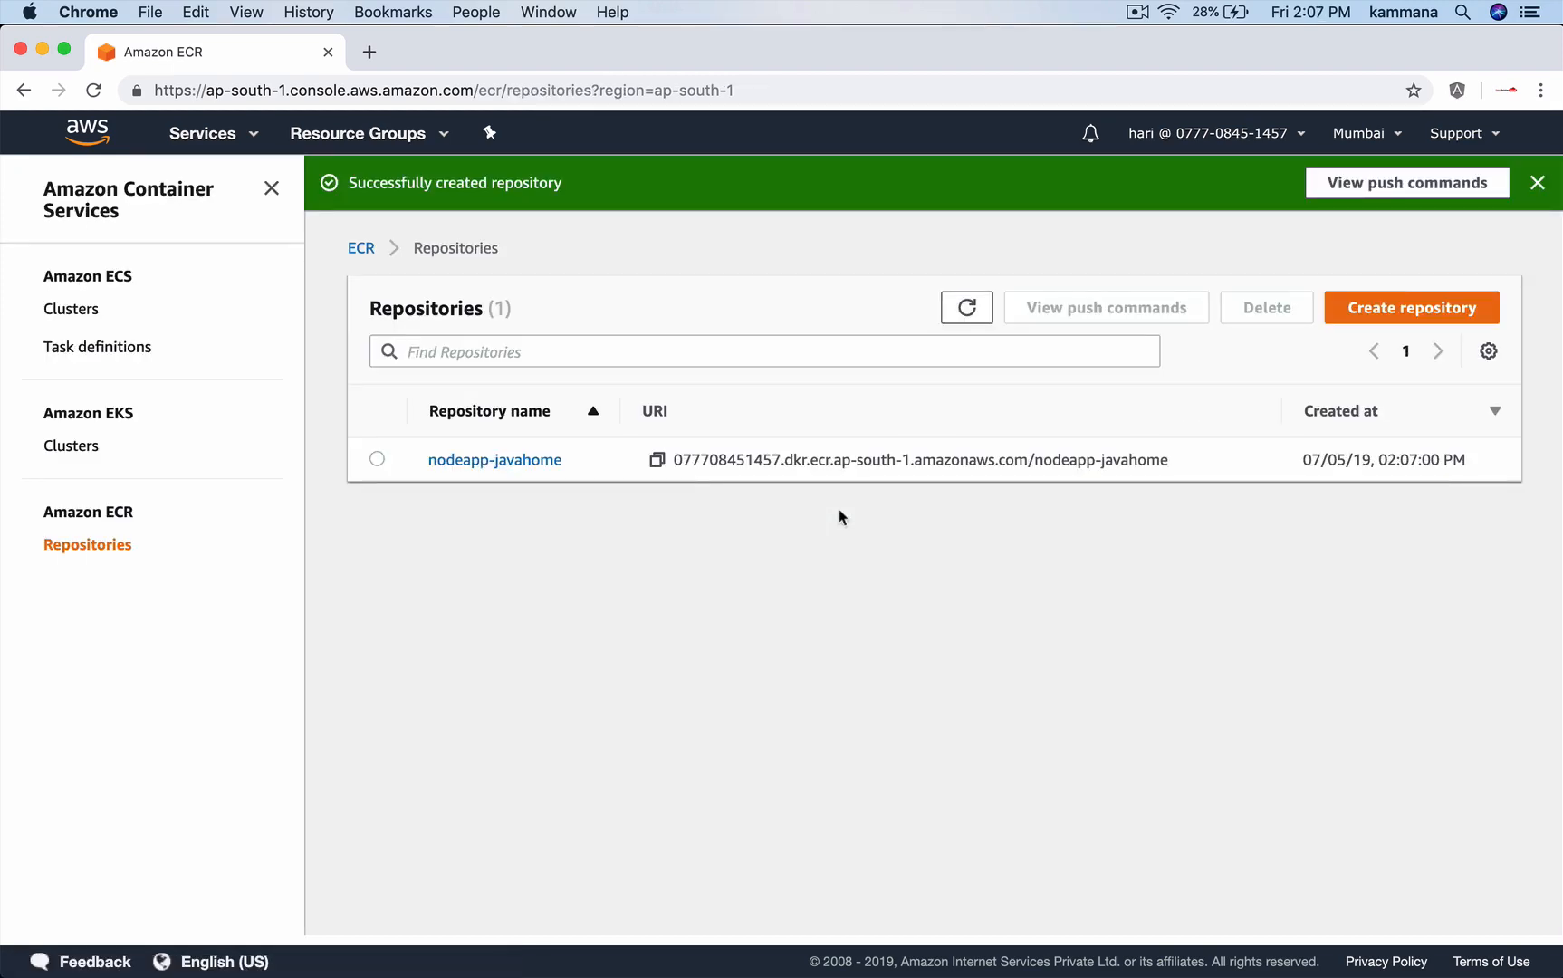
mouse_move(788, 486)
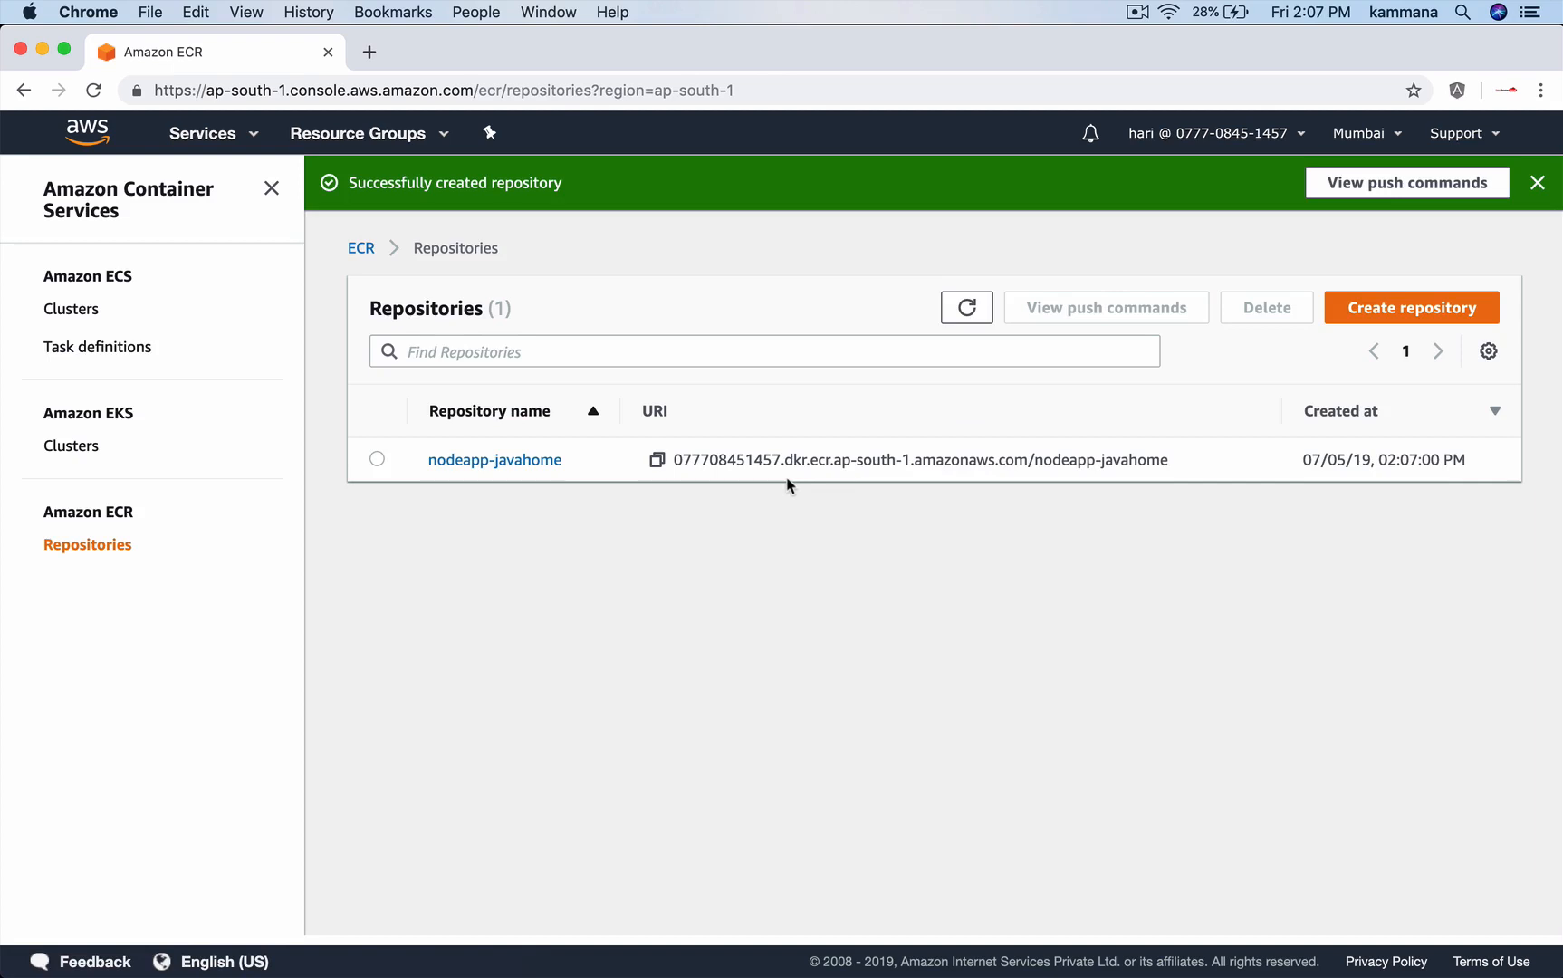
mouse_move(378, 91)
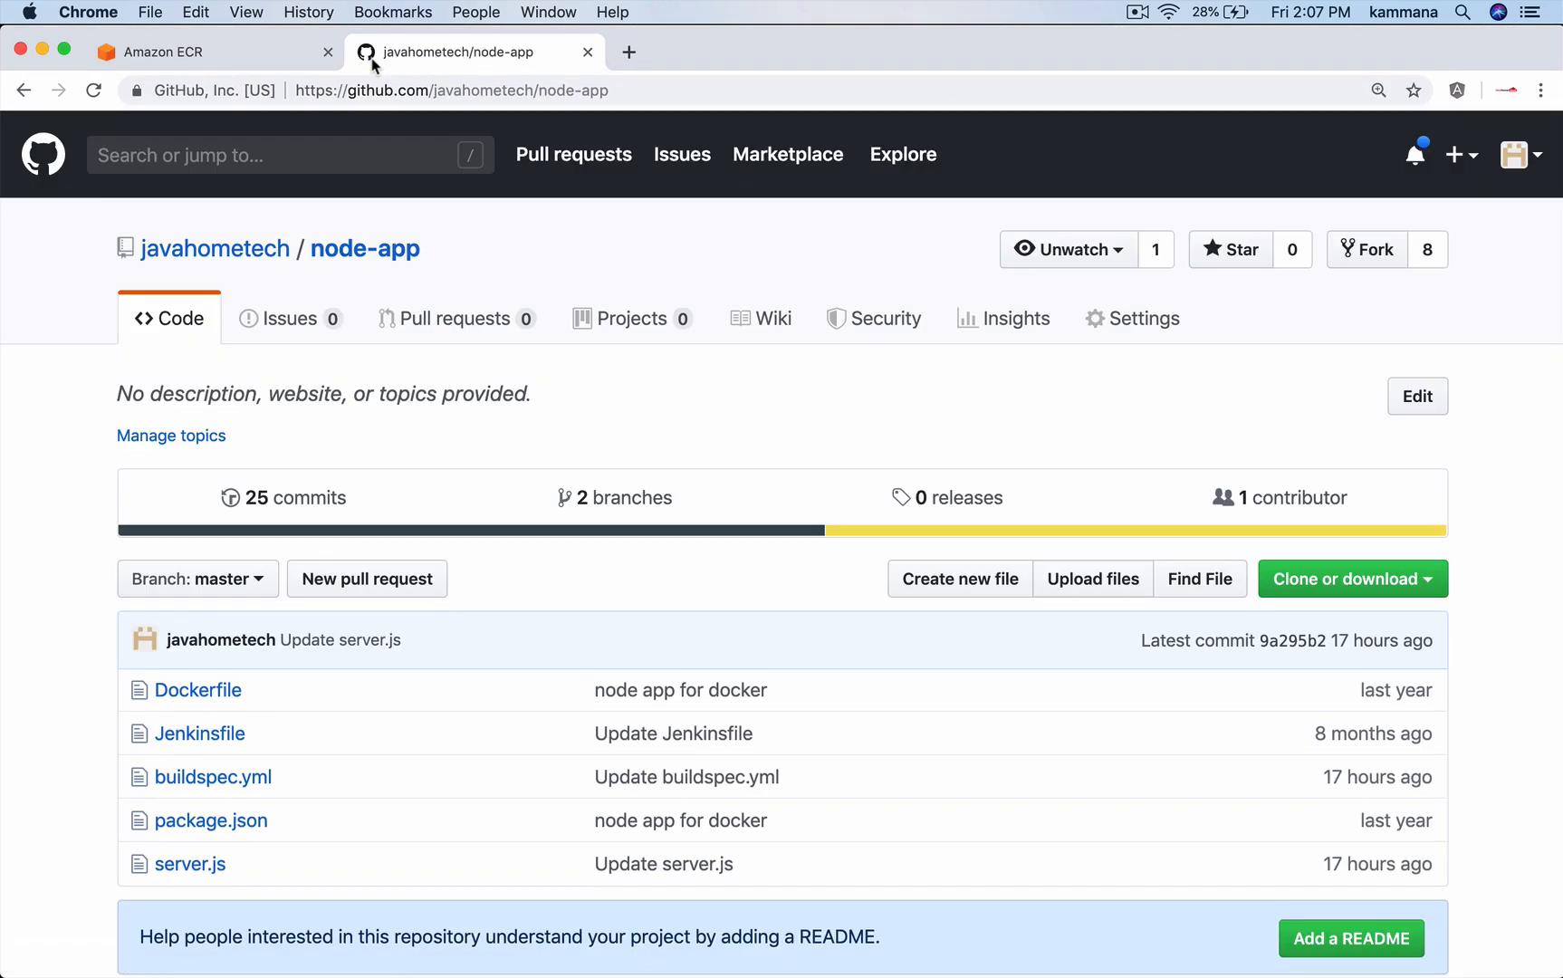
mouse_move(371, 56)
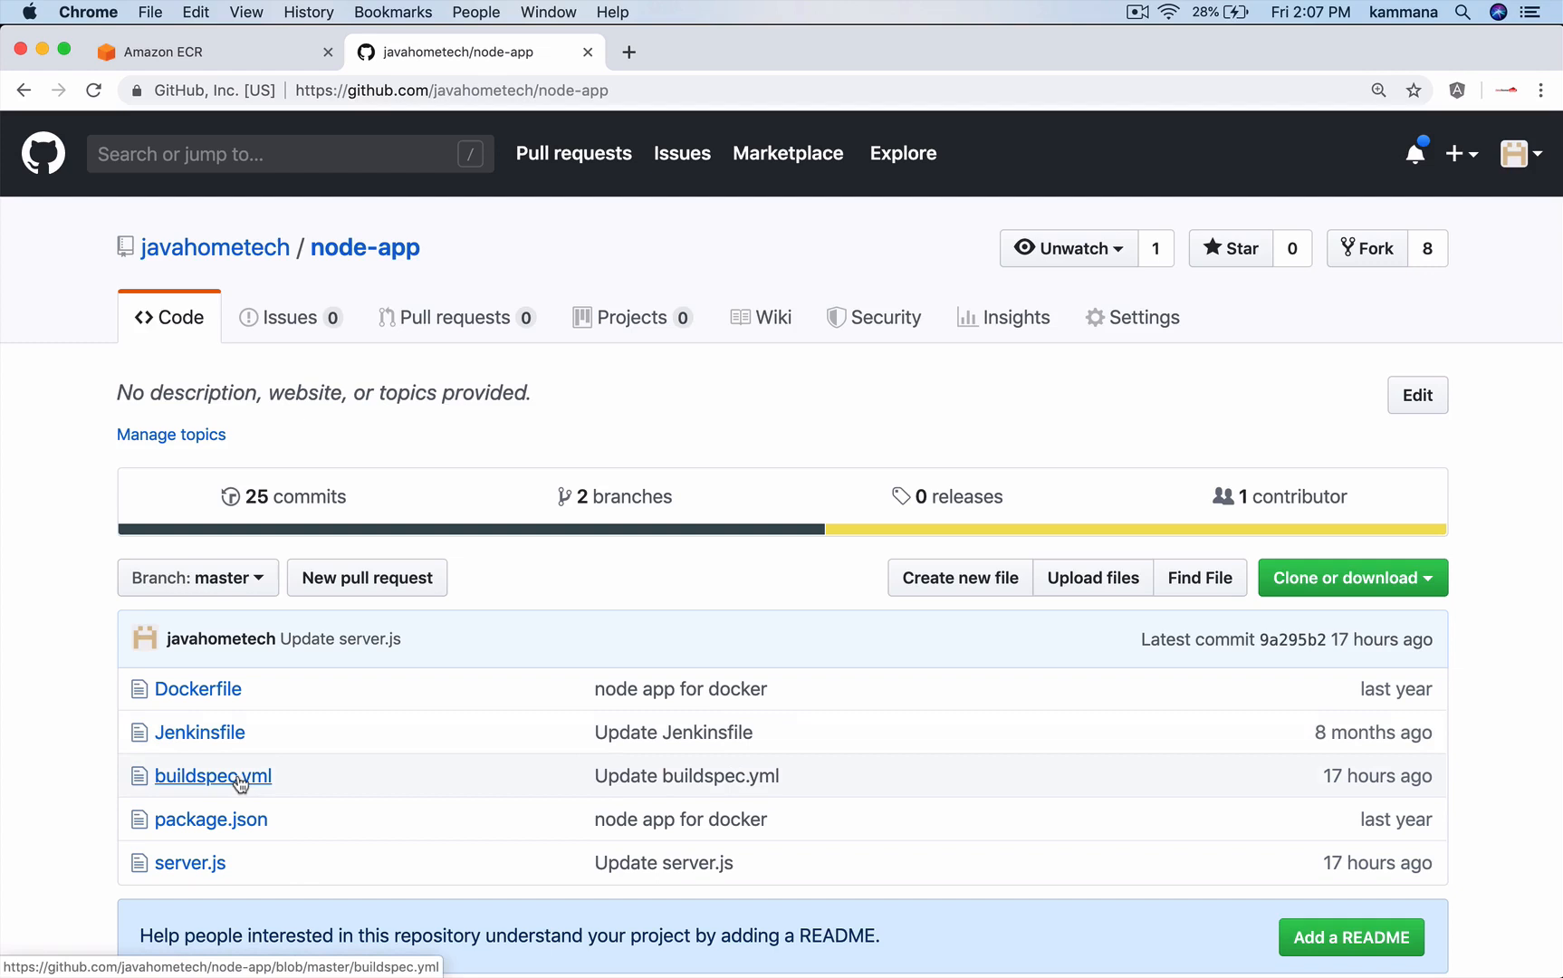
mouse_move(238, 783)
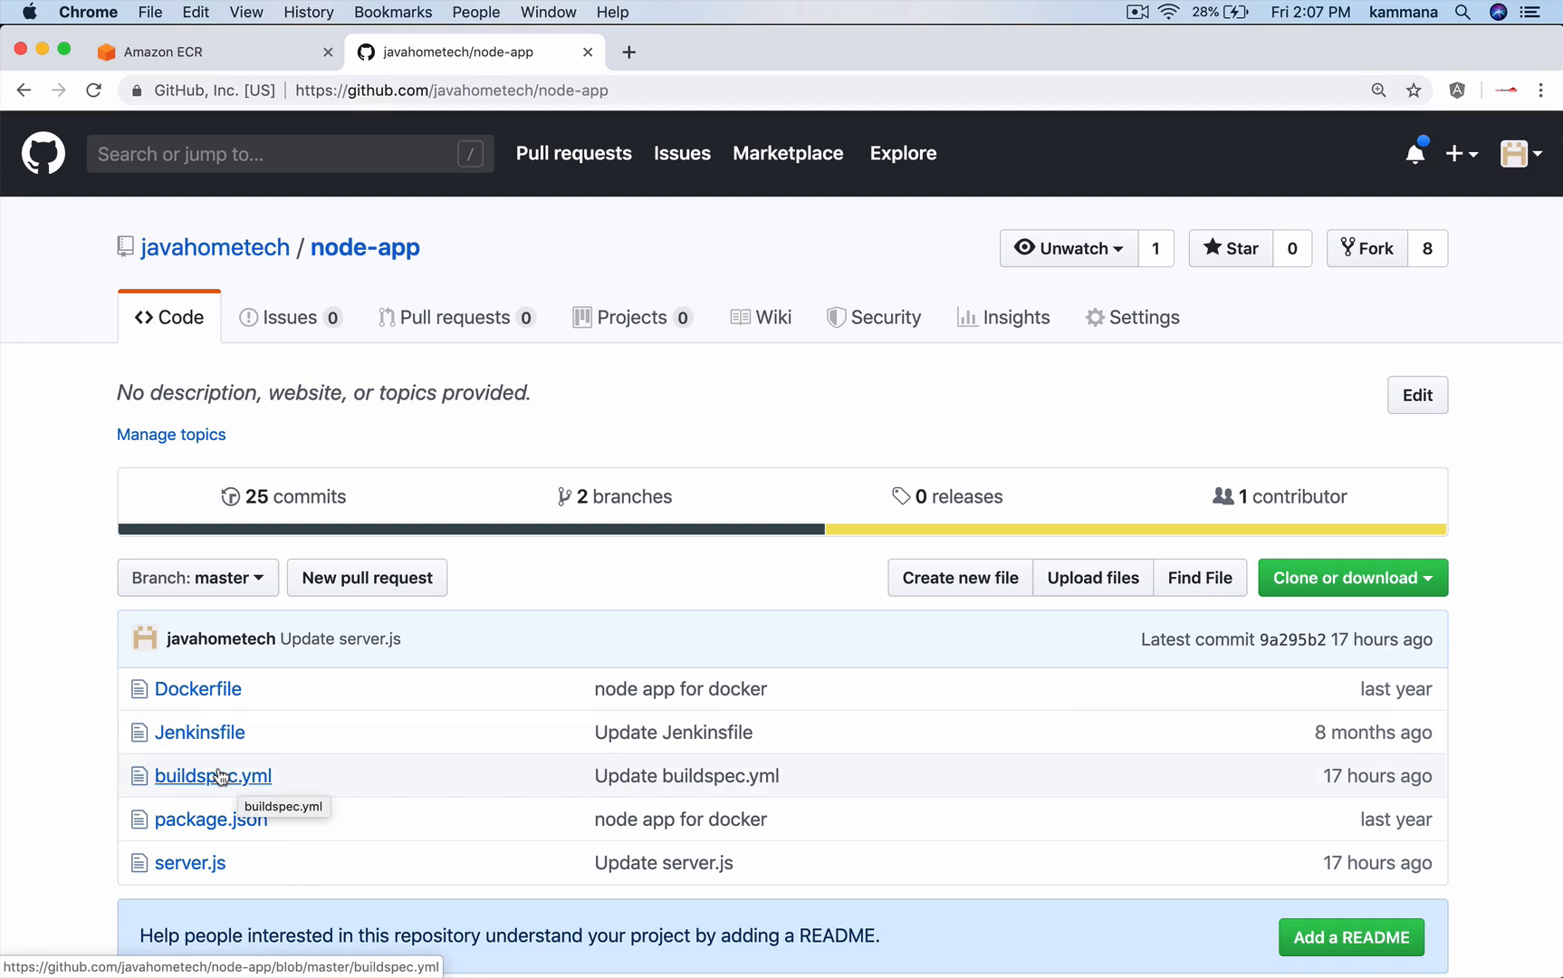
mouse_move(222, 776)
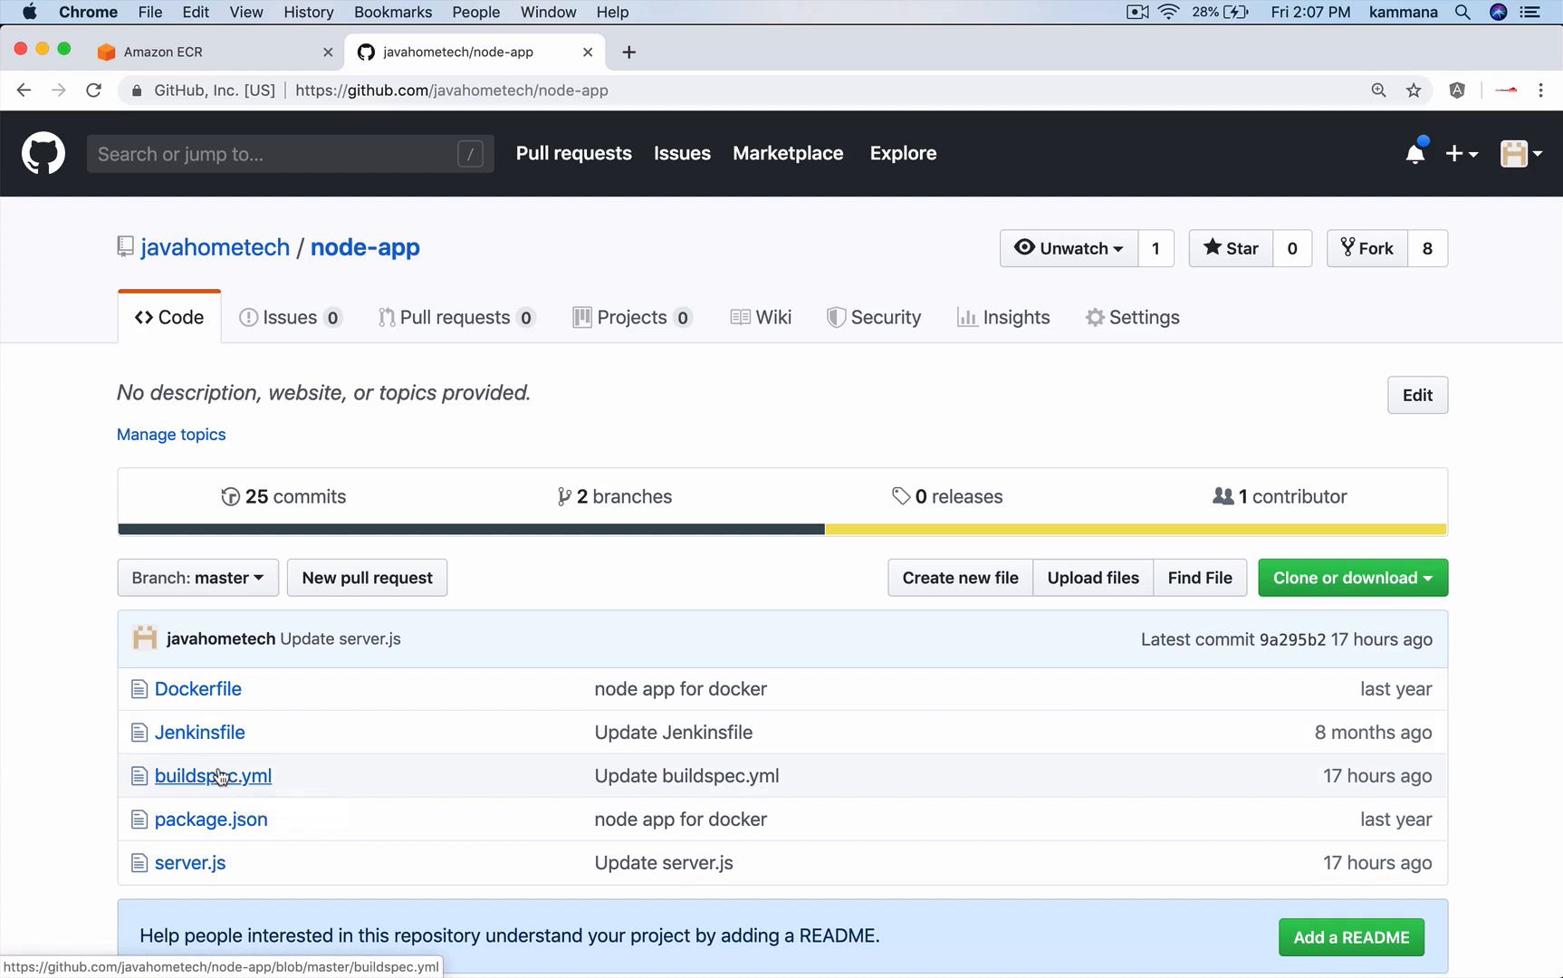
Open buildspec.yml in the javahometech/node-app GitHub repository.
left_click(213, 776)
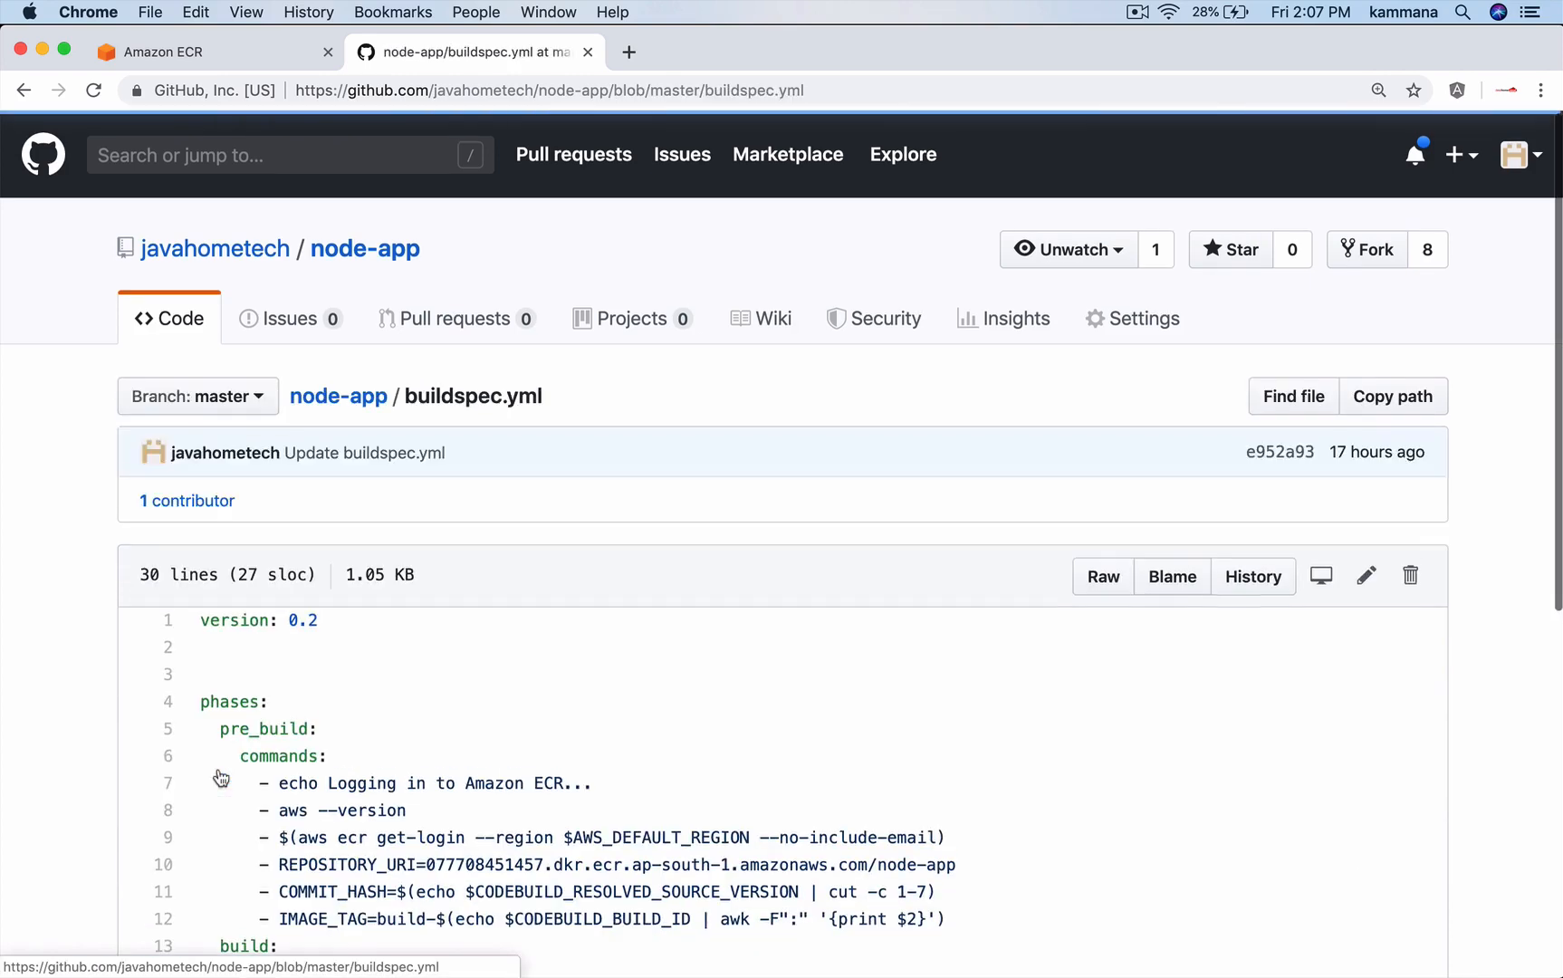
scroll("down", 3)
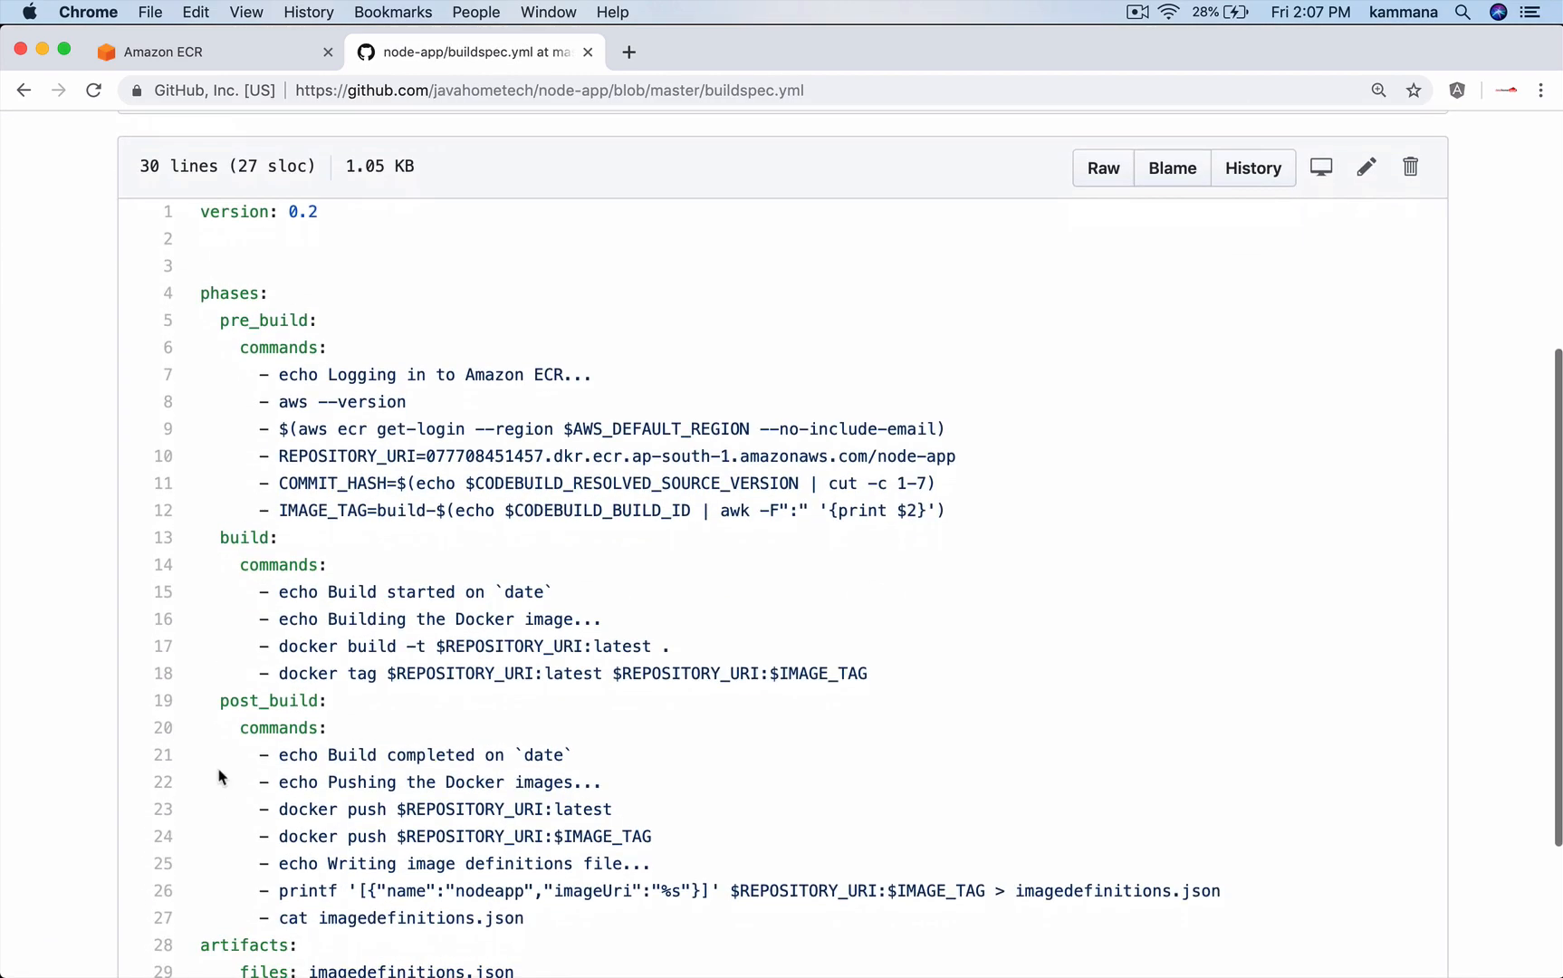
scroll("down", 3)
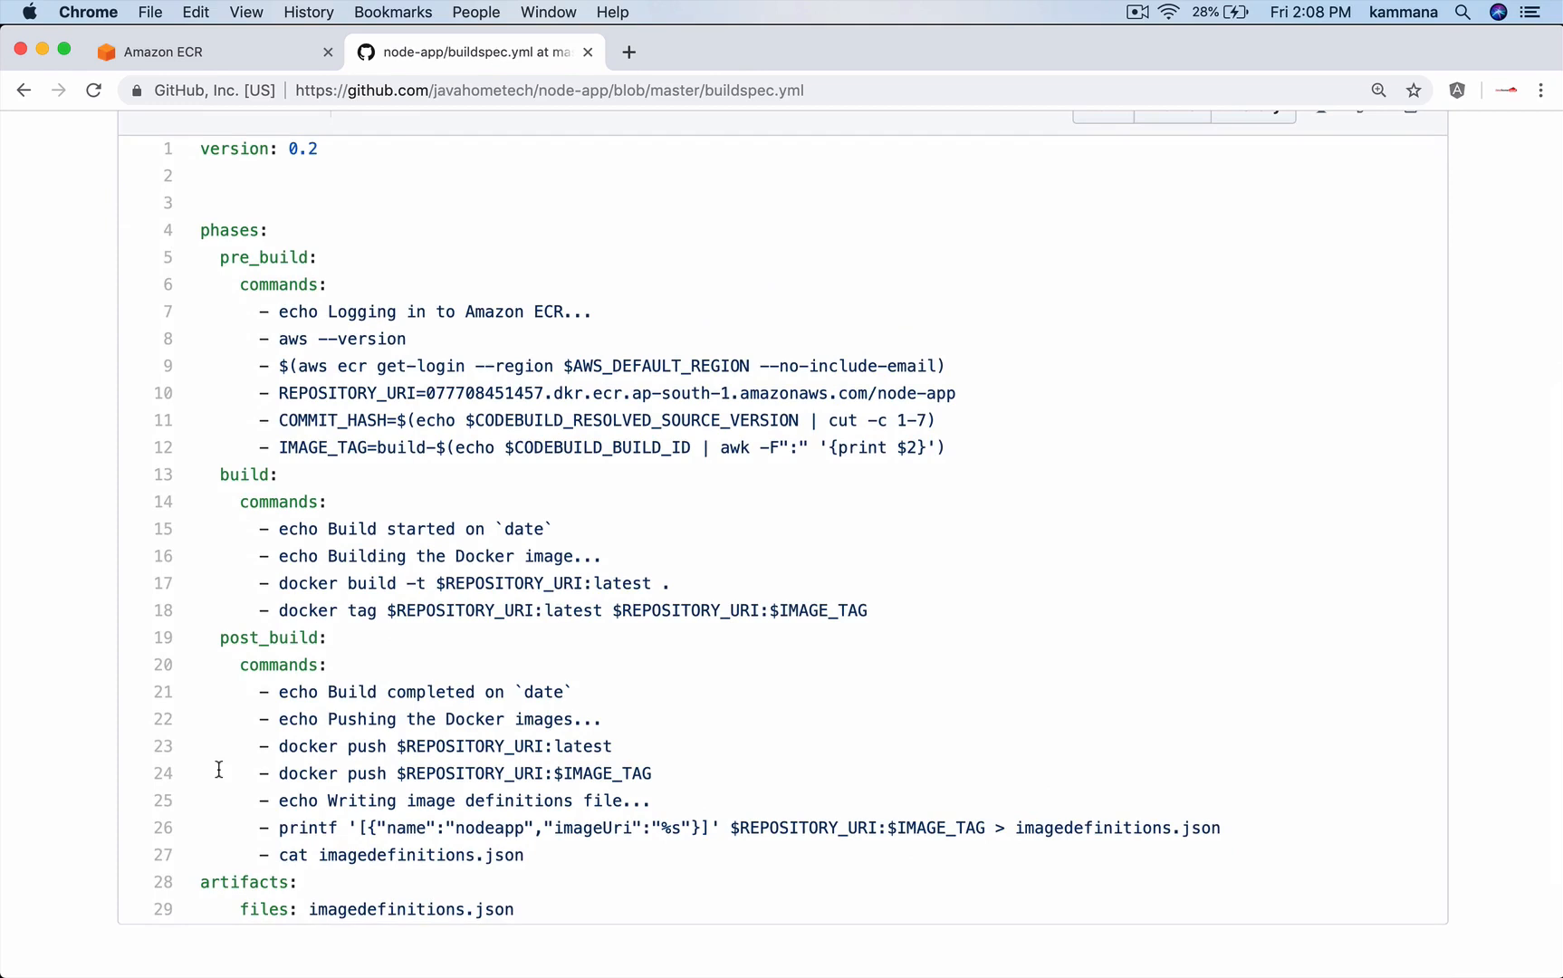
mouse_move(257, 475)
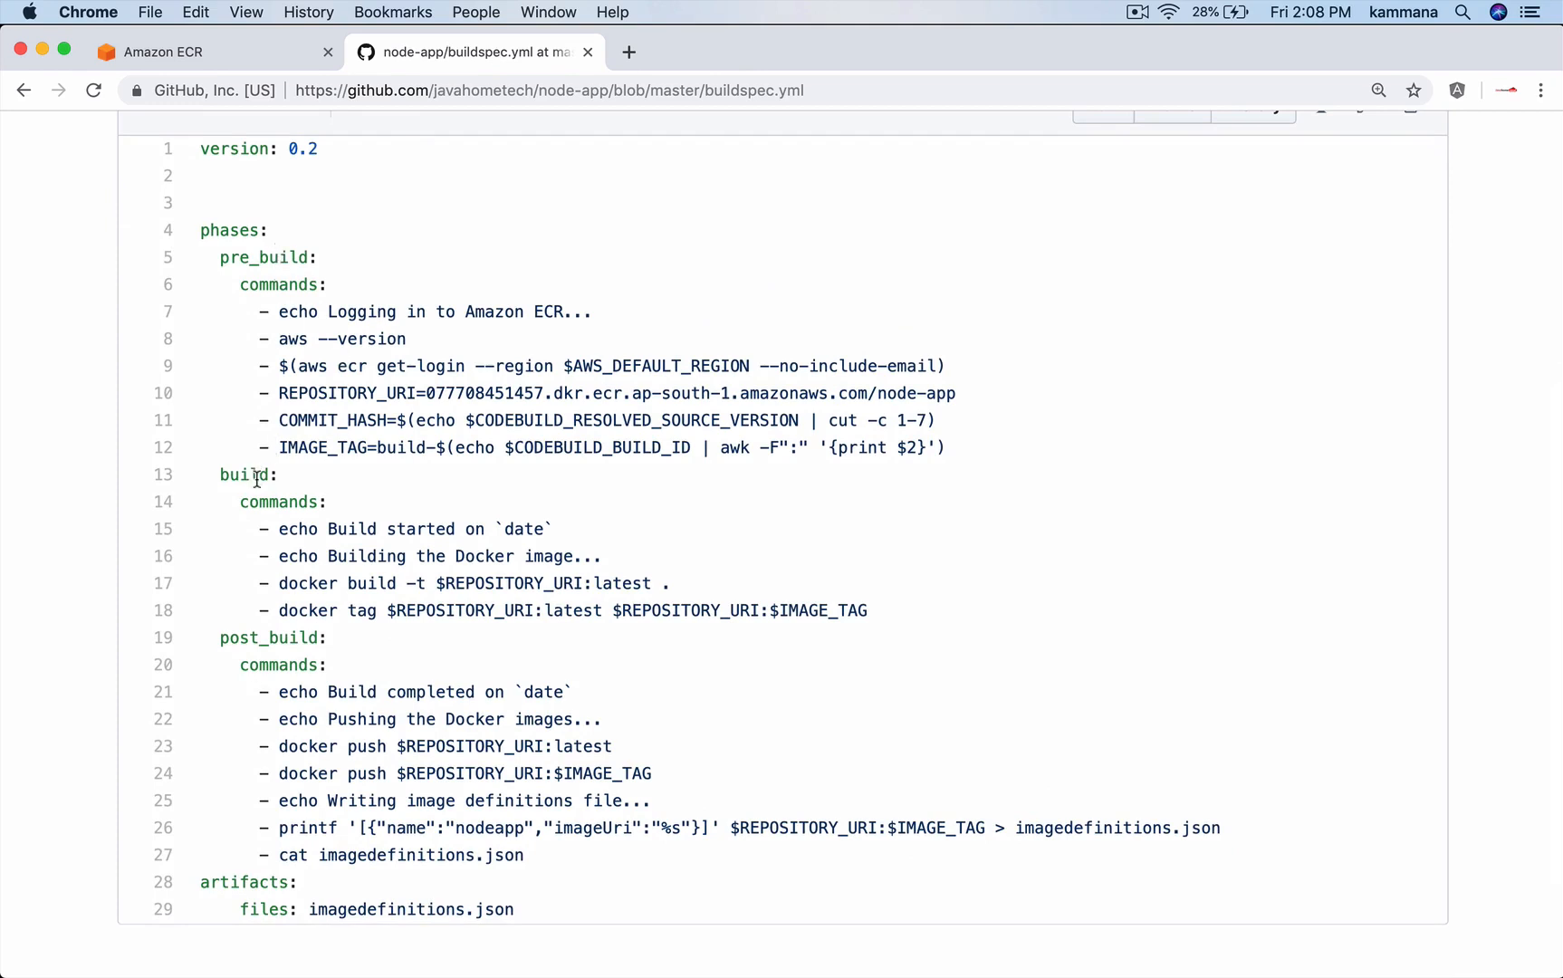
mouse_move(224, 849)
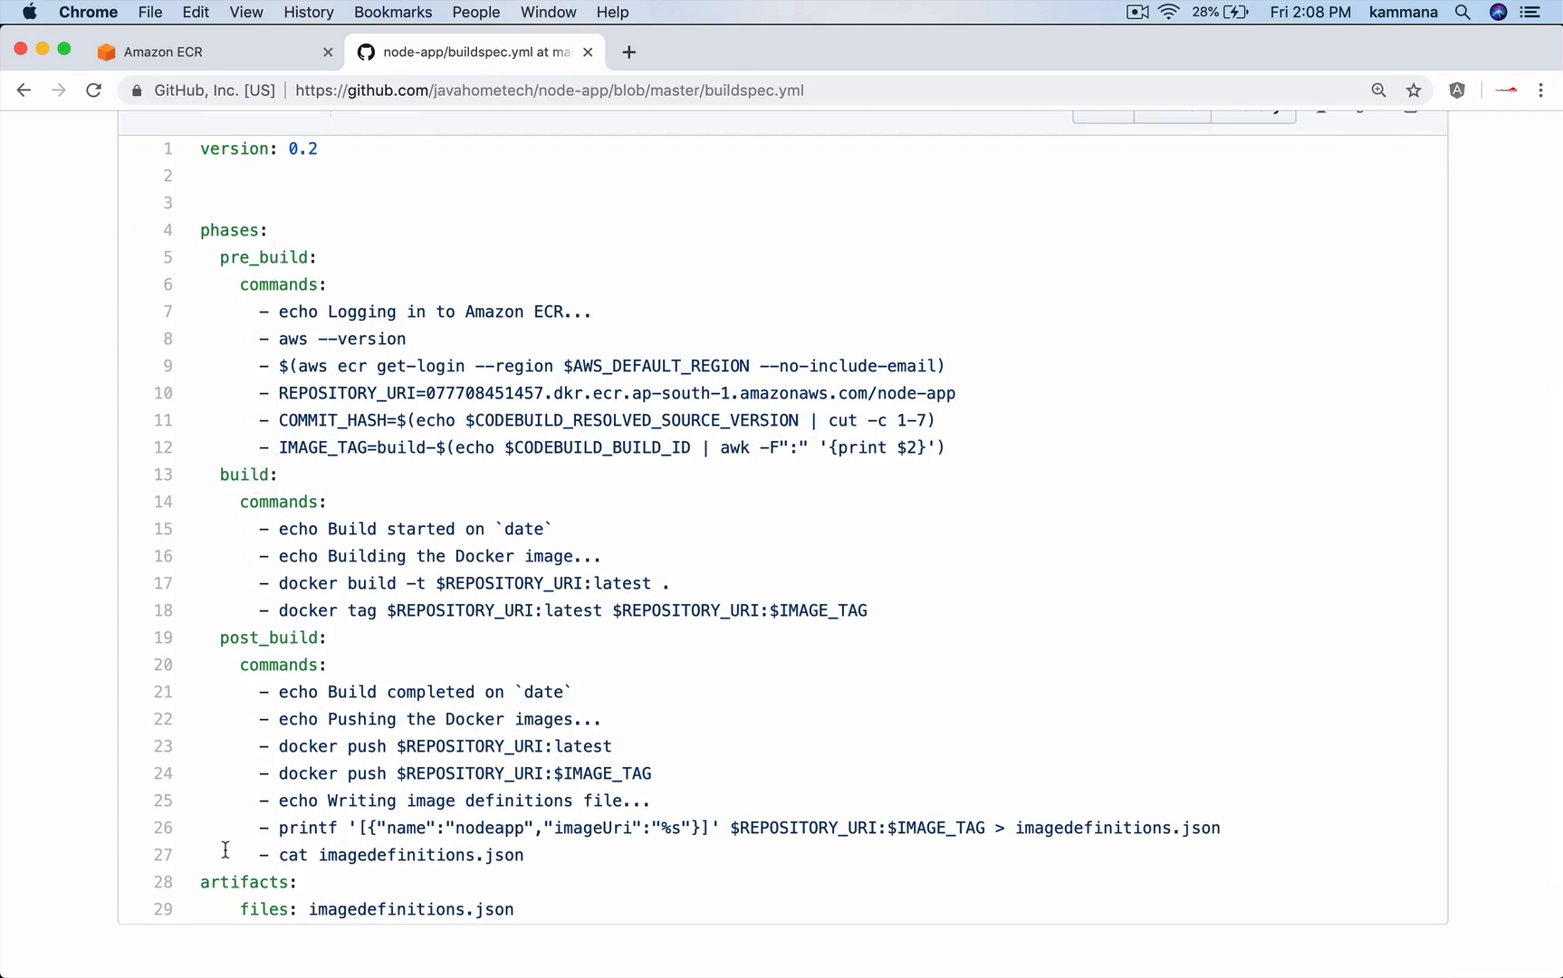
double_click(245, 882)
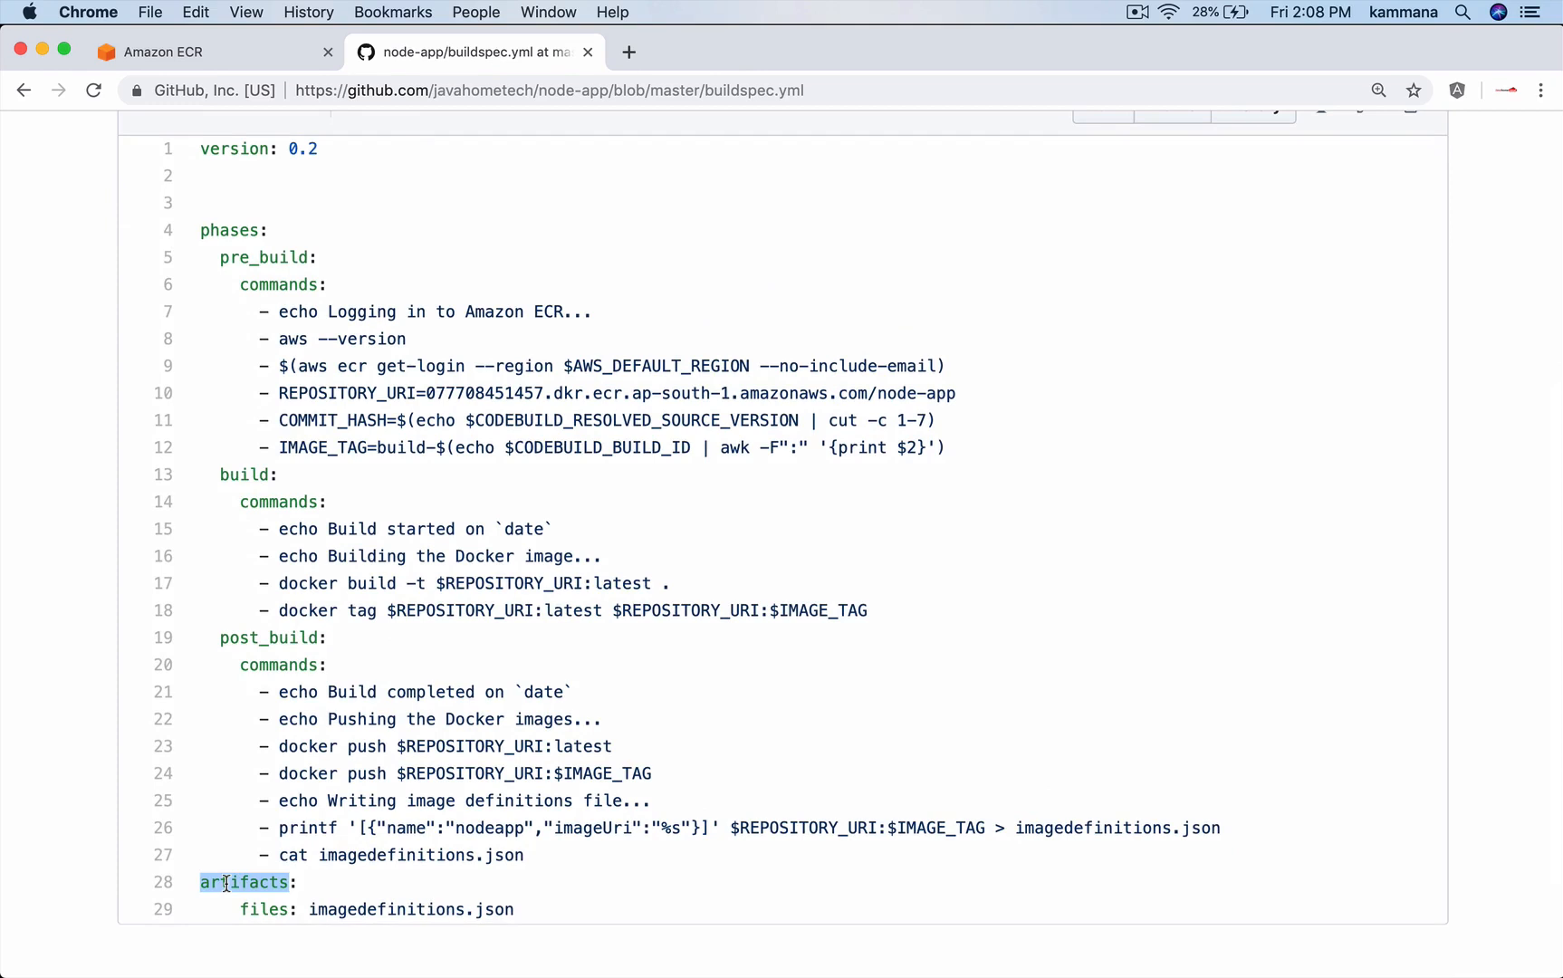
scroll("up", 3)
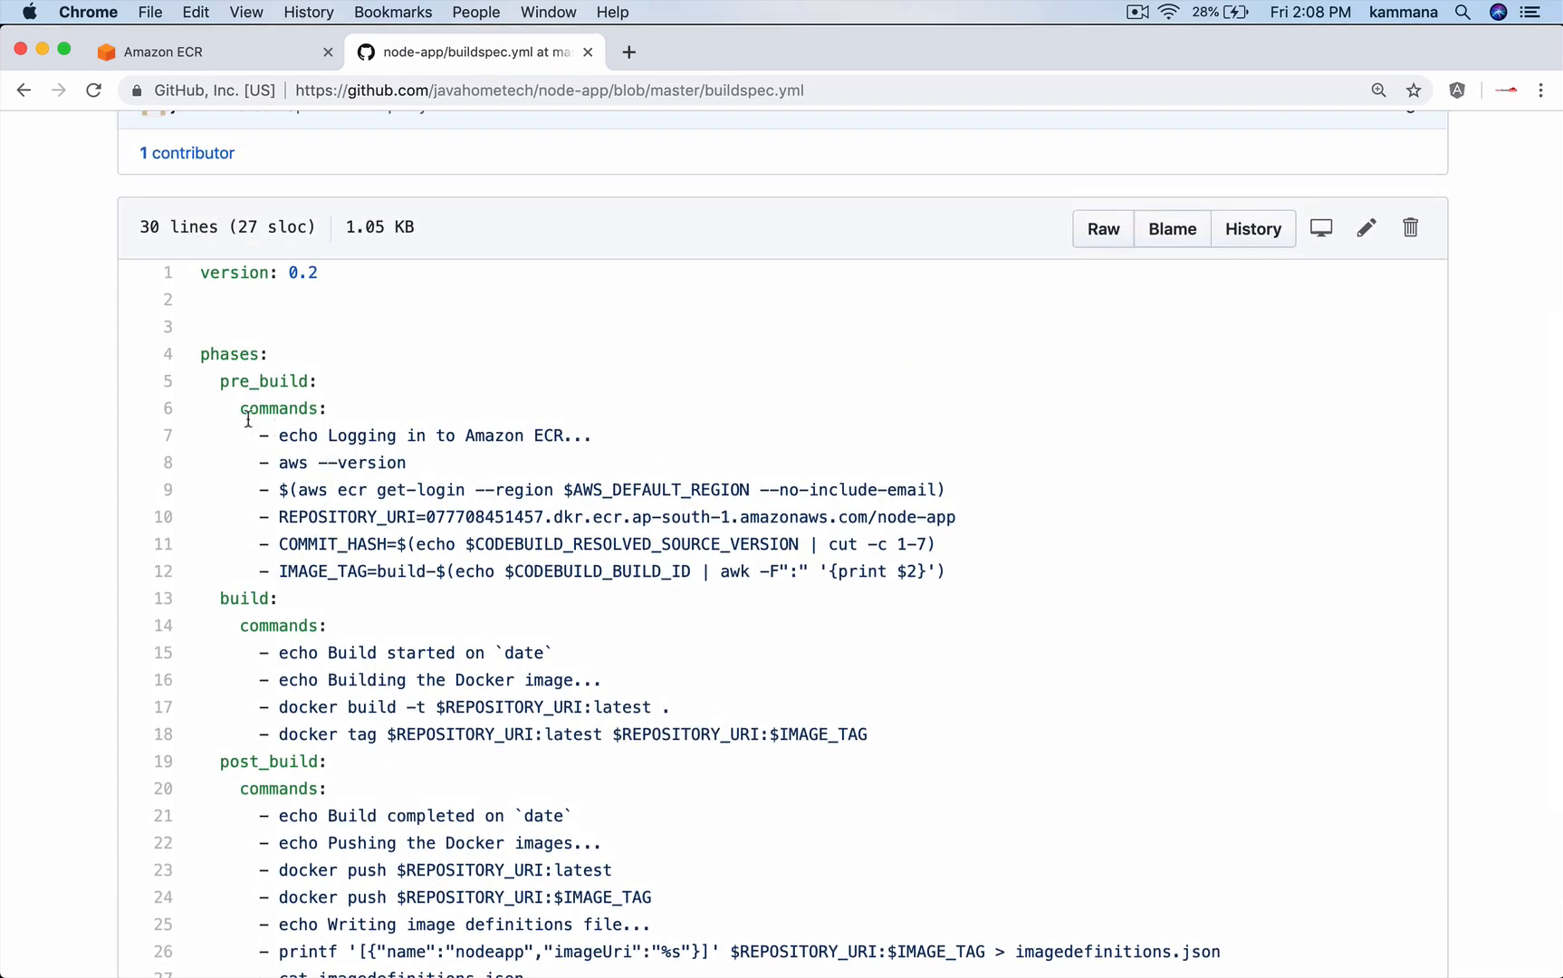
mouse_move(260, 463)
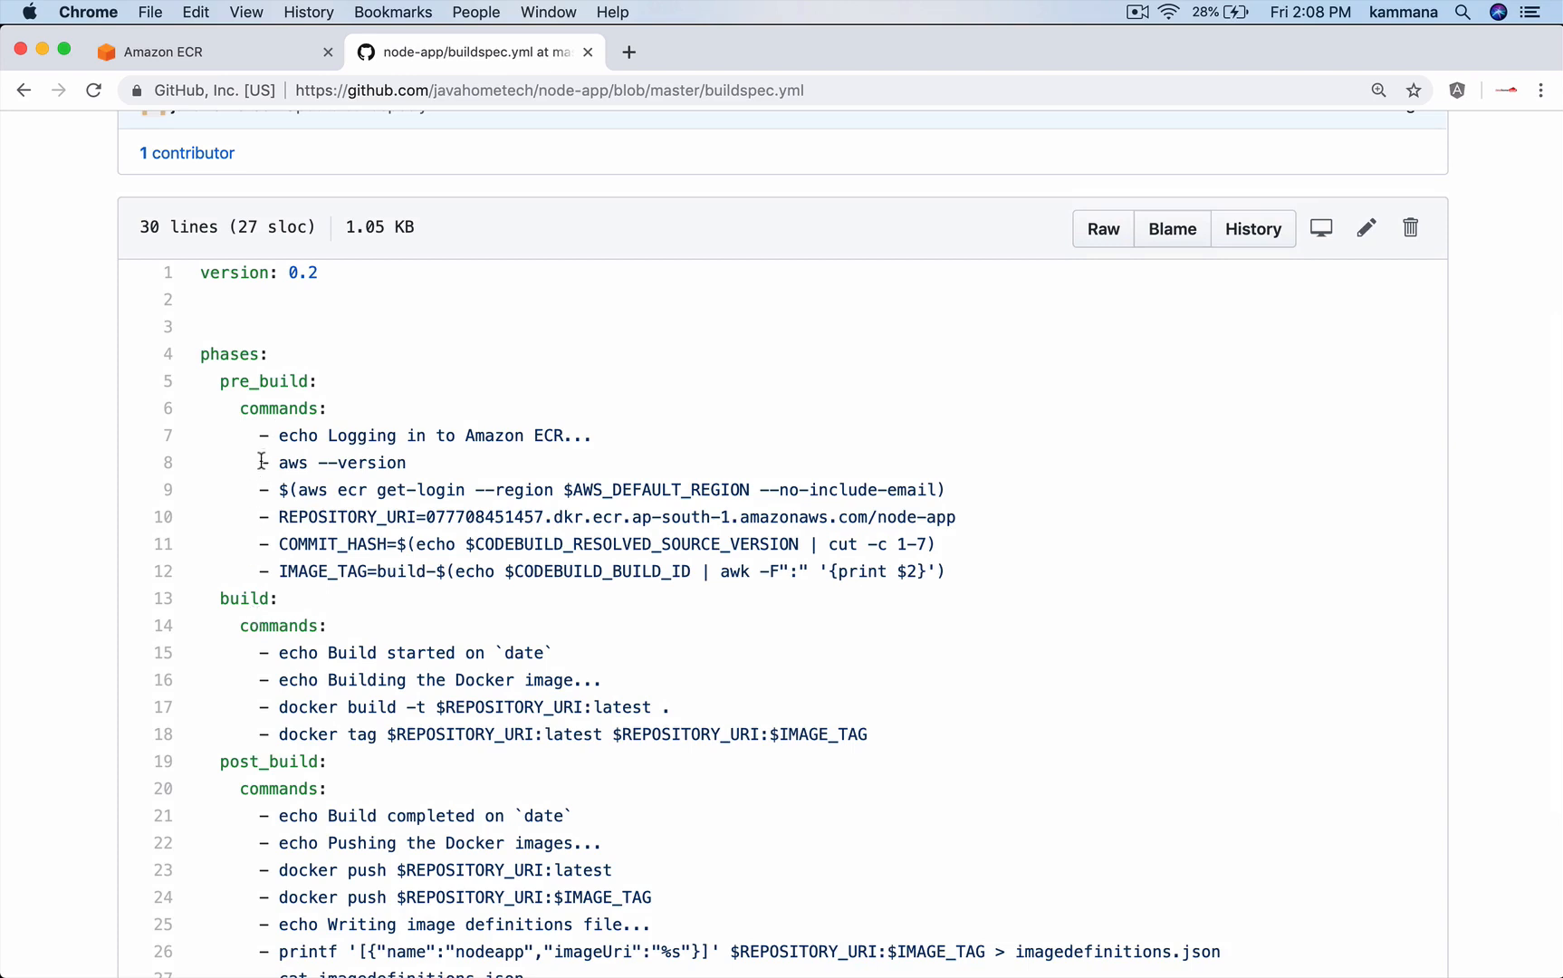
mouse_move(243, 413)
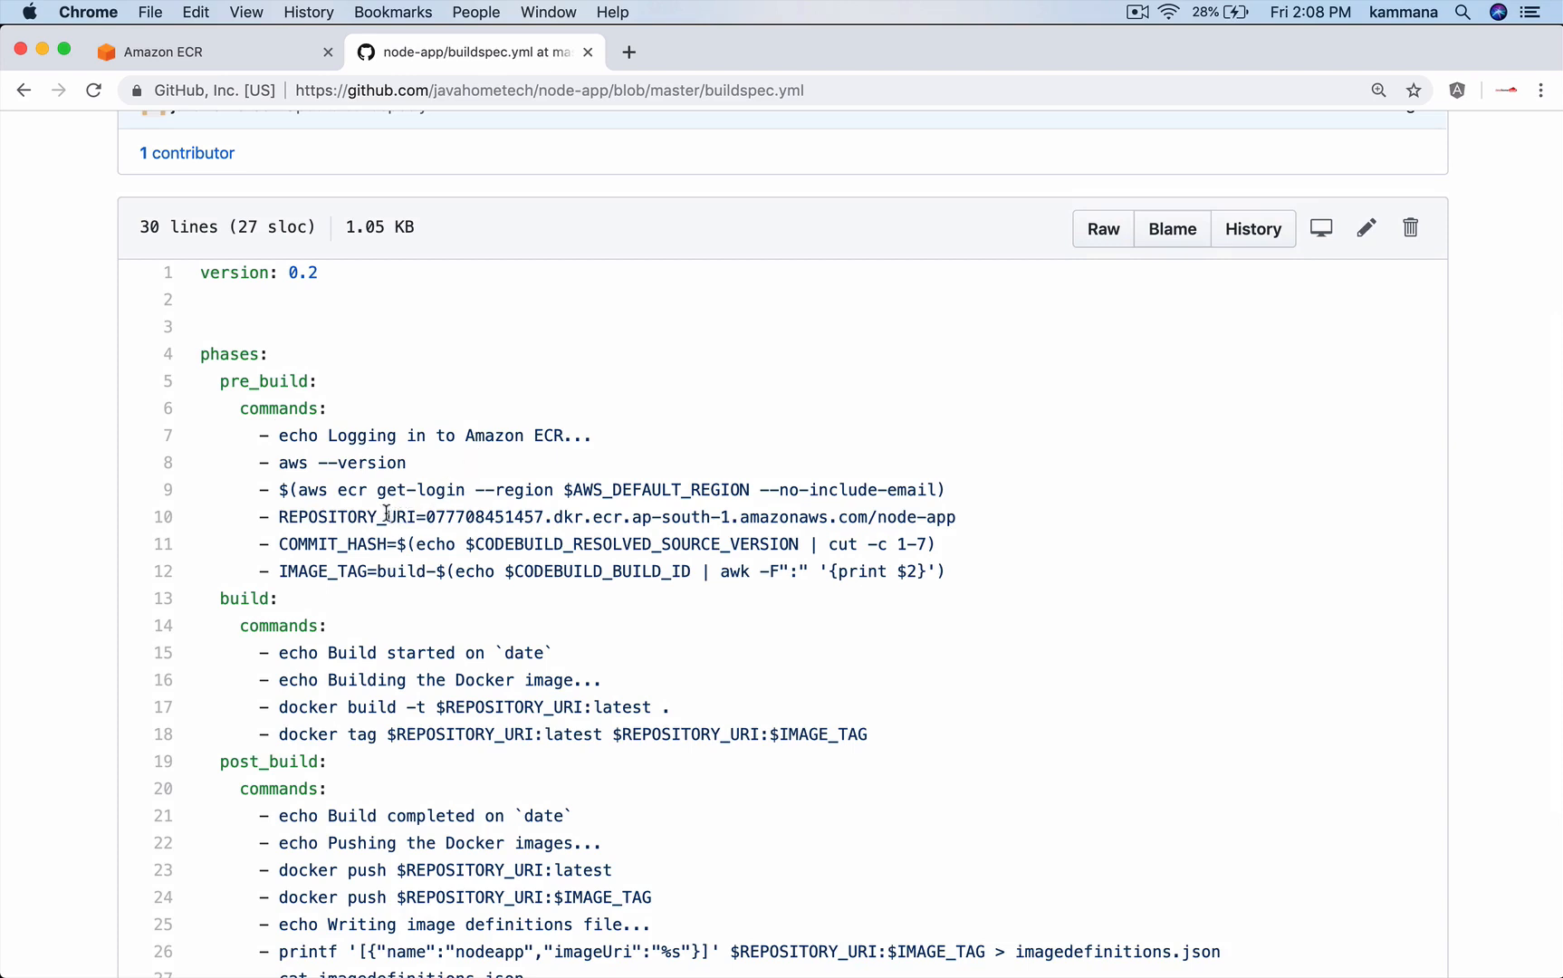
double_click(348, 517)
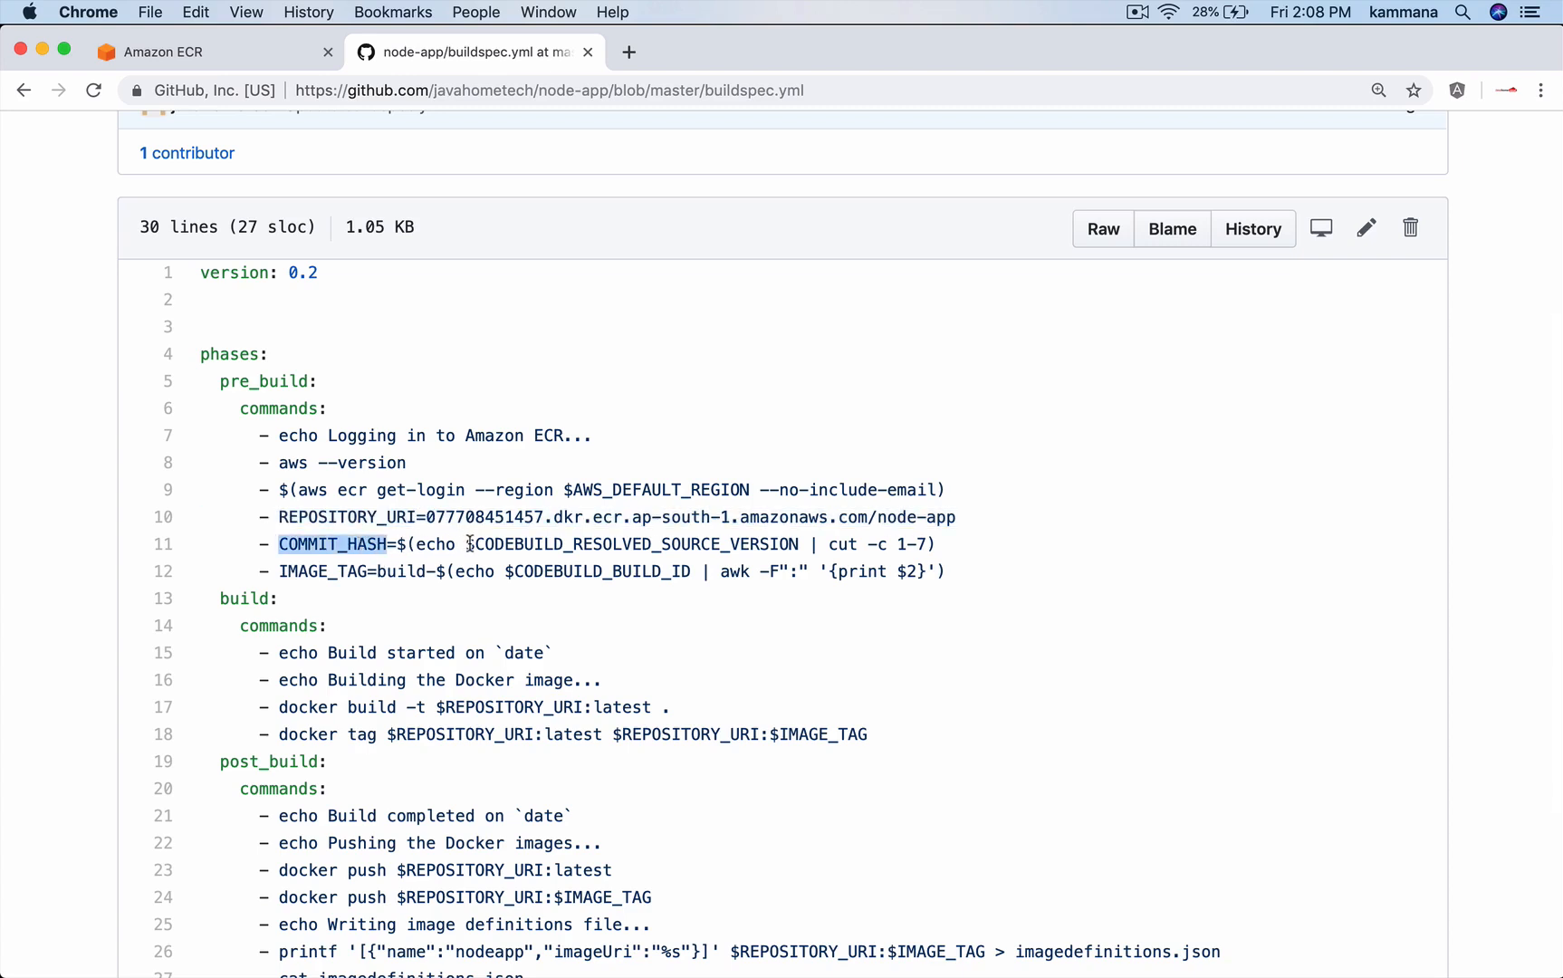
mouse_move(365, 601)
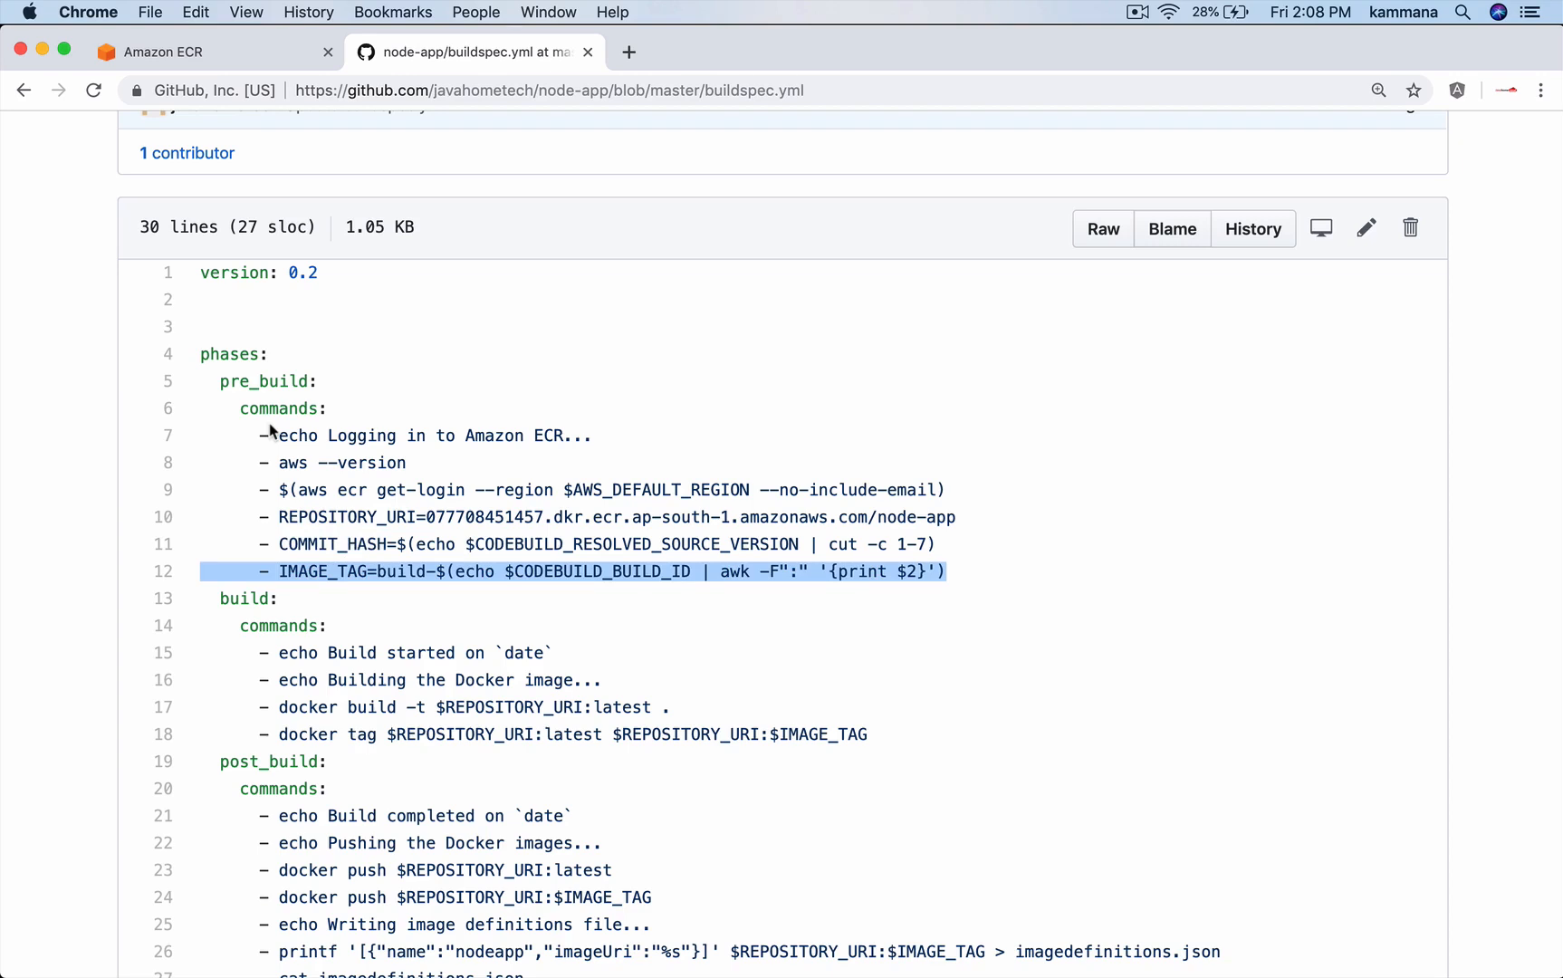
double_click(243, 599)
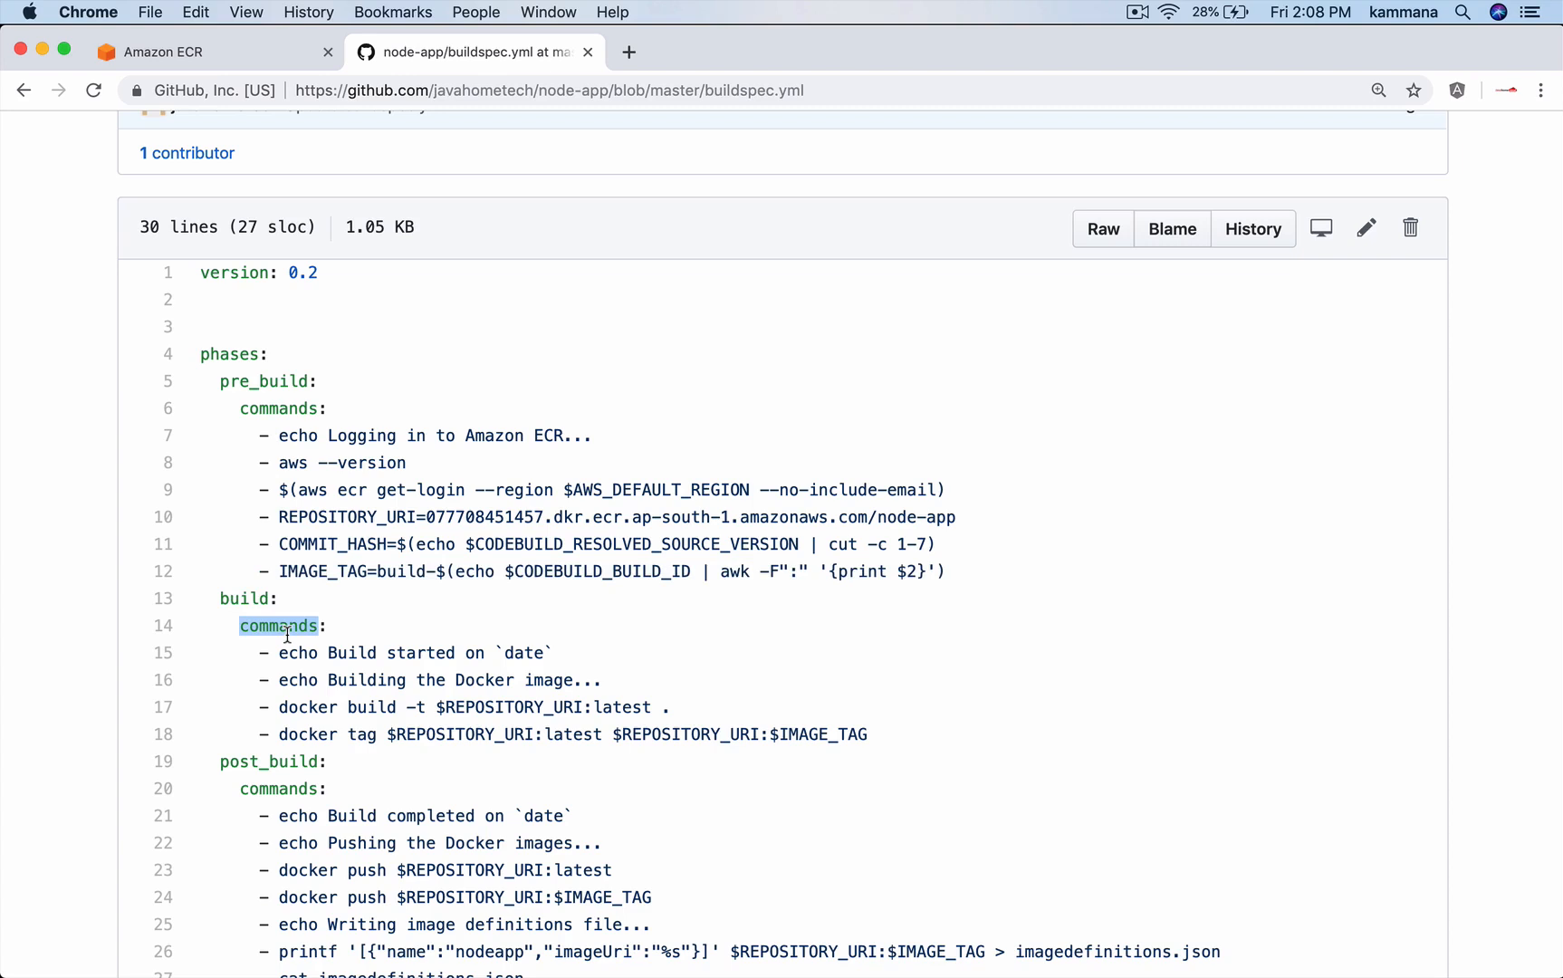
mouse_move(285, 653)
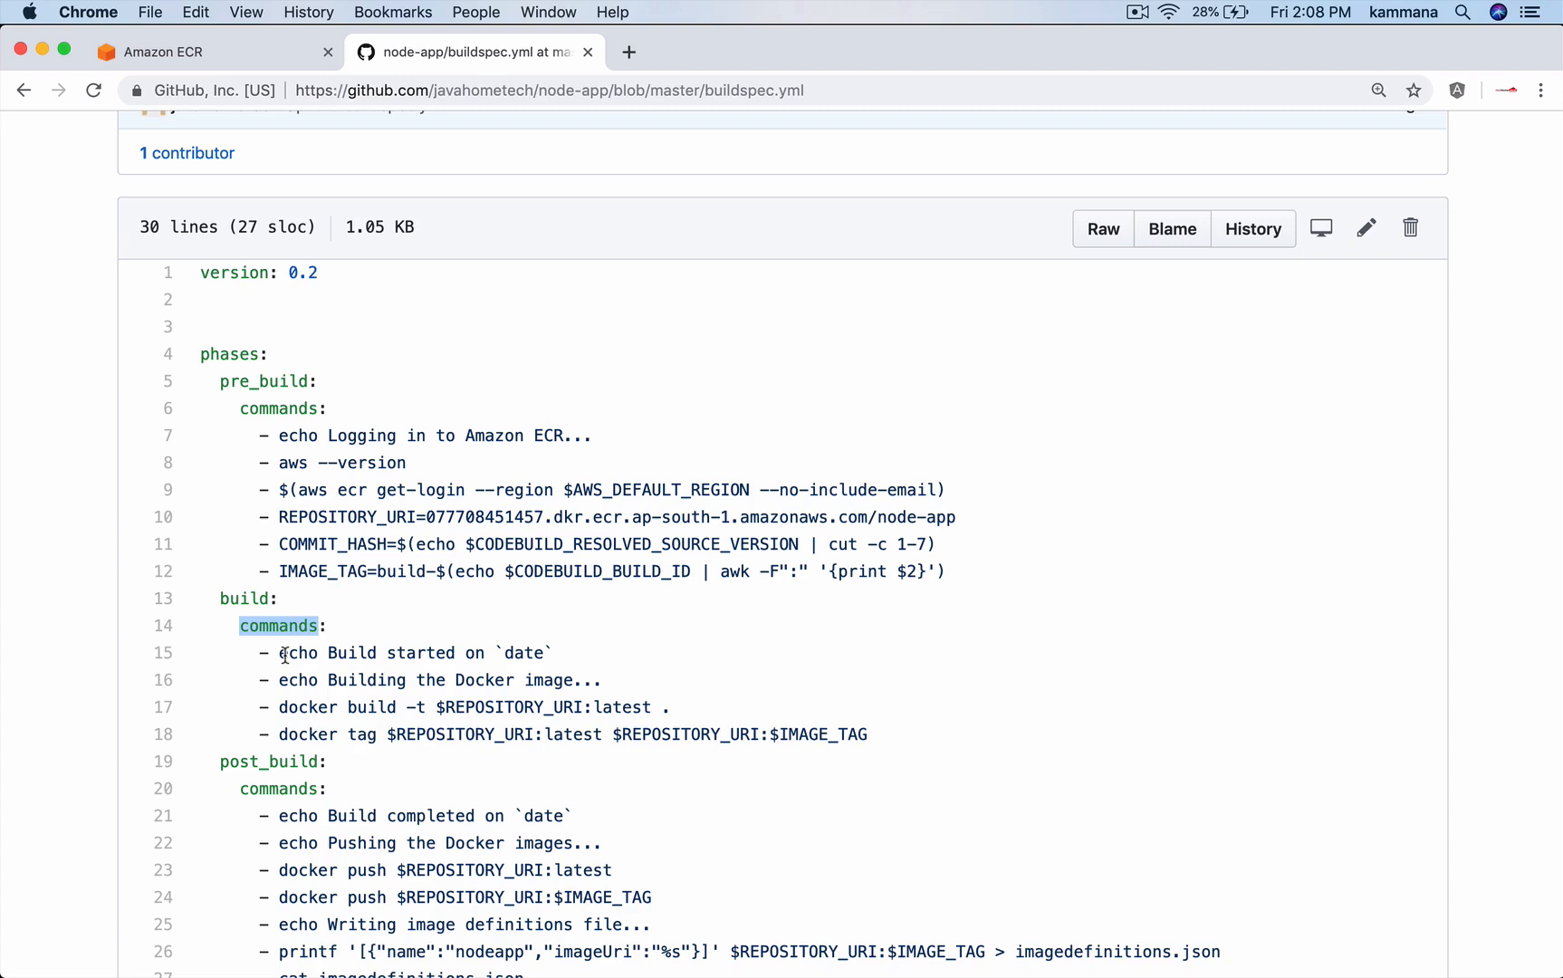
mouse_move(471, 653)
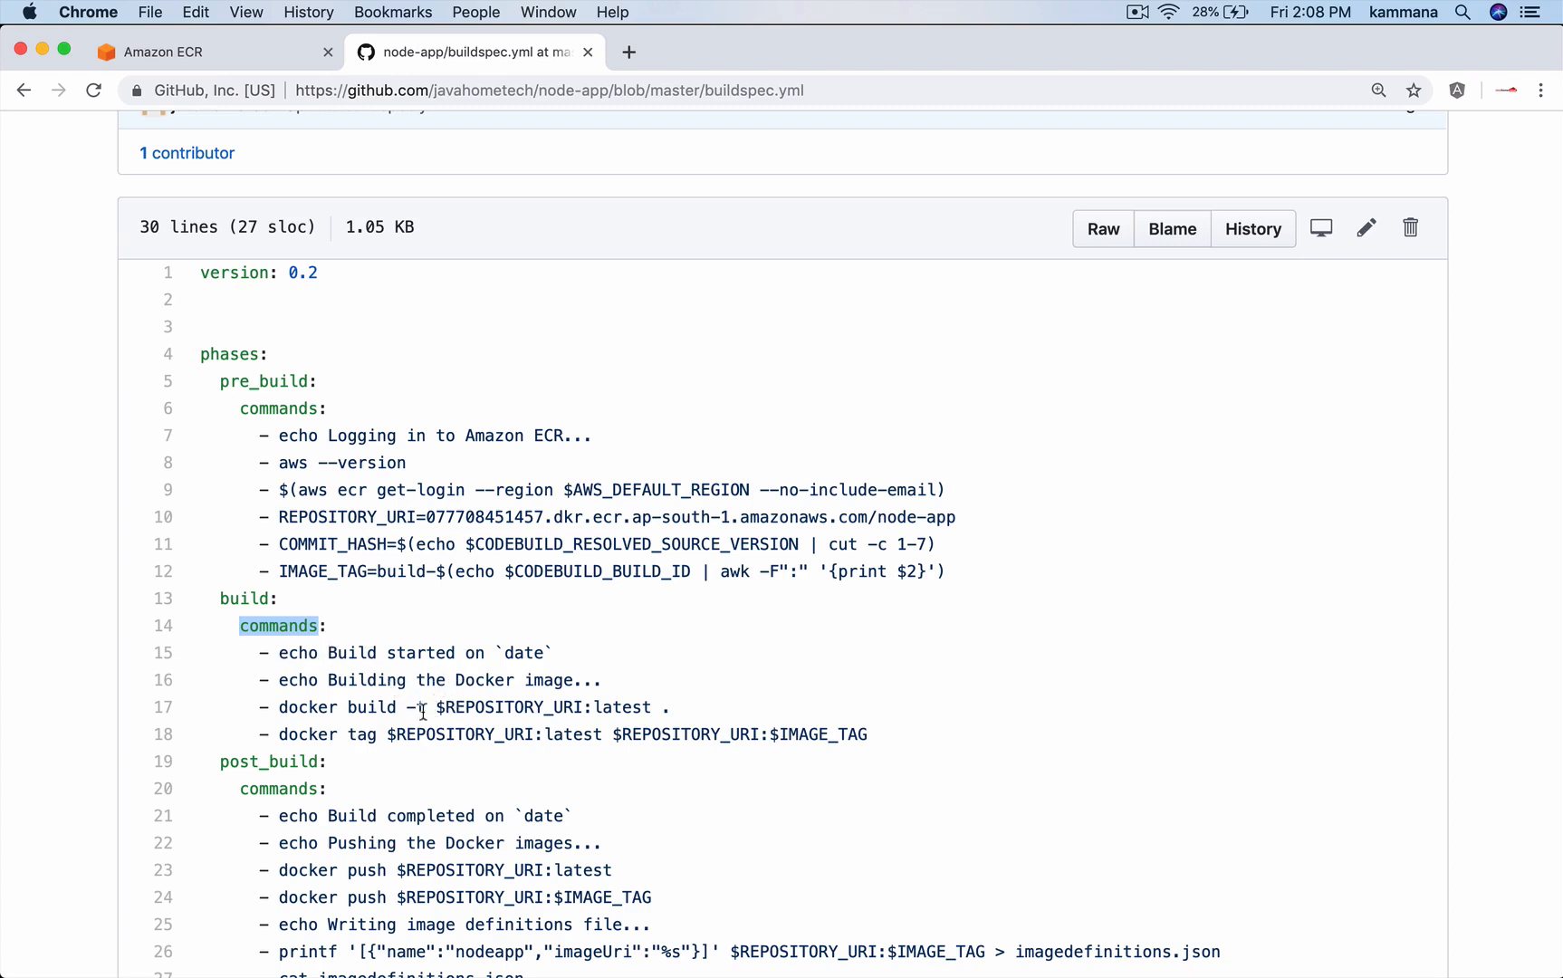
double_click(306, 707)
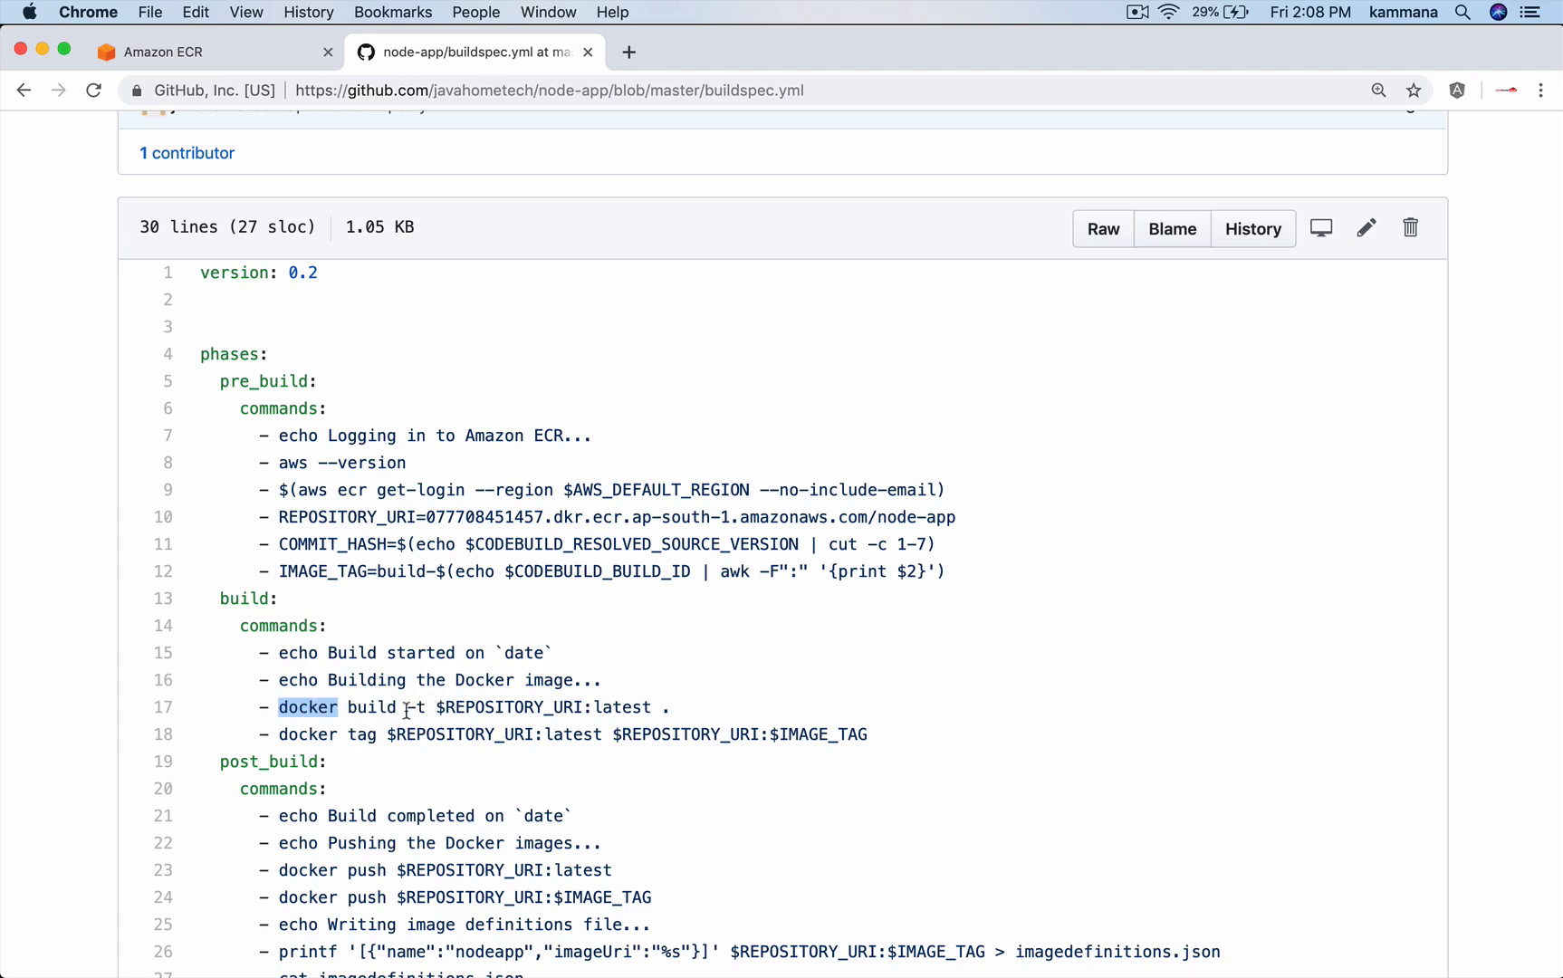
double_click(545, 708)
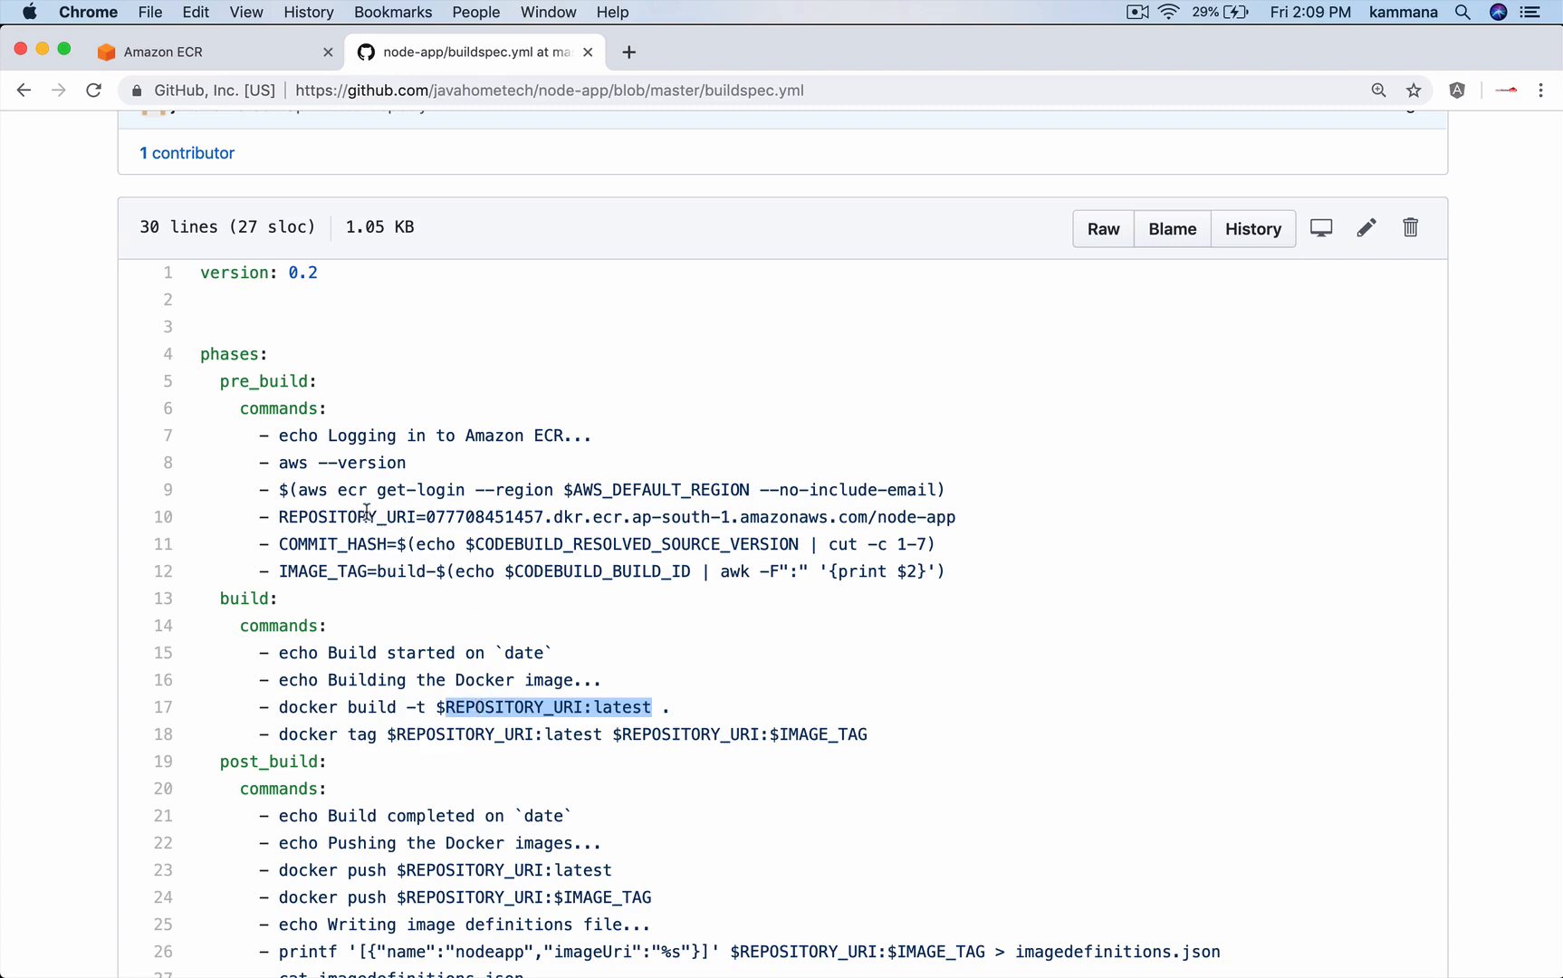
double_click(342, 517)
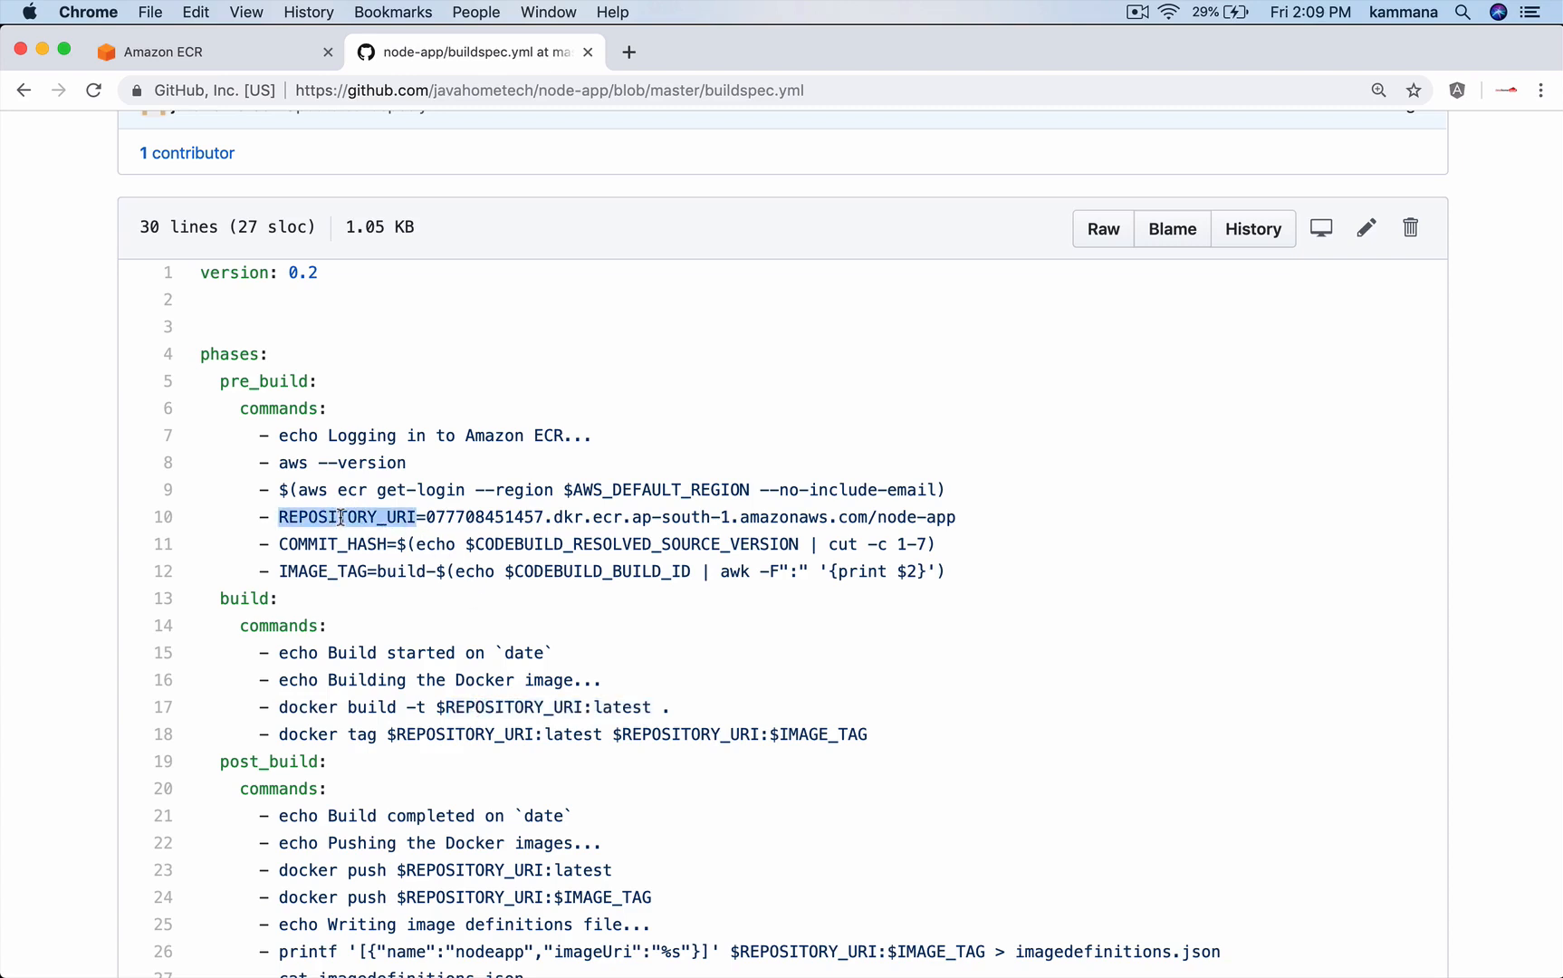
mouse_move(617, 707)
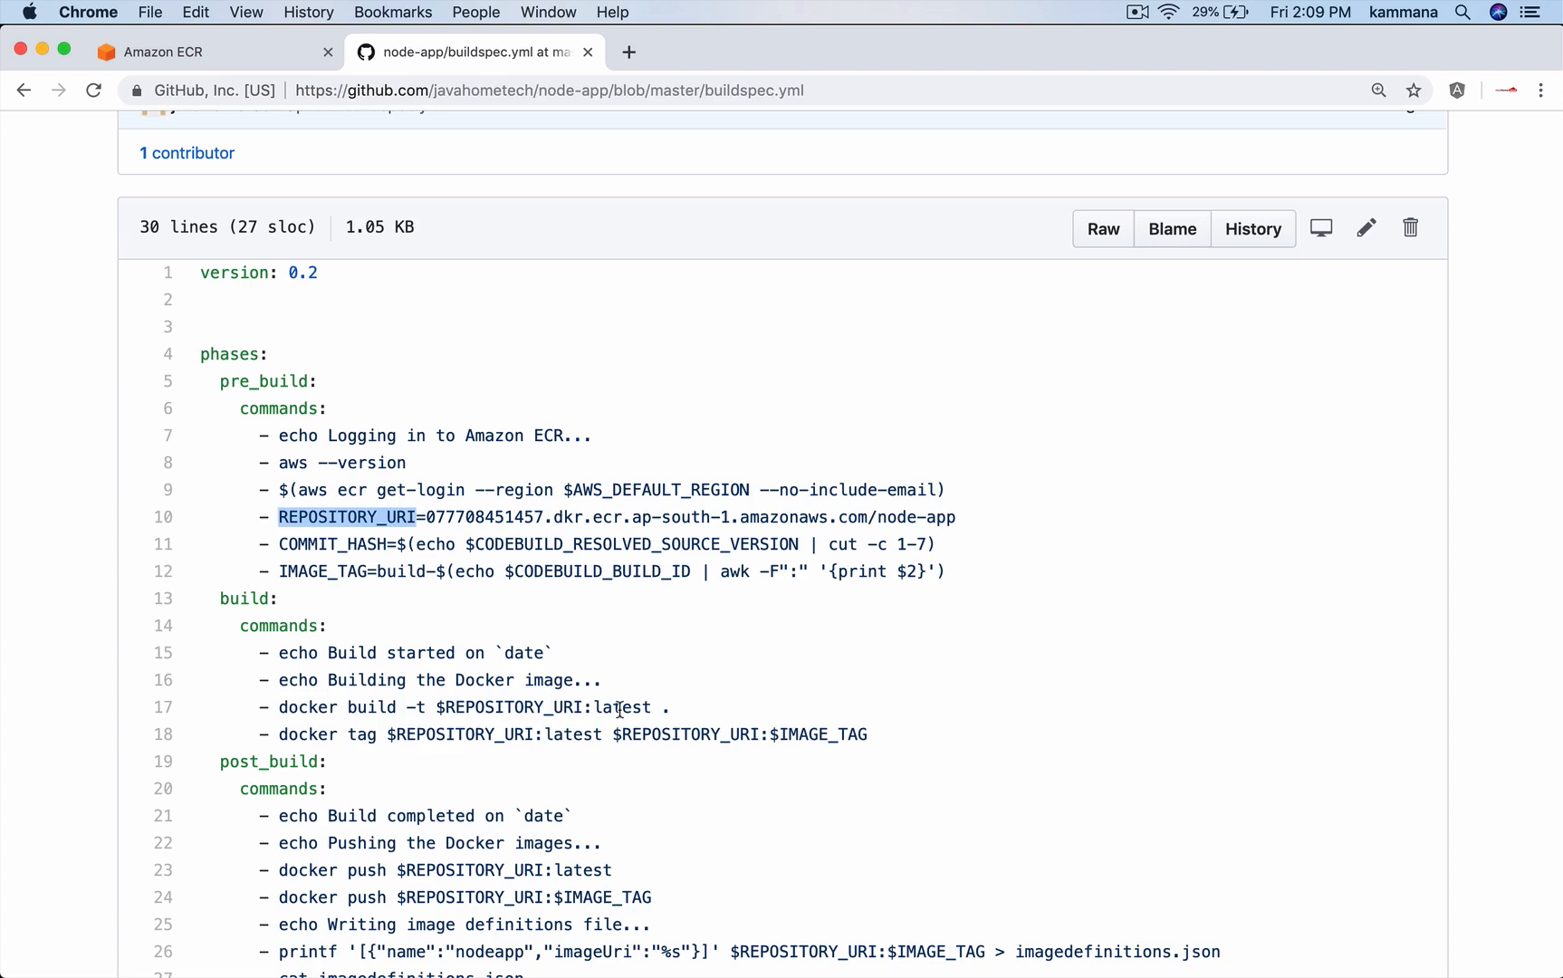
double_click(544, 707)
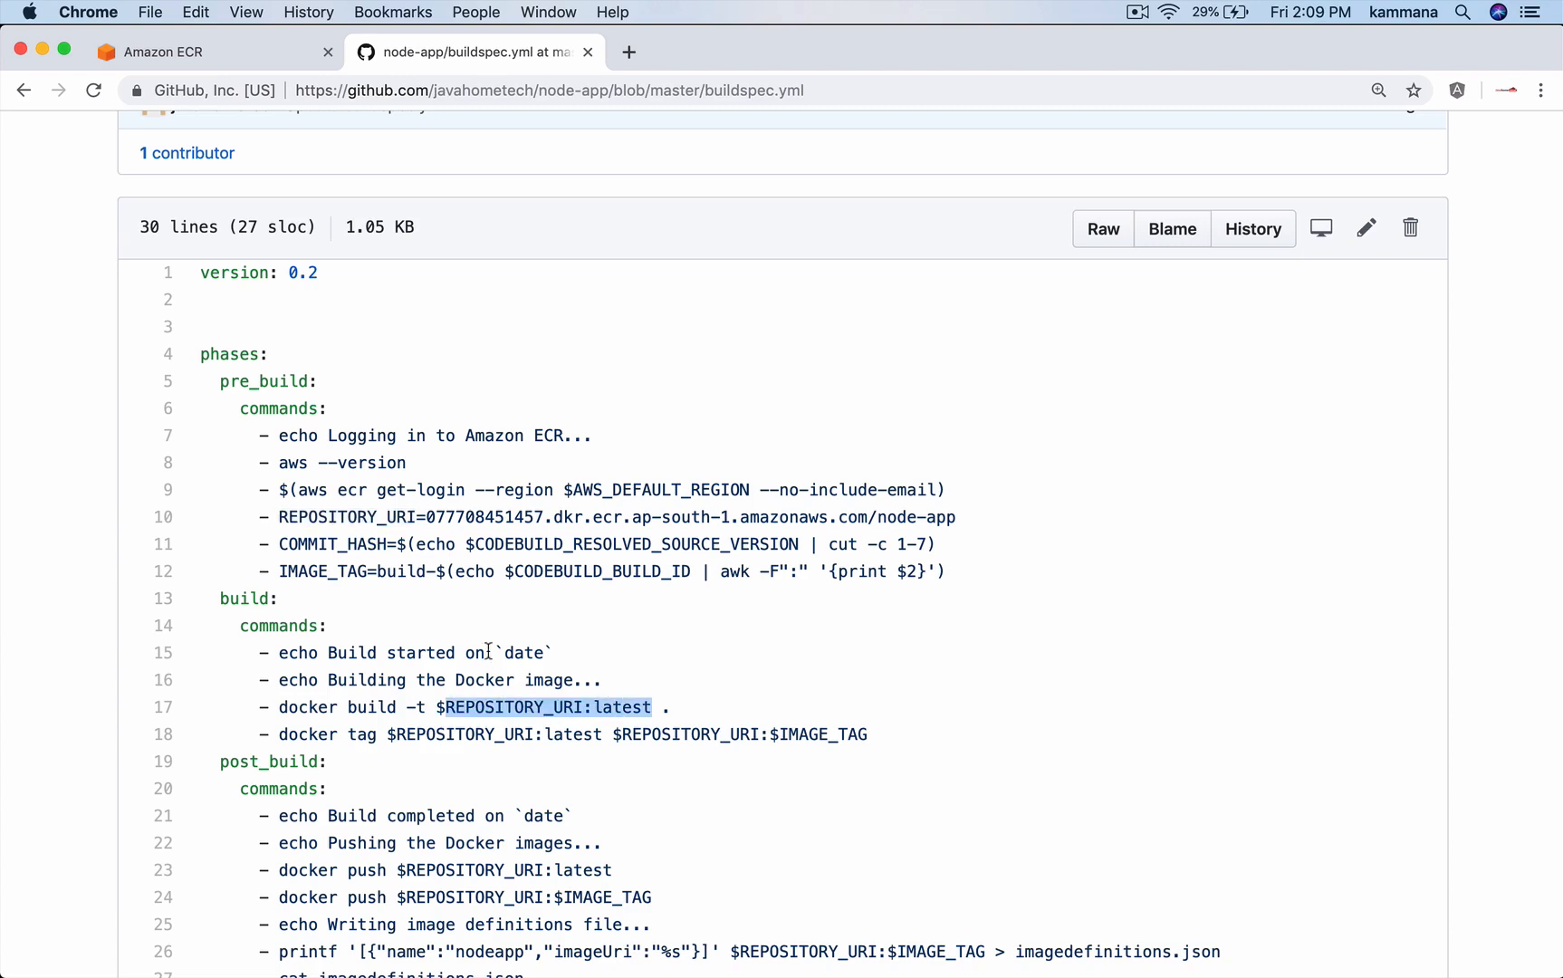
scroll("down", 3)
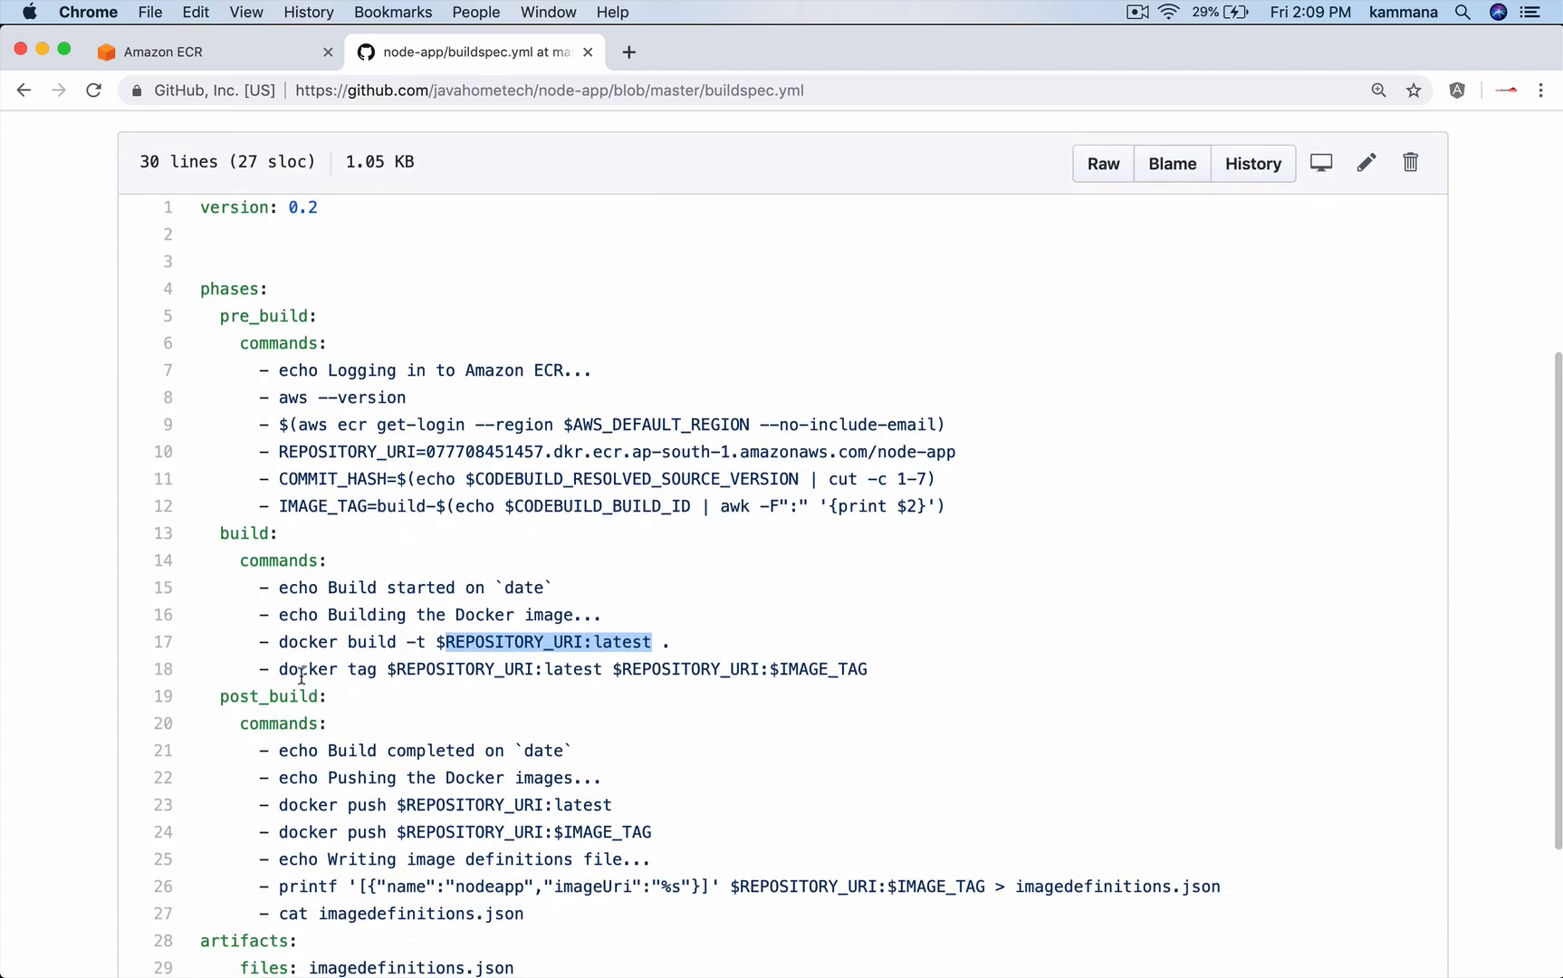
mouse_move(398, 670)
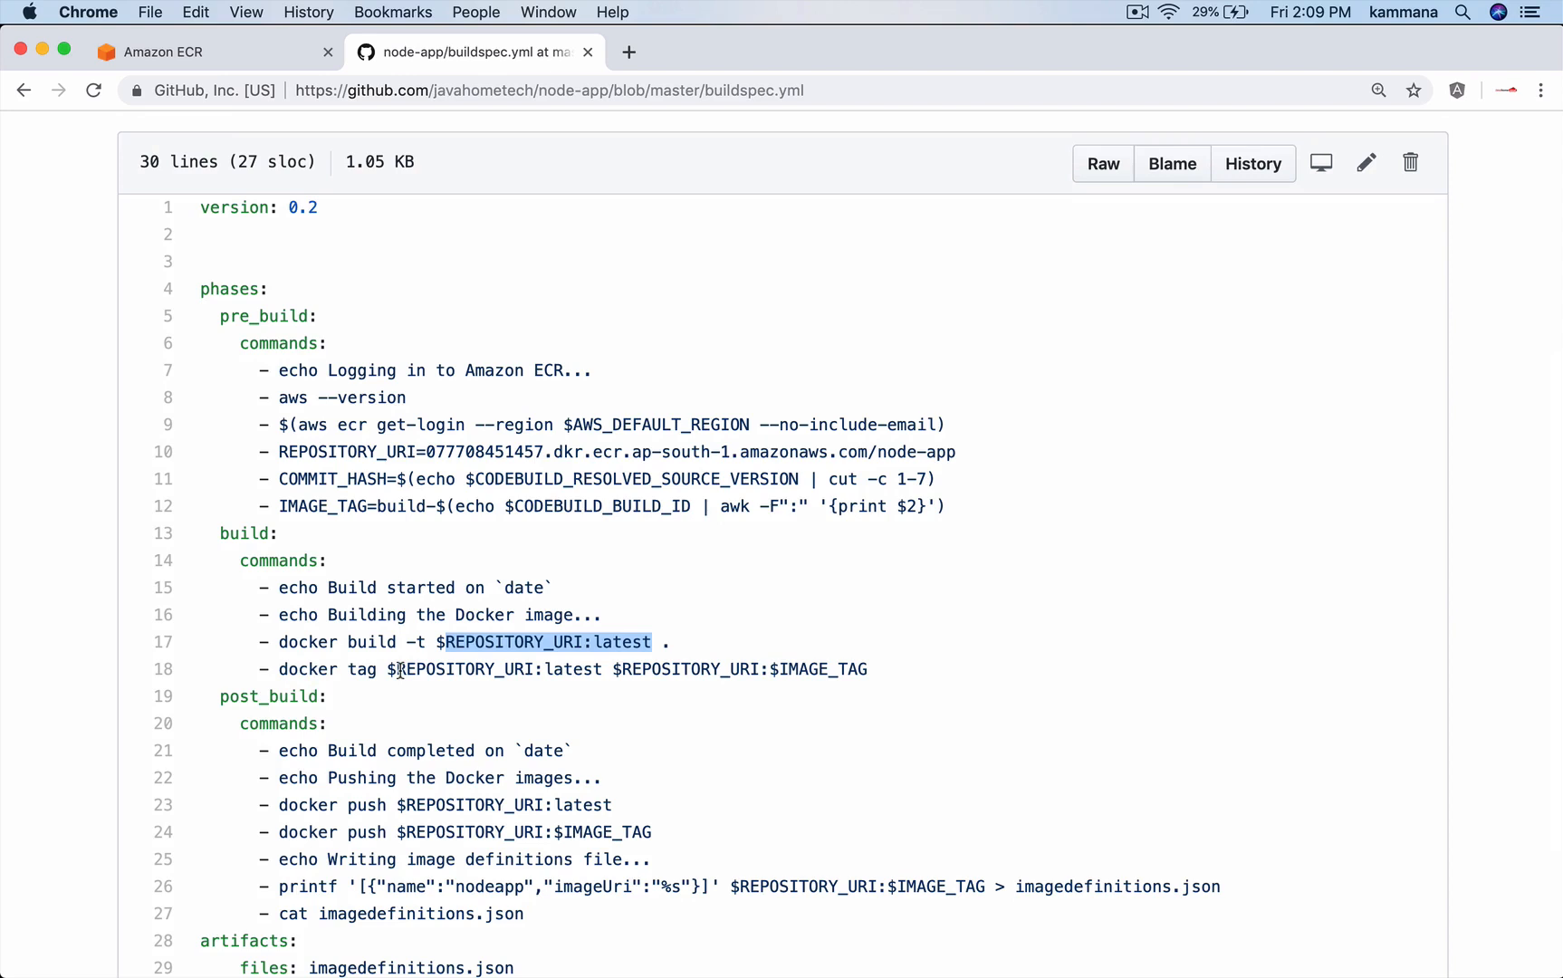
scroll("down", 3)
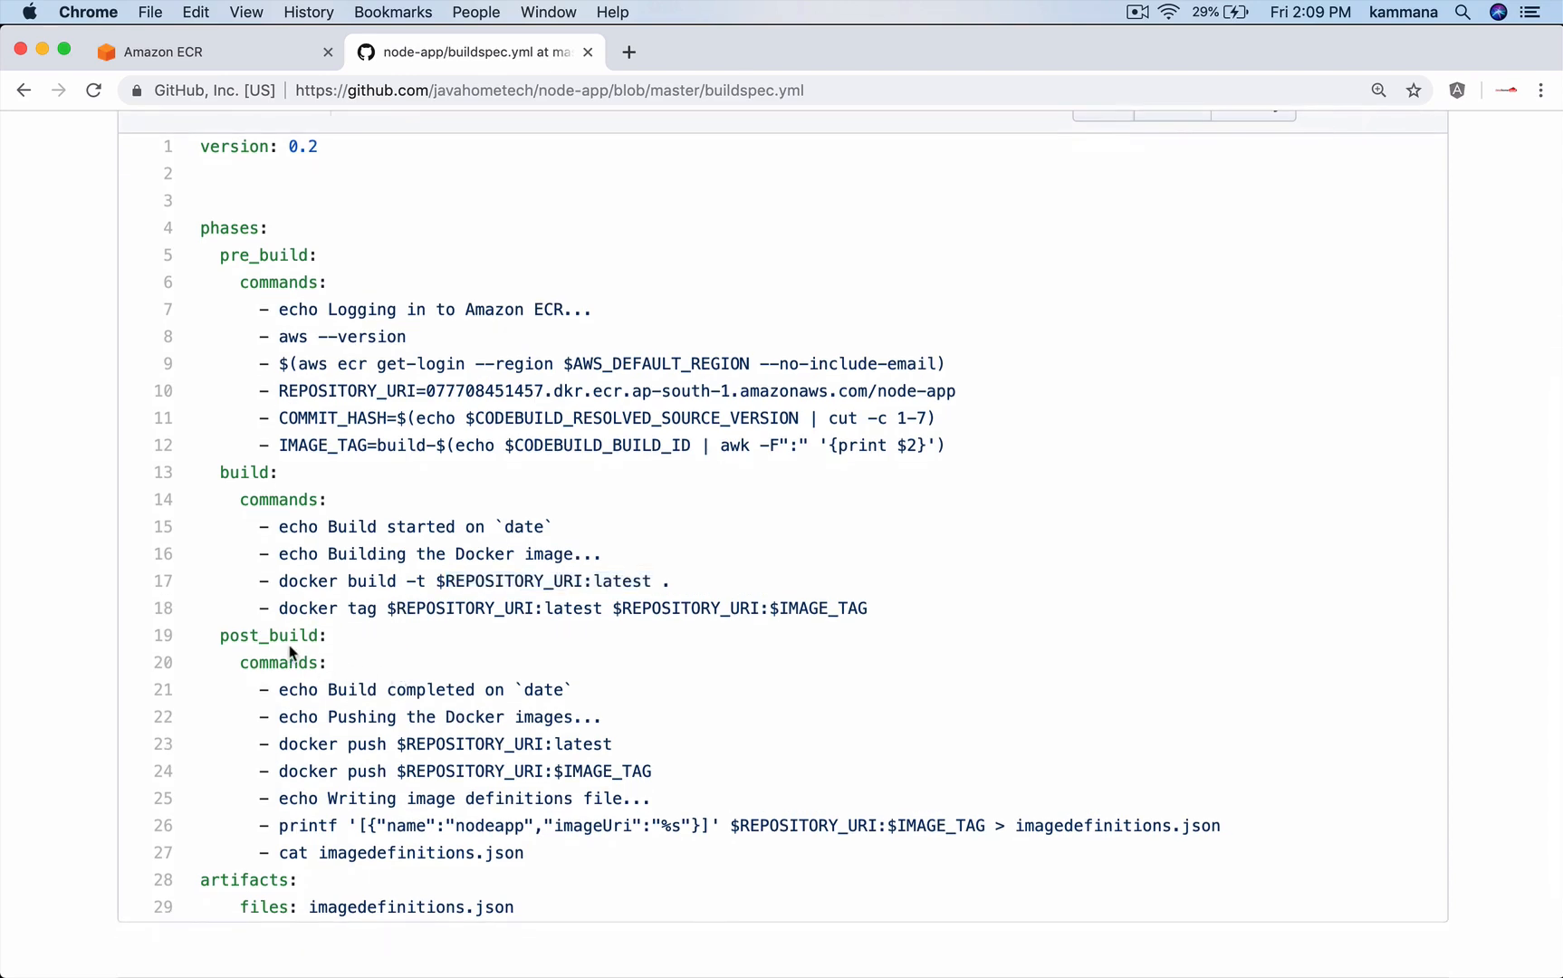
scroll("down", 3)
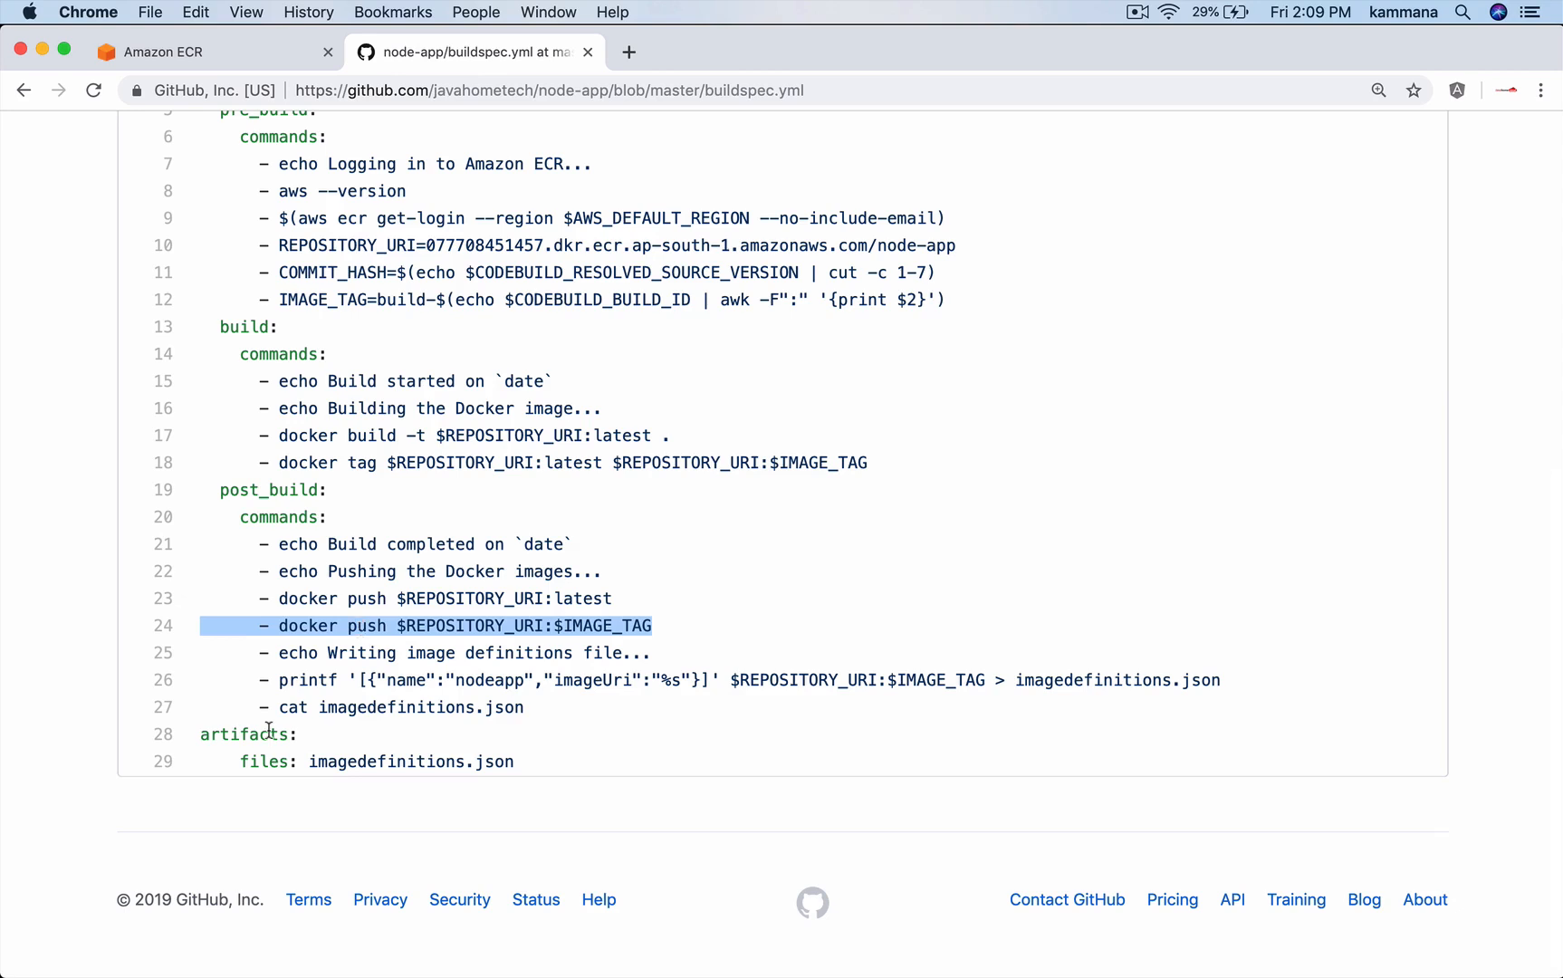
mouse_move(332, 726)
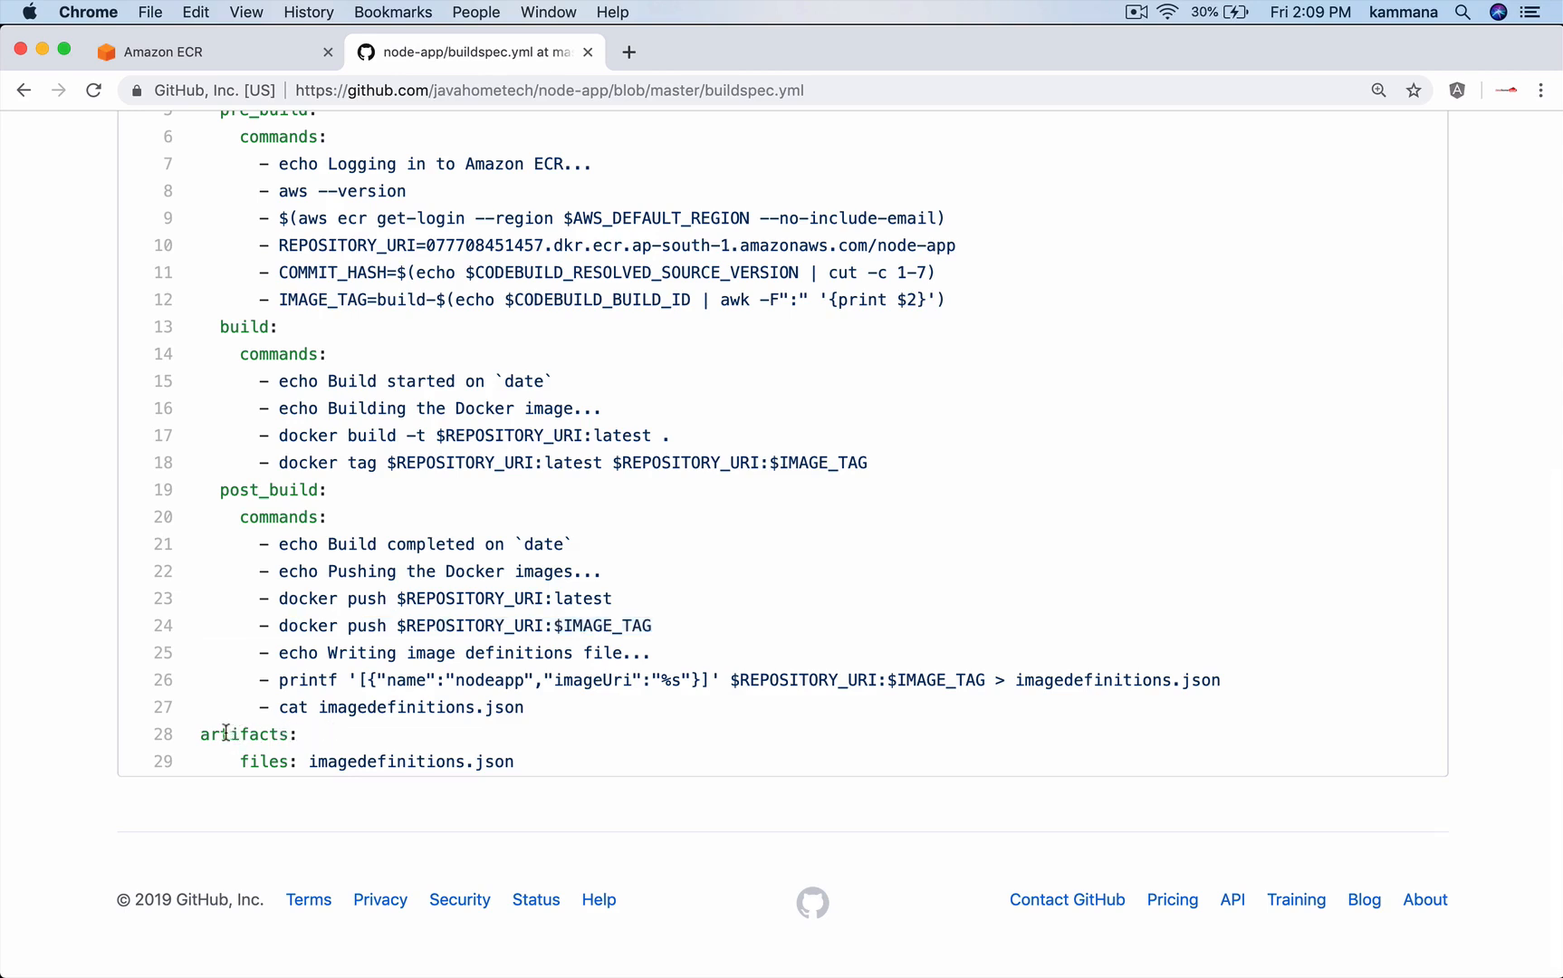
left_click_drag(200, 734, 515, 762)
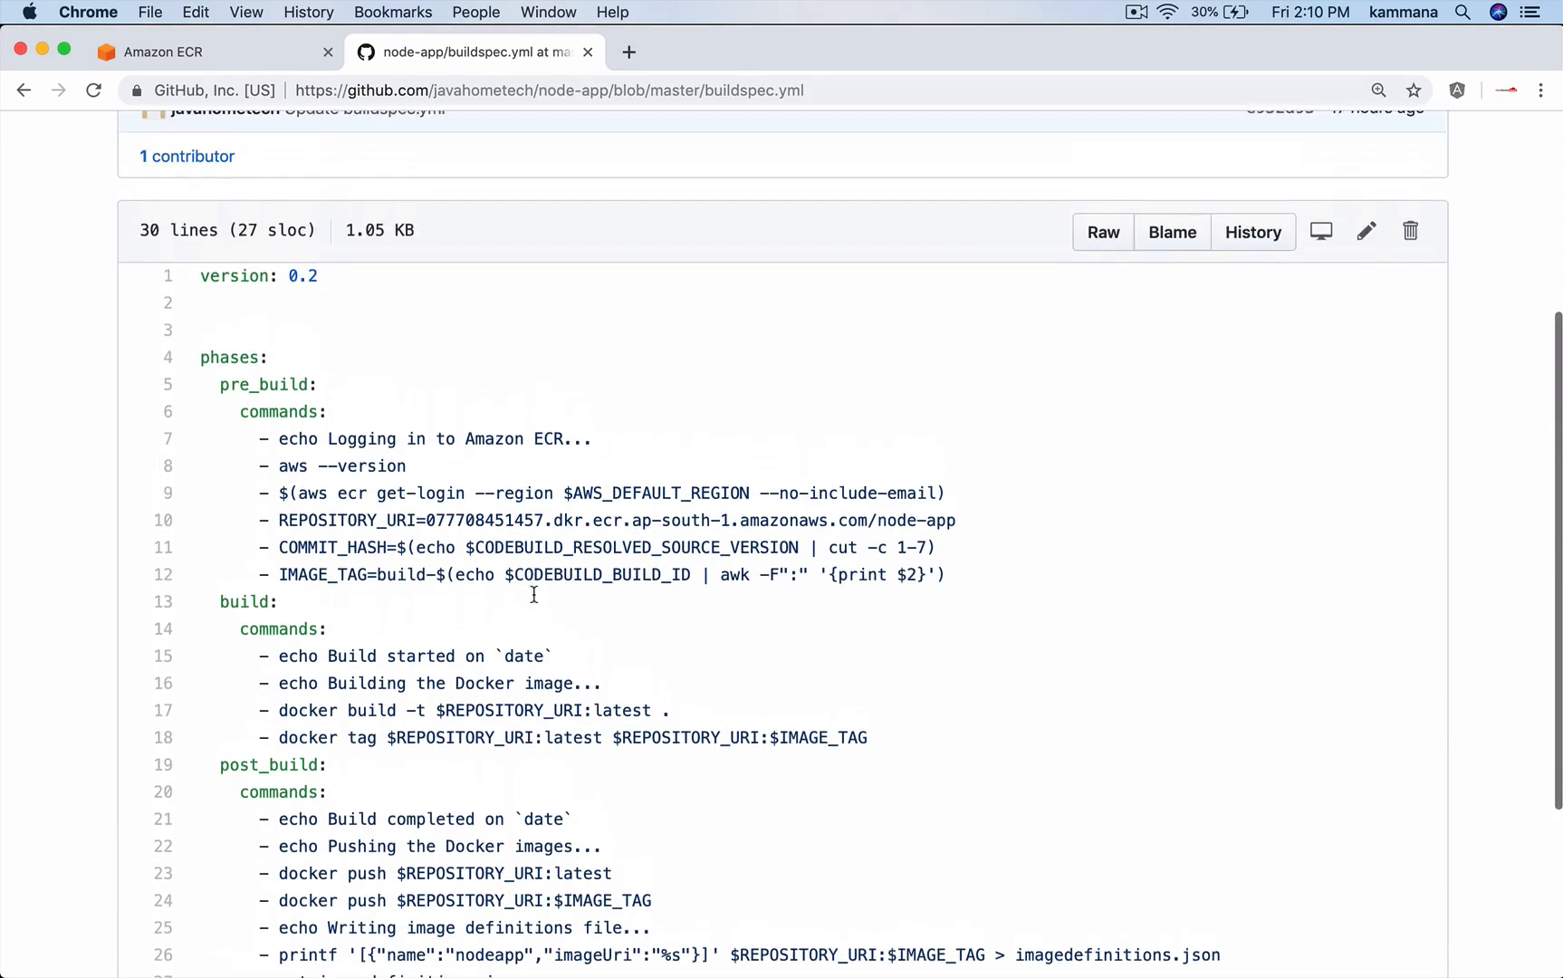
scroll("down", 3)
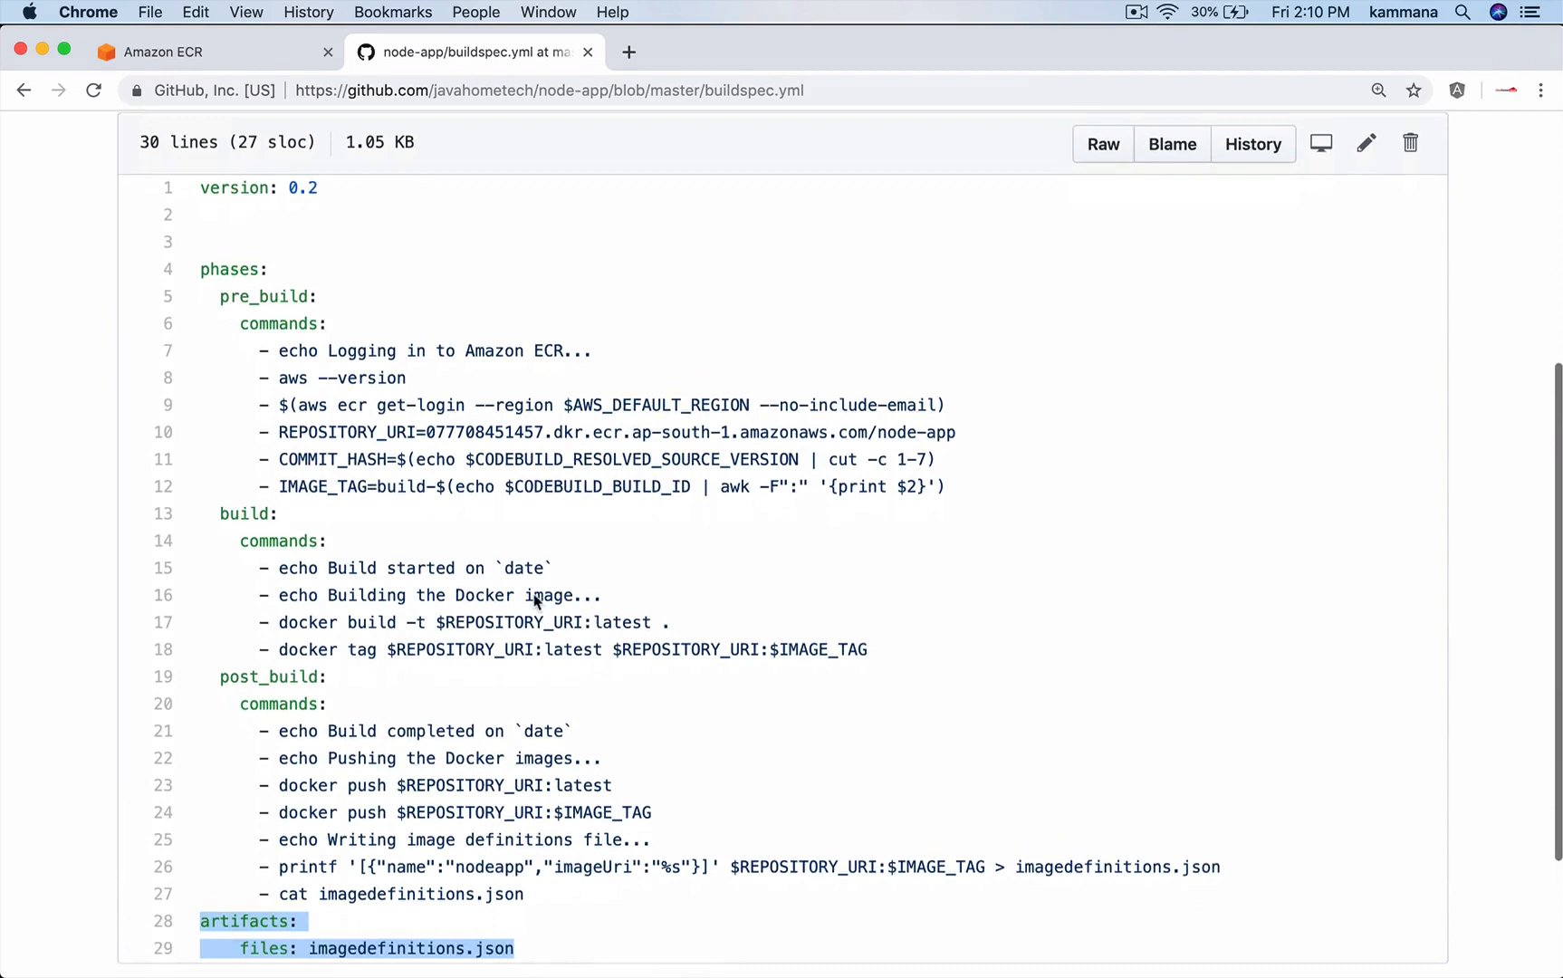
scroll("down", 3)
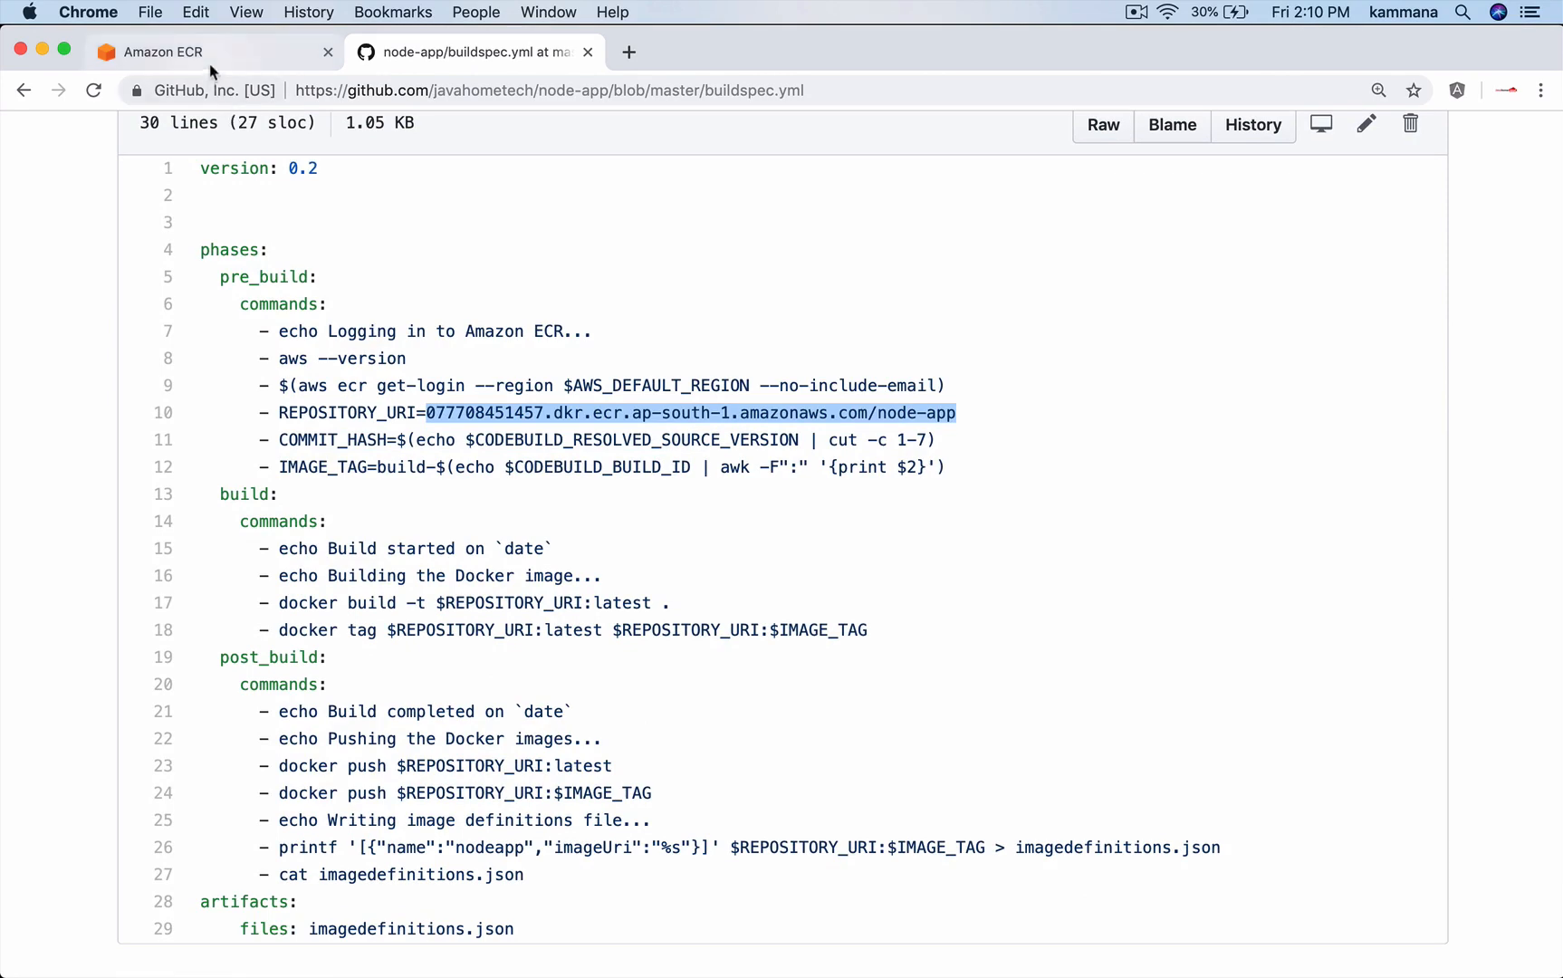
Check the ECR URI and replace node-app with nodeapp-javahome in buildspec.yml.
left_click(208, 52)
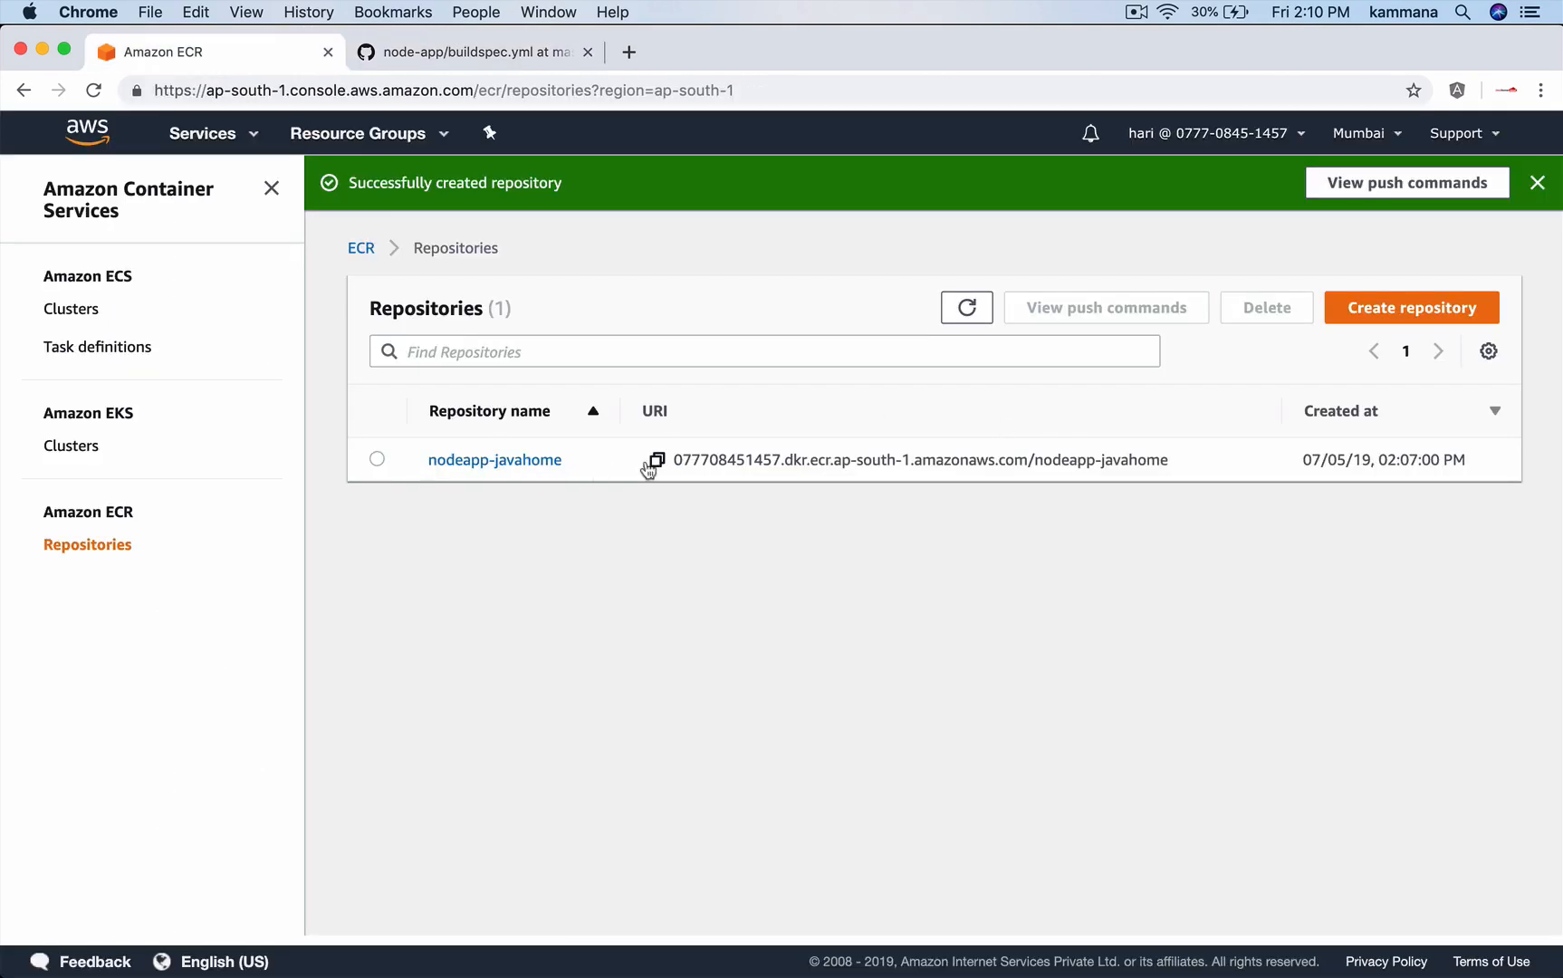
mouse_move(525, 116)
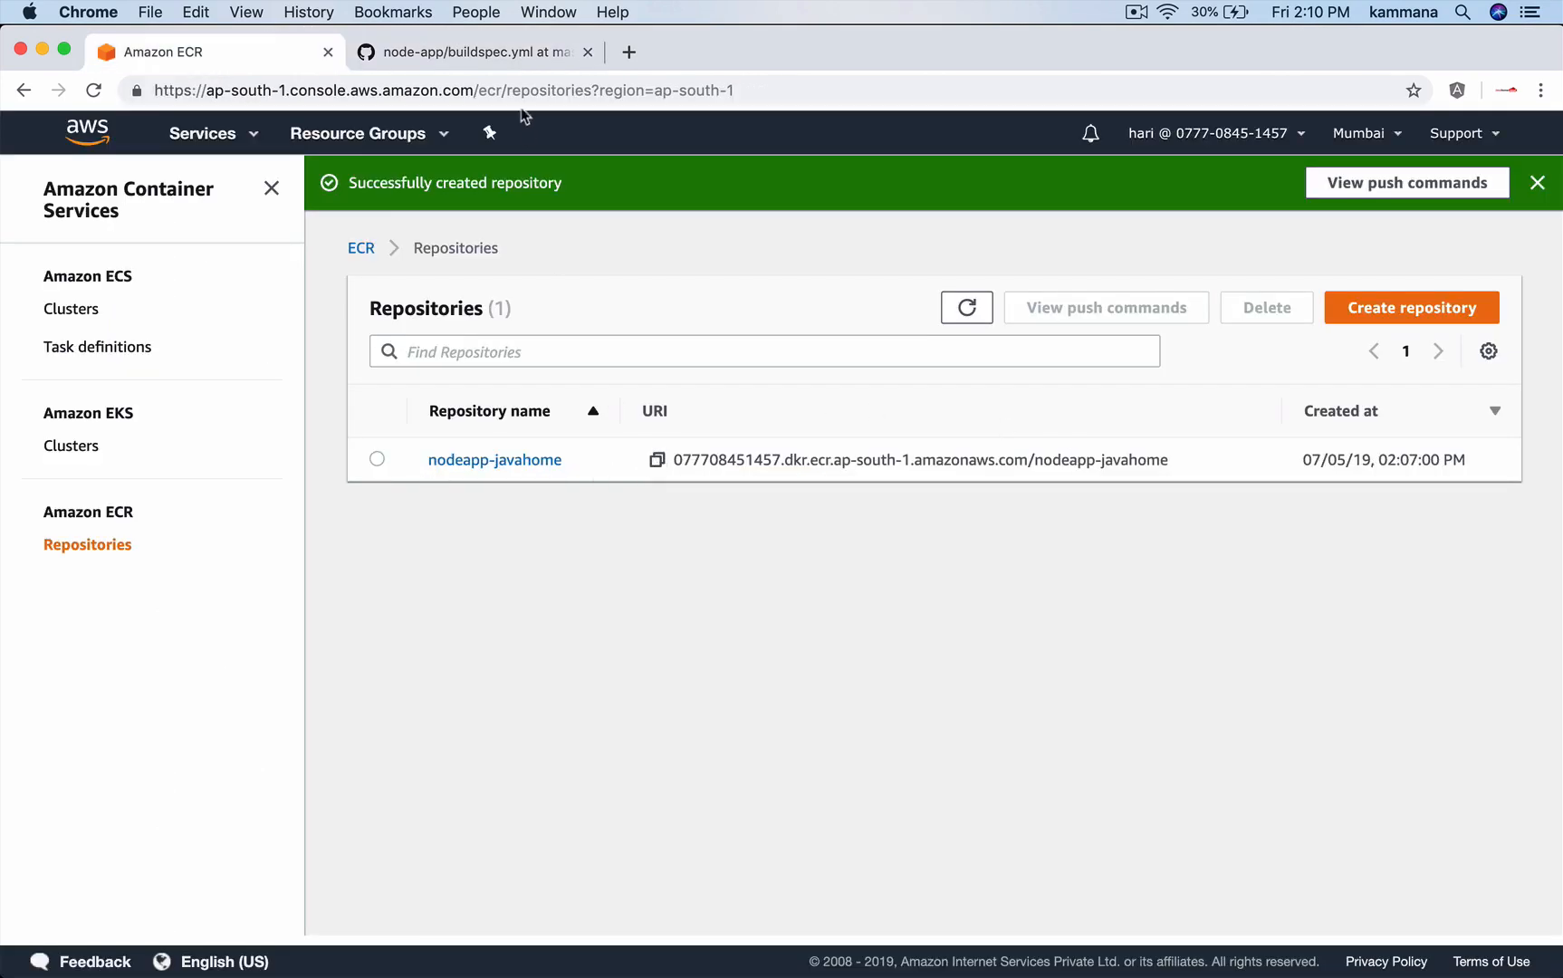
left_click(478, 52)
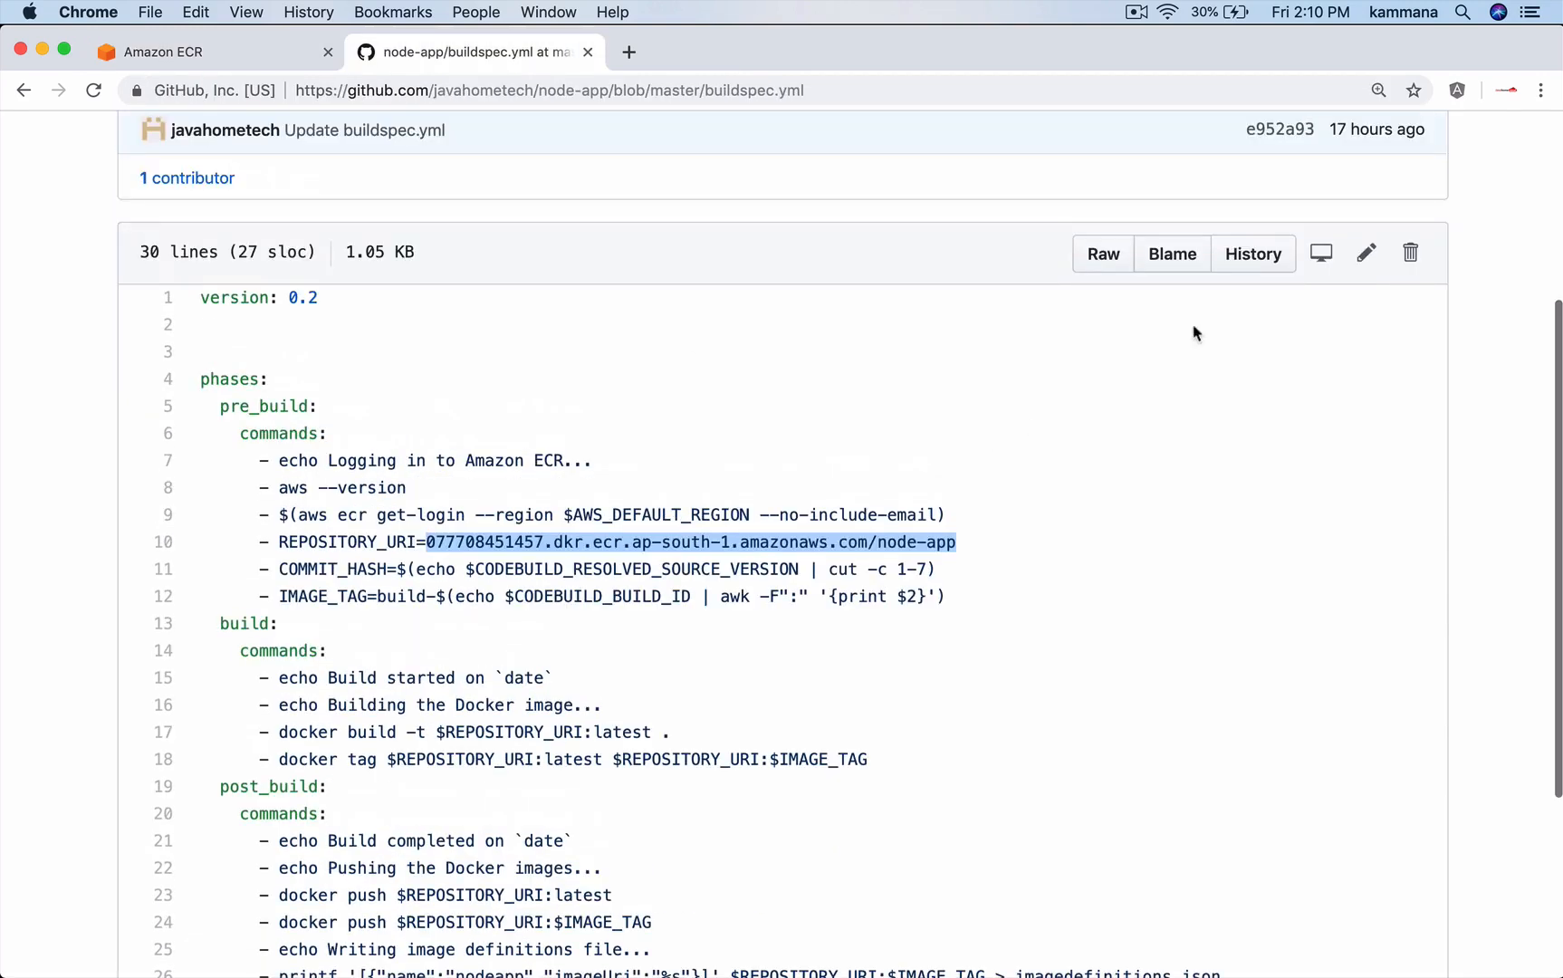
left_click(1365, 254)
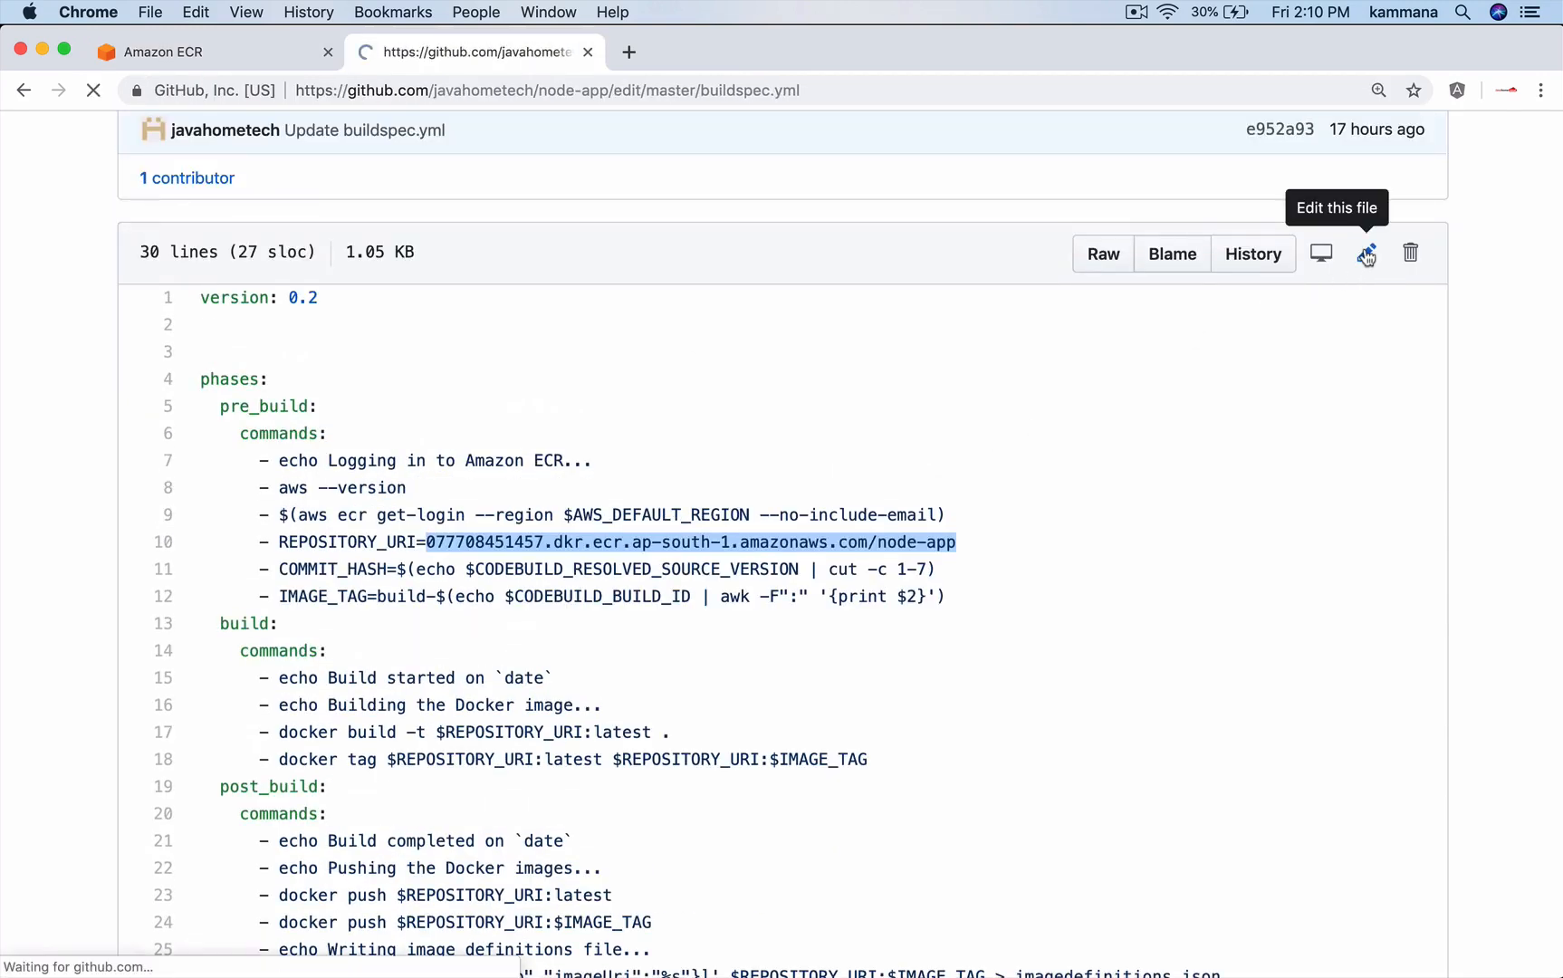
left_click(1365, 253)
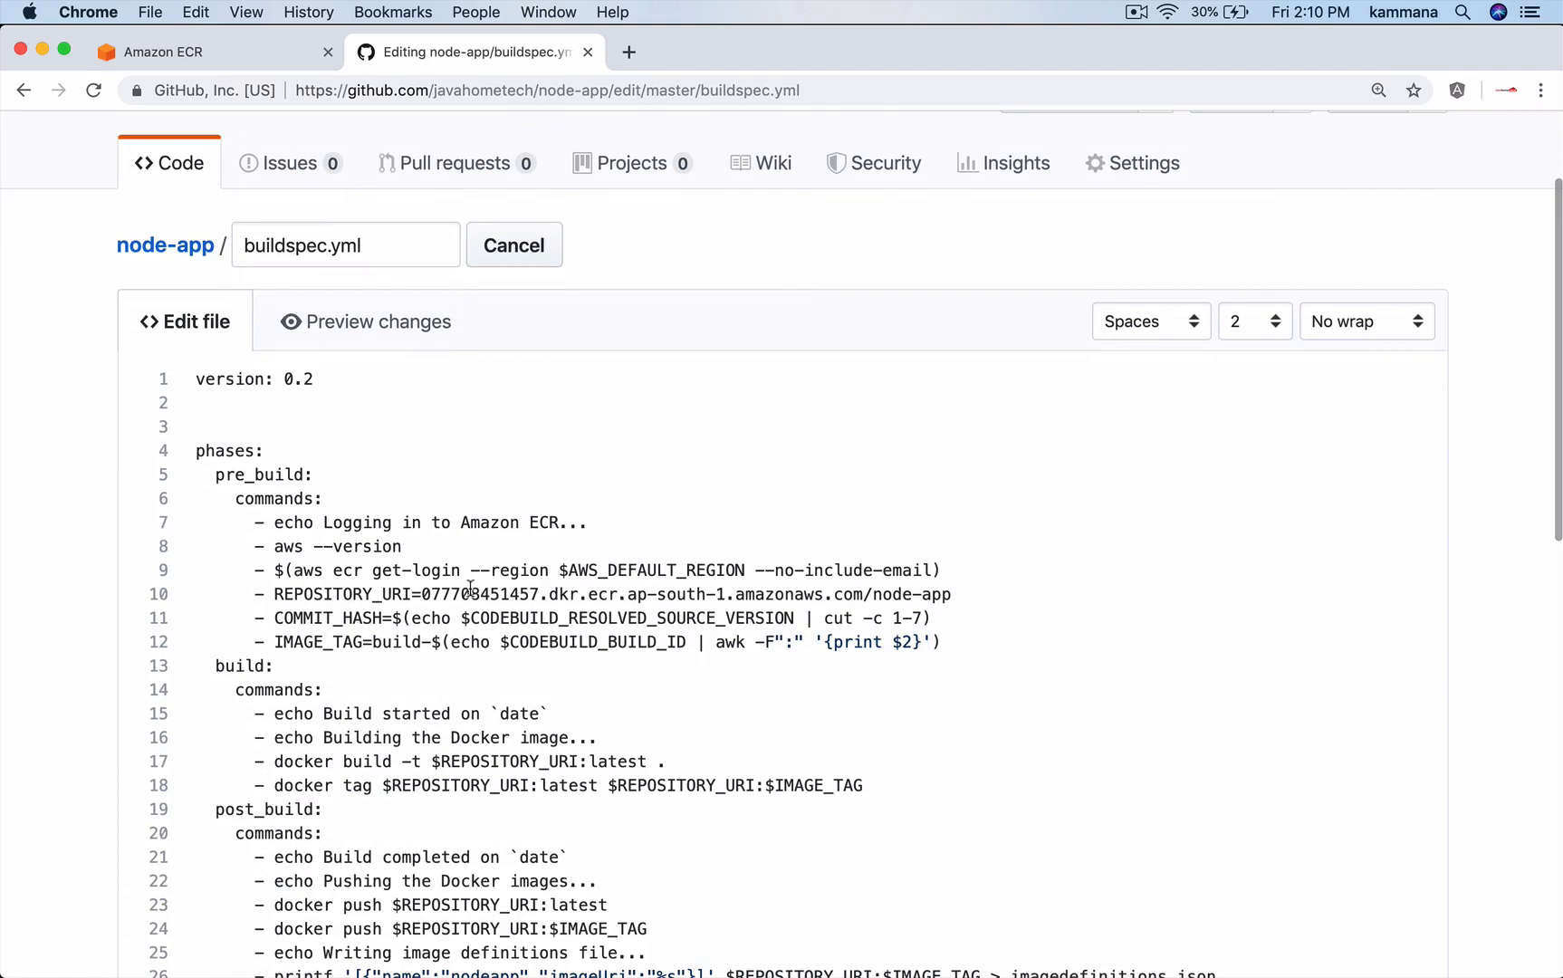
left_click_drag(422, 594, 832, 594)
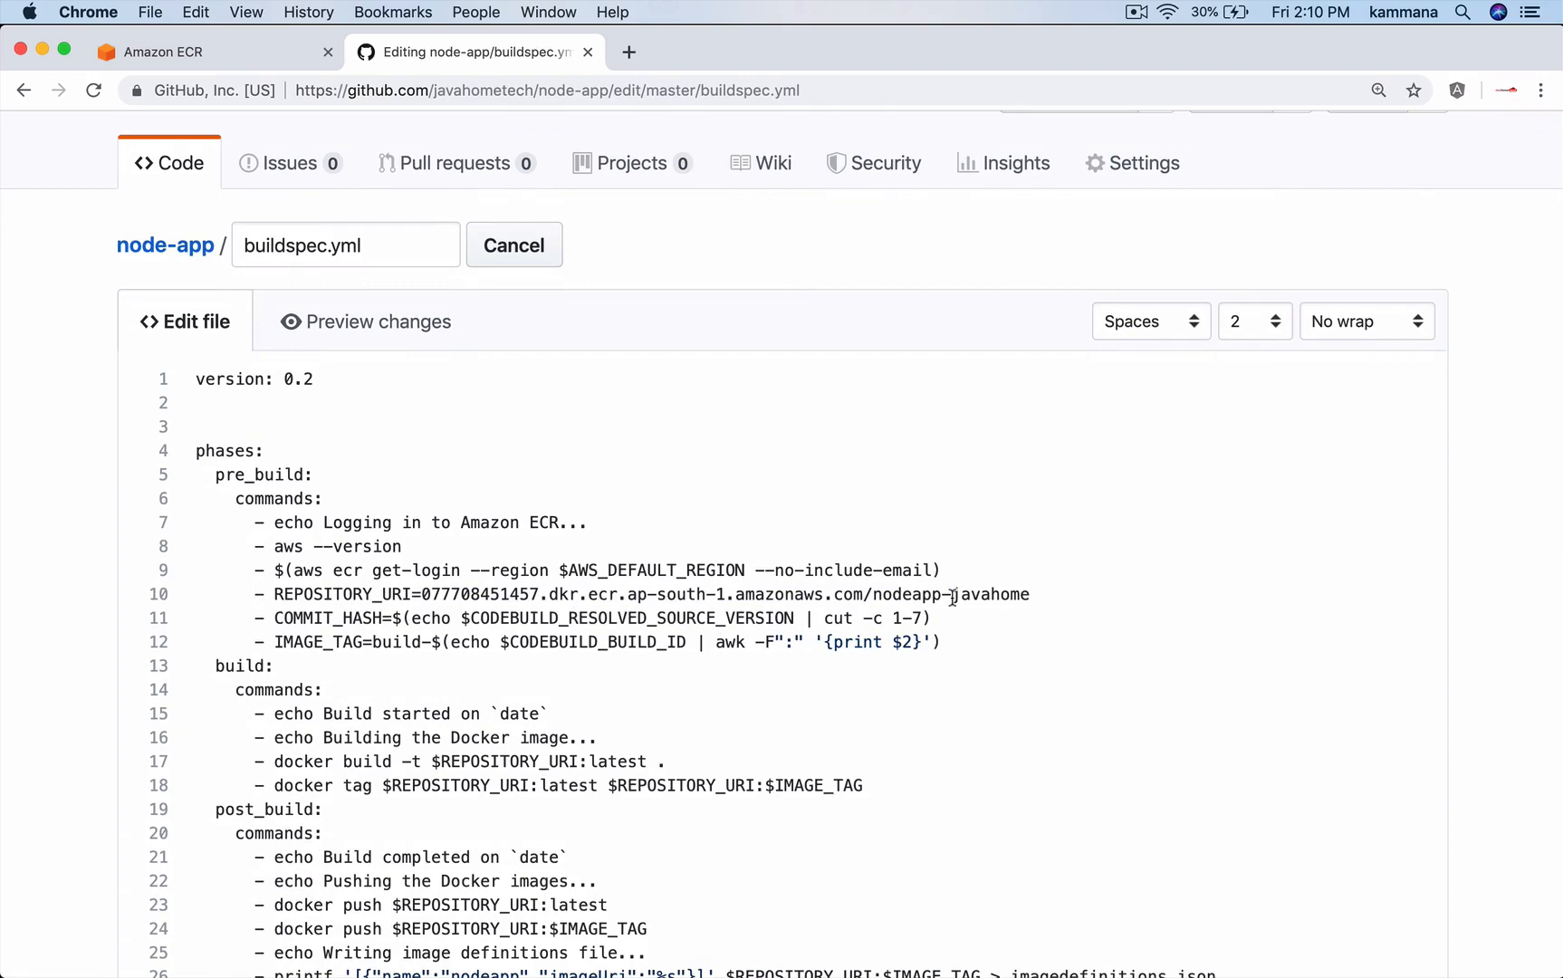
Commit the buildspec.yml change to master and go to the node-app repository home.
scroll("down", 3)
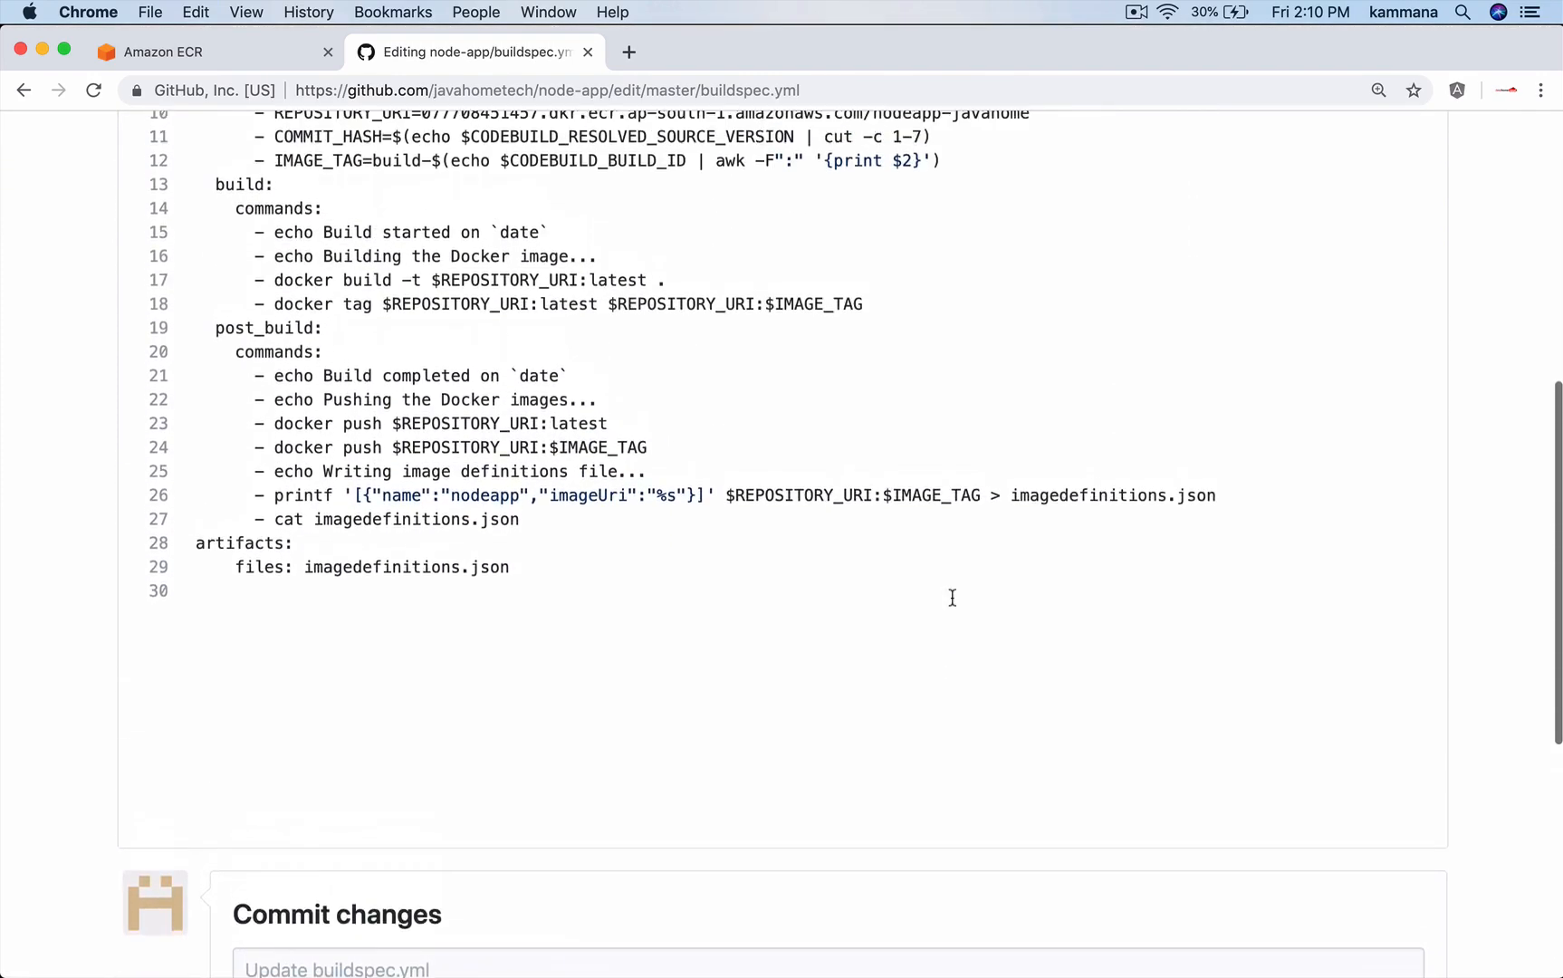
left_click(282, 869)
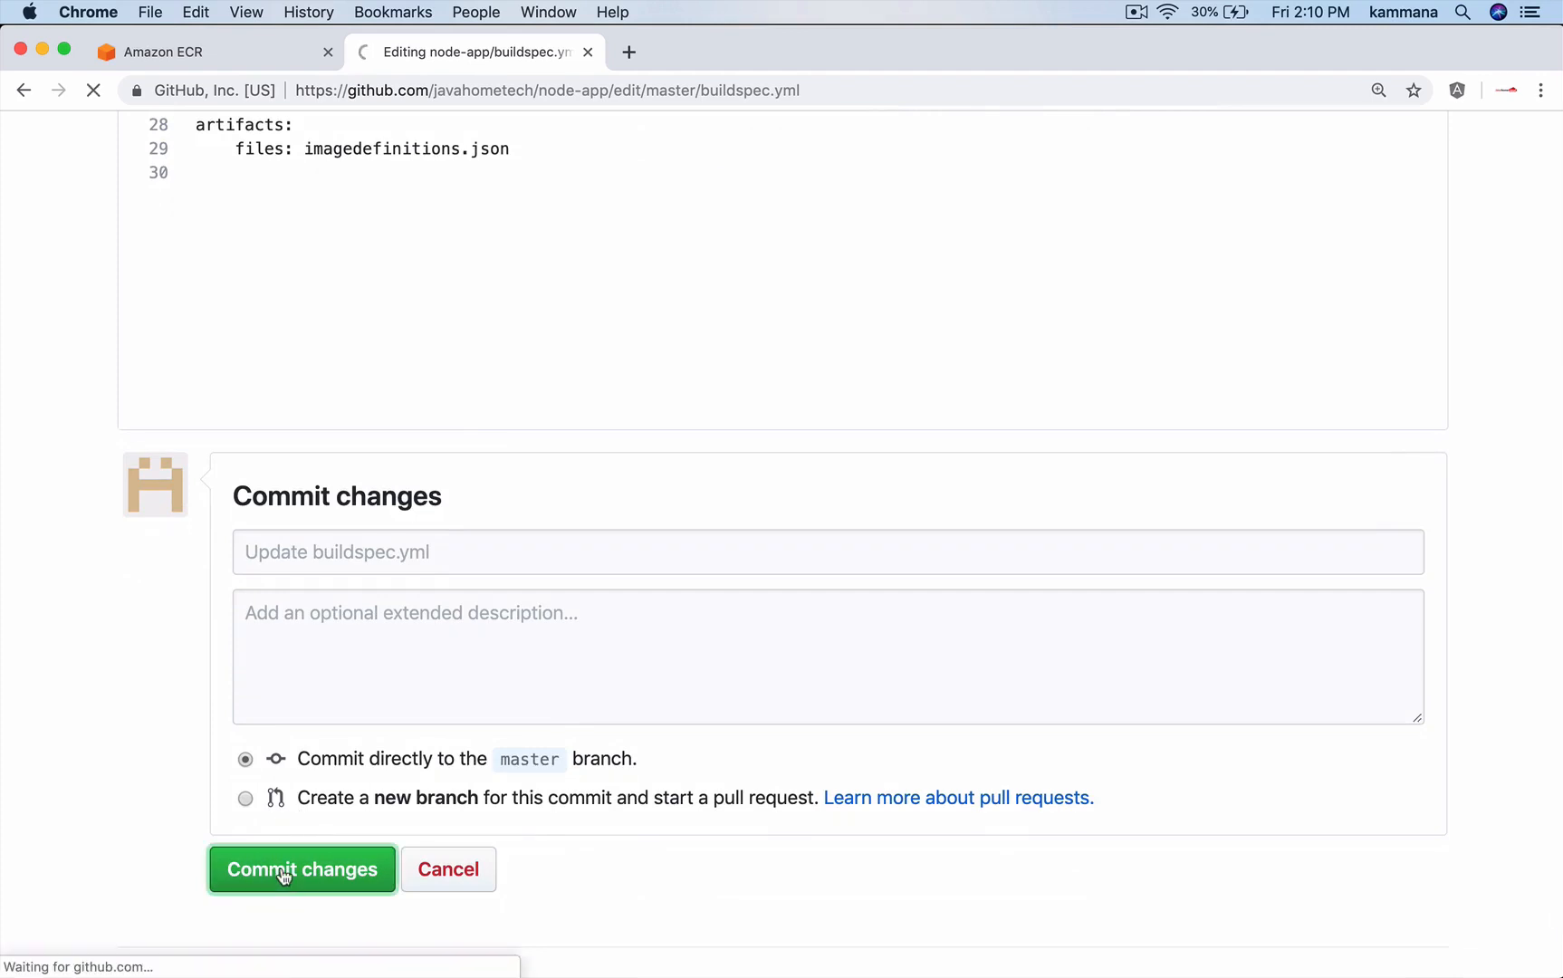
left_click(303, 869)
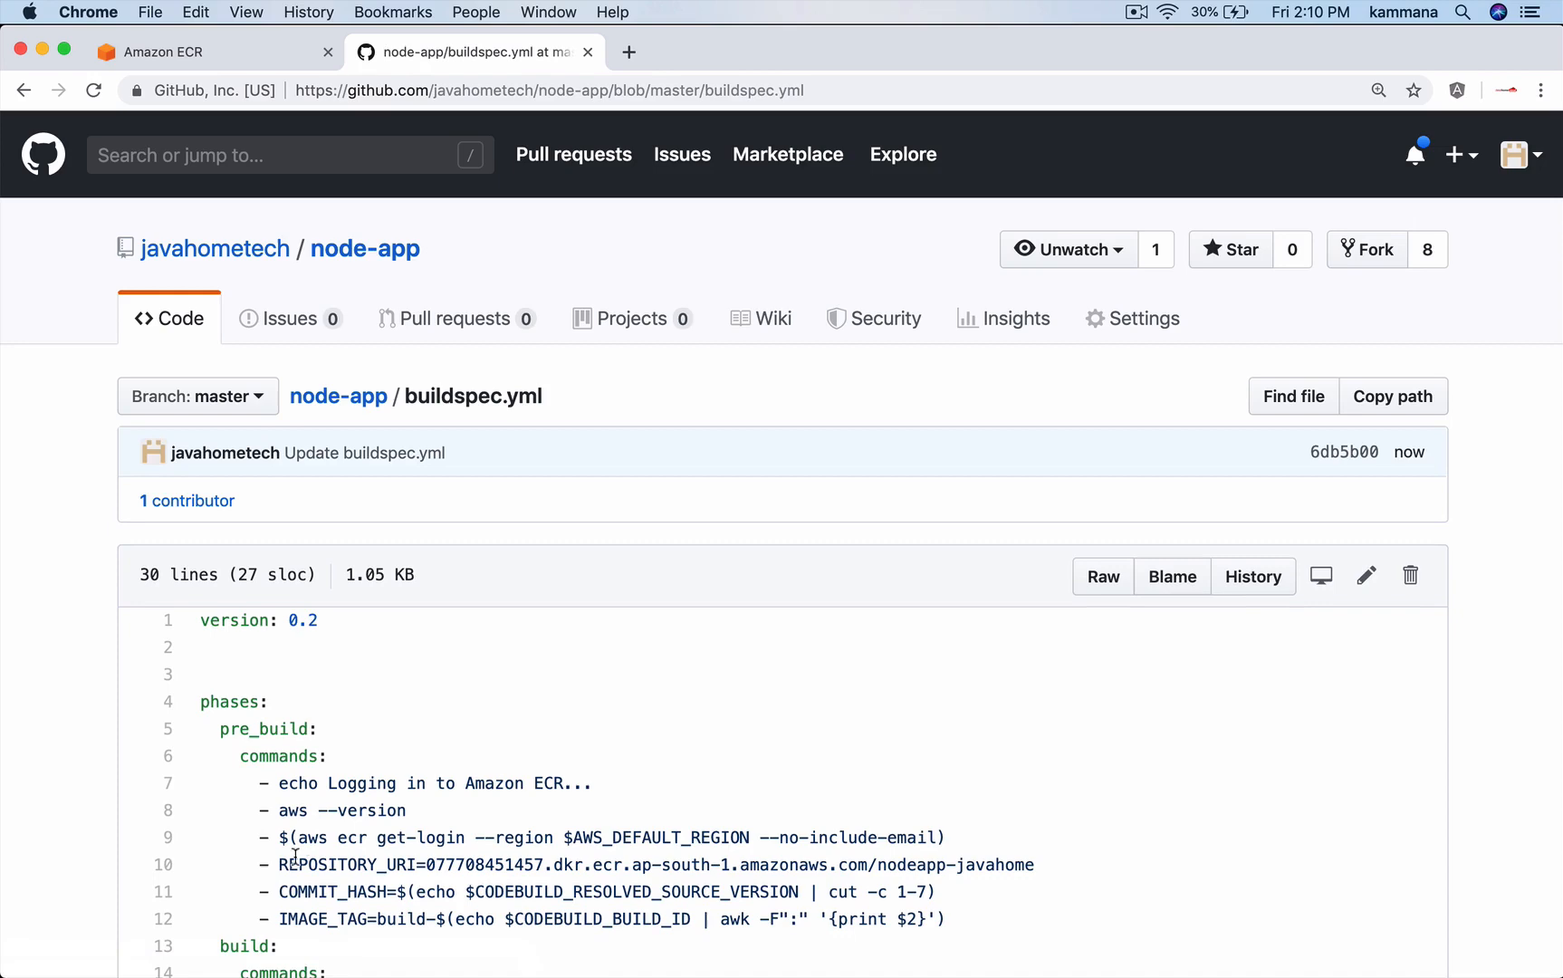
left_click(338, 396)
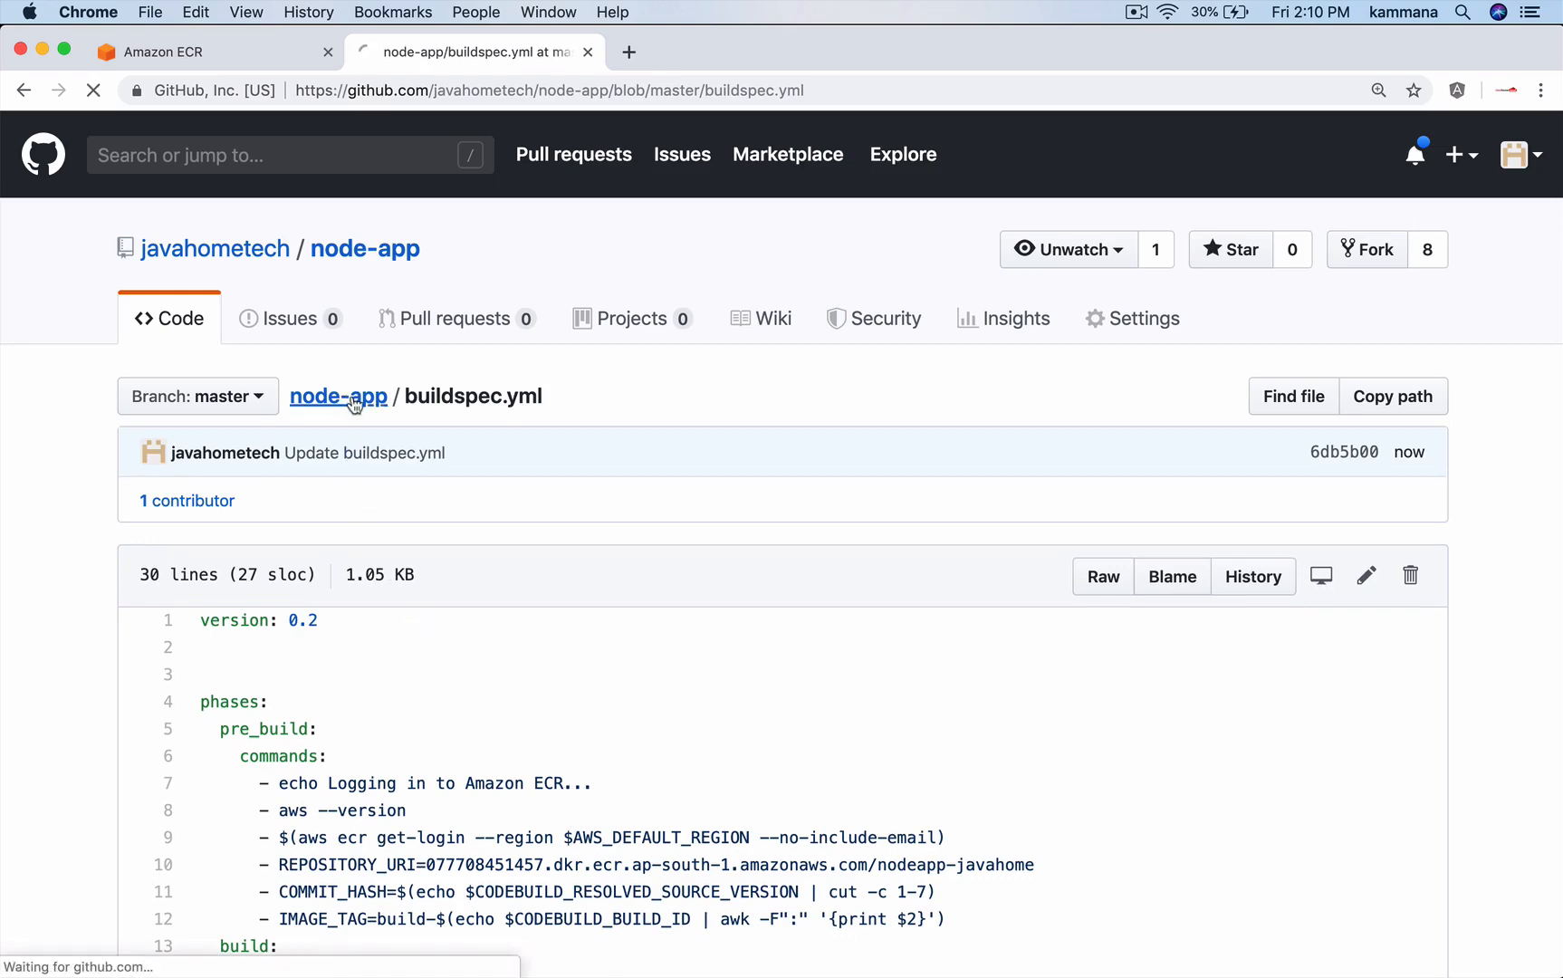
left_click(338, 396)
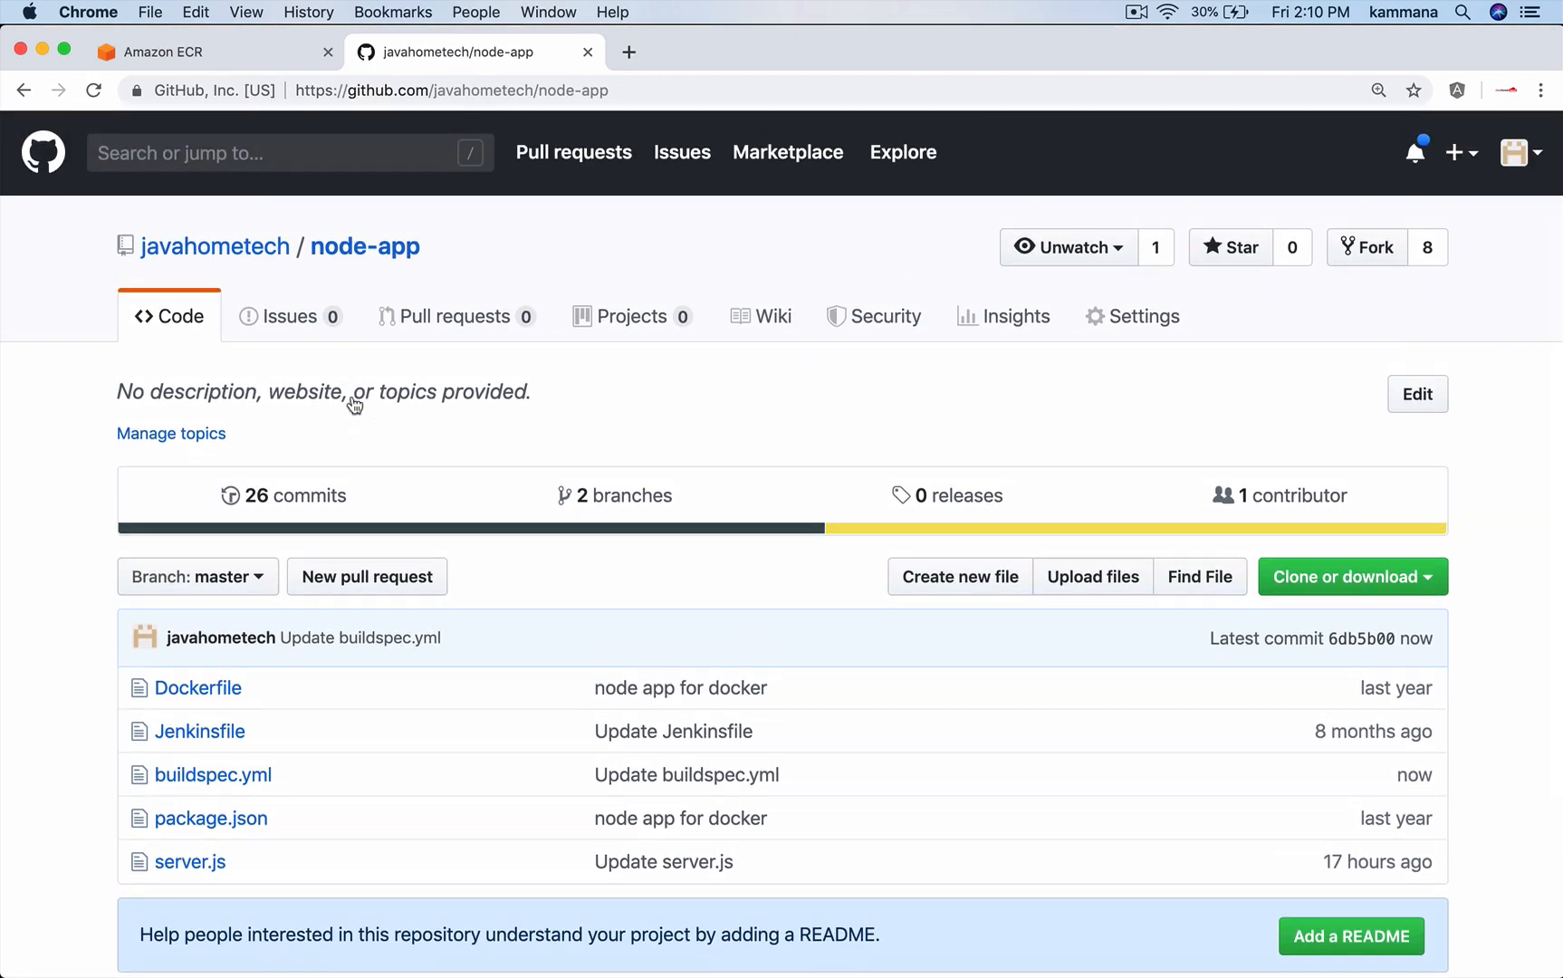
mouse_move(353, 271)
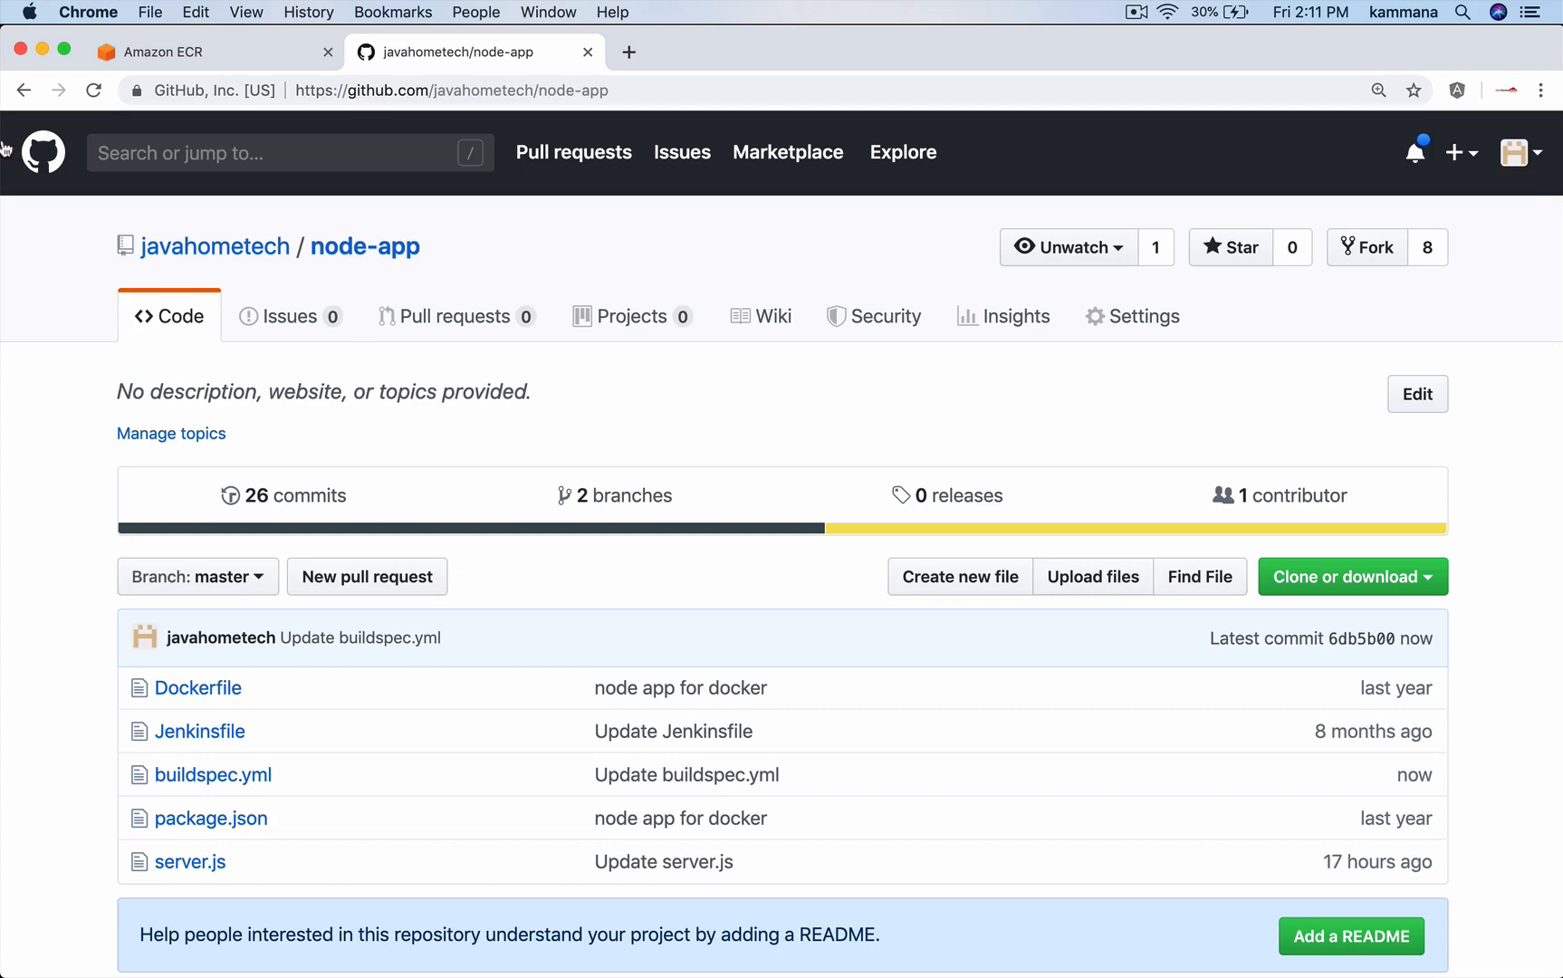
Search services for 'codeb', open CodeBuild and start a new build project.
left_click(181, 52)
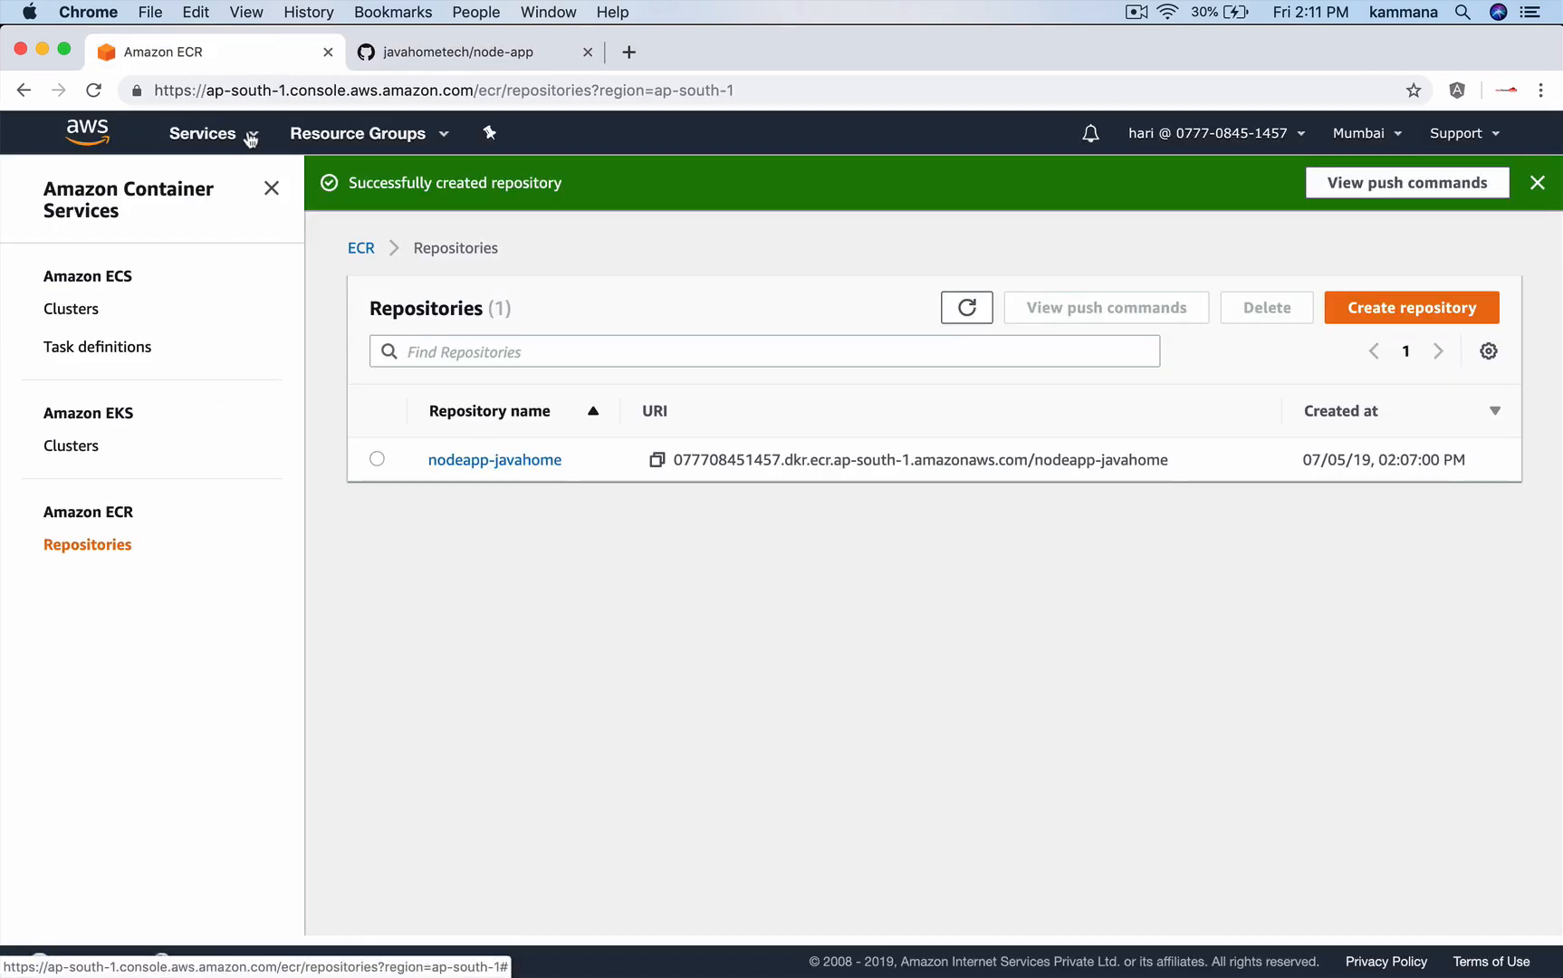
left_click(203, 134)
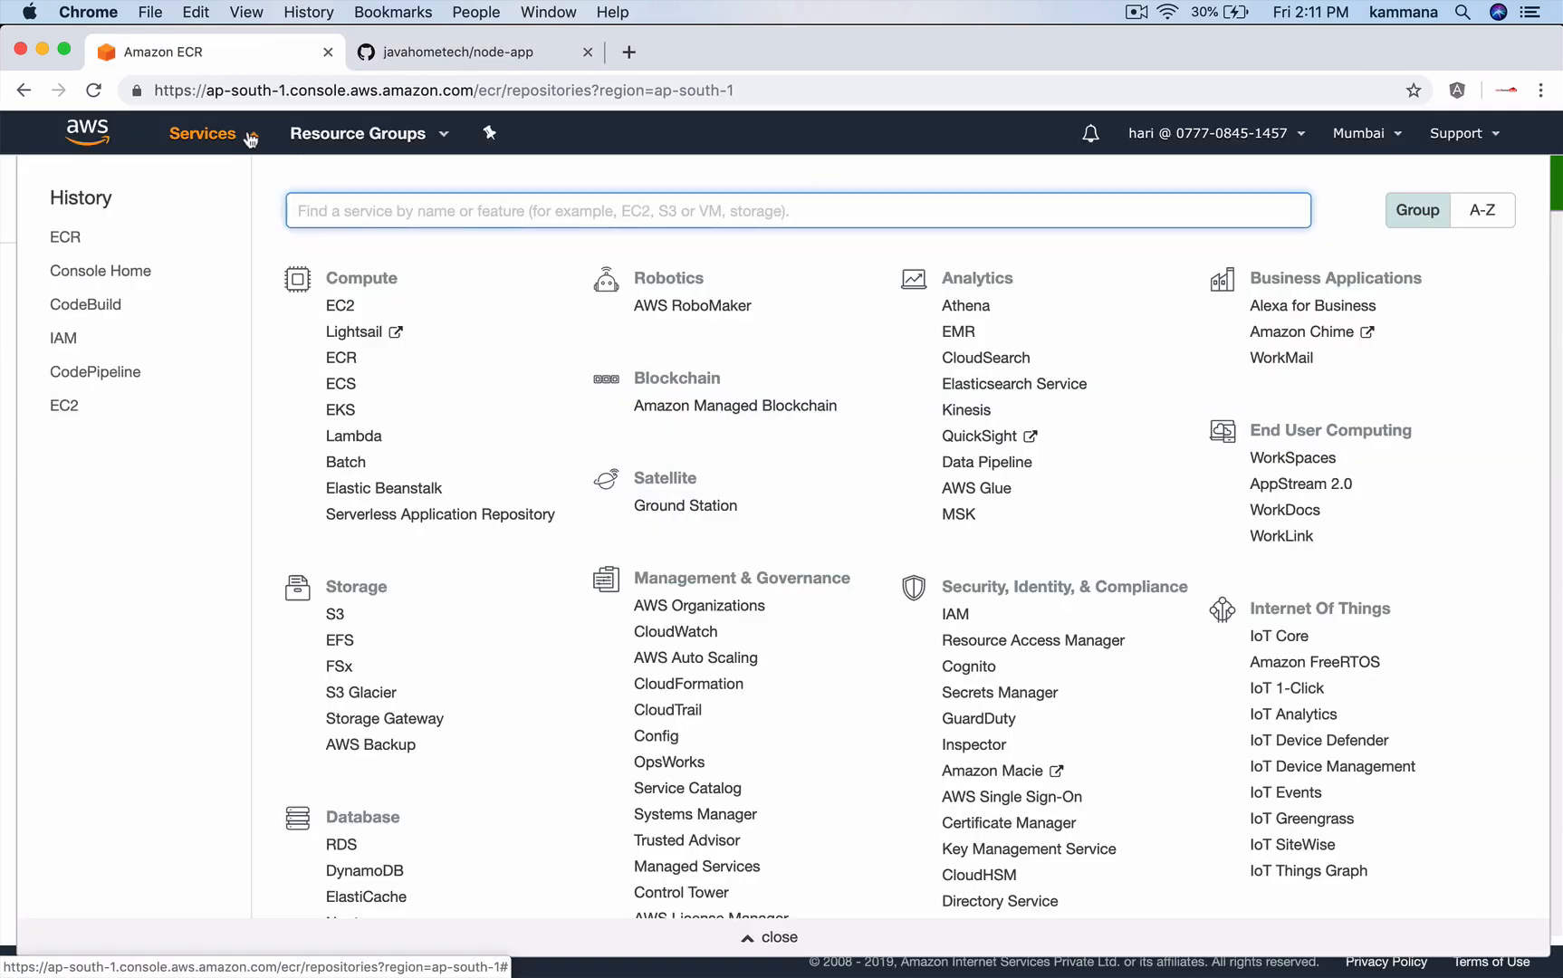
type("codeb")
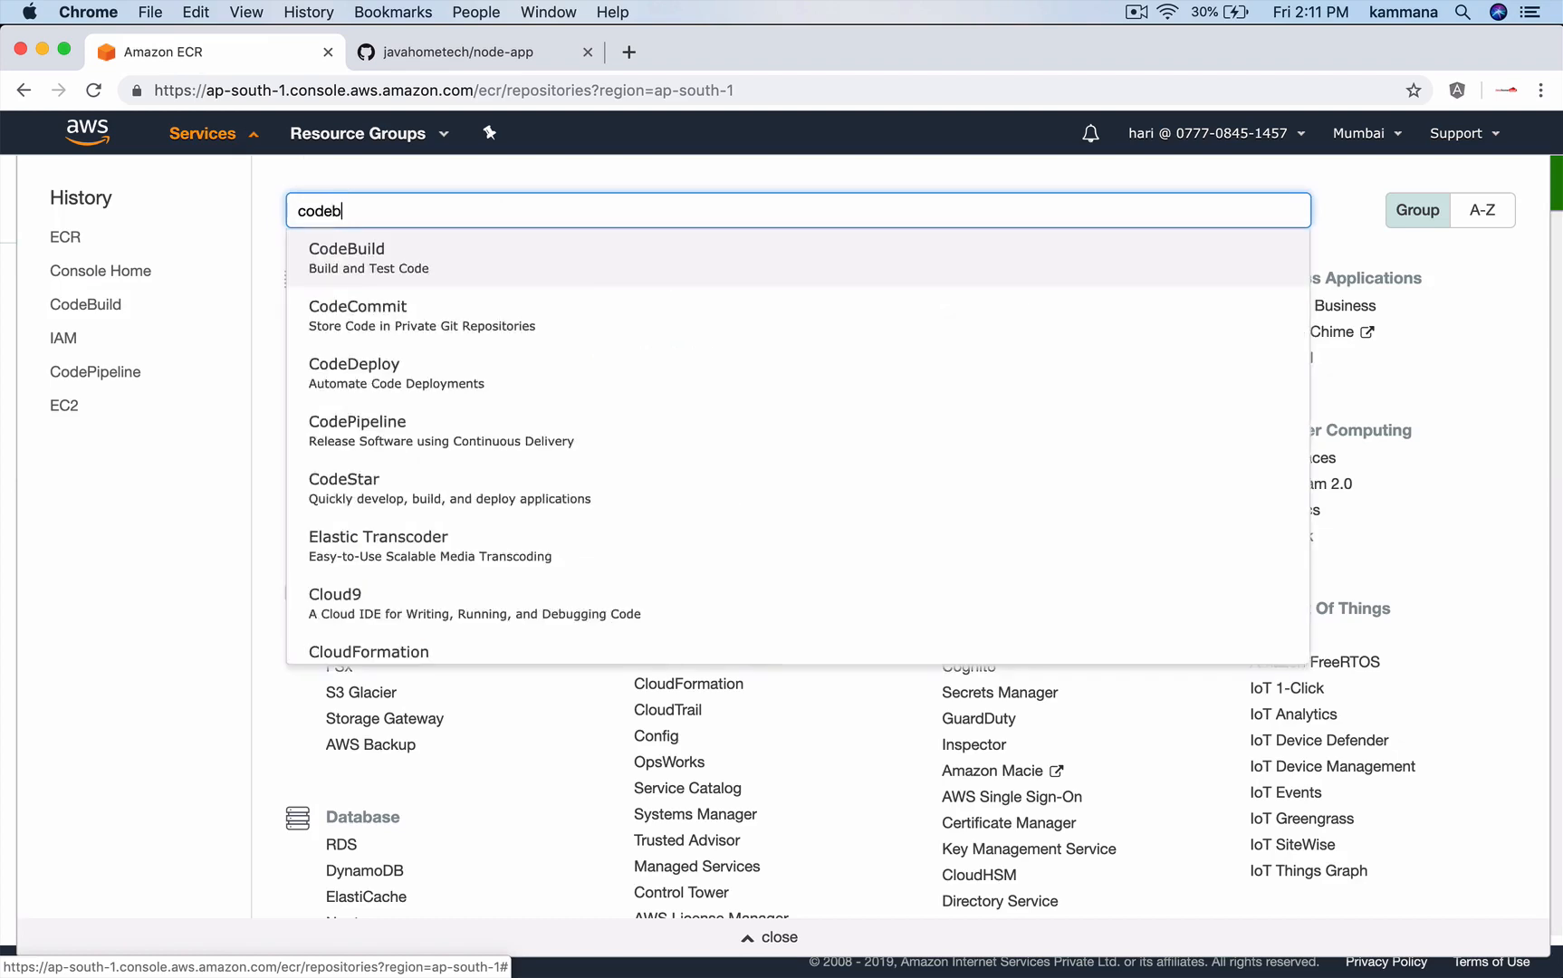
left_click(346, 257)
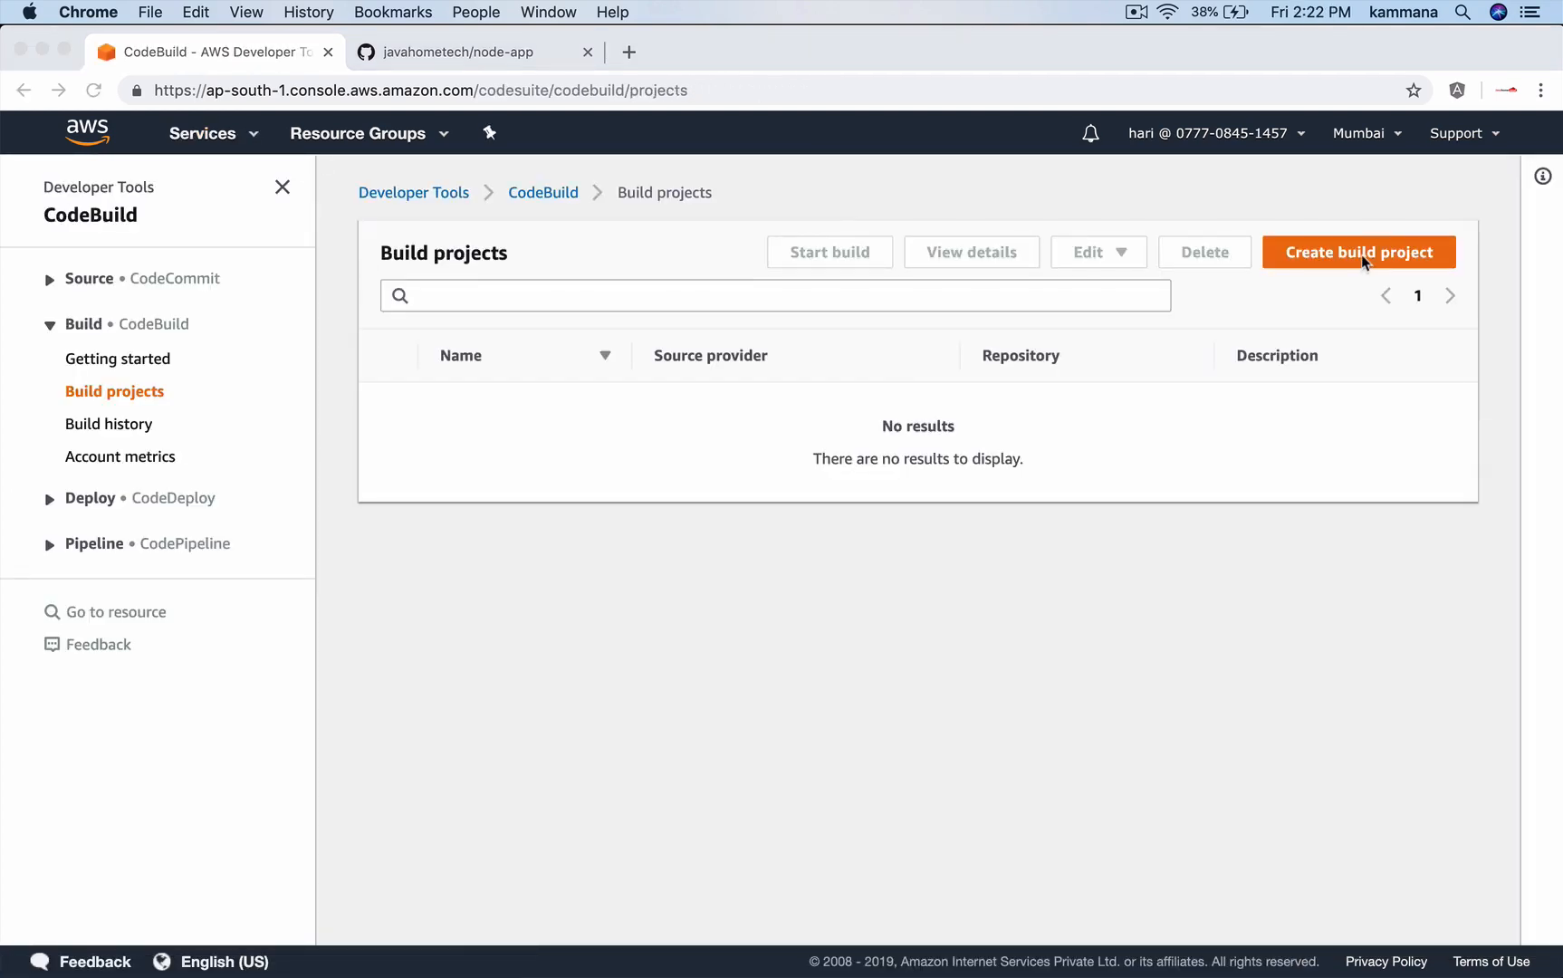
left_click(1359, 251)
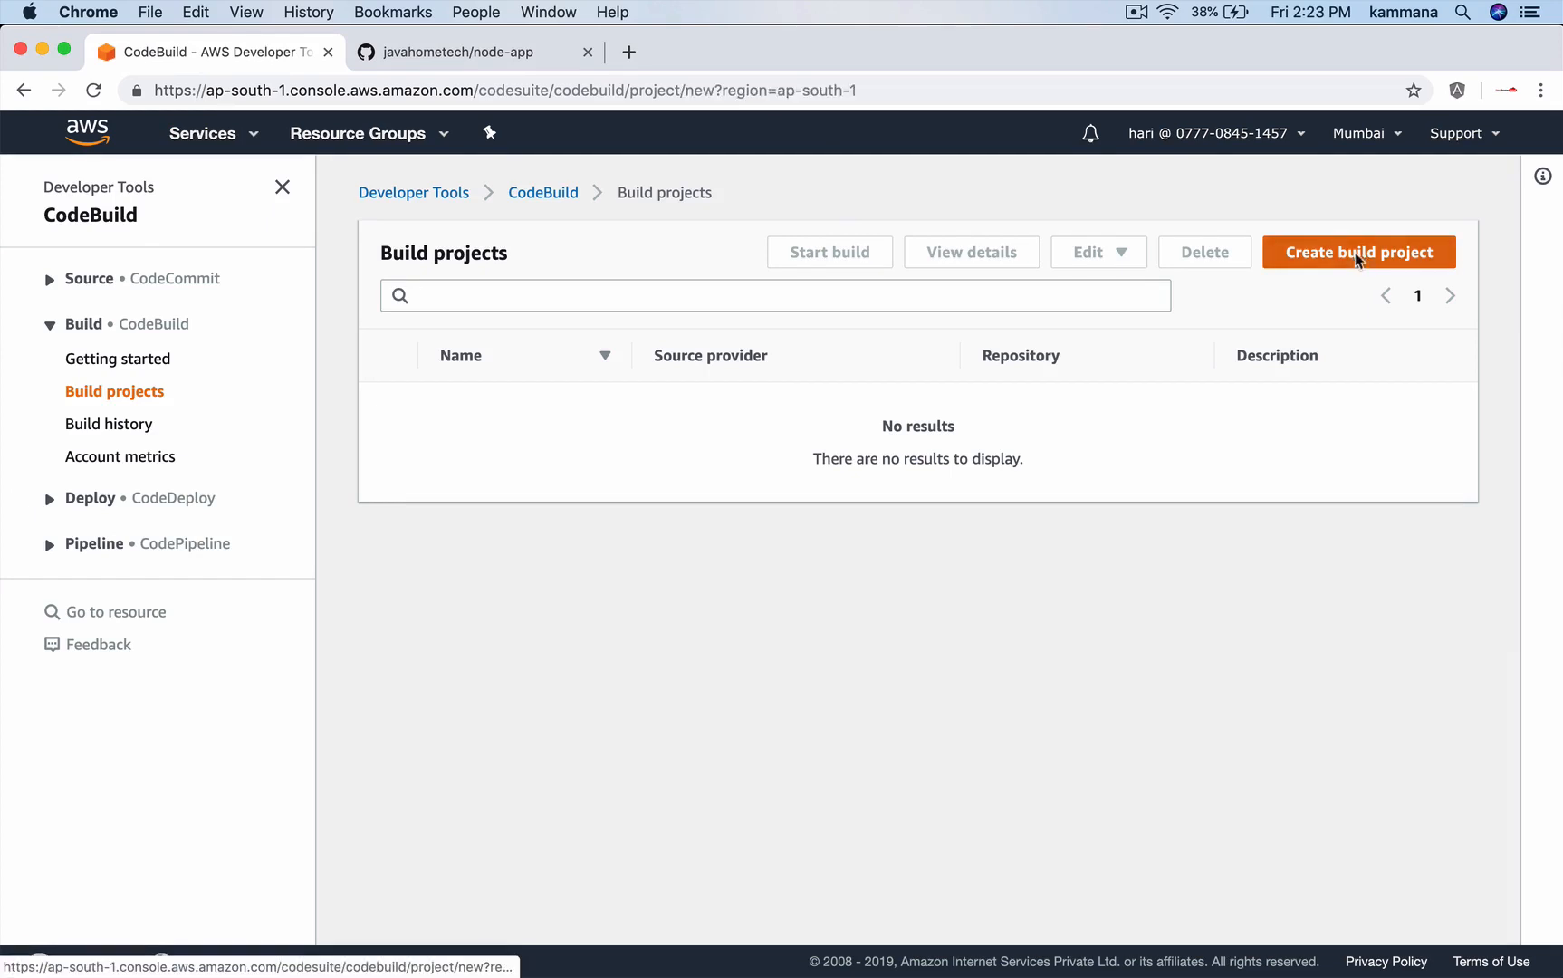
Name the build project node-app and show the Source provider options.
left_click(1358, 252)
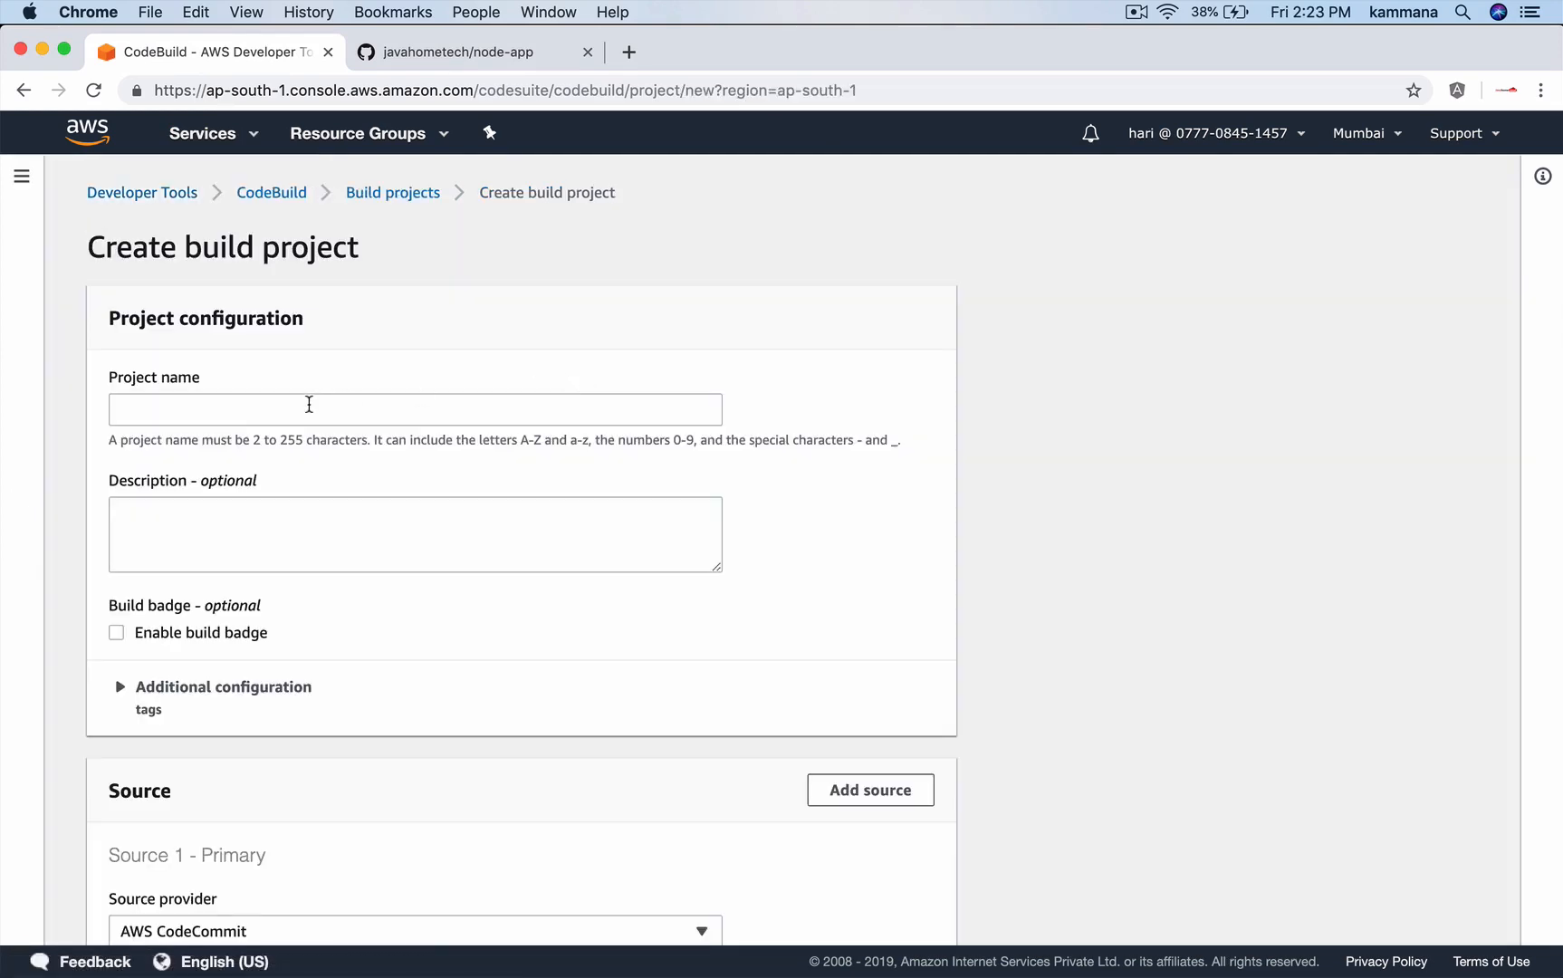
type("node-app")
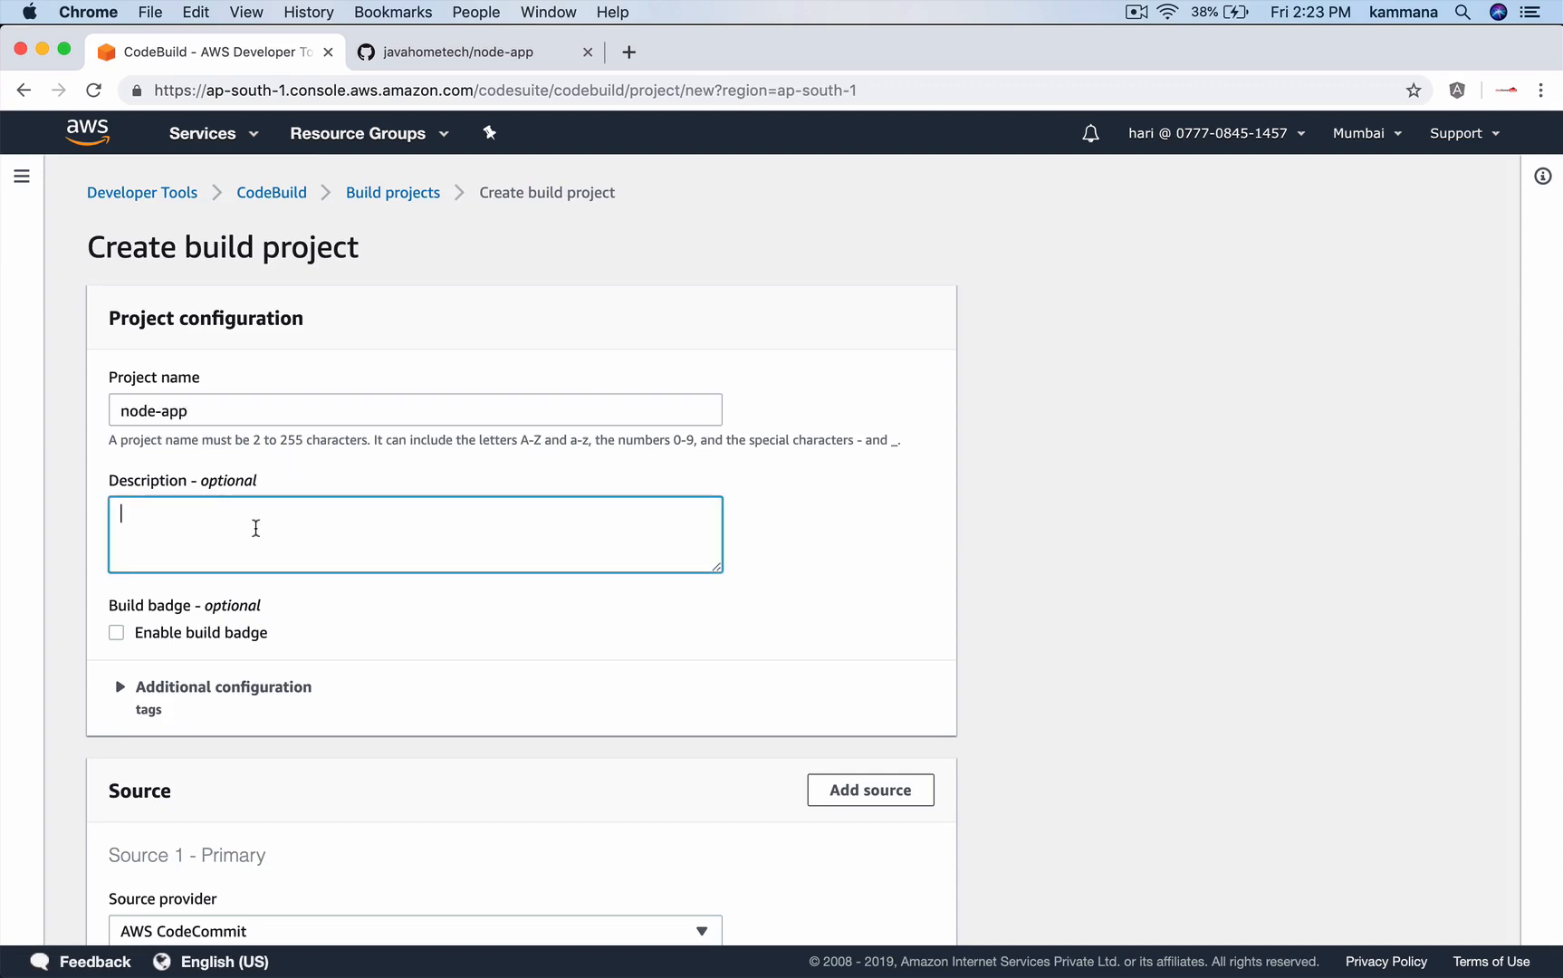
scroll("down", 3)
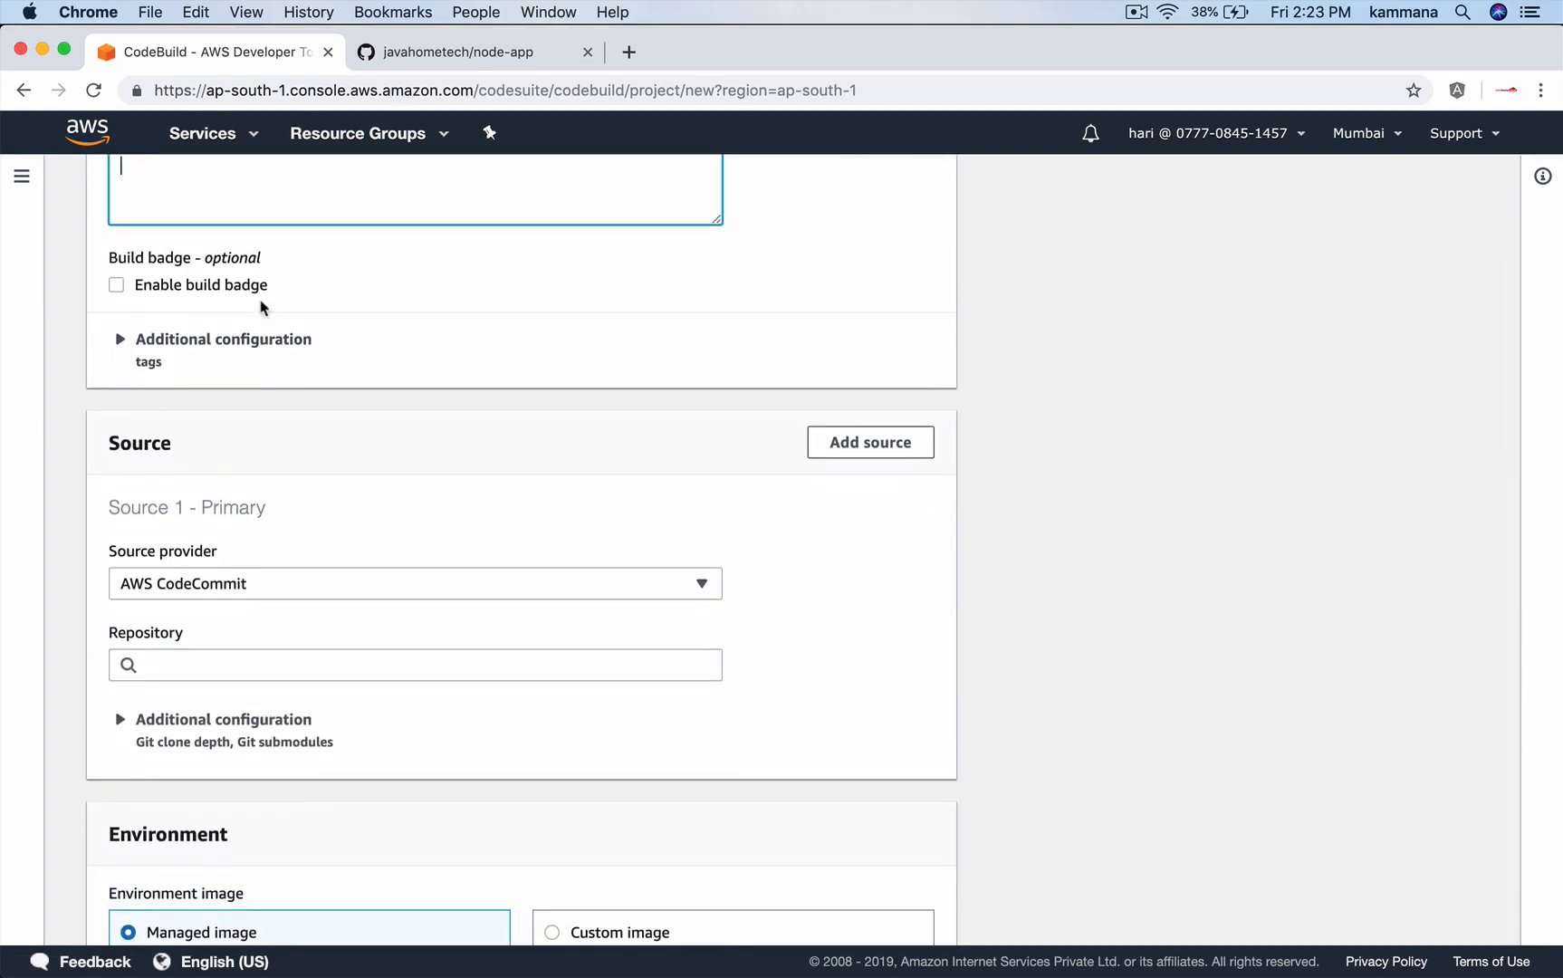
scroll("down", 3)
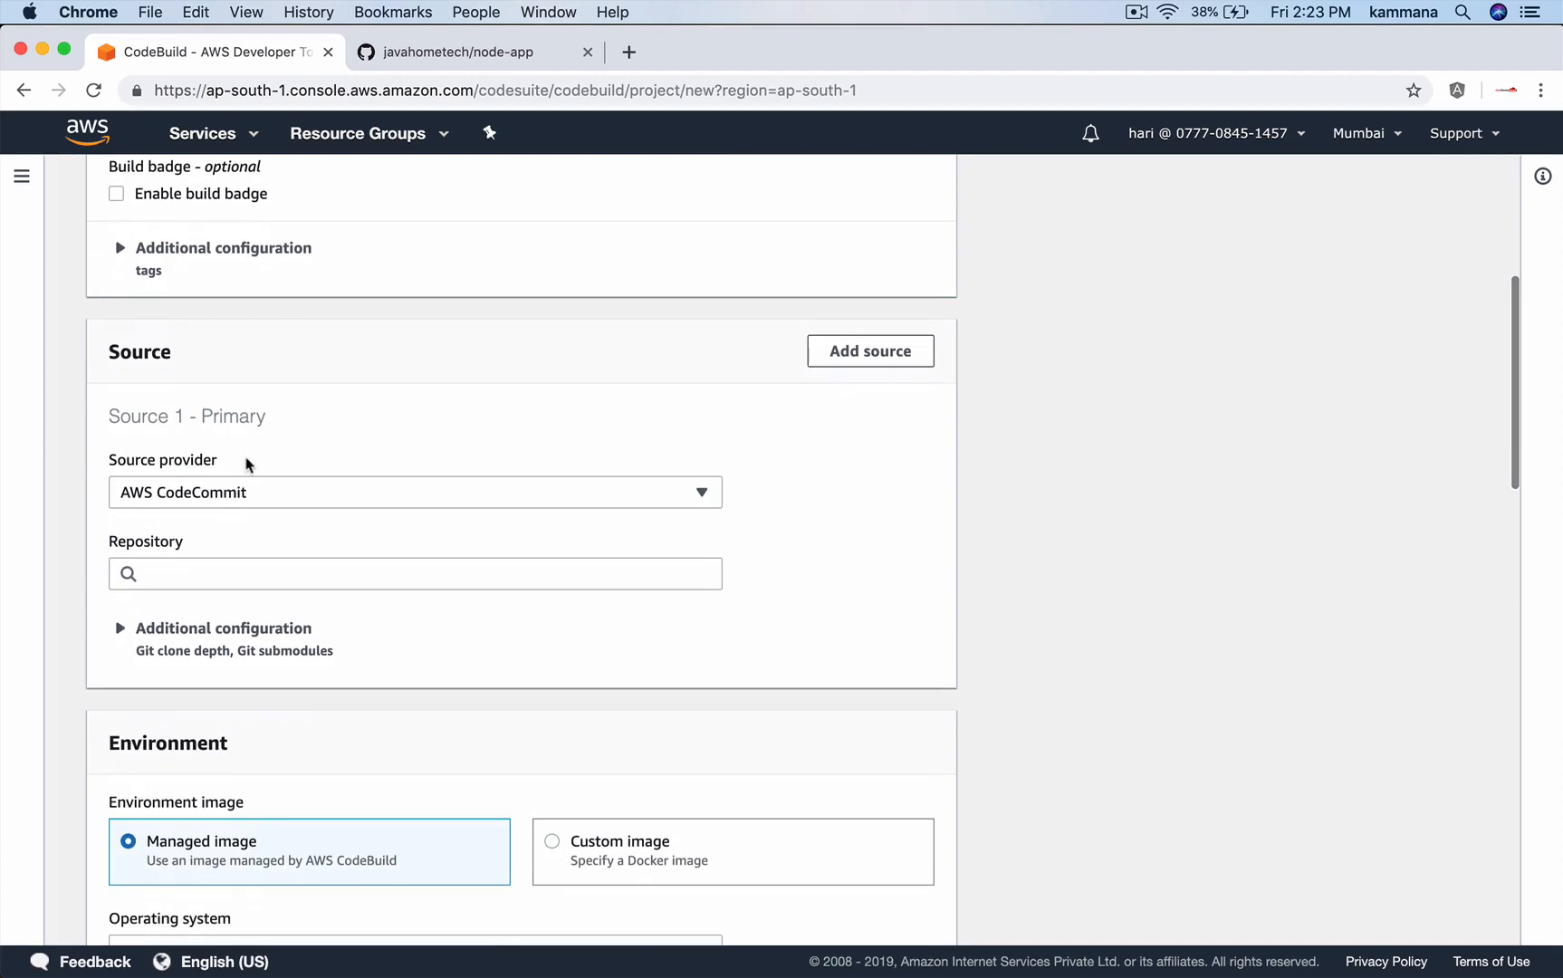
left_click(413, 492)
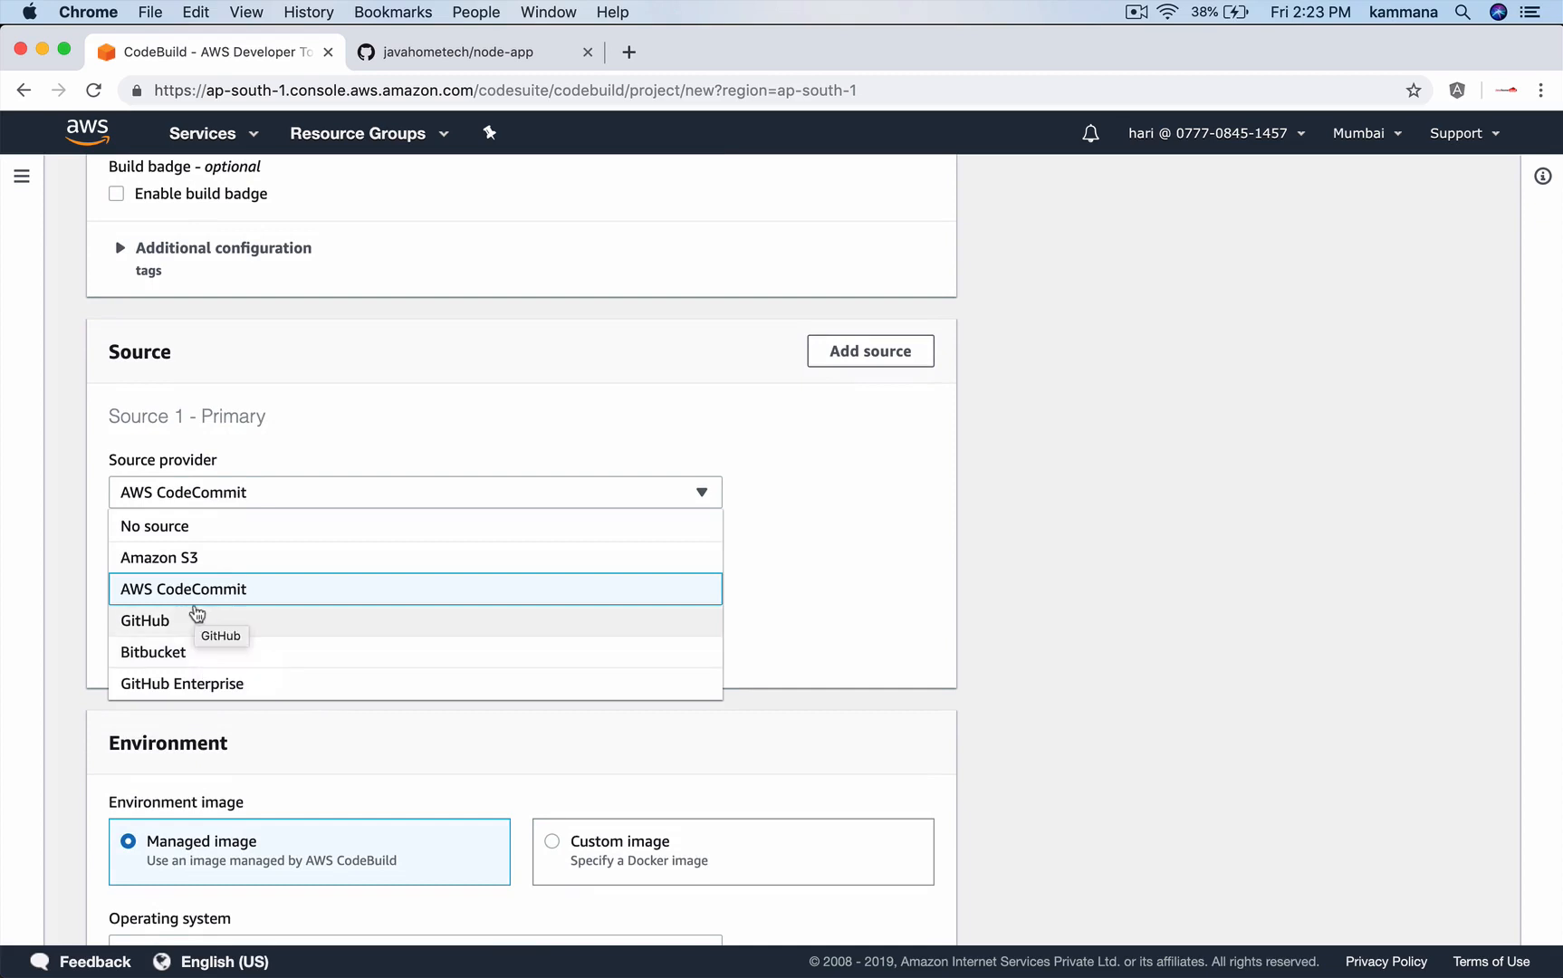
Set the source to GitHub repository javahometech/node-app from your own account.
left_click(145, 620)
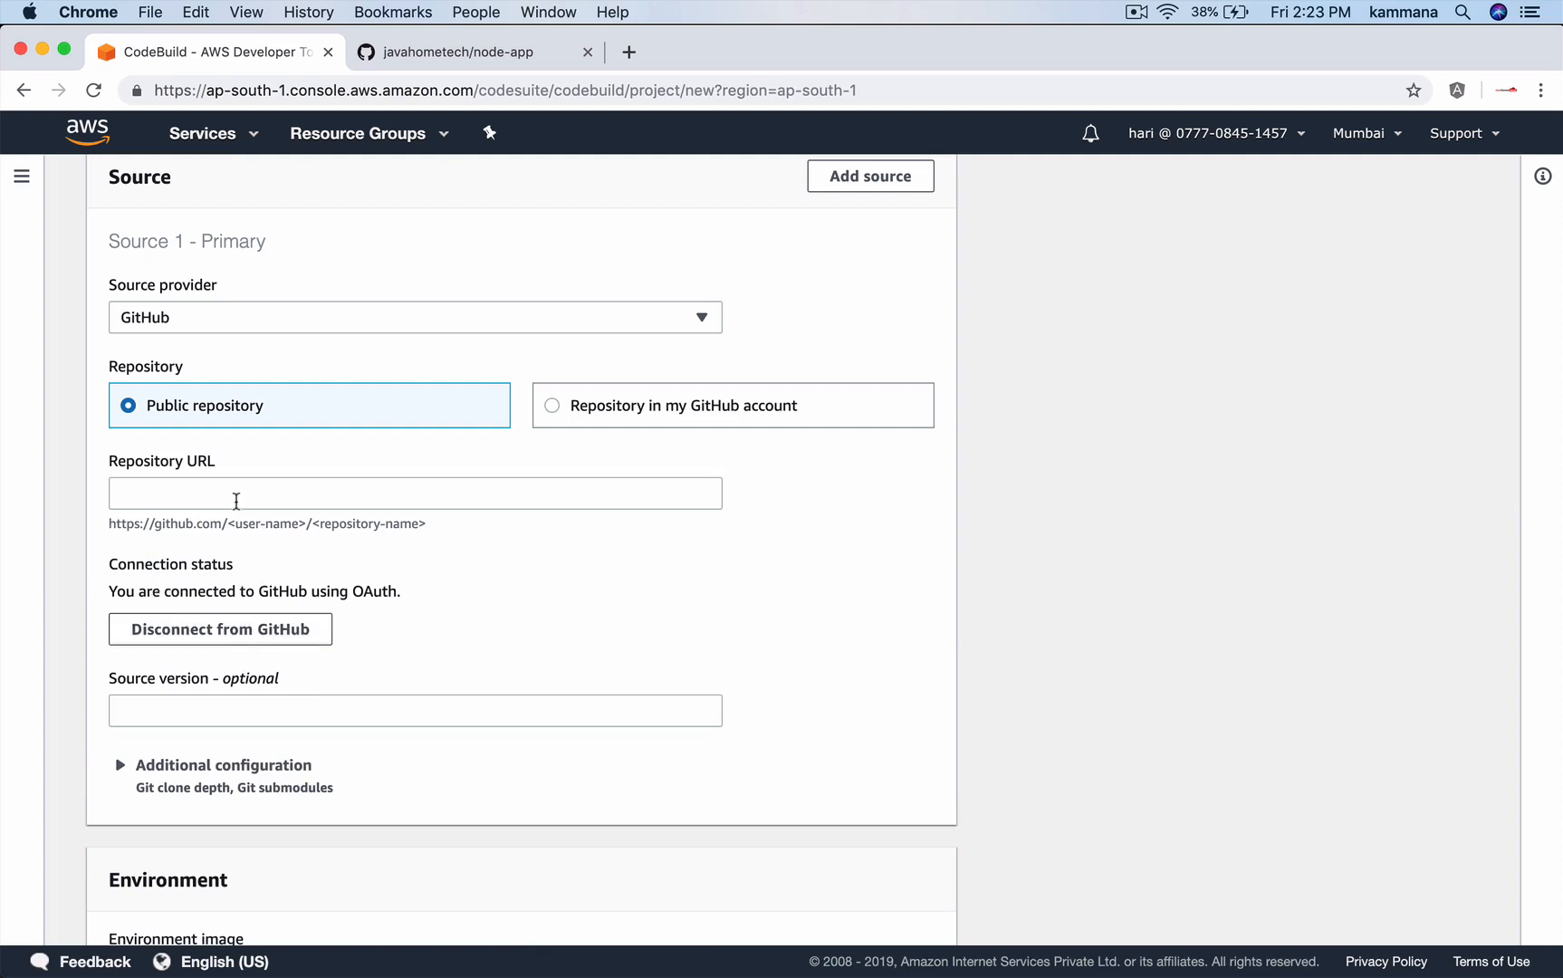
left_click(552, 405)
type("n")
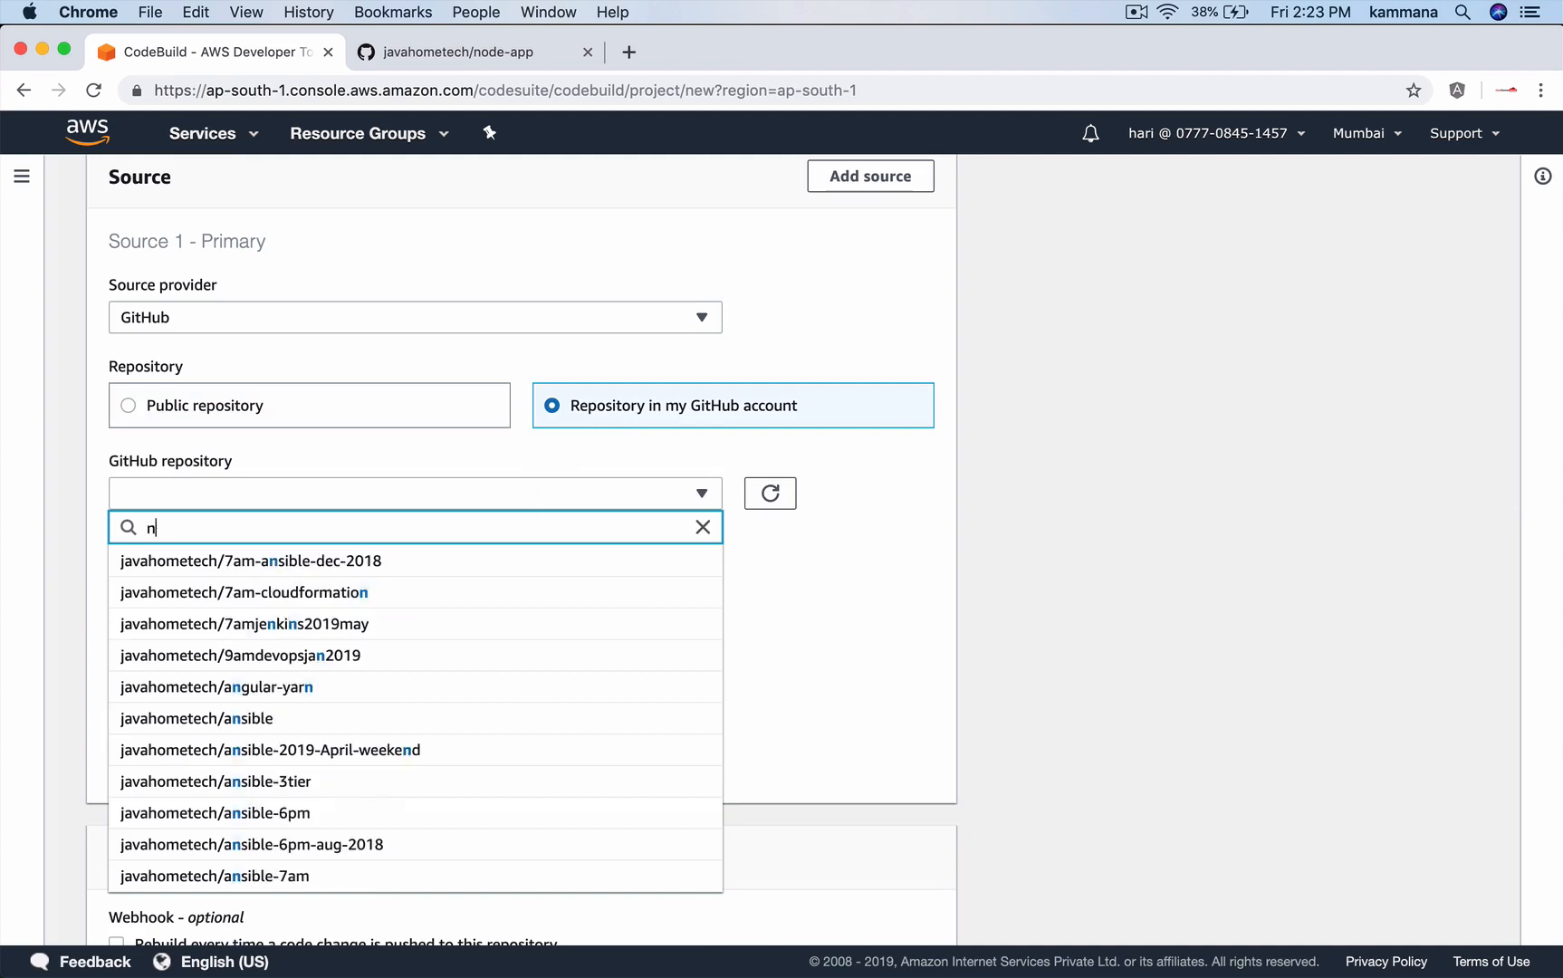
type("ode")
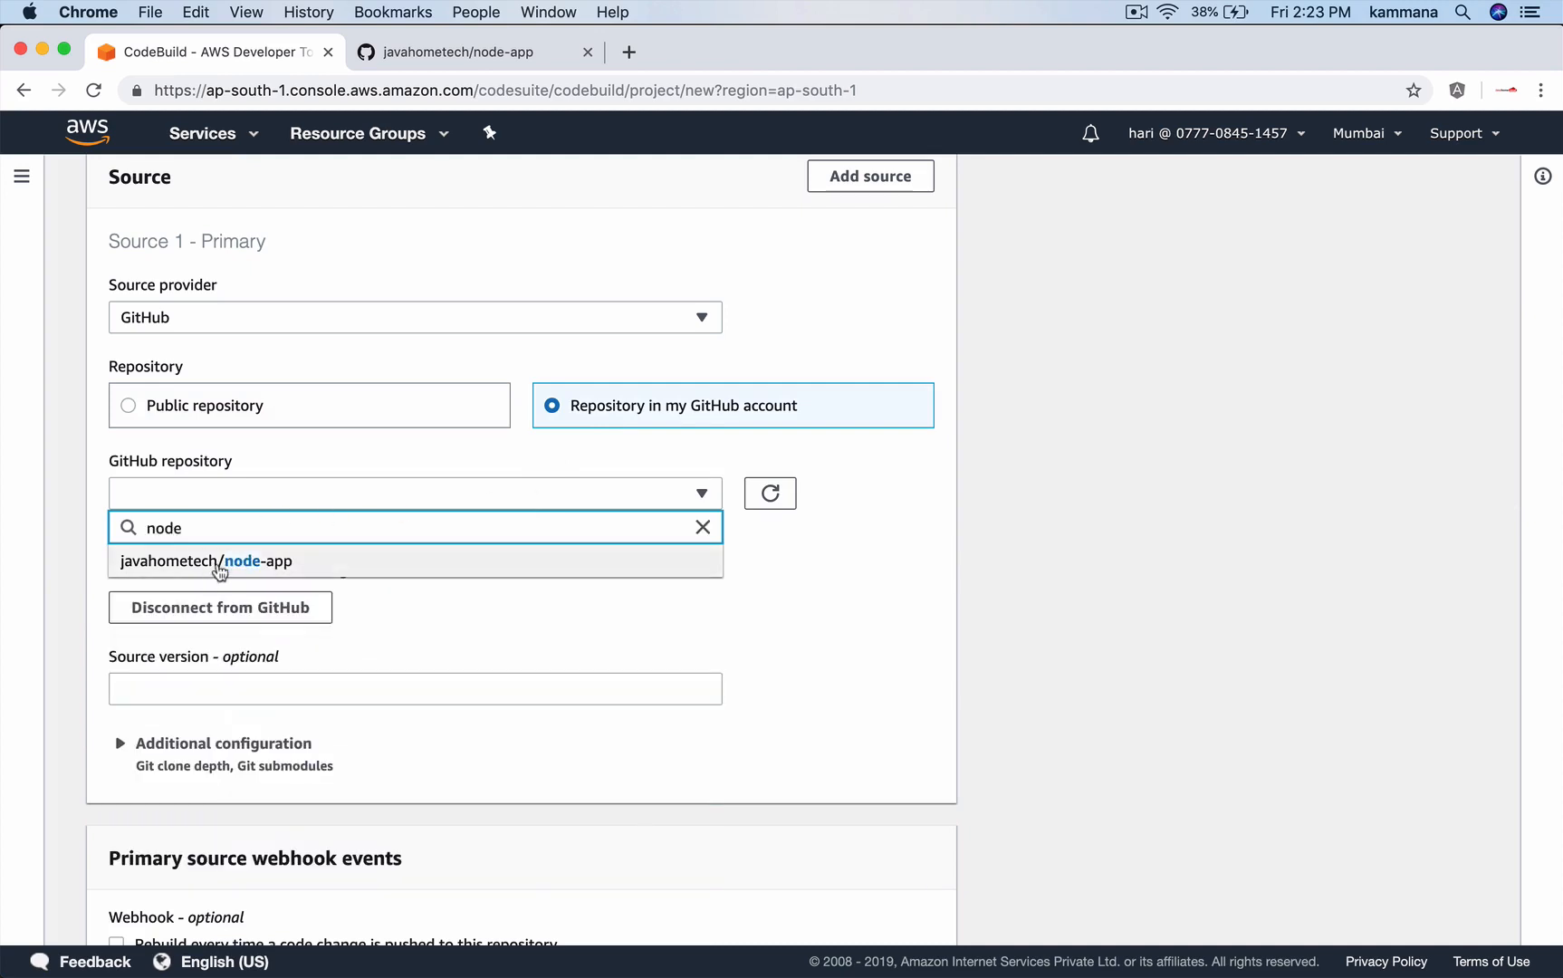
mouse_move(216, 571)
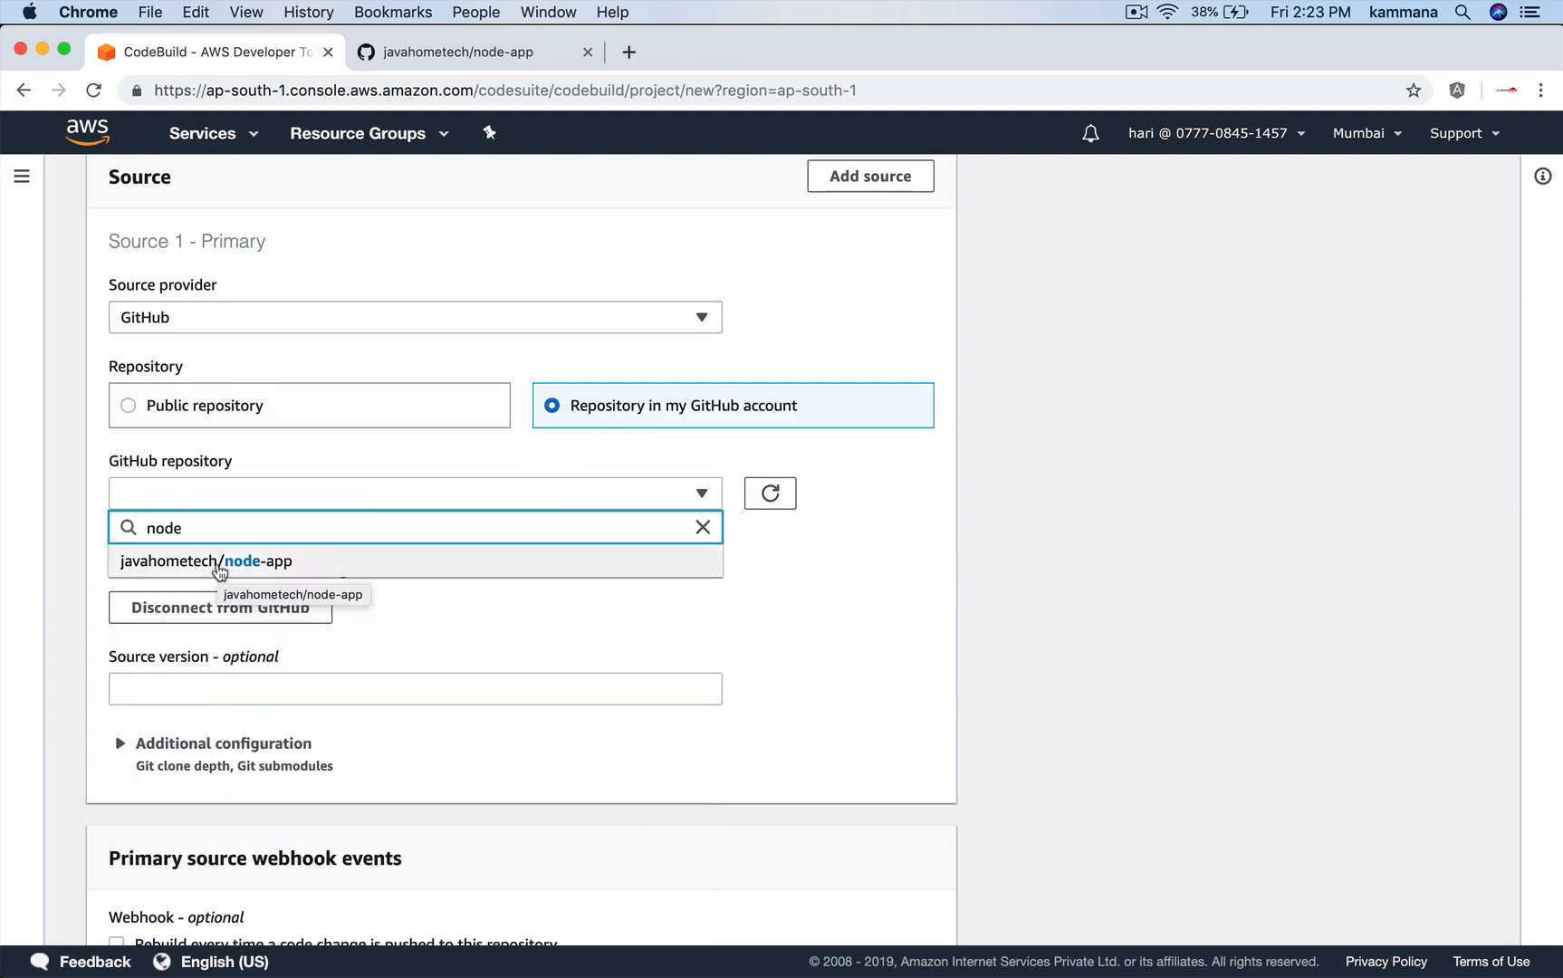
left_click(205, 560)
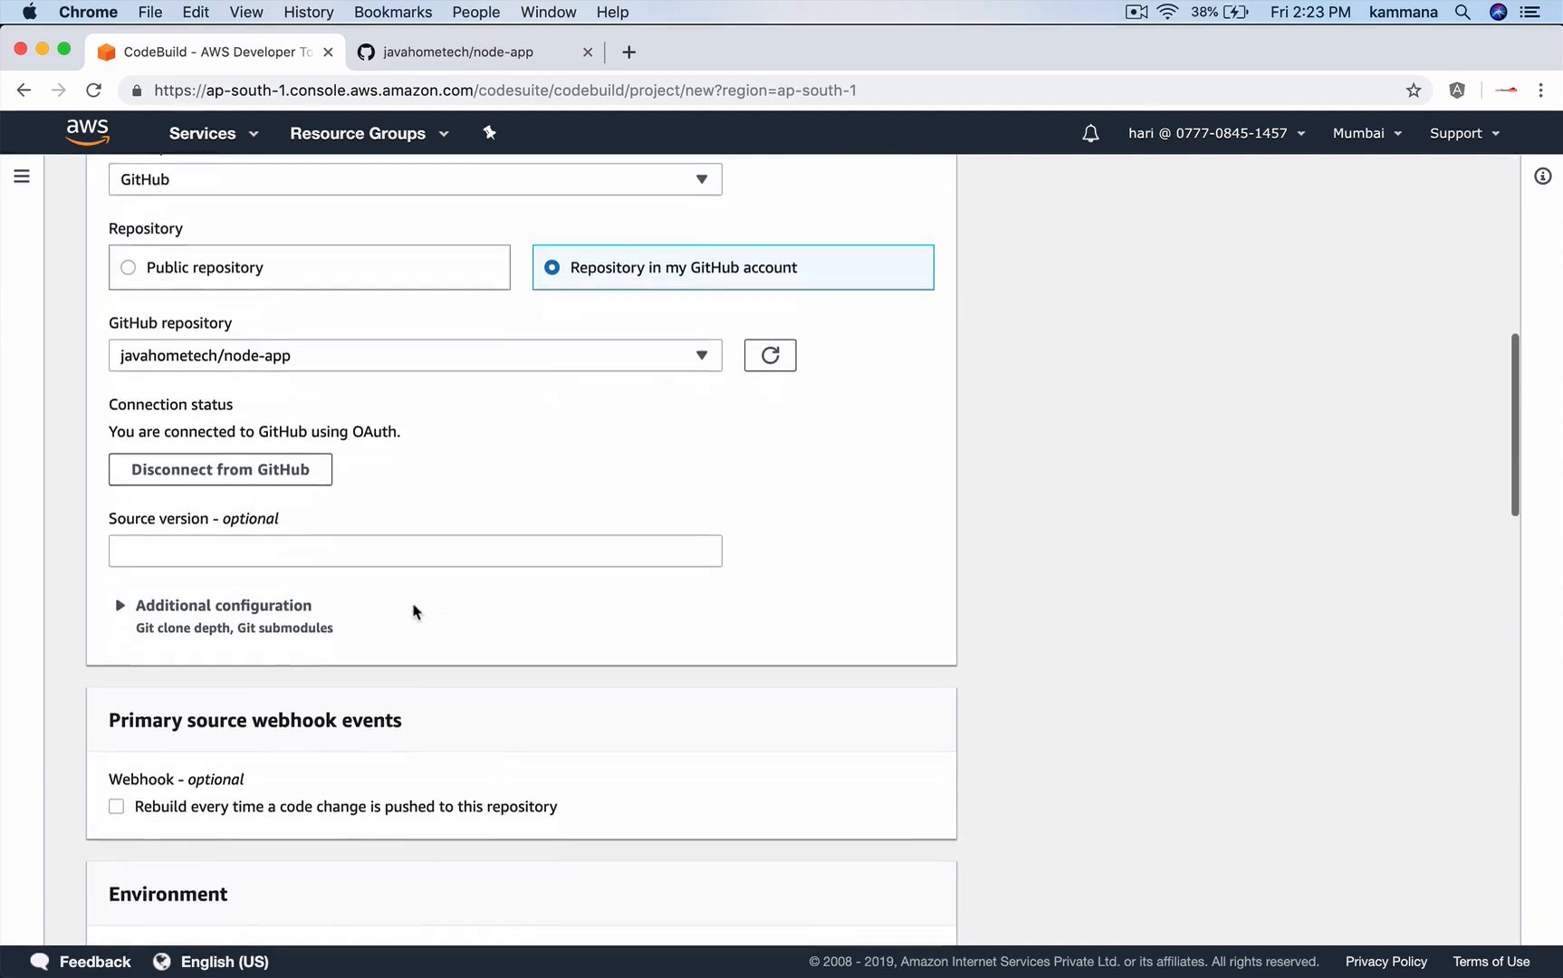
scroll("down", 3)
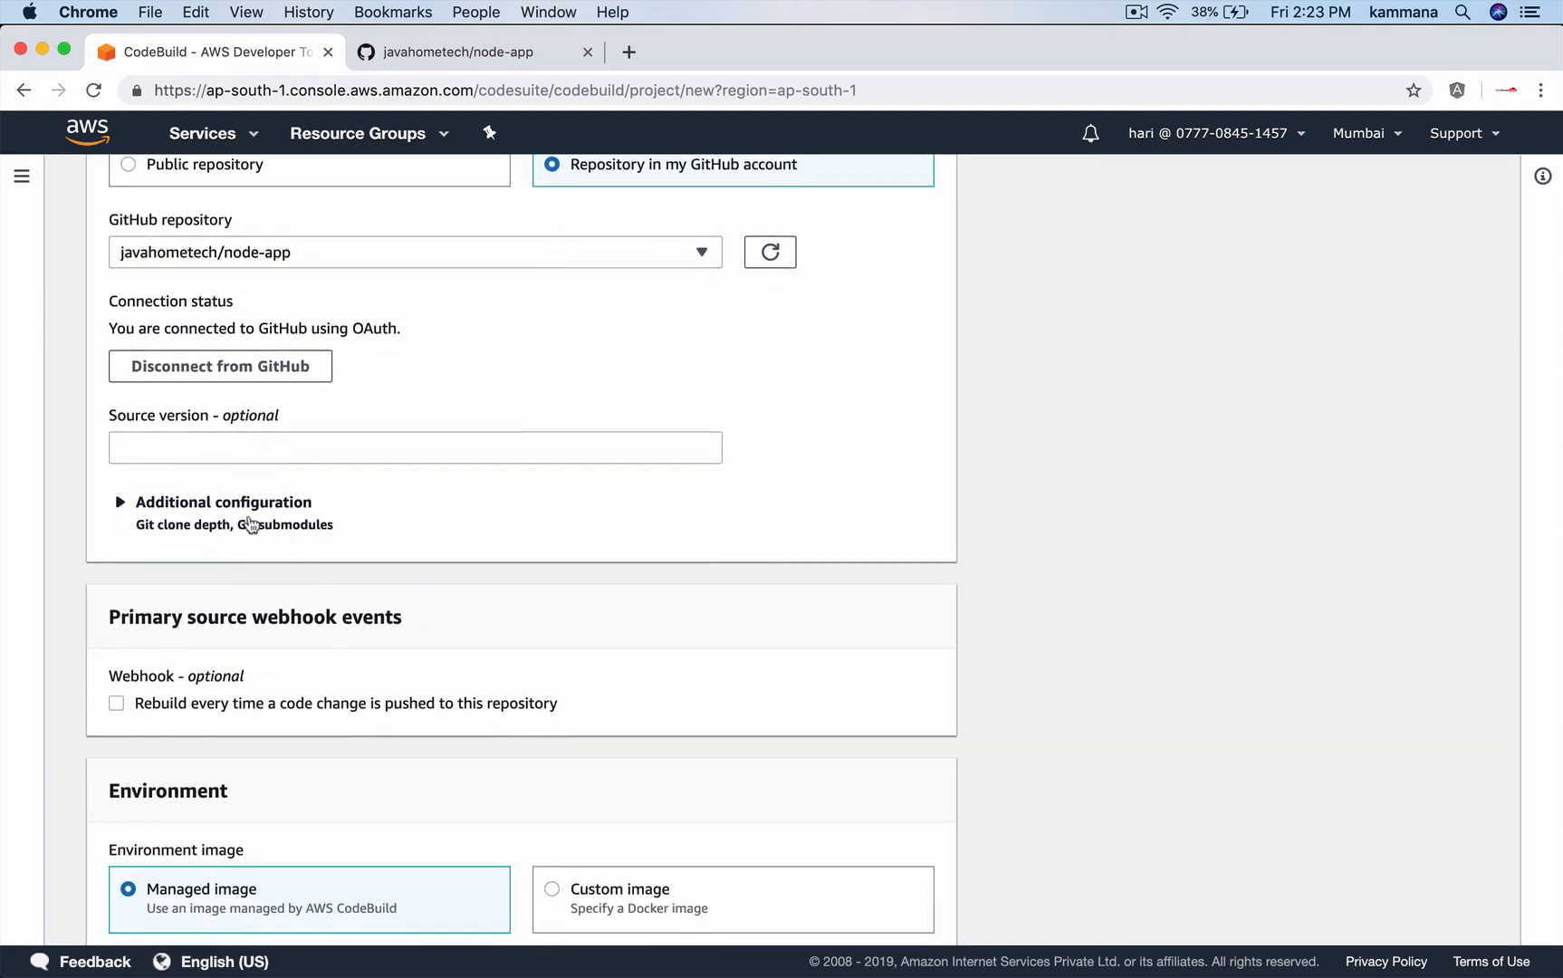
scroll("down", 3)
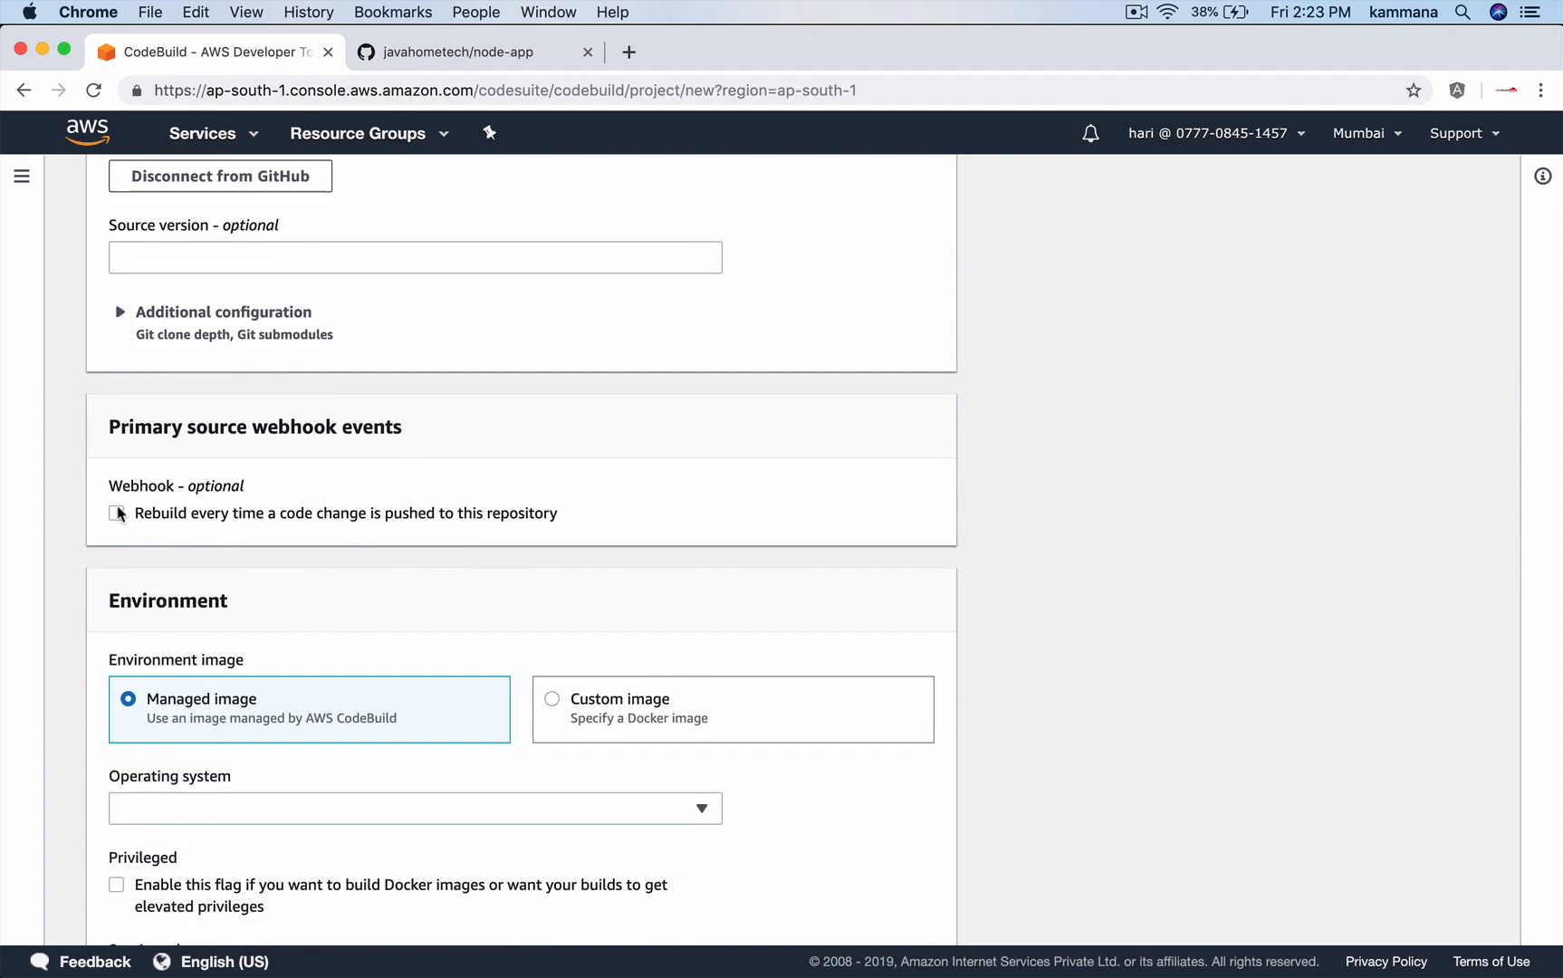
Enable rebuilding on every code push with a PUSH webhook event type.
left_click(117, 513)
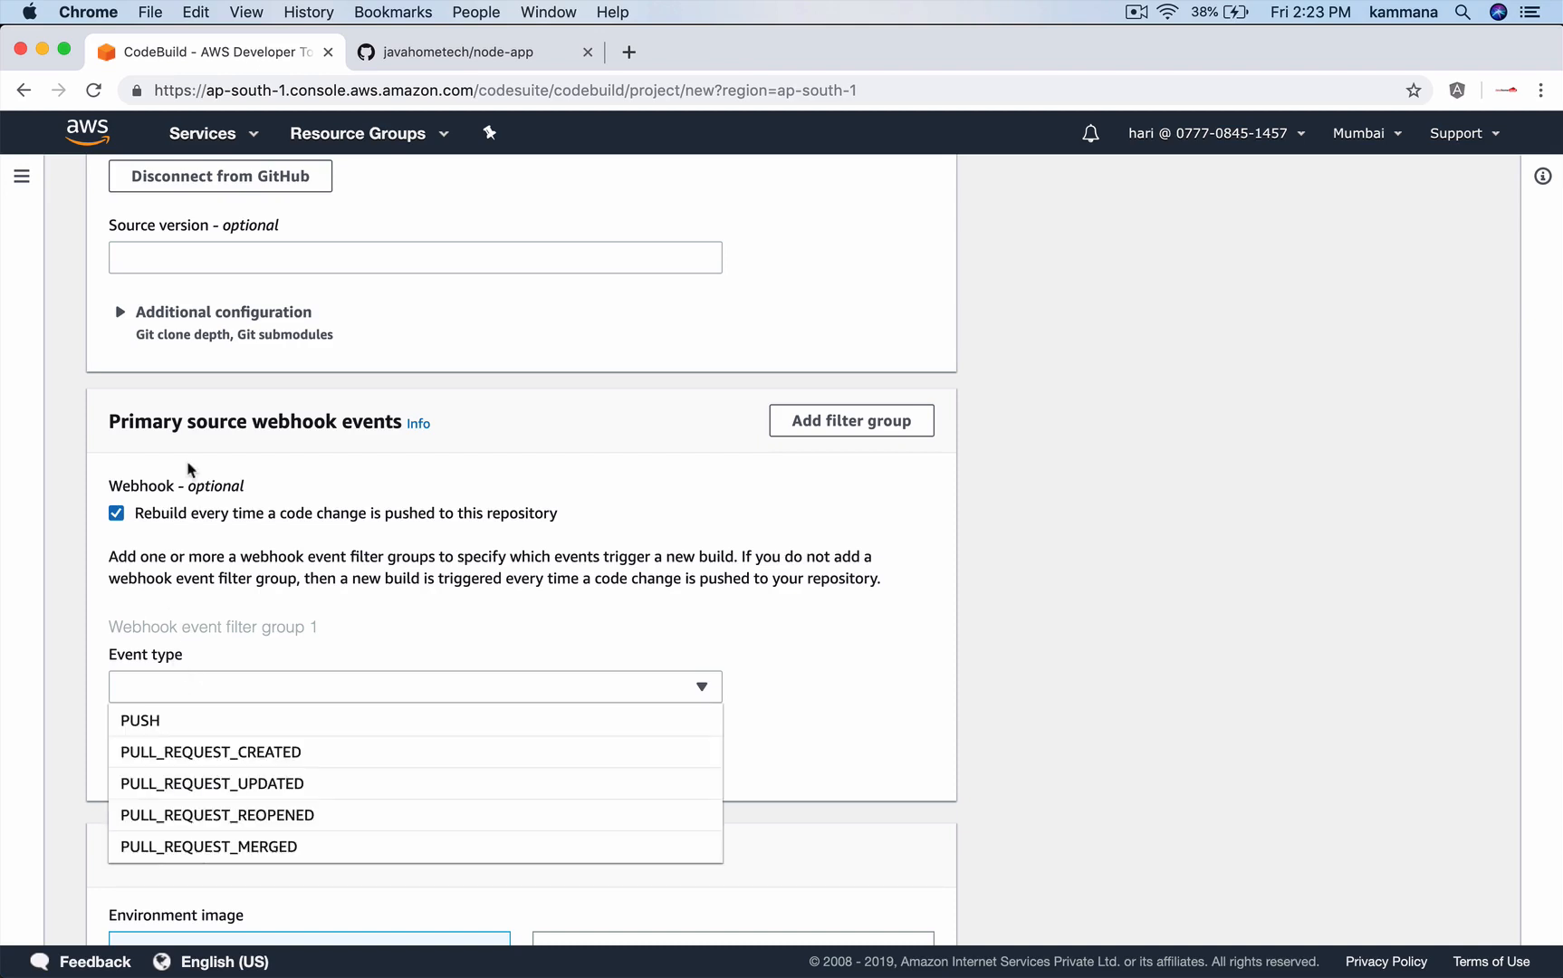
mouse_move(147, 740)
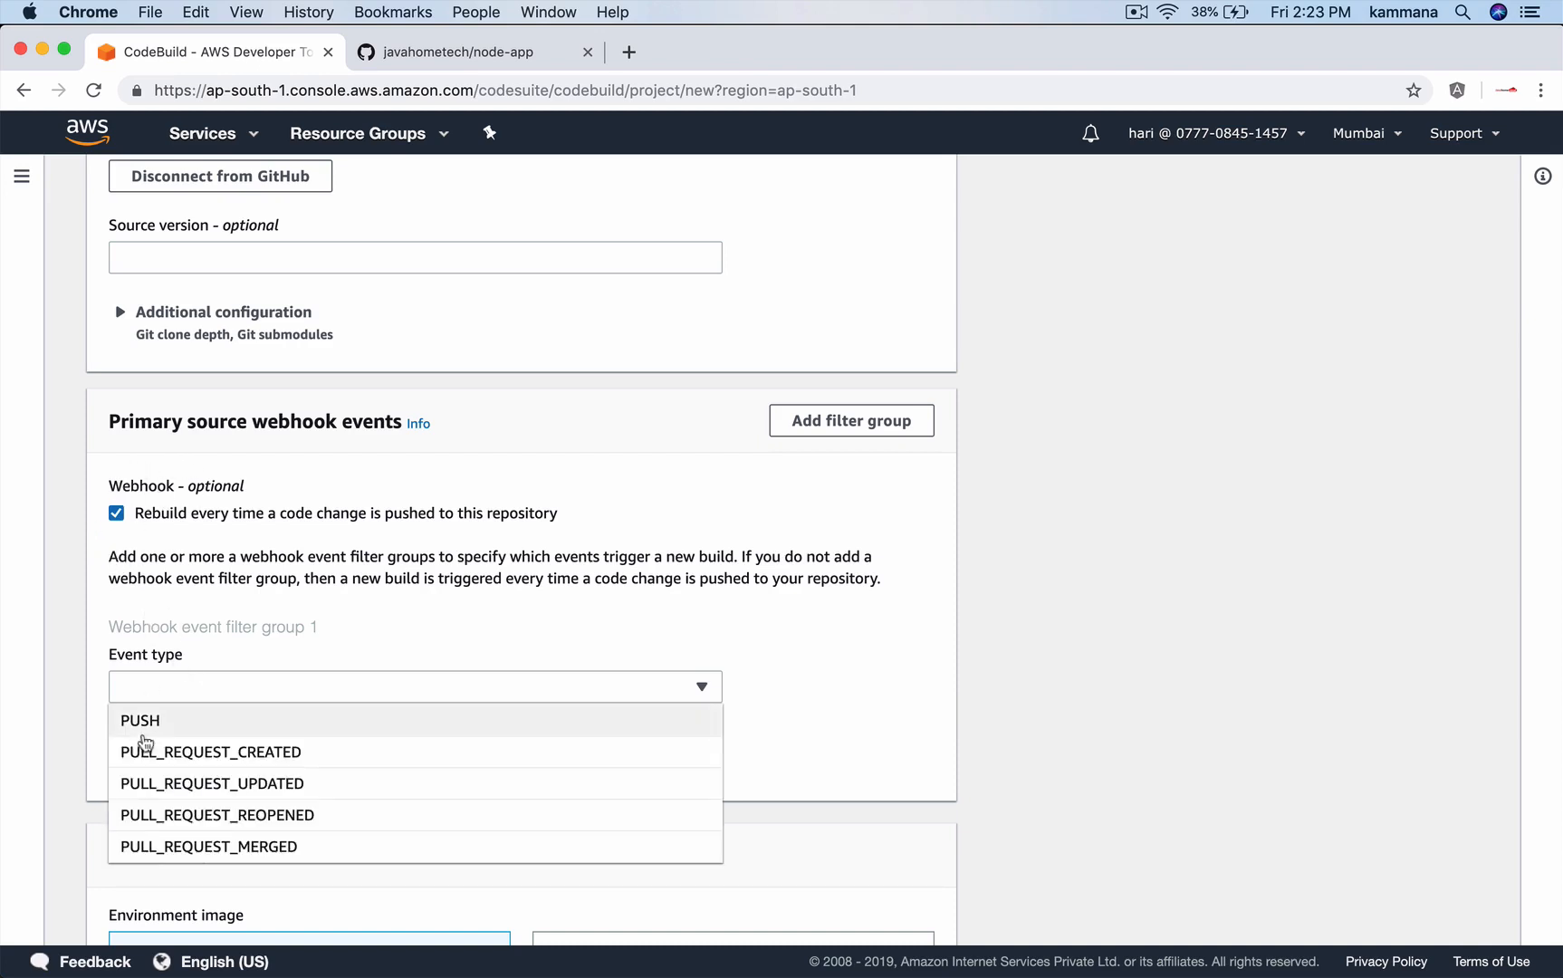
mouse_move(144, 734)
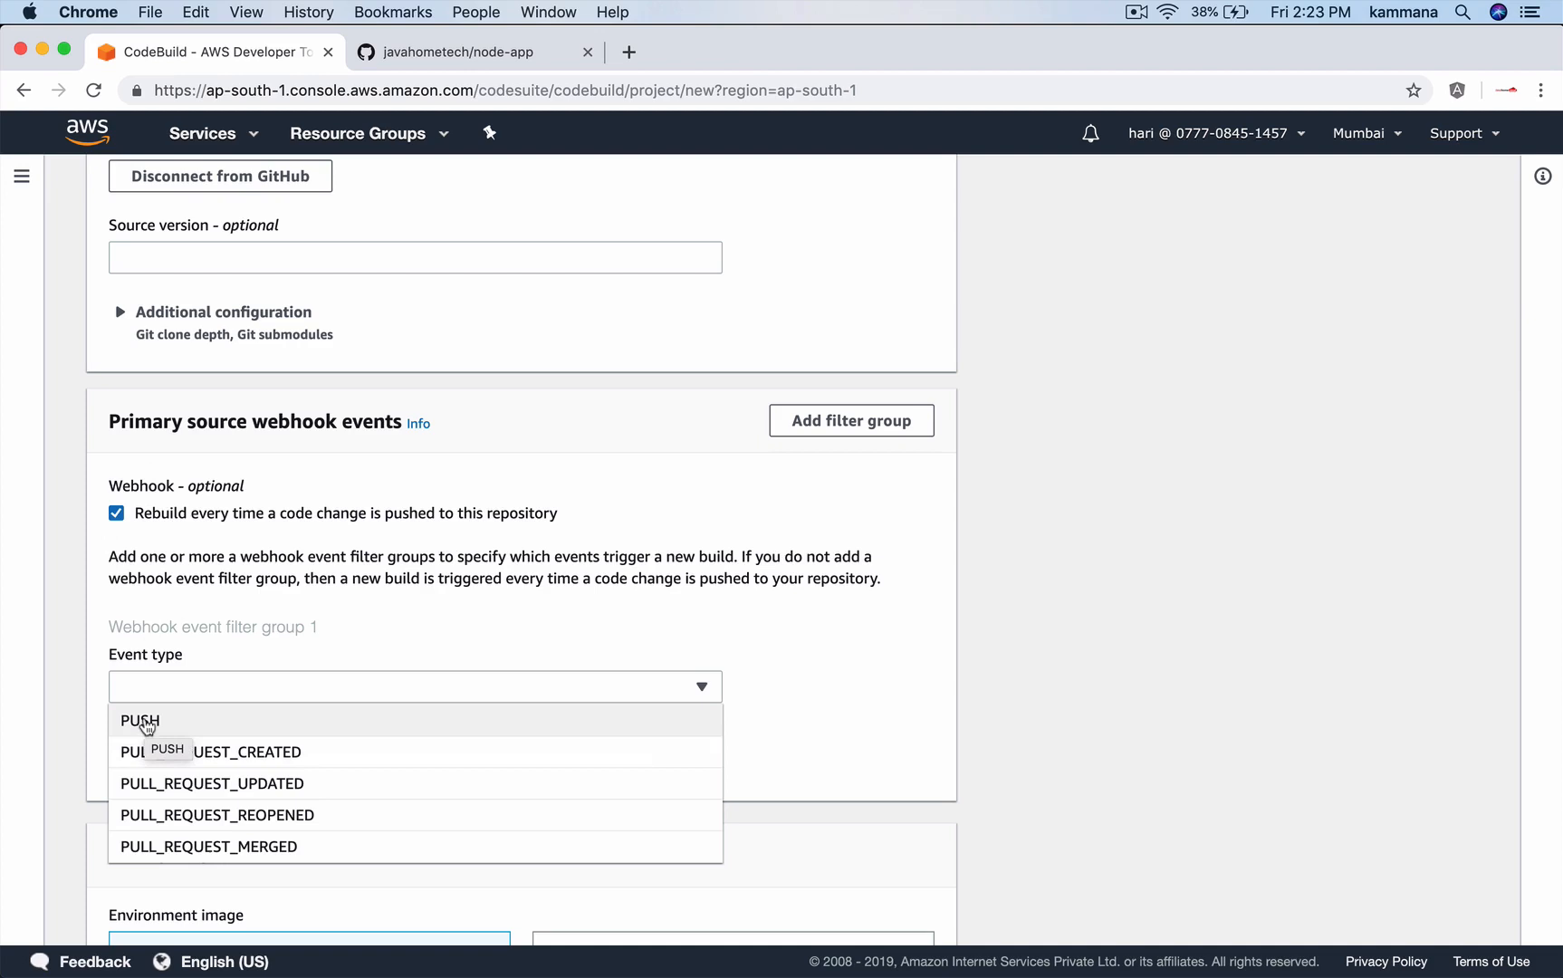
left_click(135, 721)
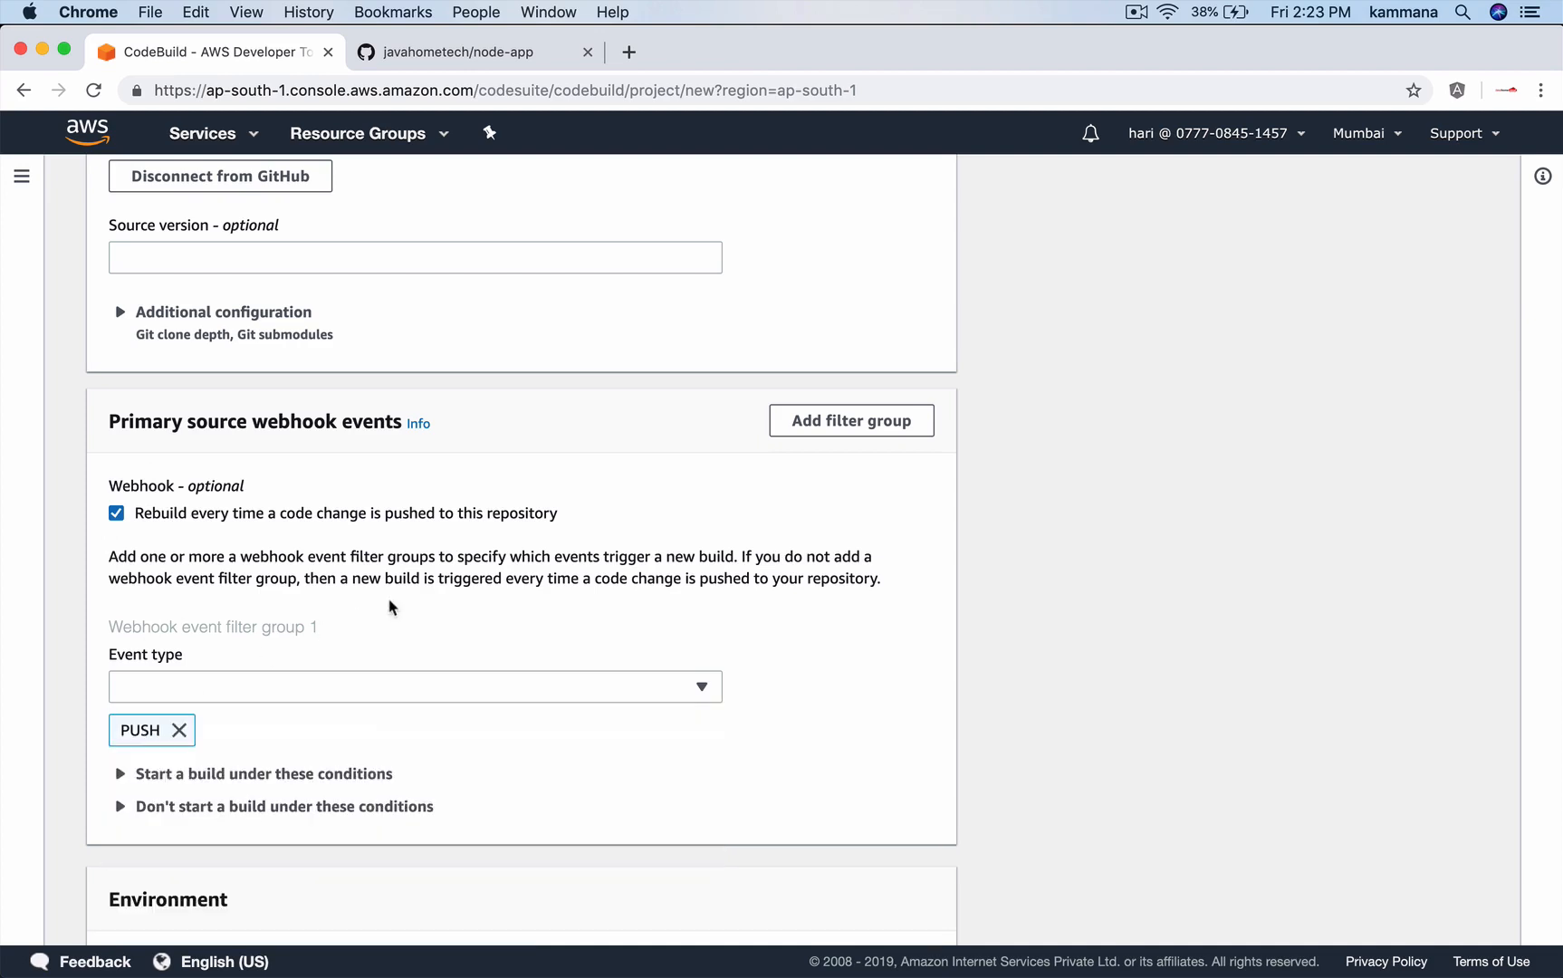
scroll("down", 3)
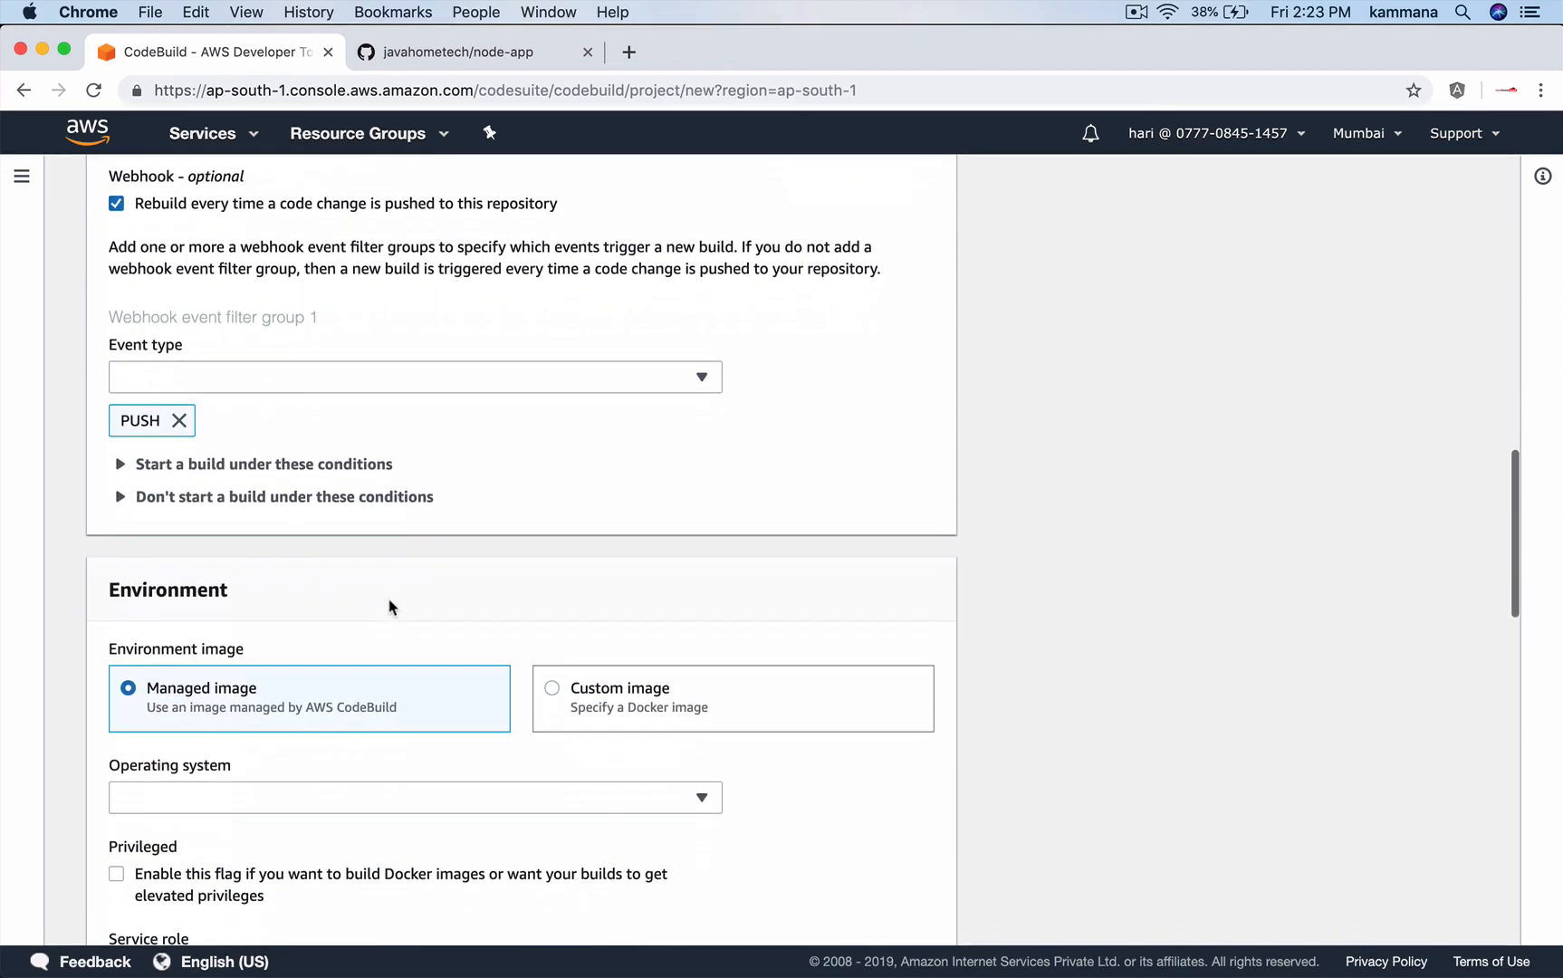
scroll("down", 3)
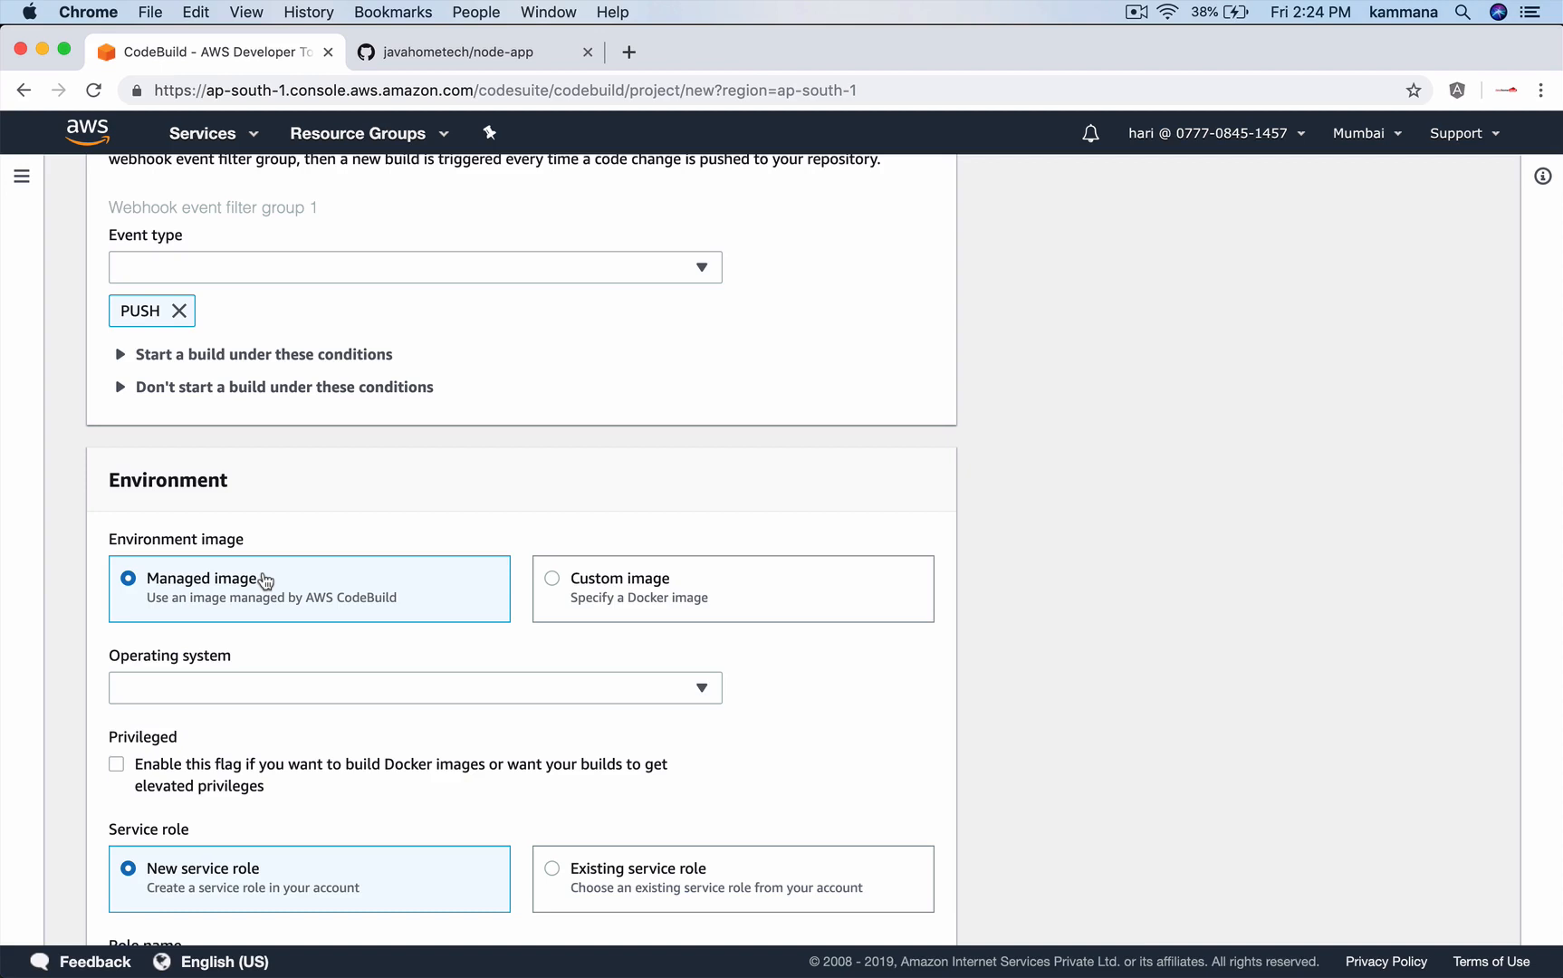
Choose Ubuntu, Standard runtime, aws/codebuild/standard:1.0 image, and enable privileged mode.
scroll("down", 3)
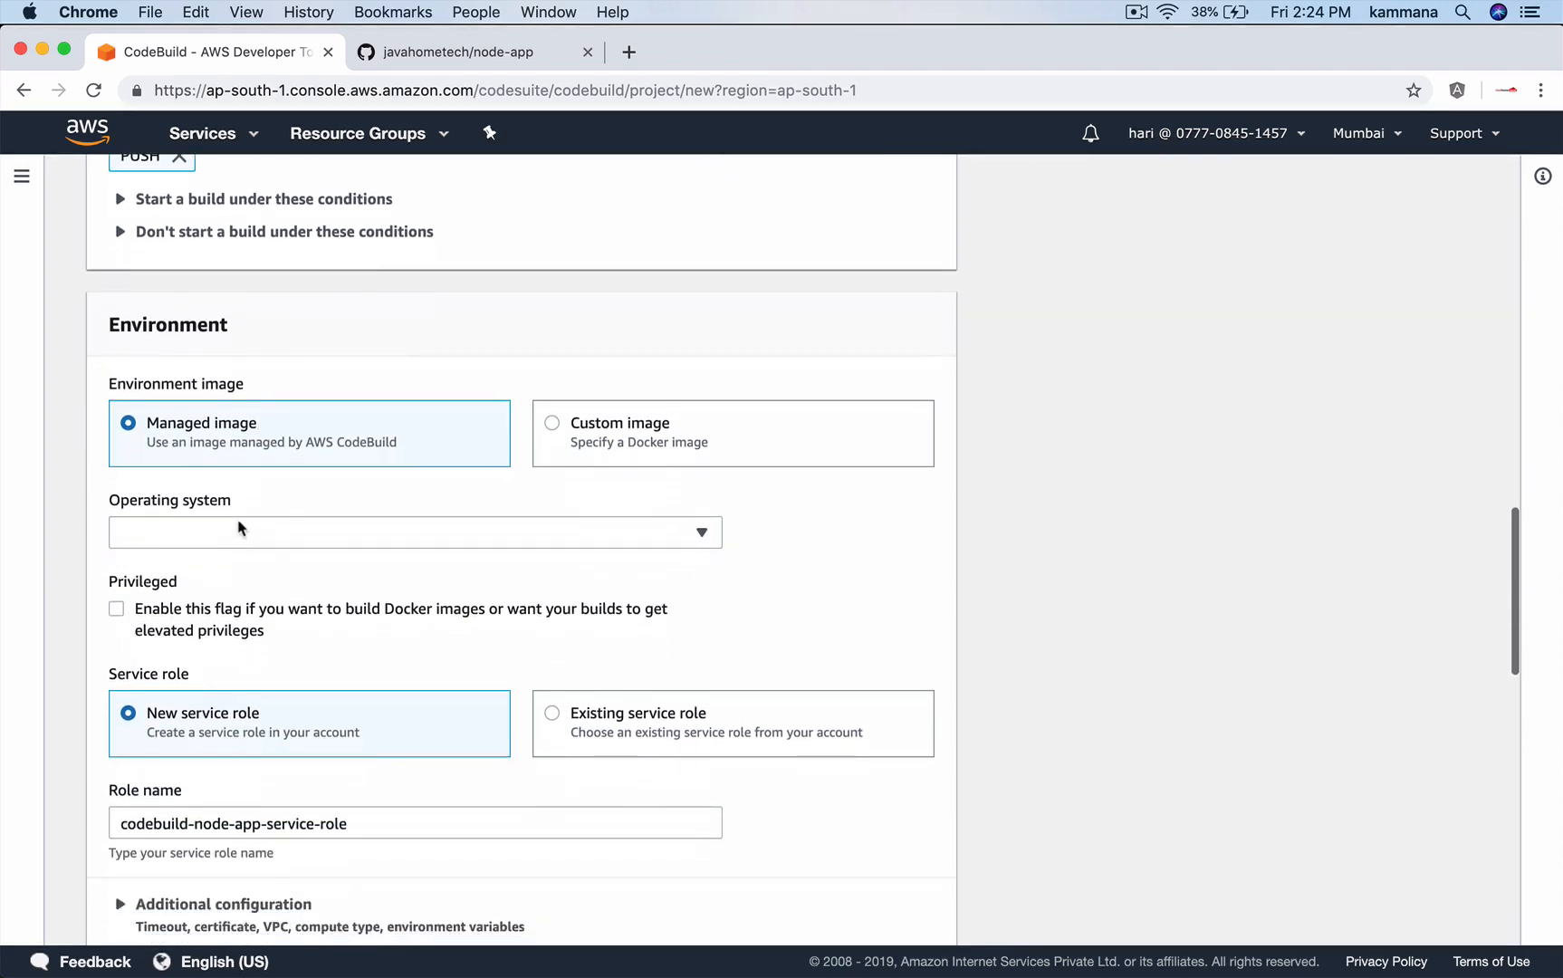
left_click(413, 533)
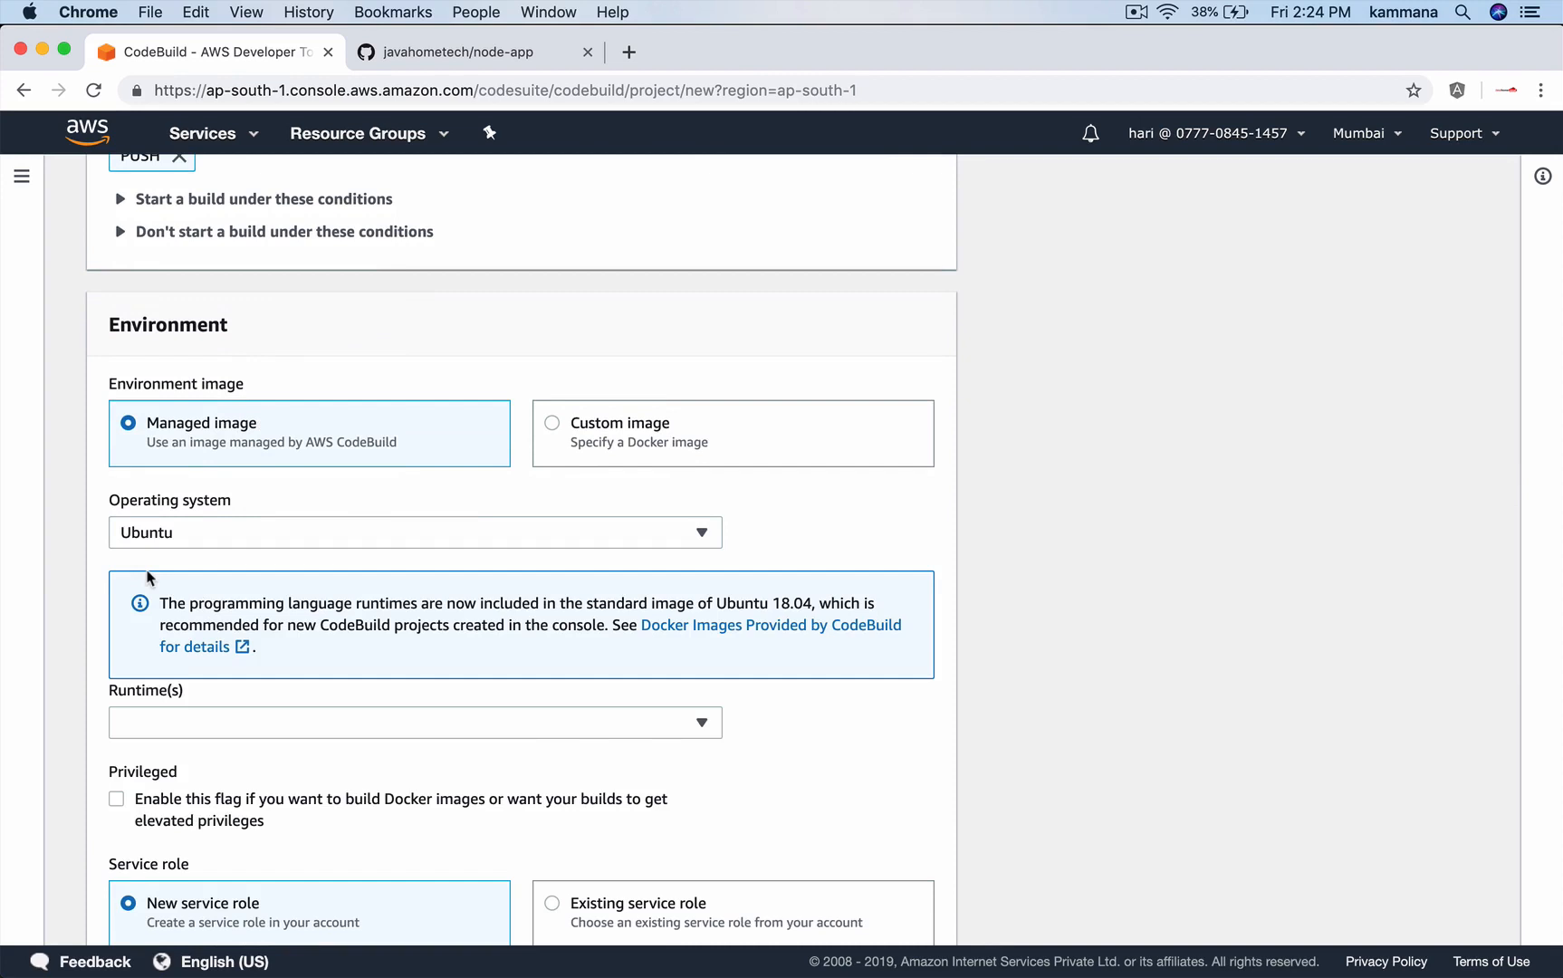
left_click(416, 722)
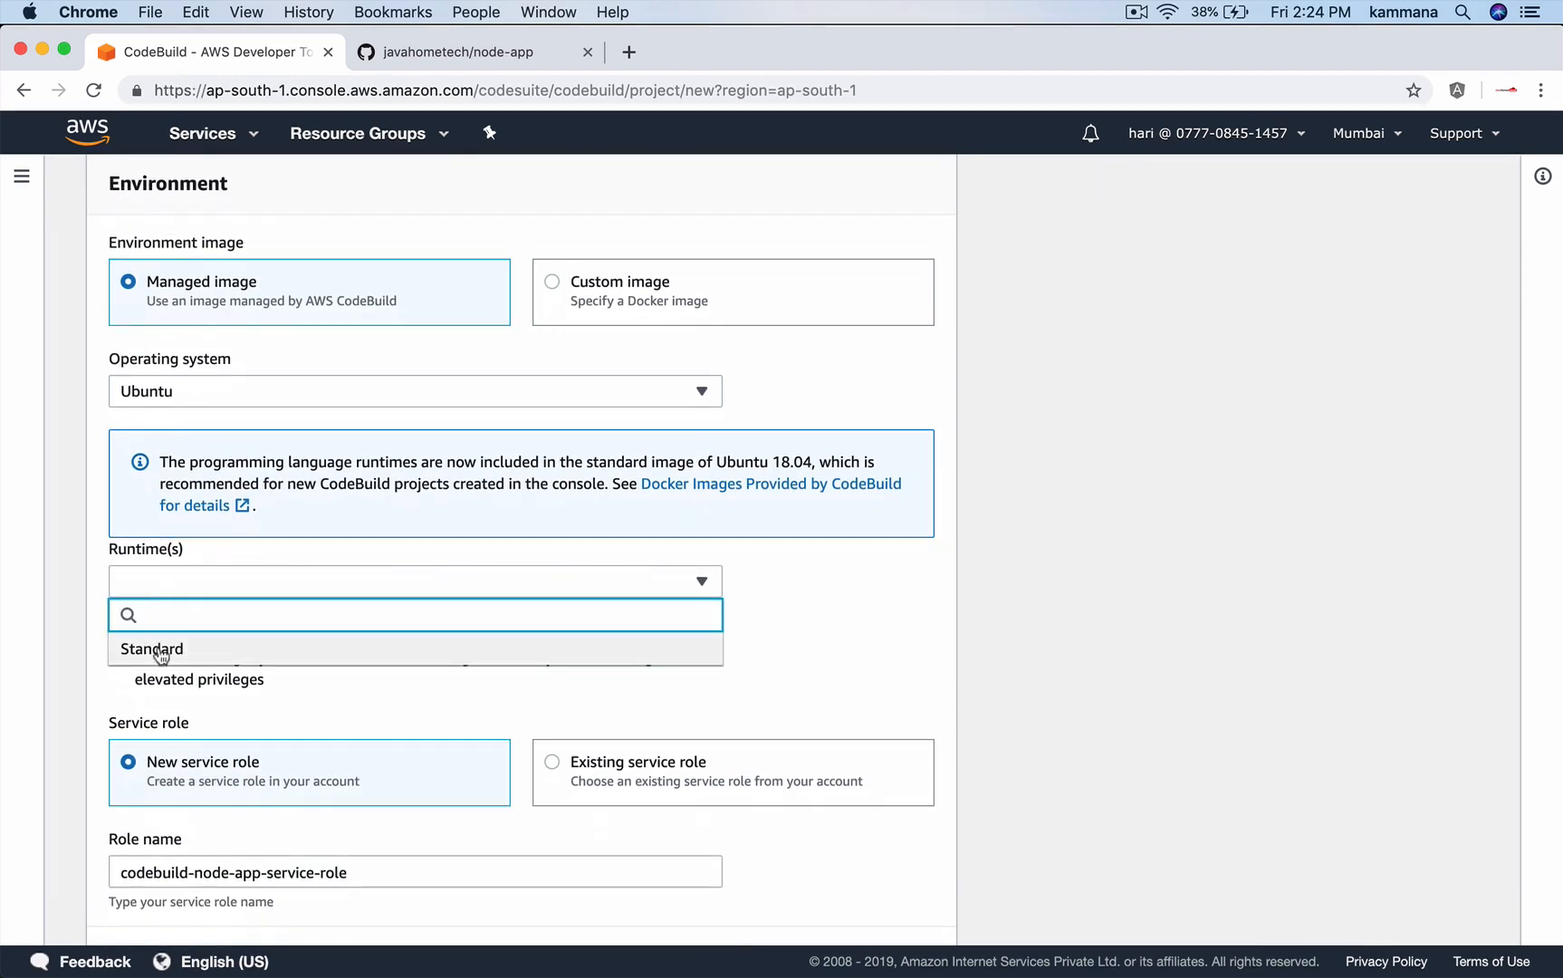
left_click(152, 648)
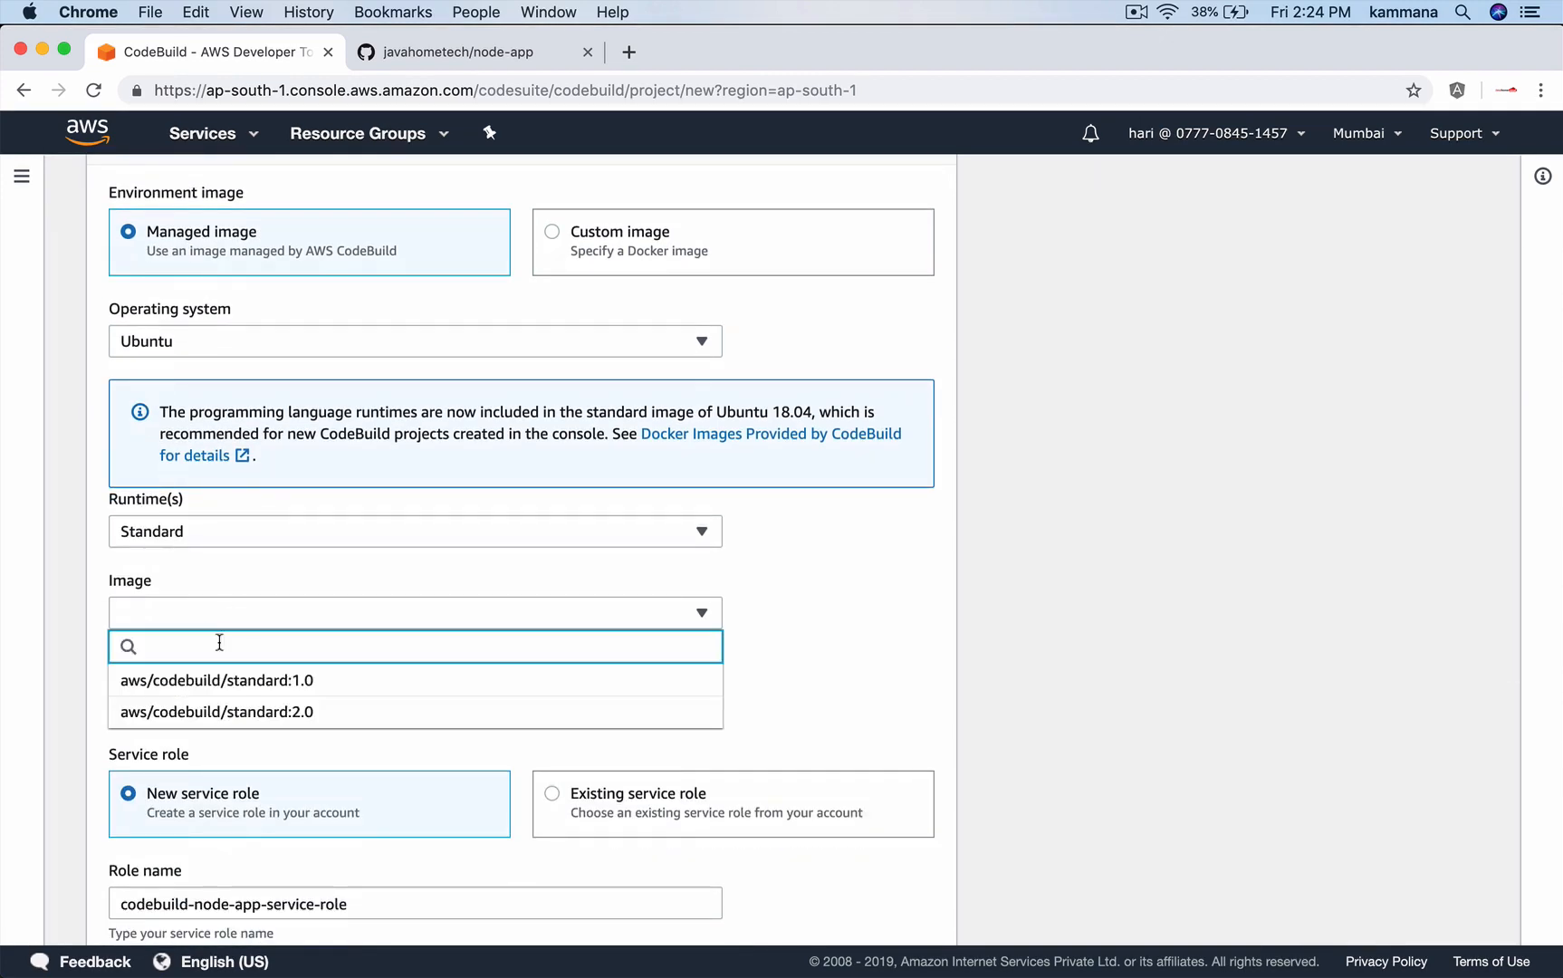
left_click(211, 681)
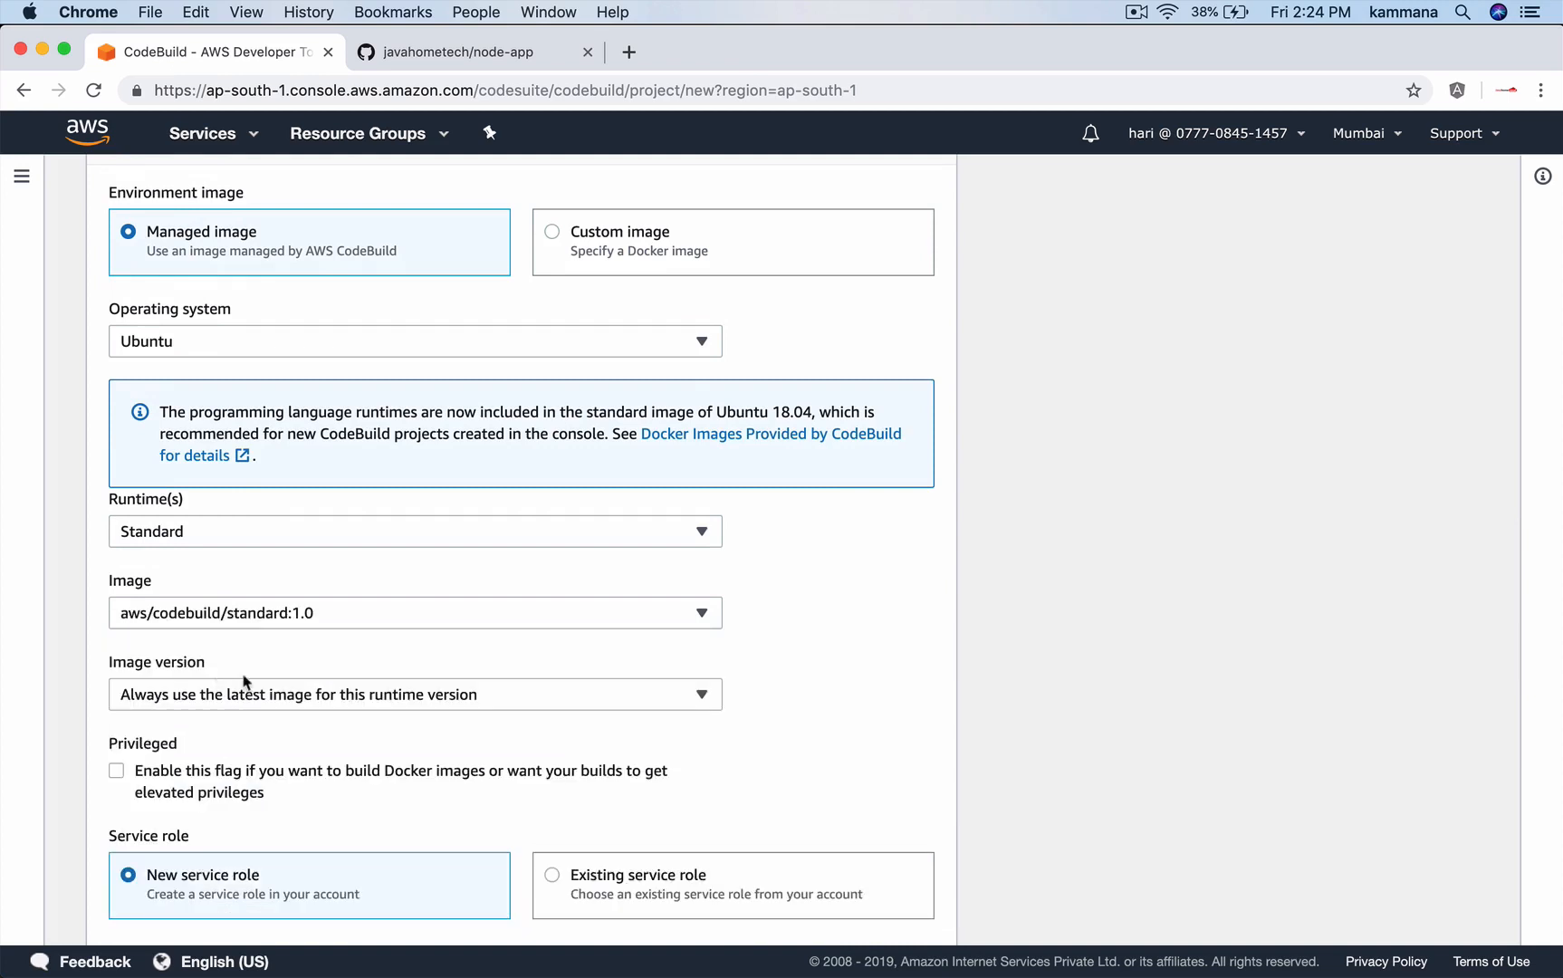
scroll("down", 3)
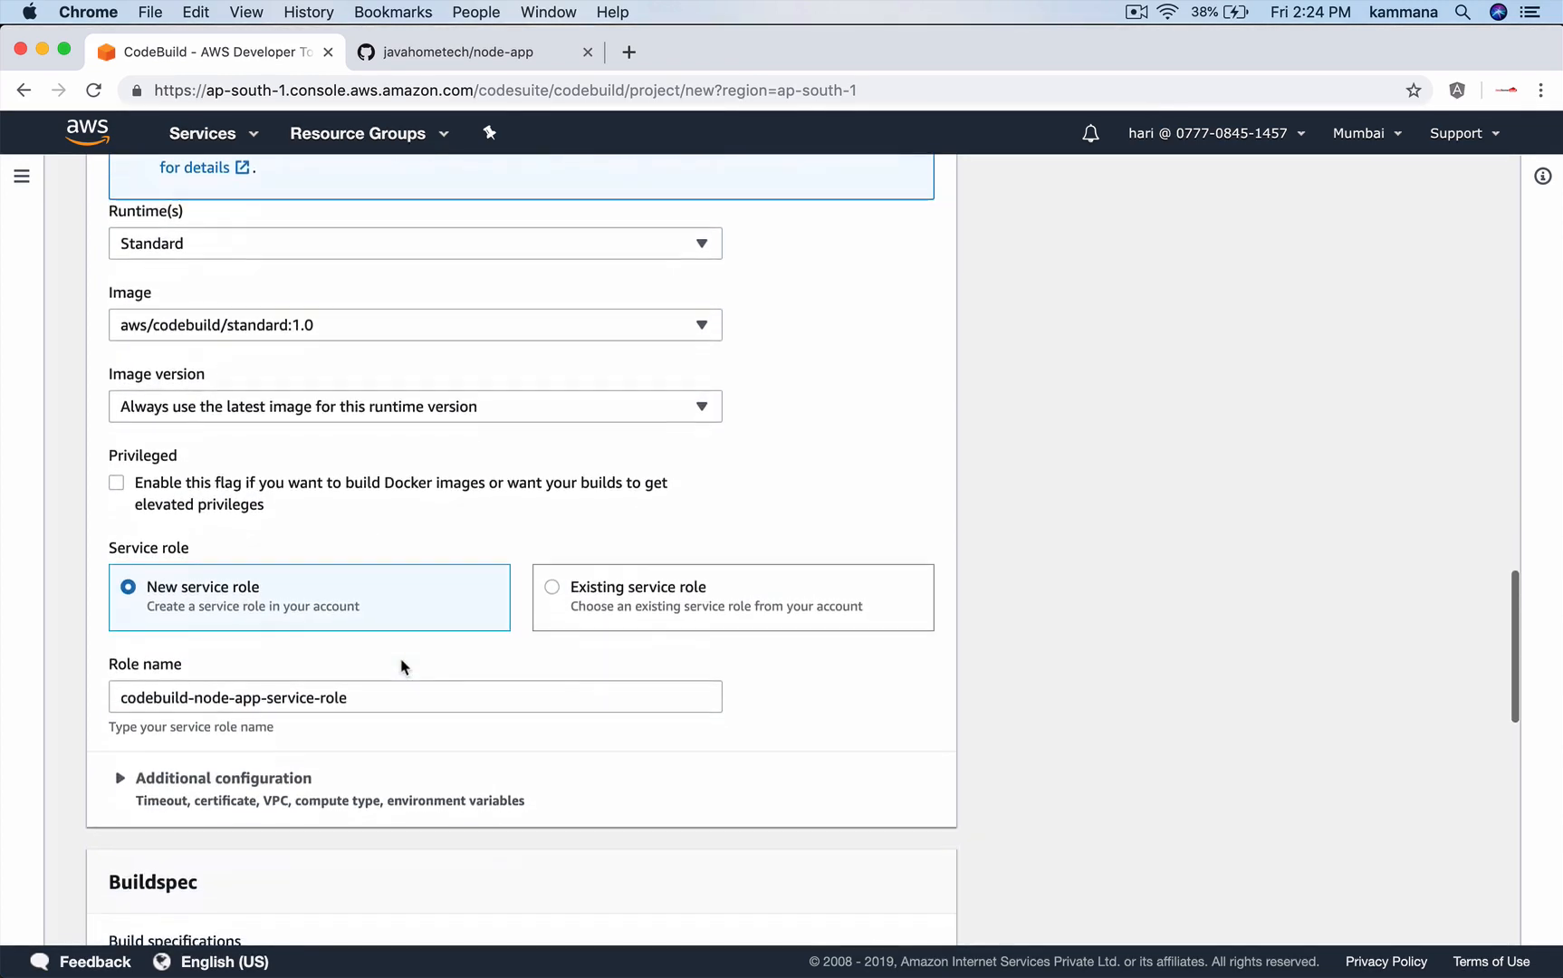
mouse_move(234, 398)
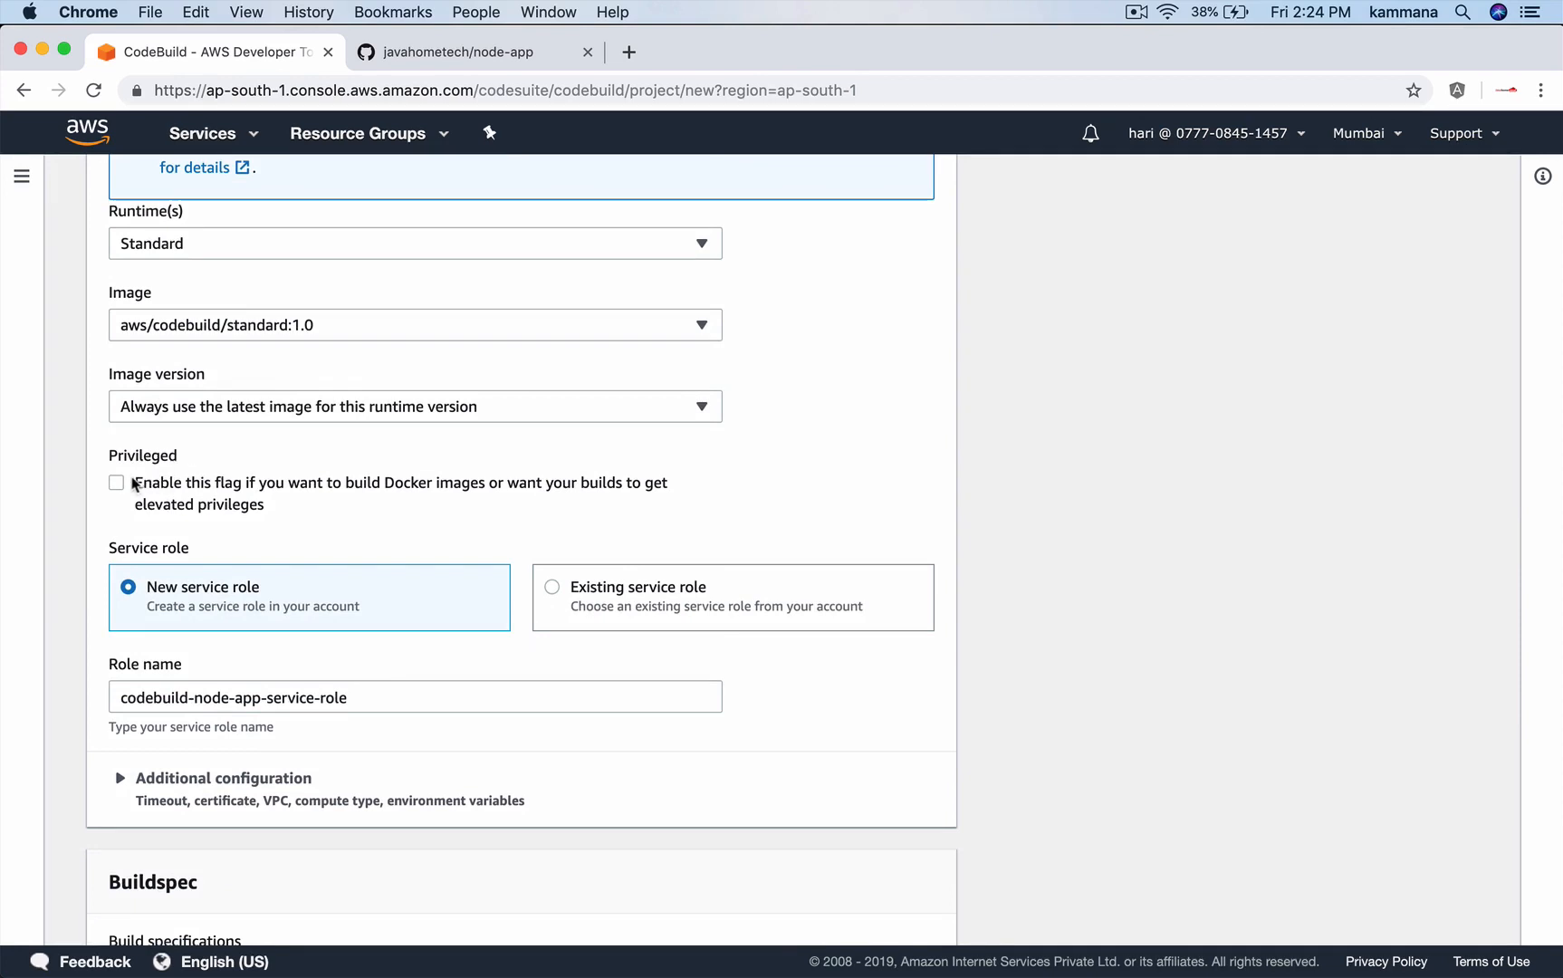
left_click(117, 483)
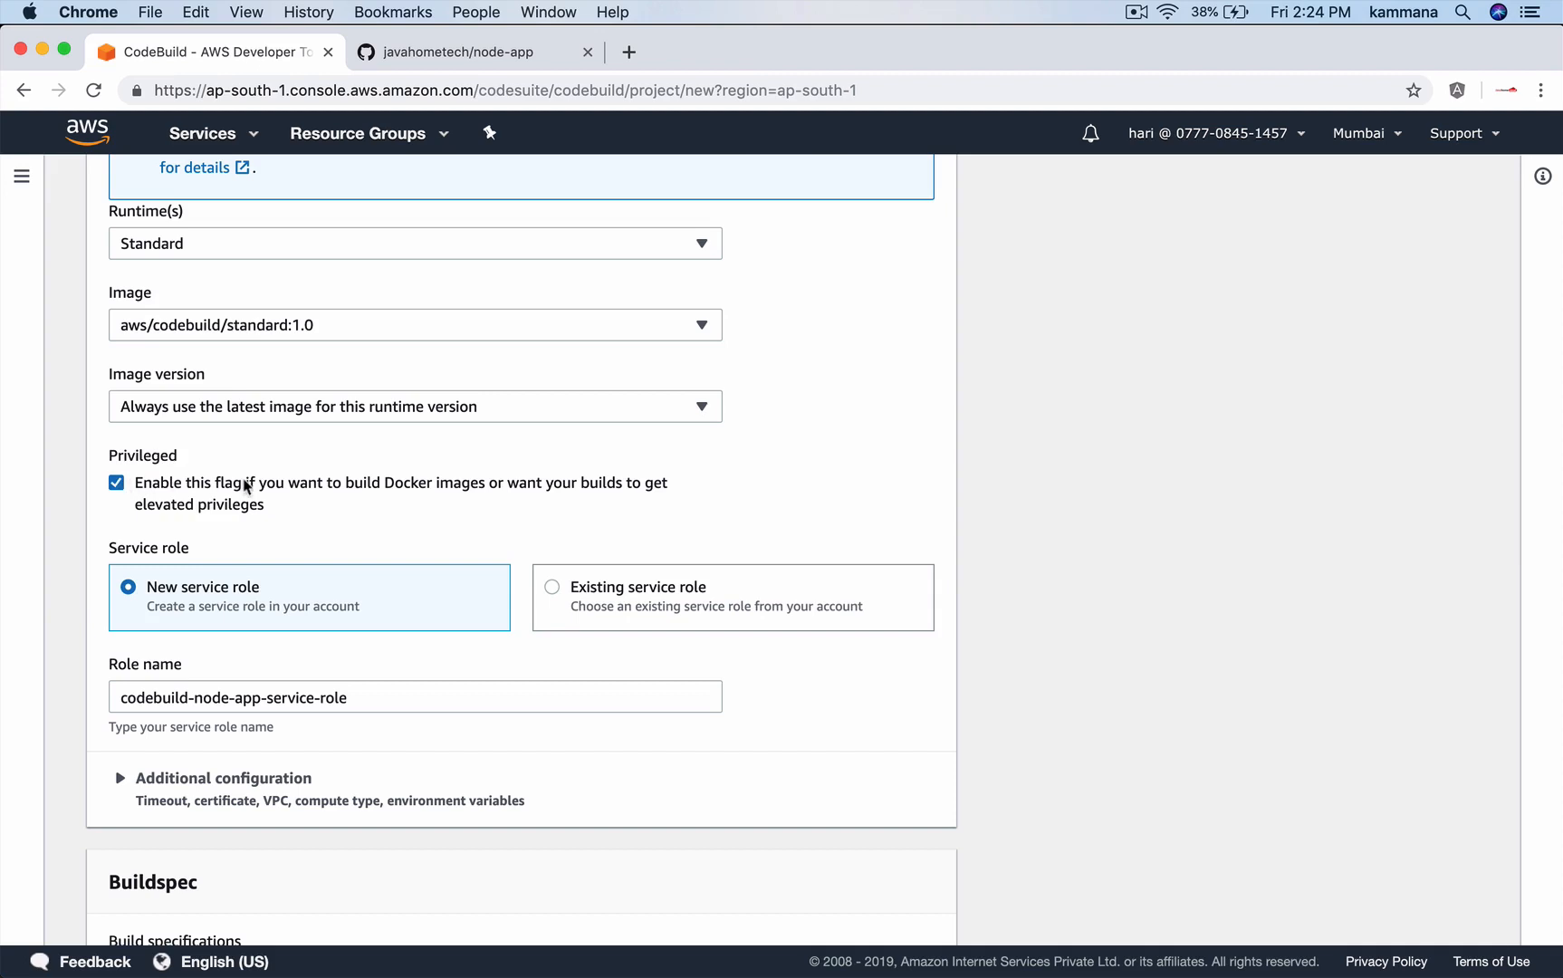
scroll("down", 3)
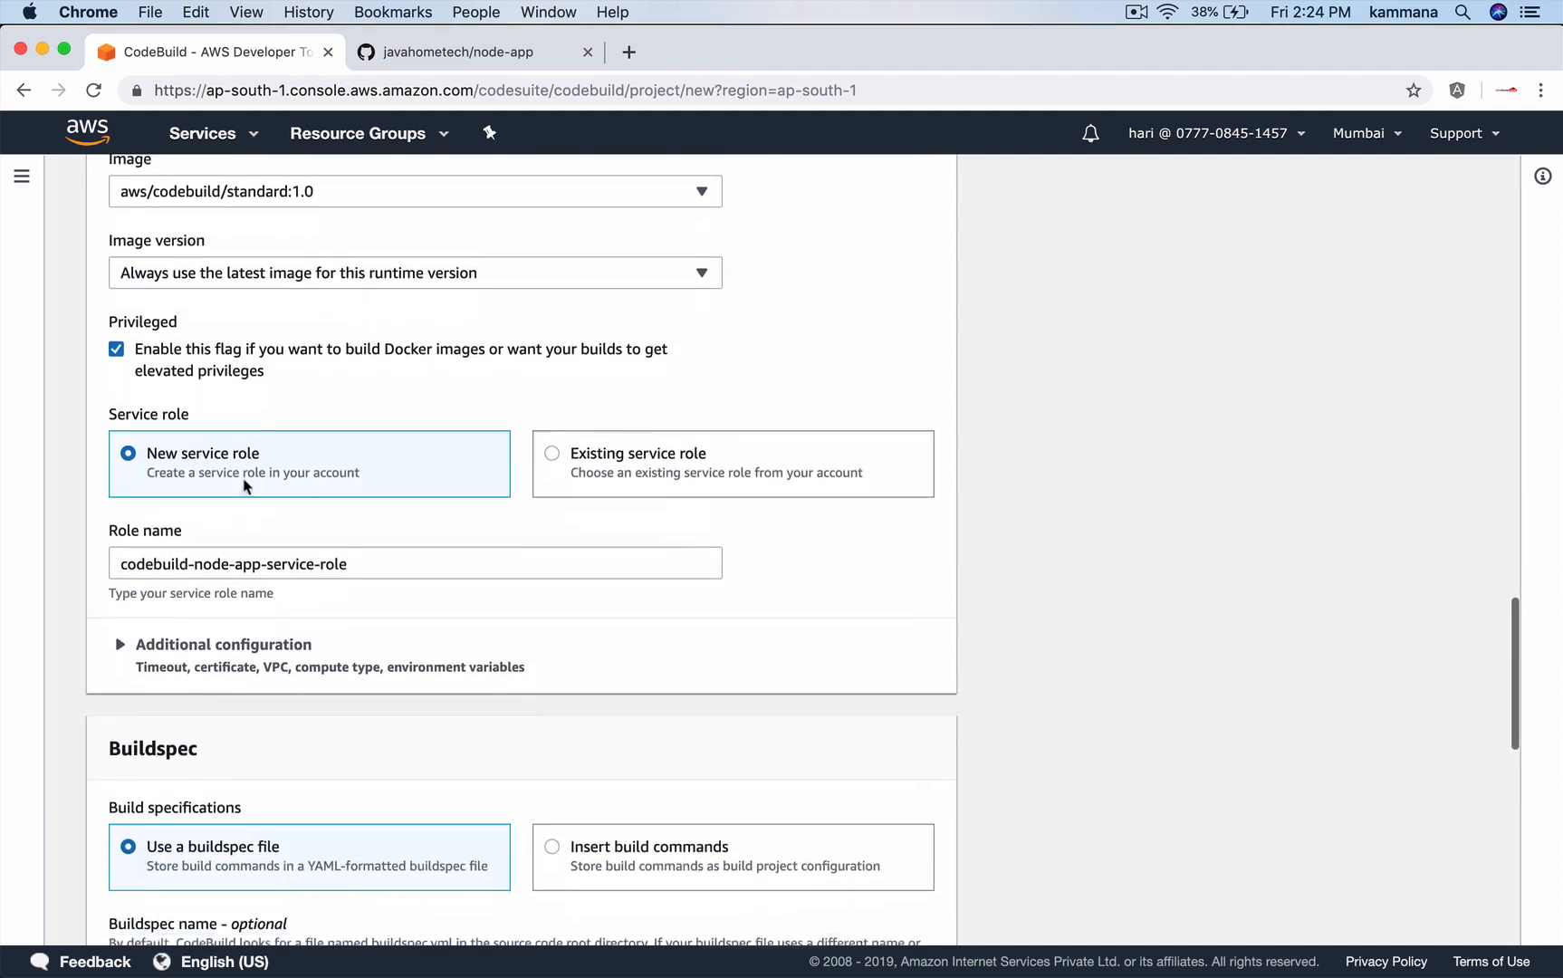
scroll("down", 3)
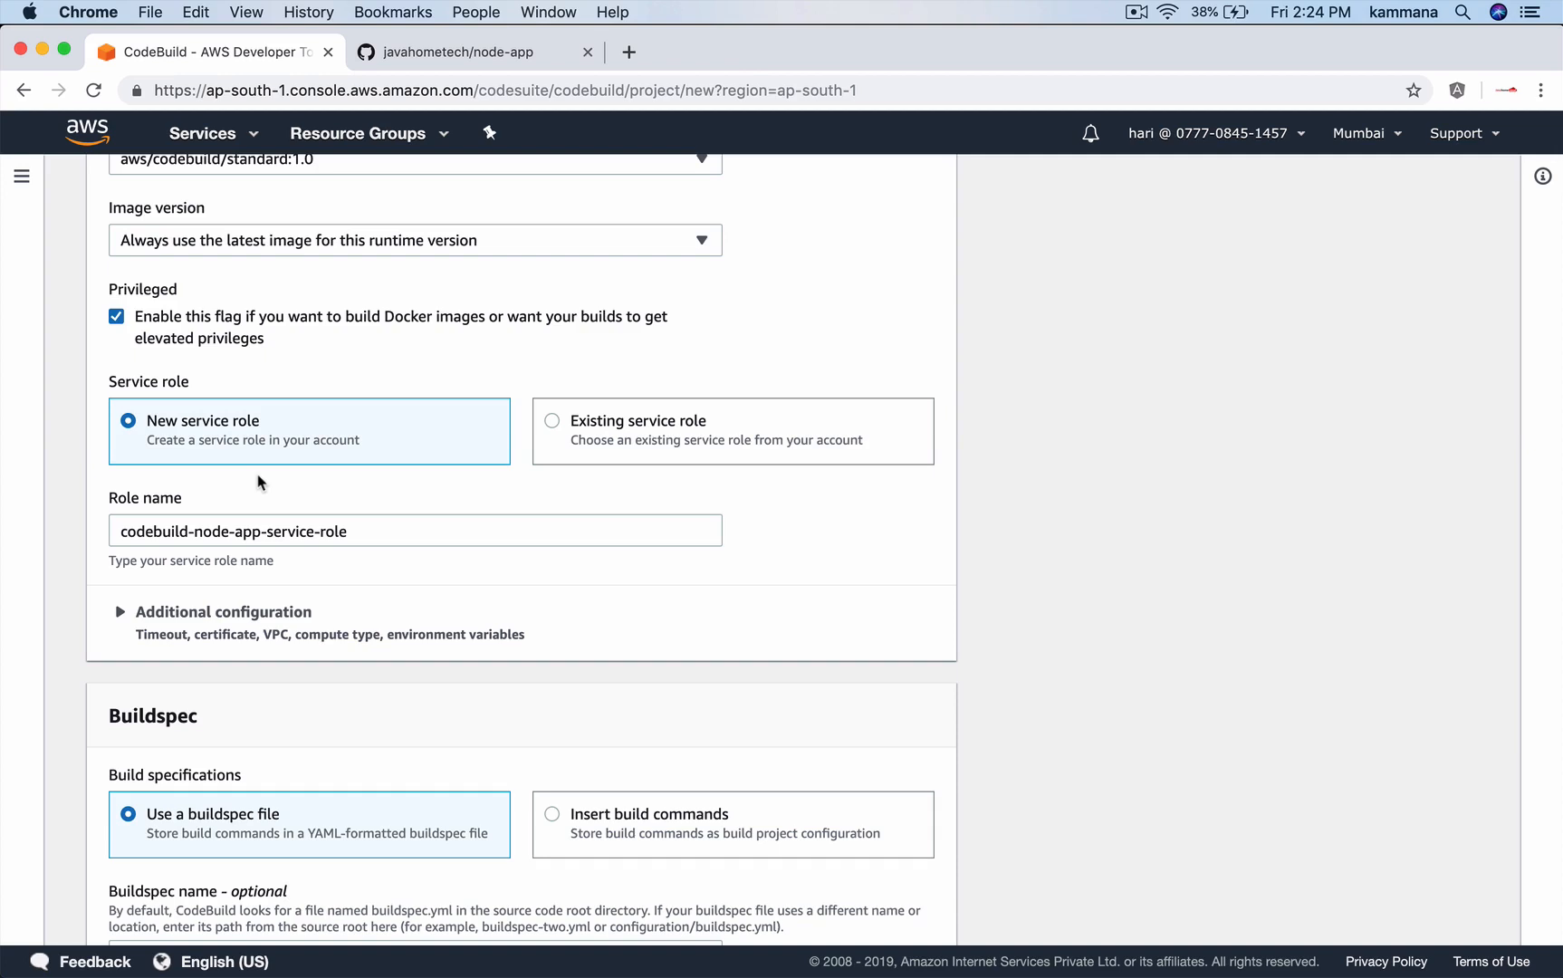
scroll("down", 3)
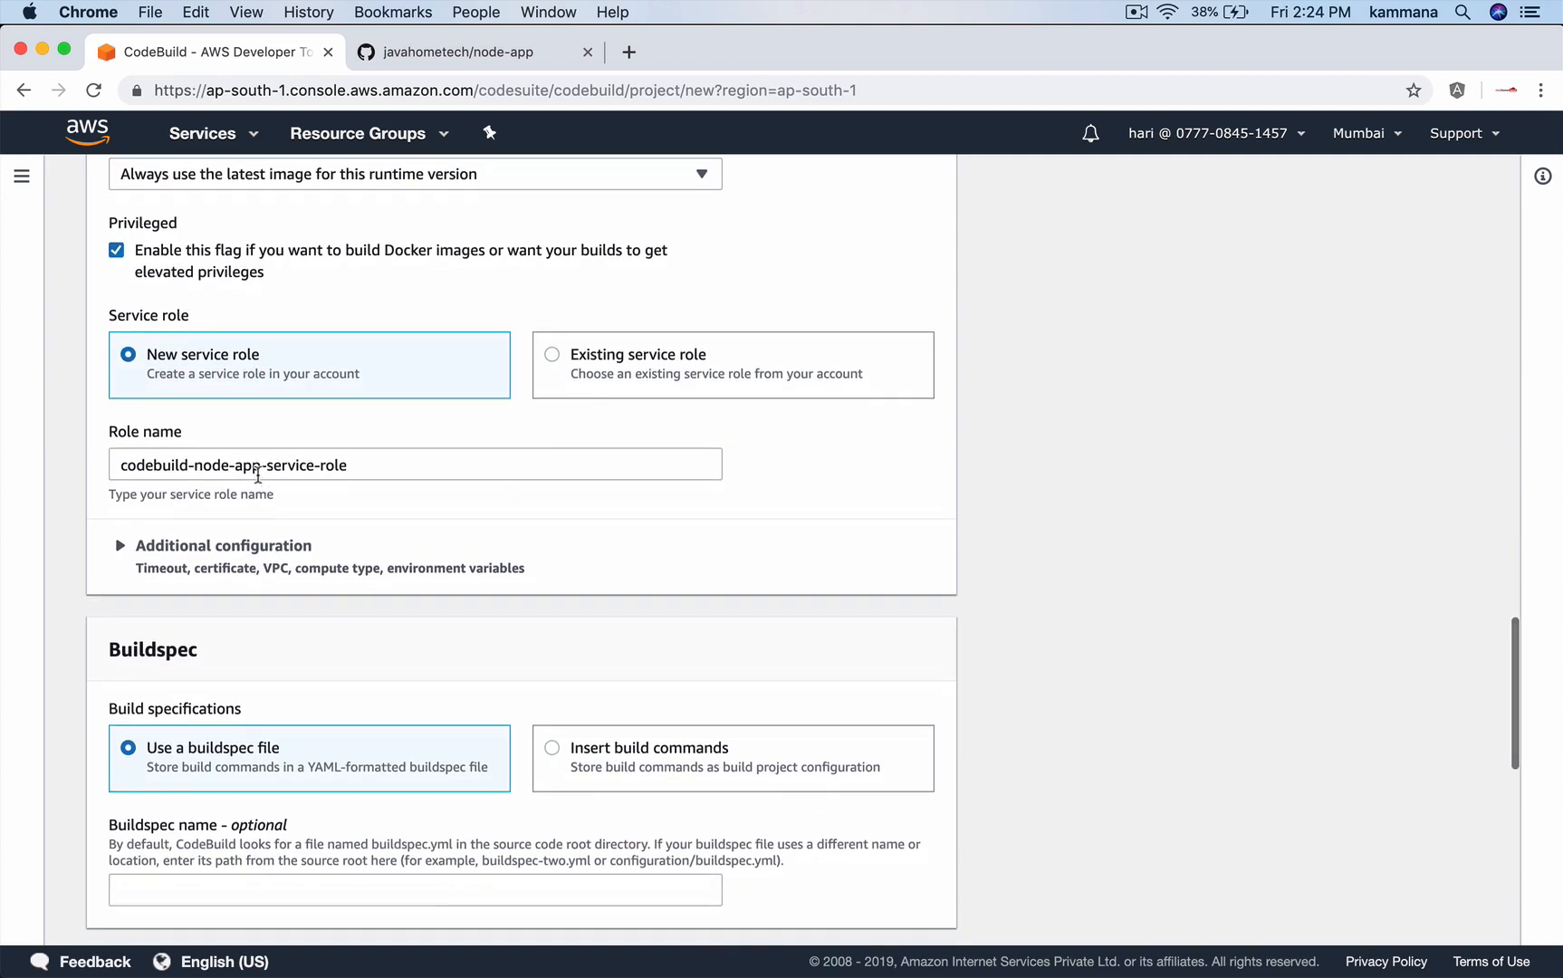
scroll("down", 3)
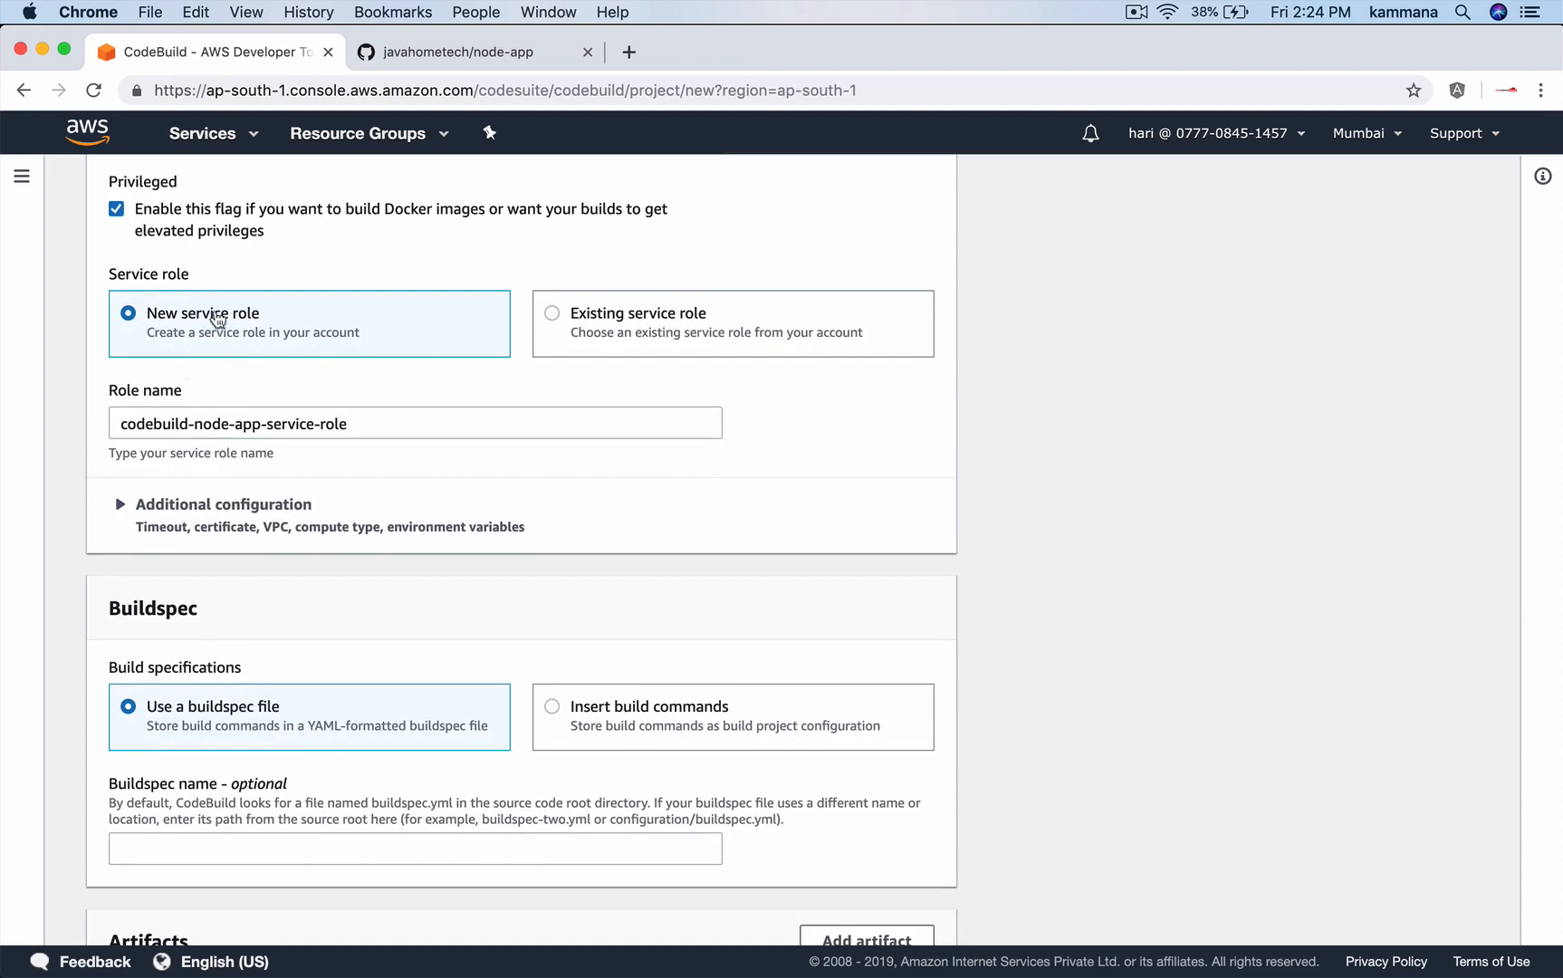
mouse_move(182, 495)
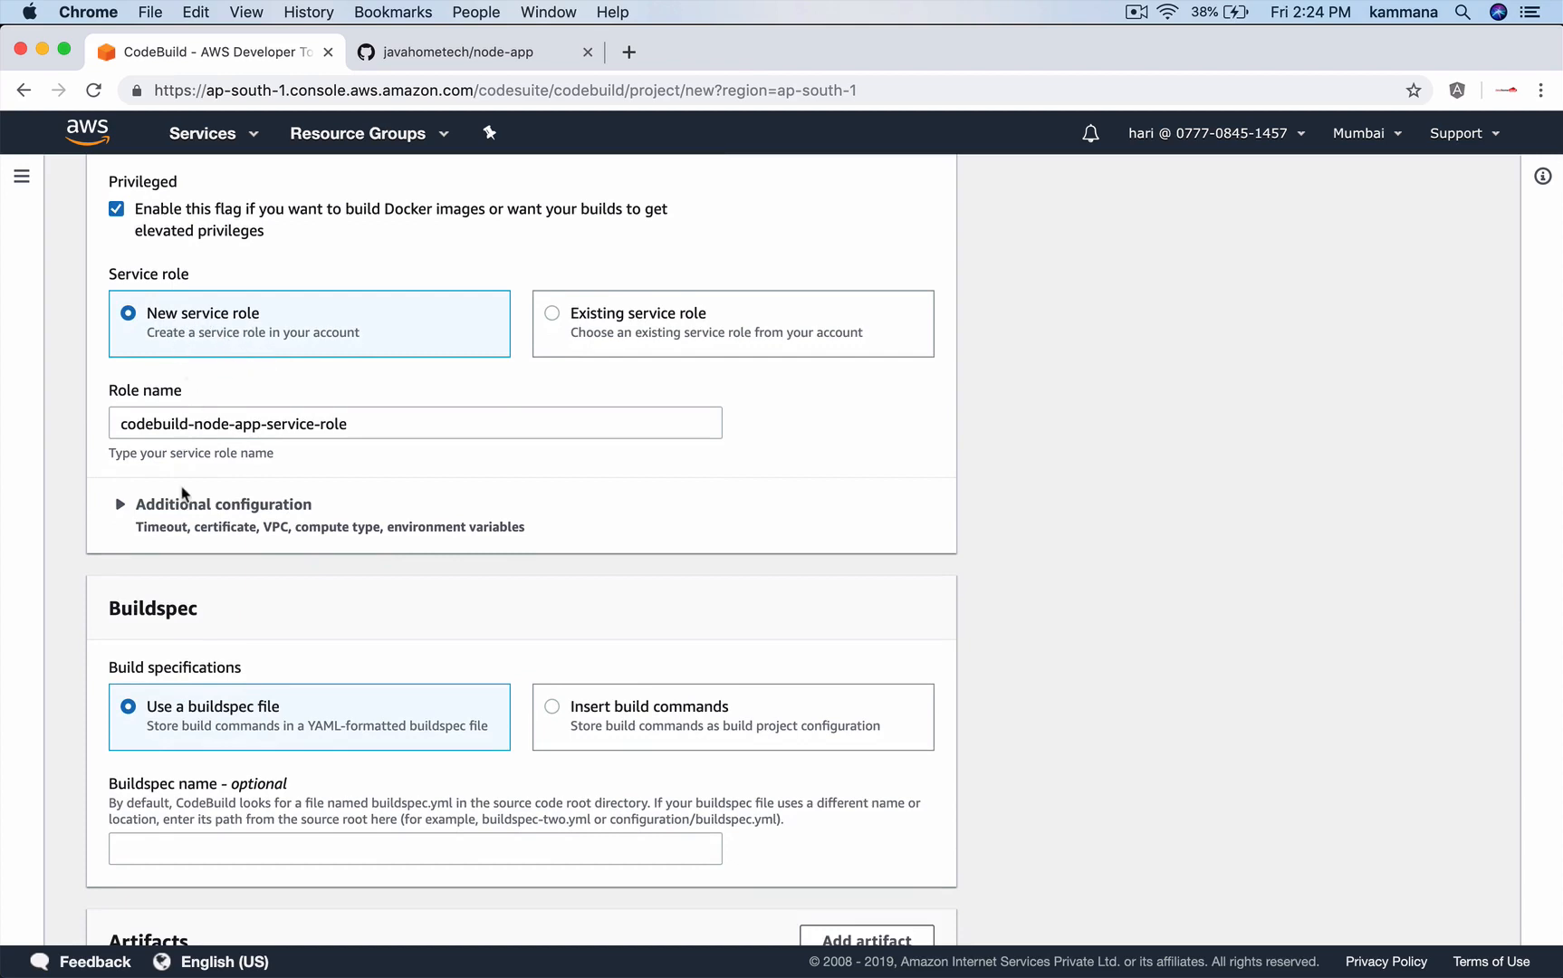
mouse_move(550, 393)
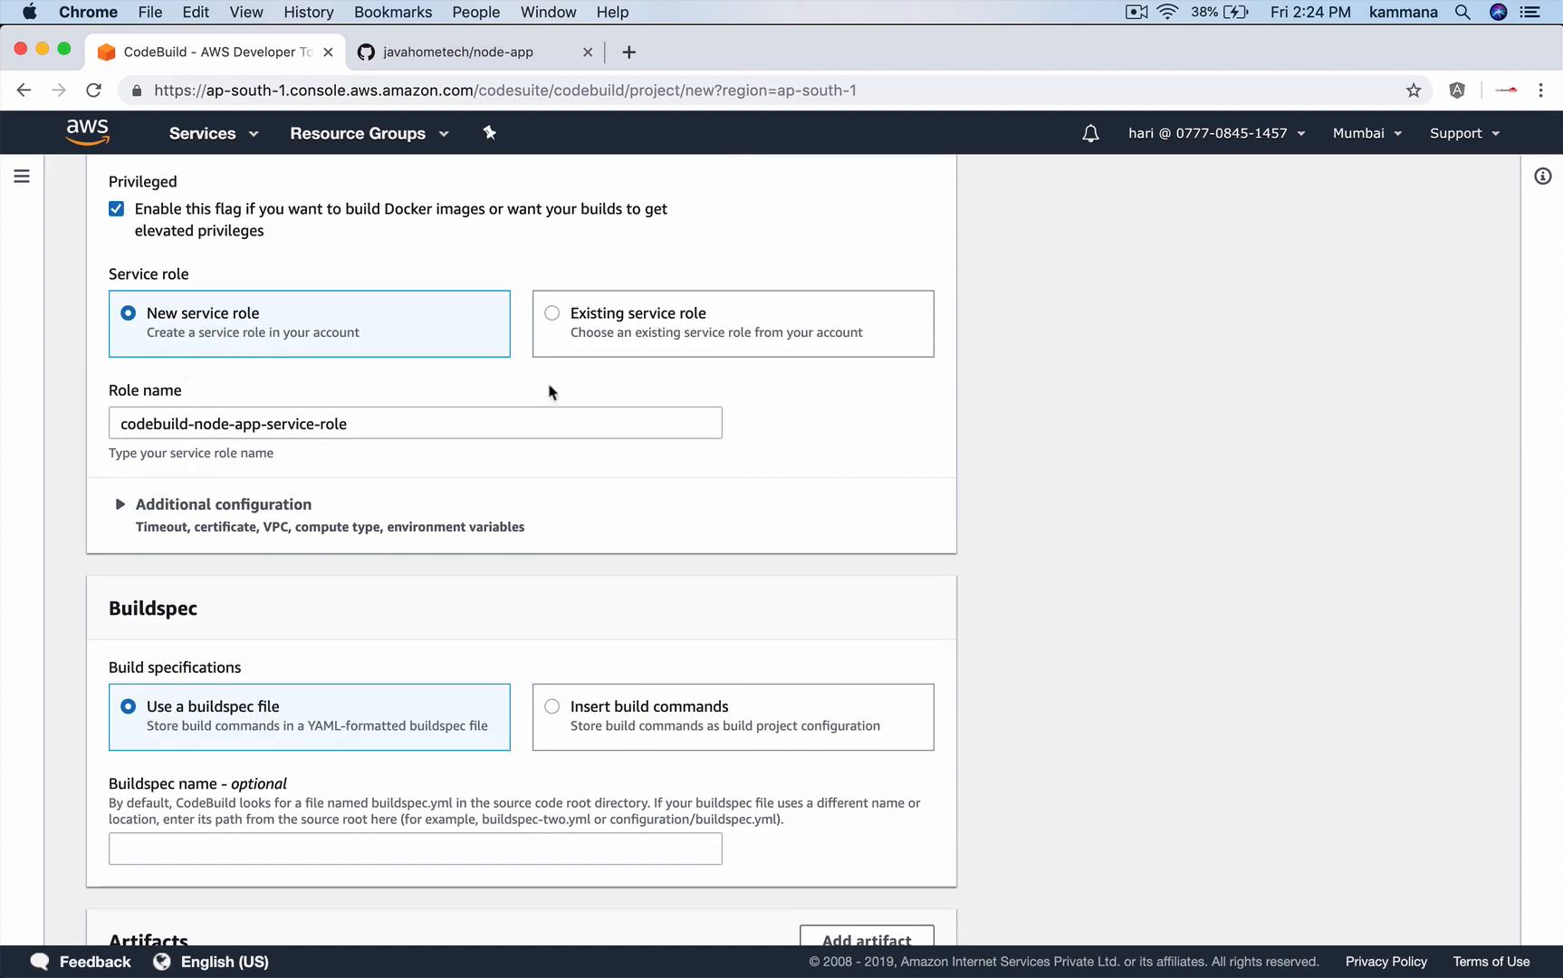
mouse_move(636, 353)
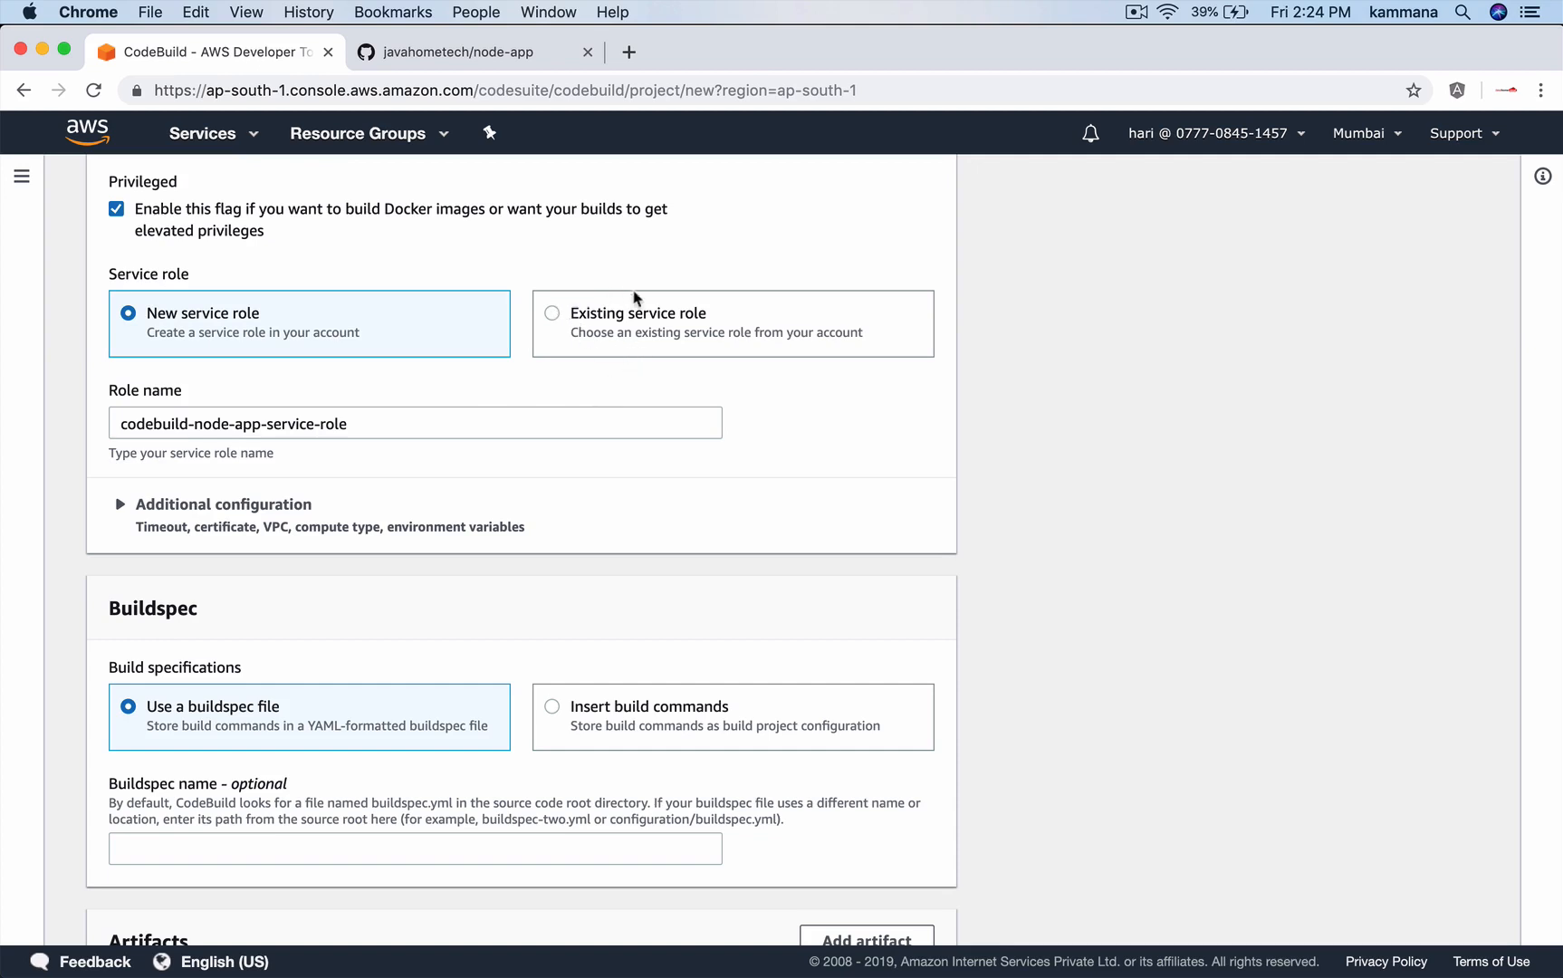
scroll("down", 3)
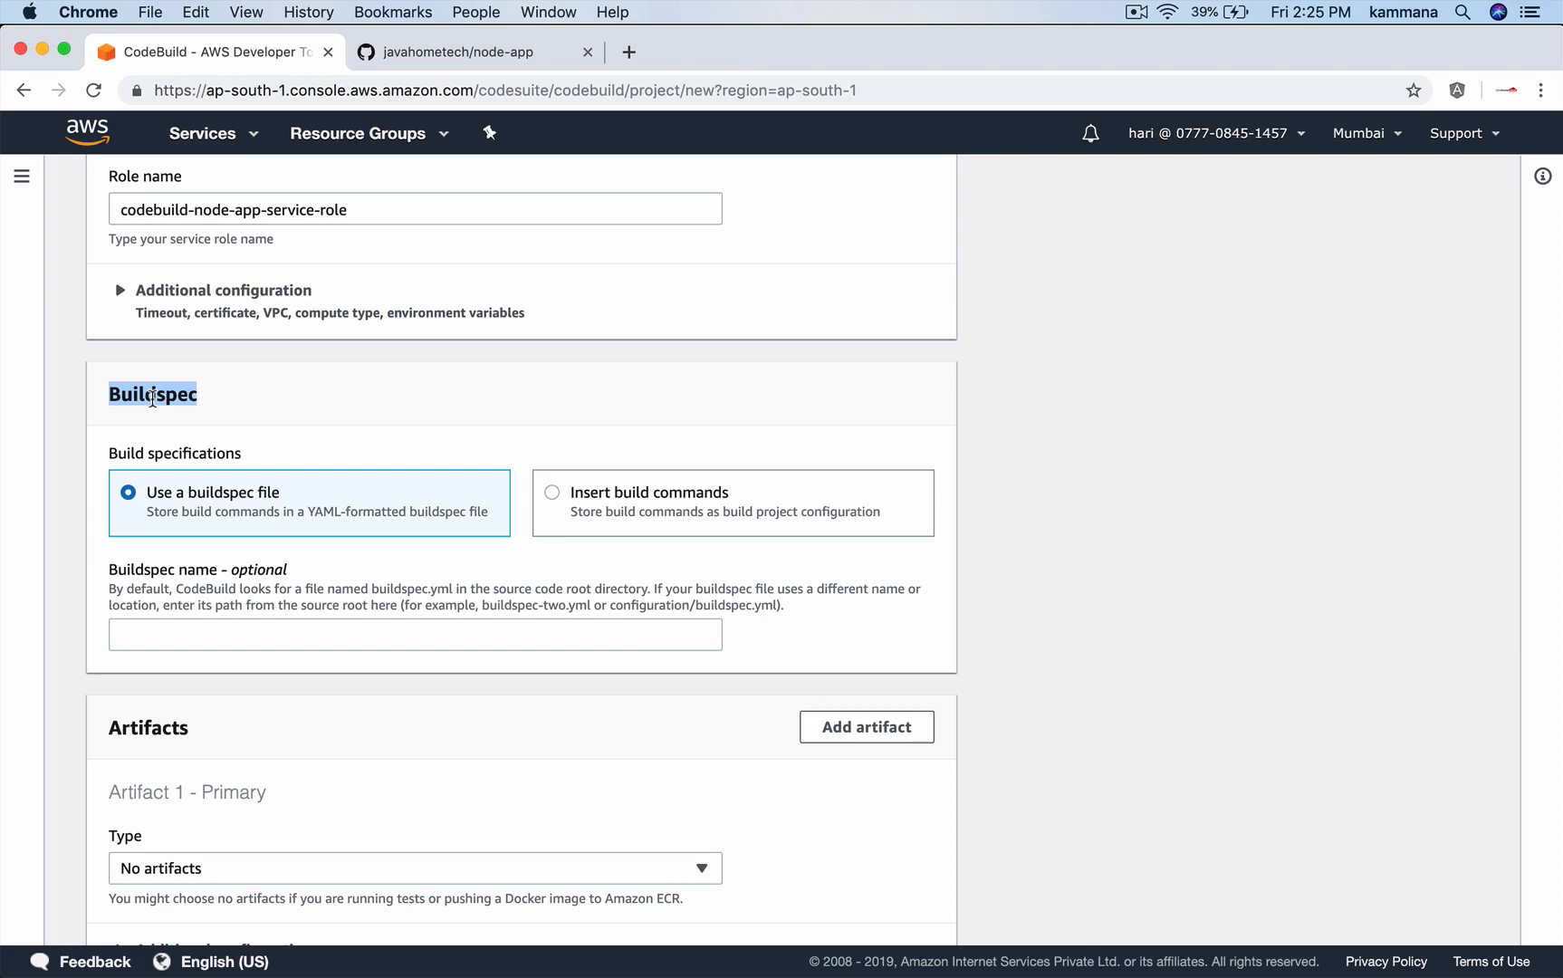
mouse_move(492, 66)
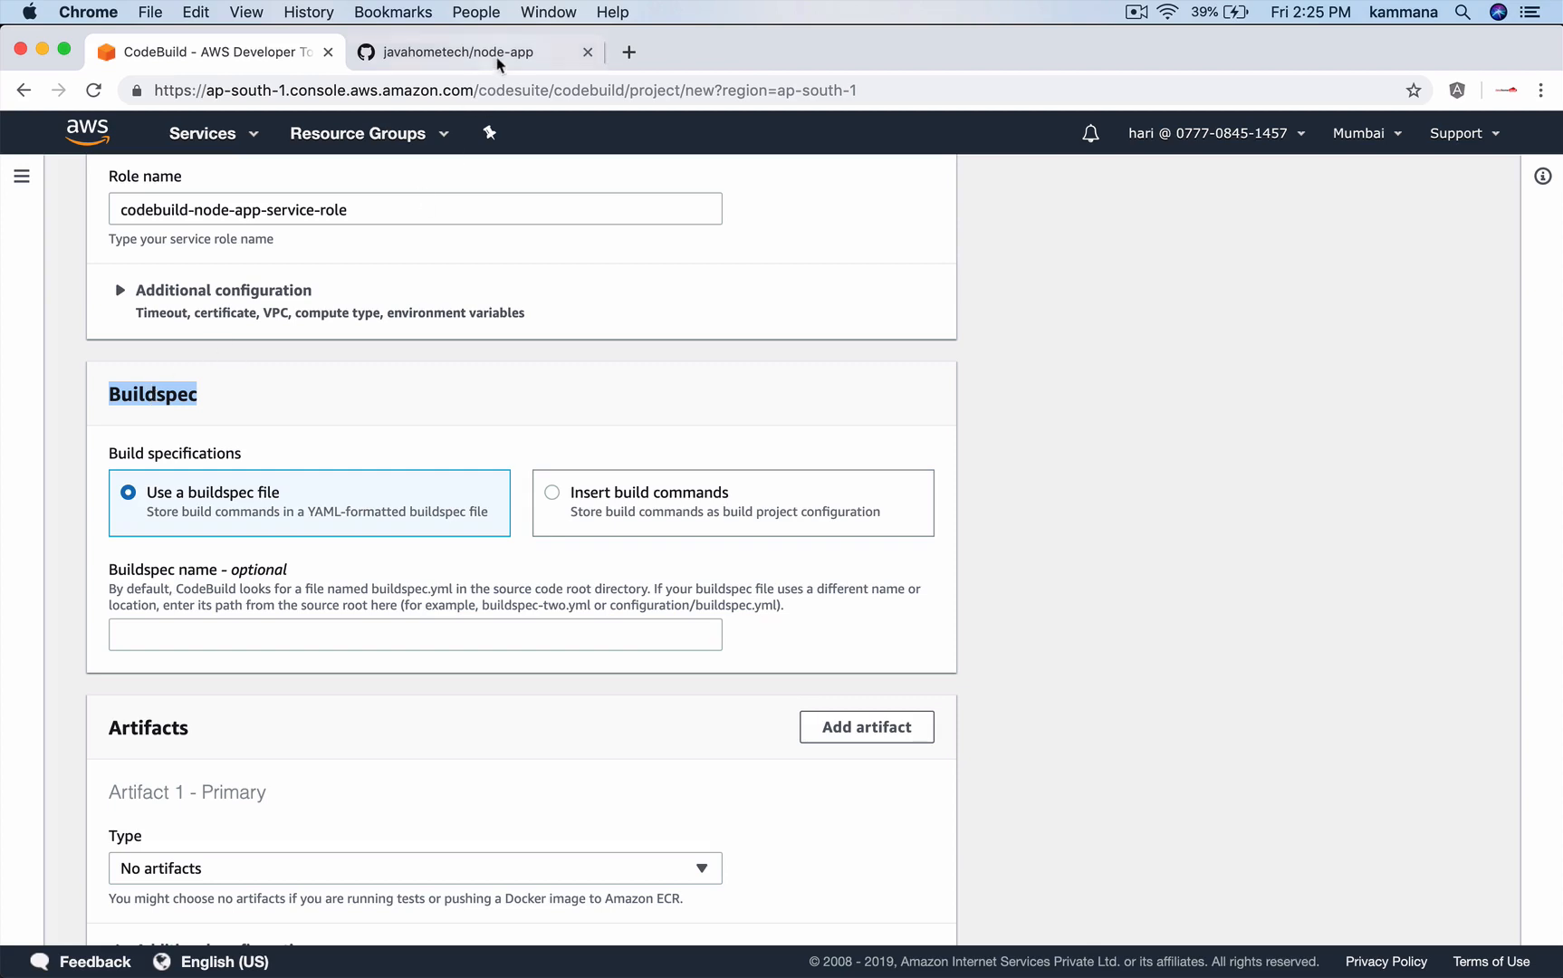
left_click(459, 51)
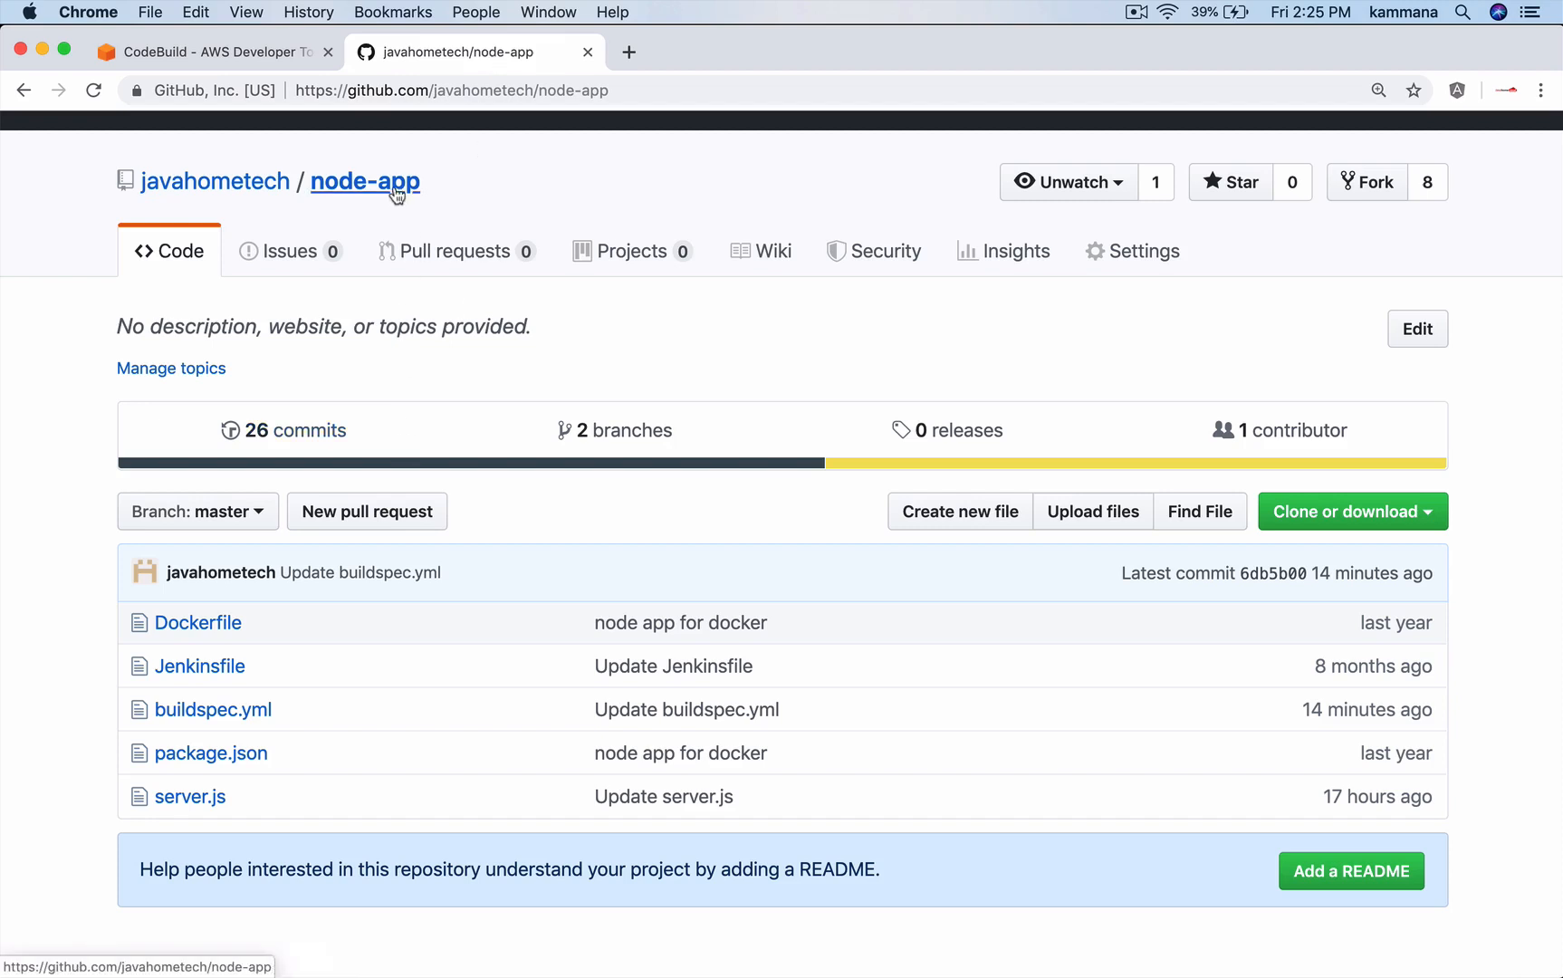
mouse_move(204, 725)
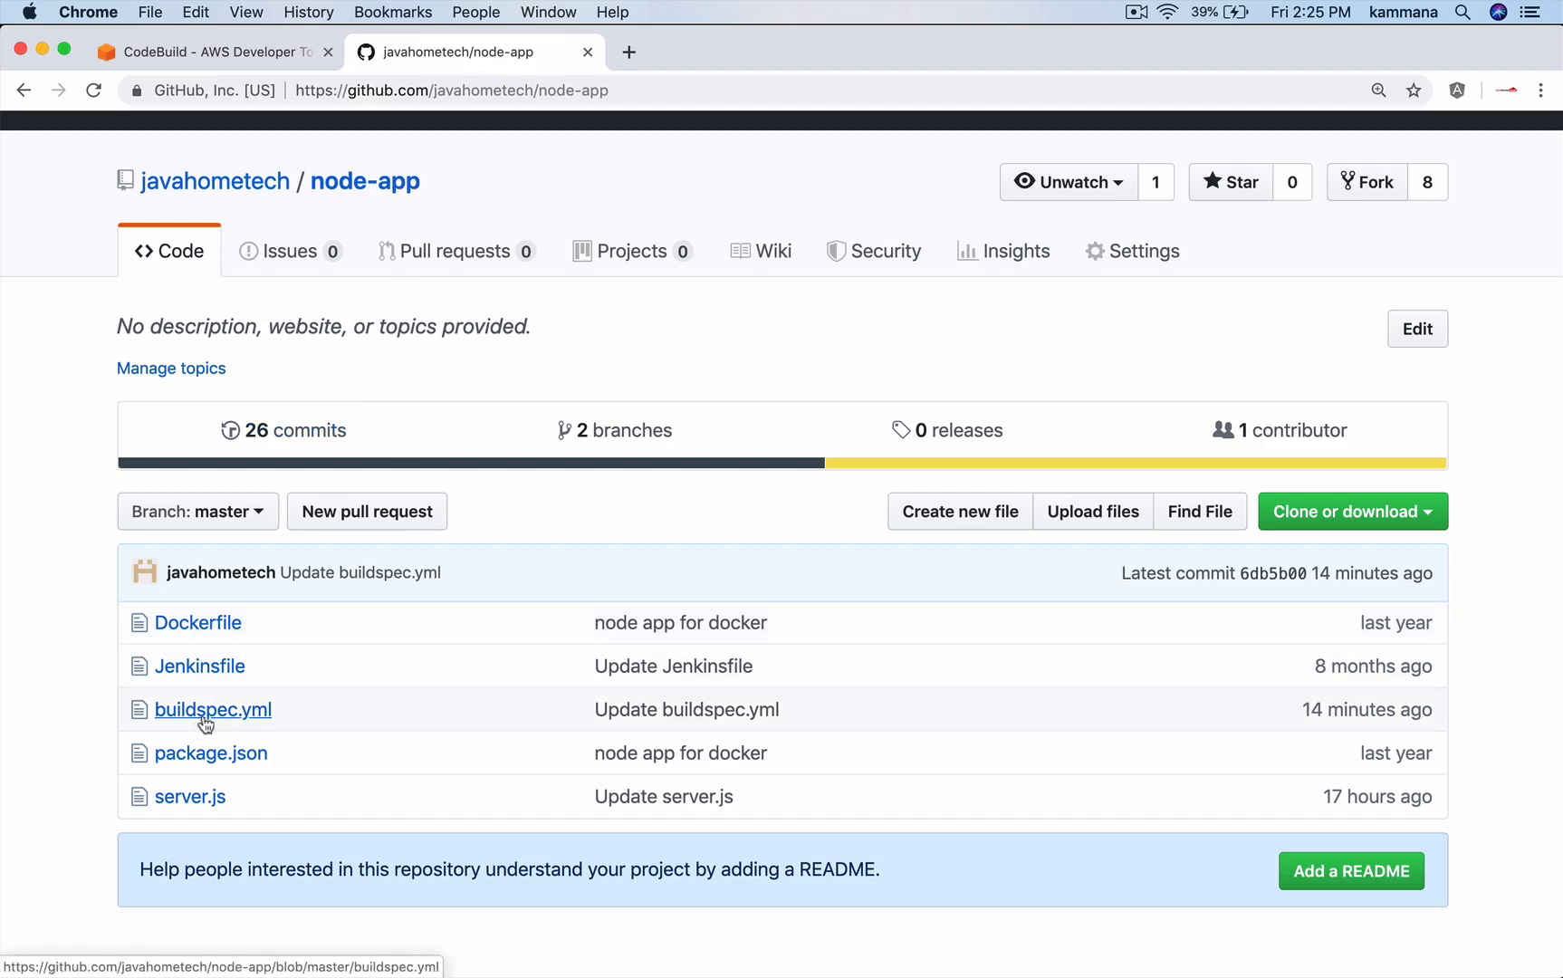
left_click(218, 52)
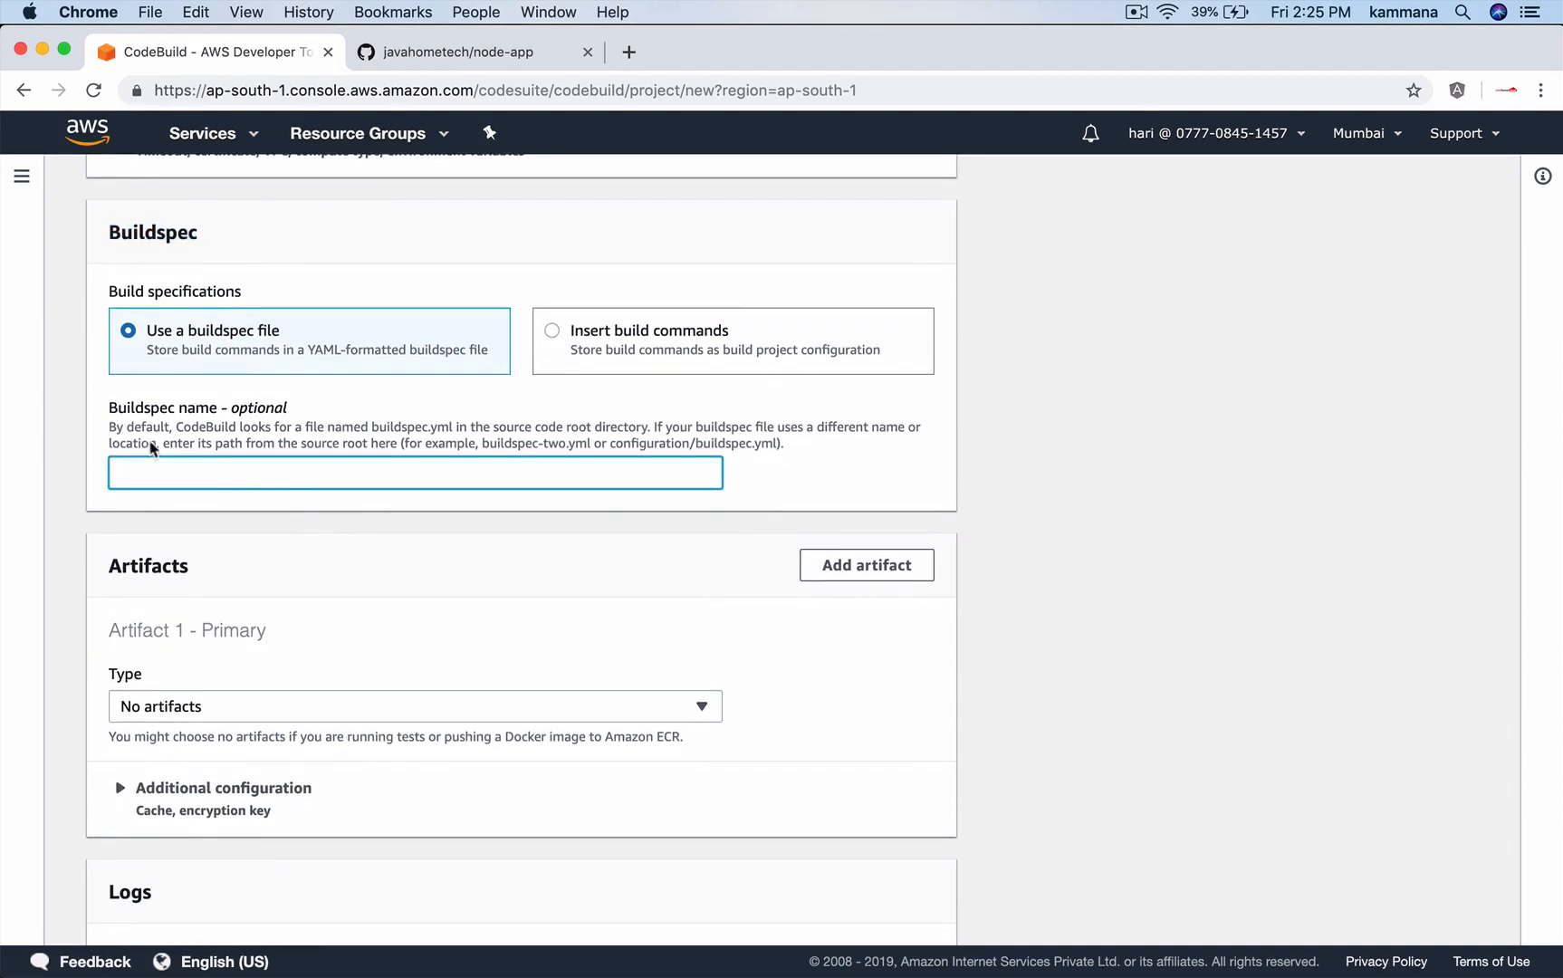
mouse_move(469, 70)
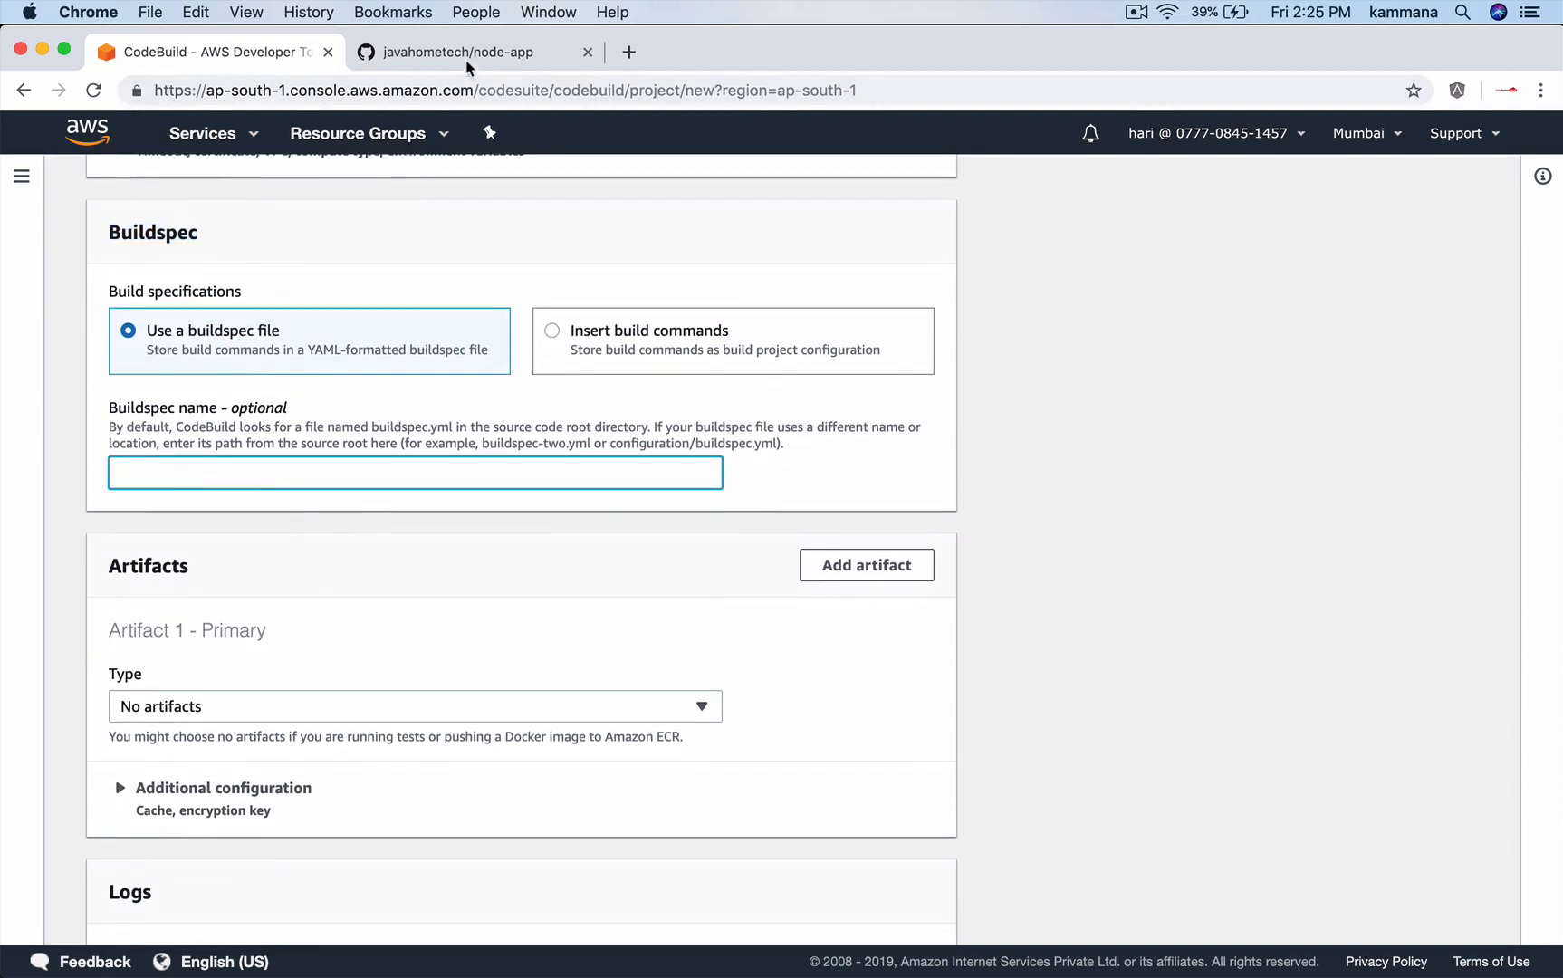
left_click(456, 52)
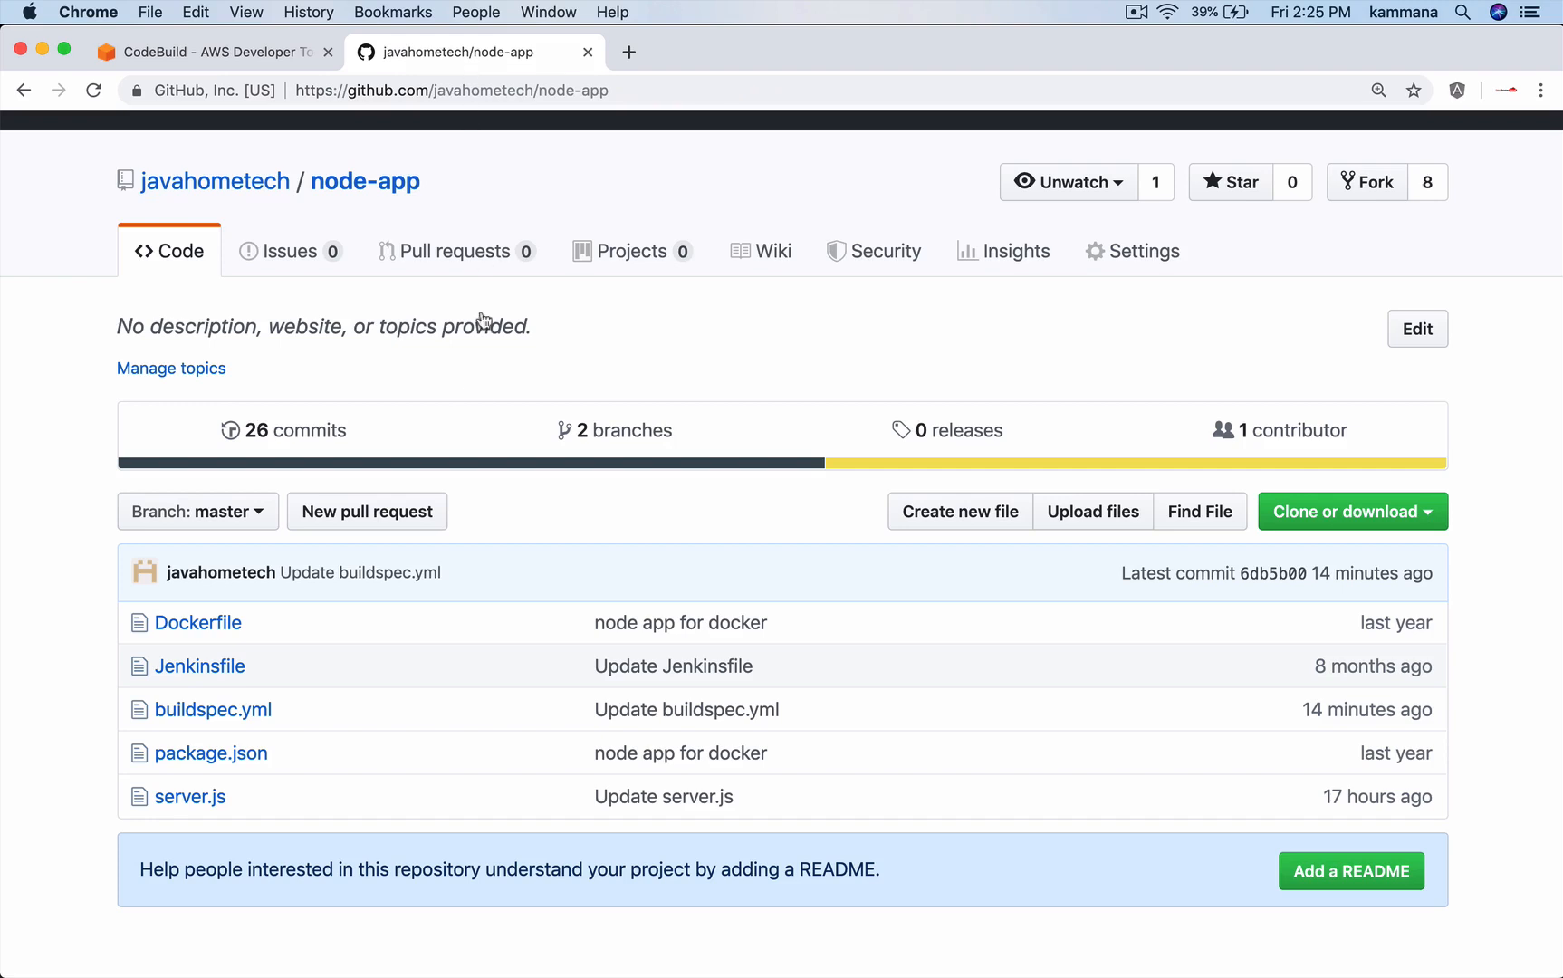
mouse_move(228, 719)
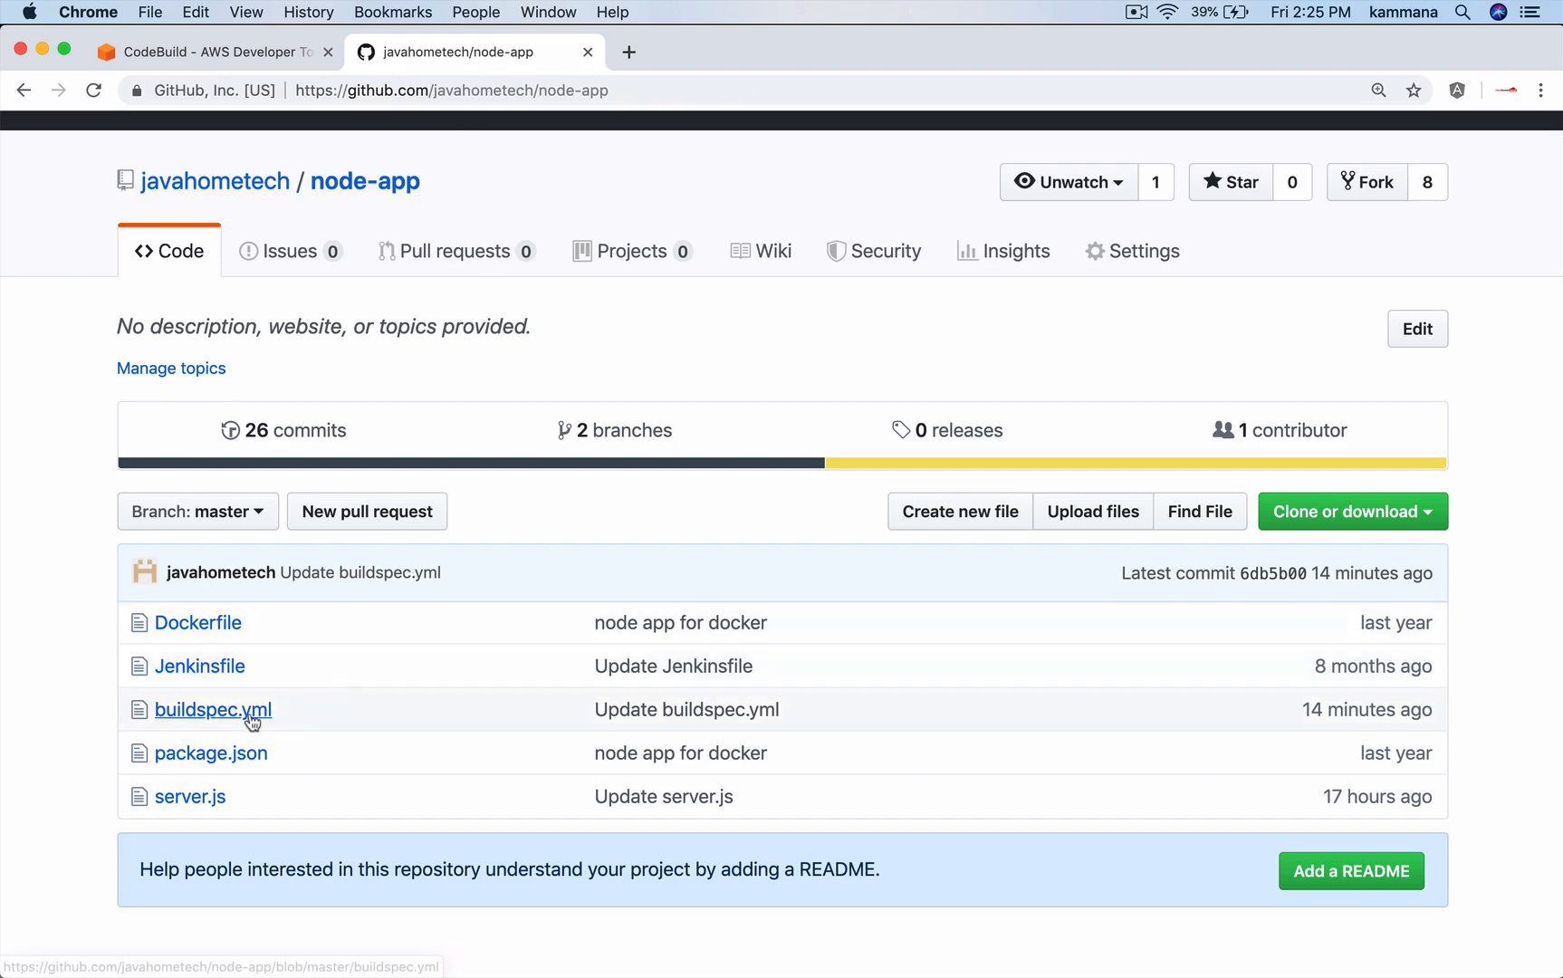
mouse_move(286, 629)
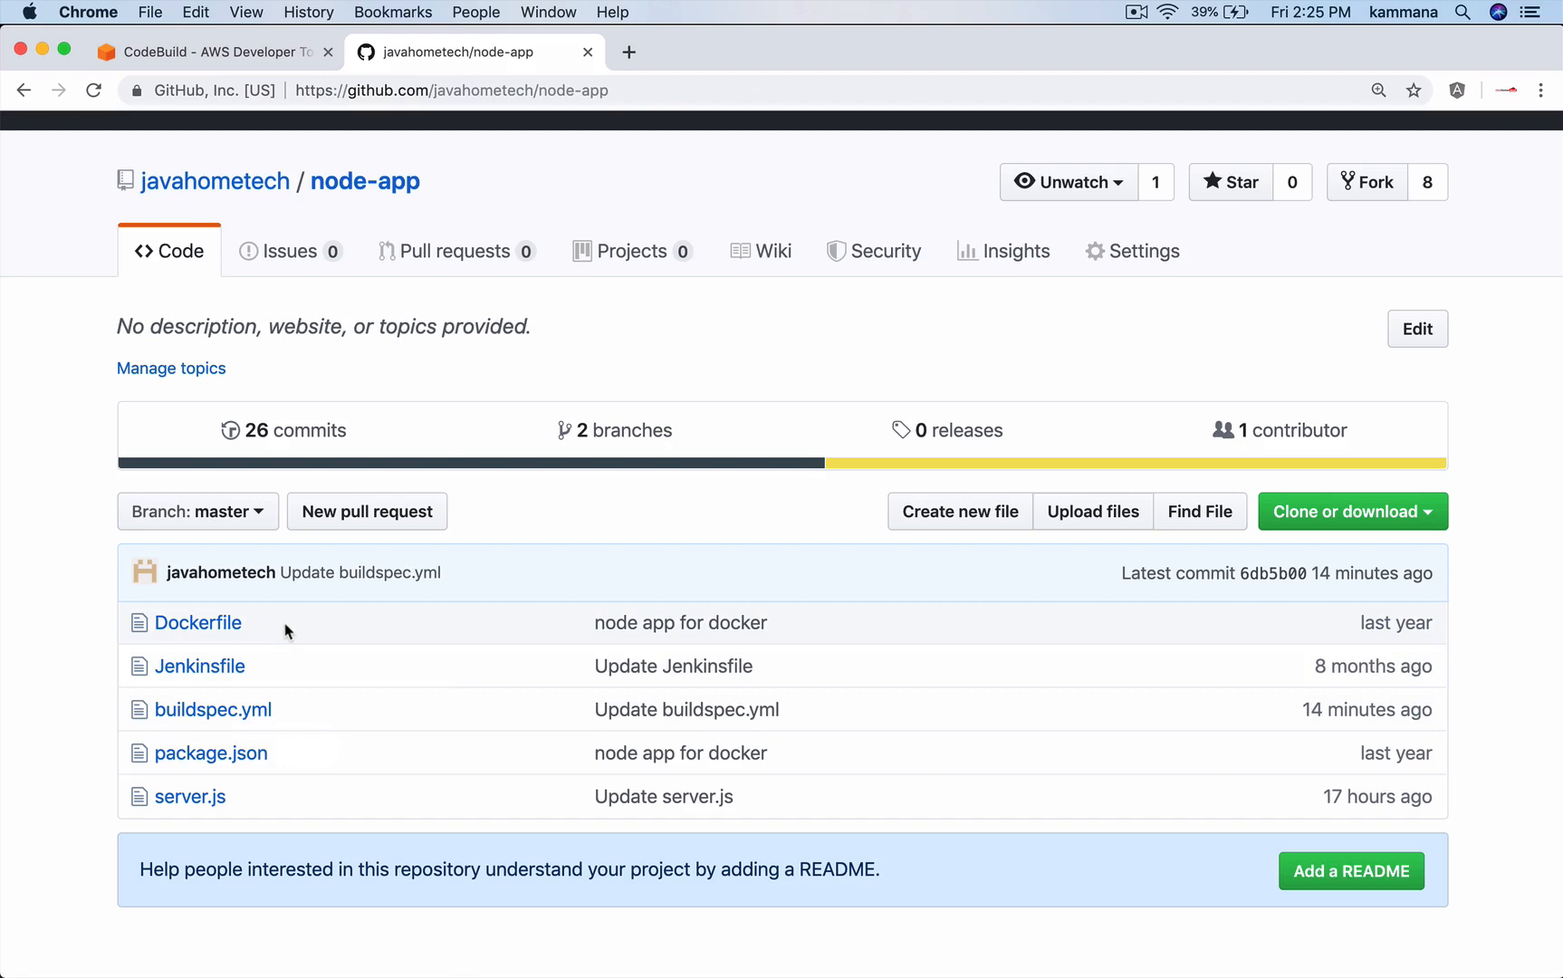
left_click(218, 52)
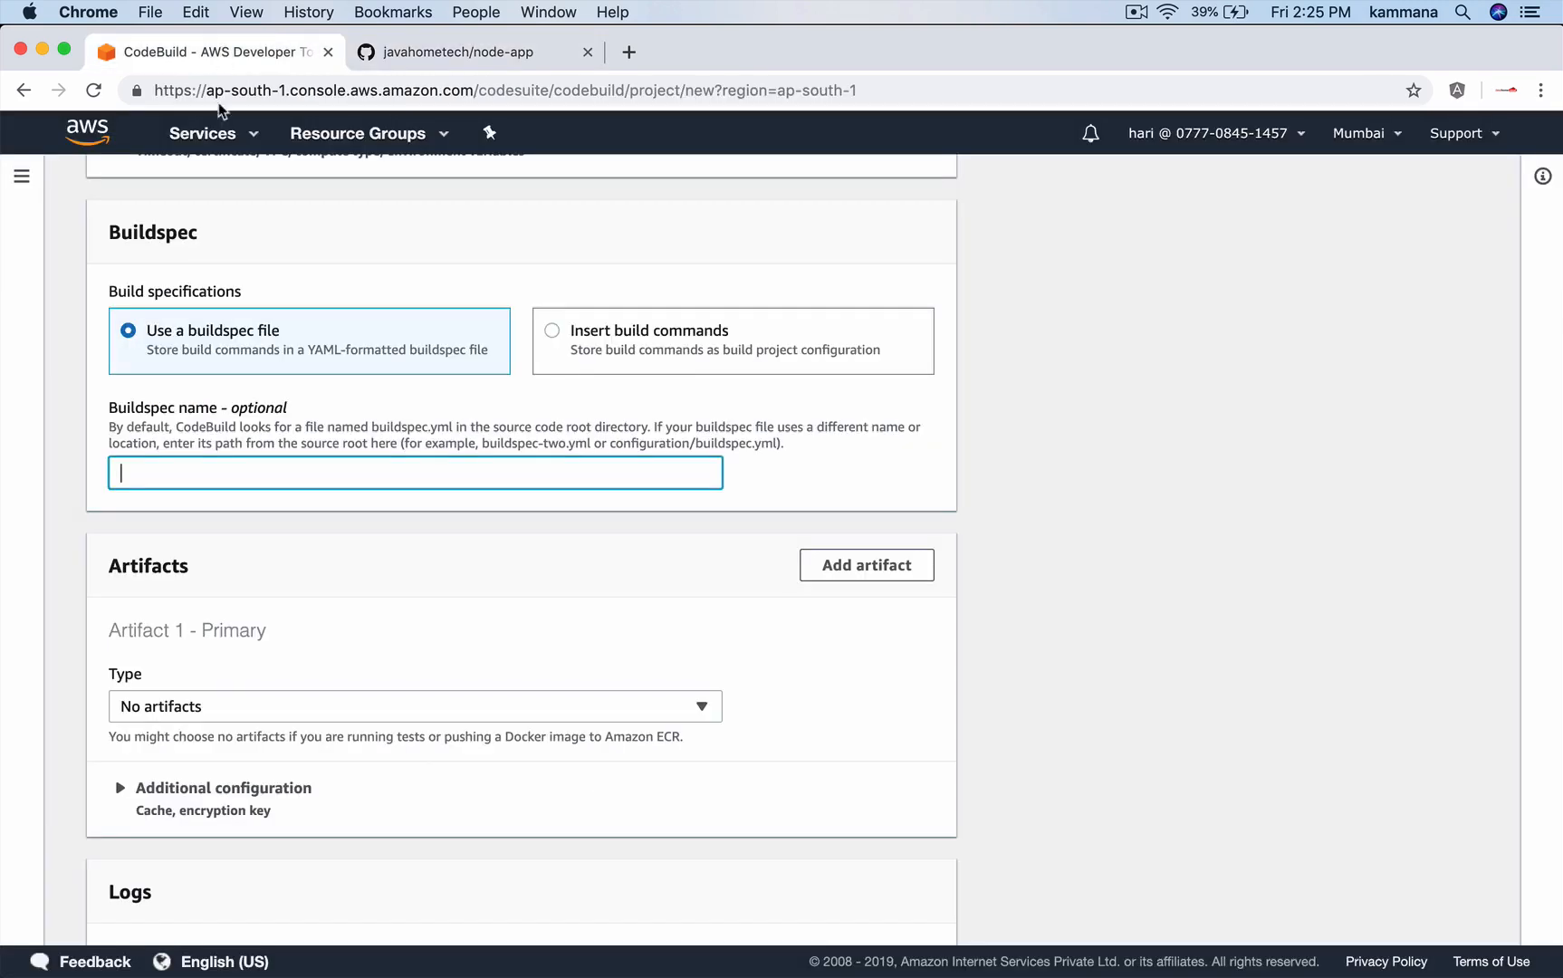
mouse_move(208, 708)
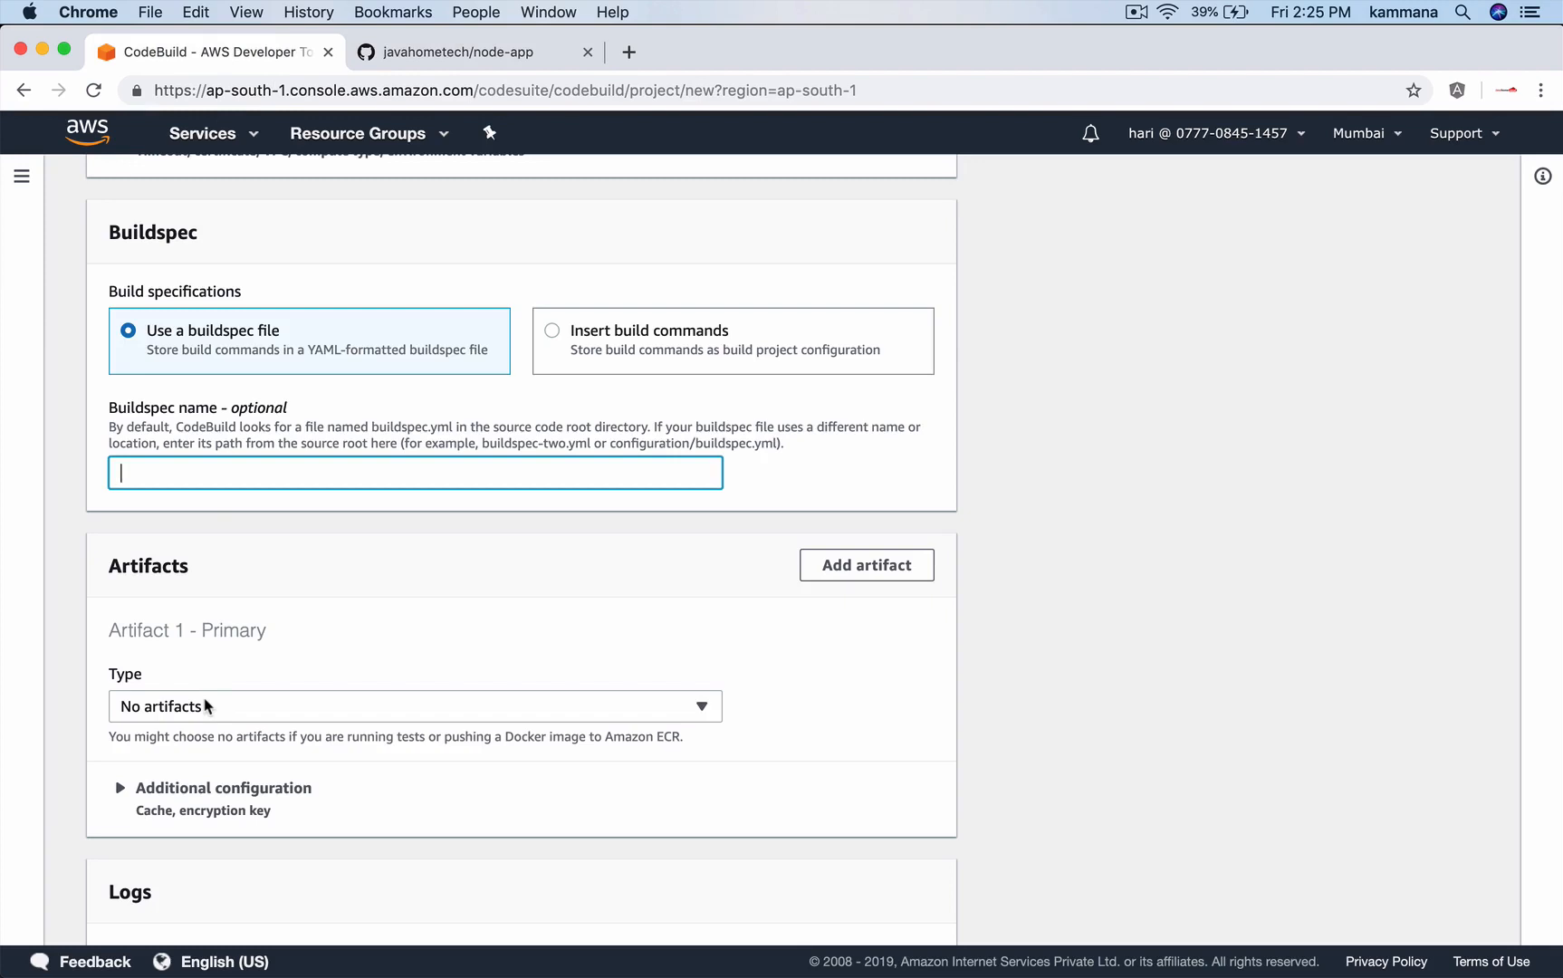
left_click(468, 52)
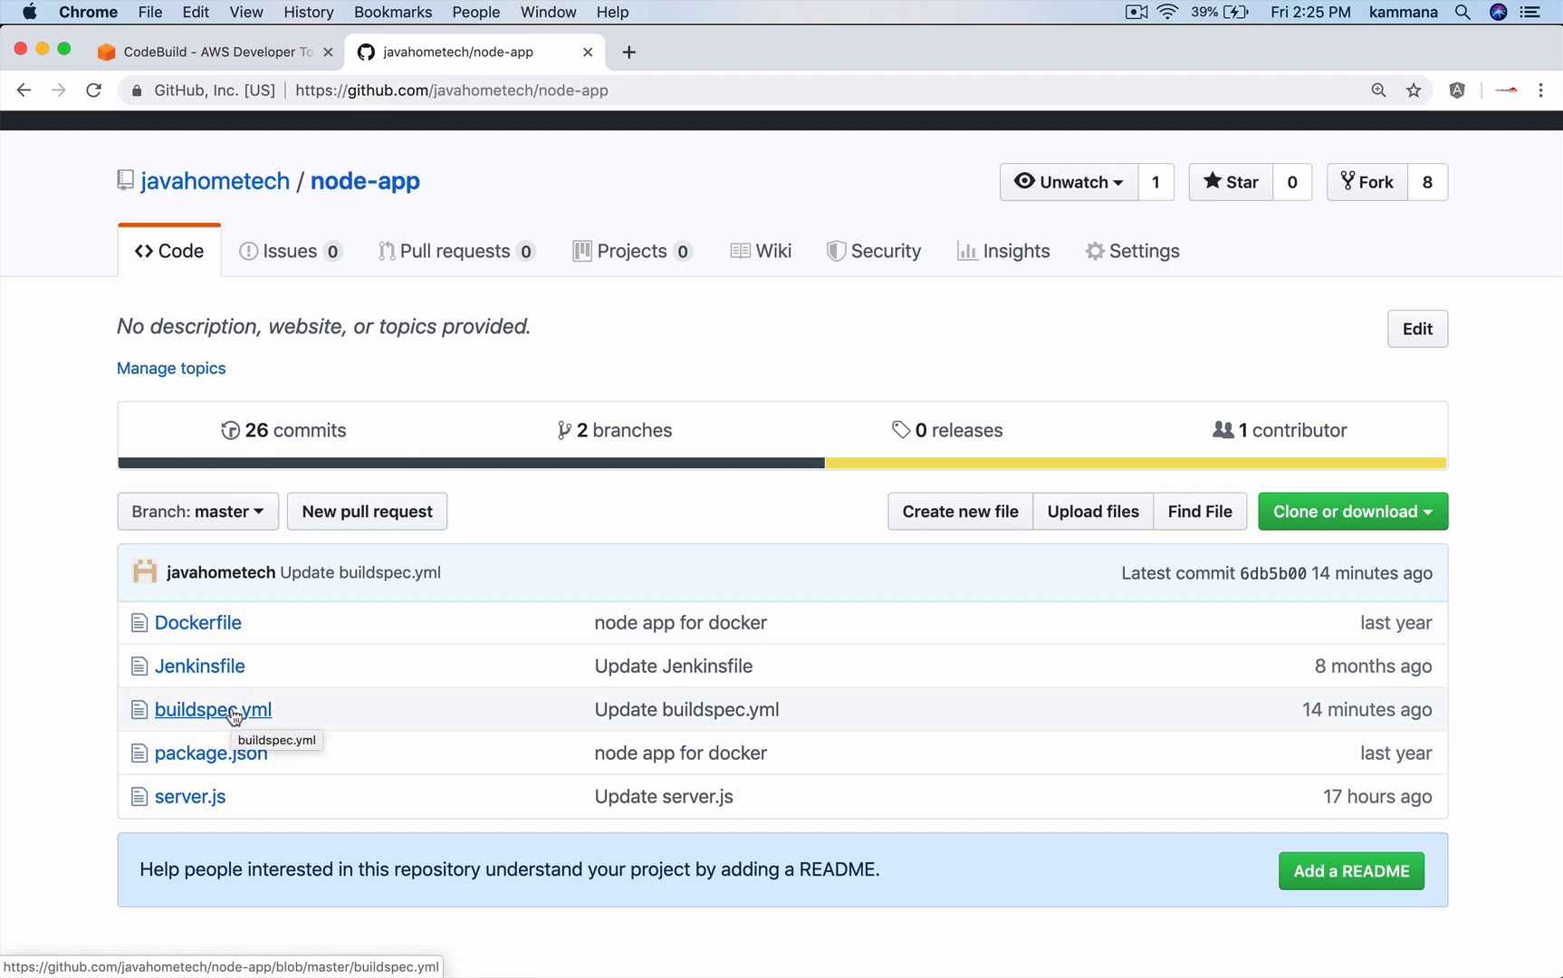
mouse_move(232, 390)
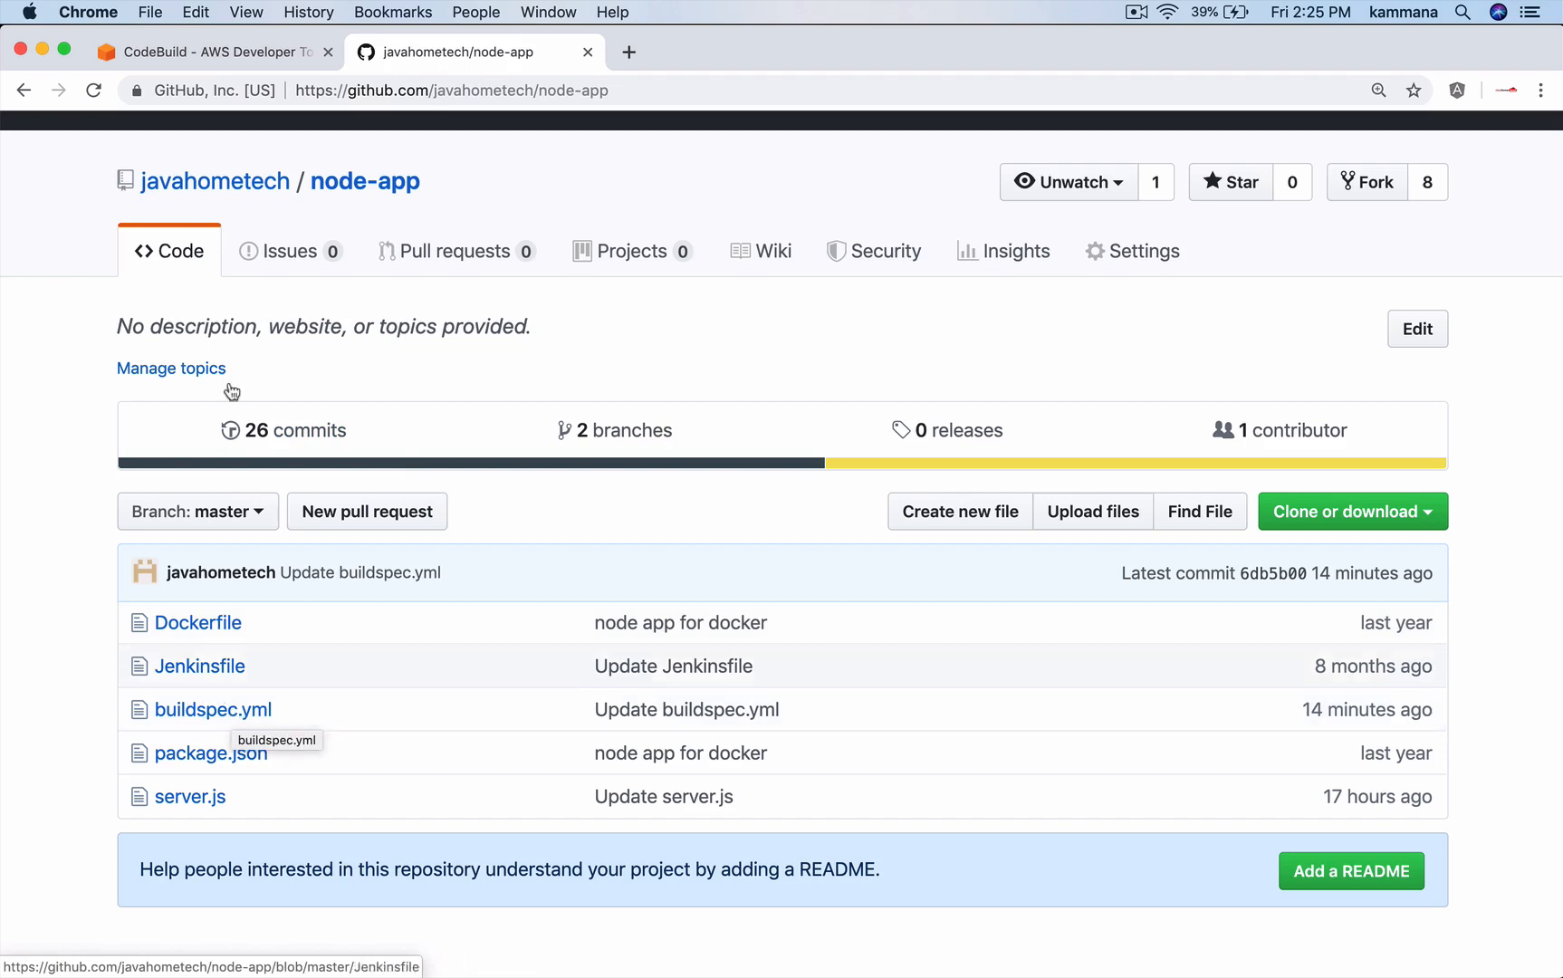
left_click(217, 51)
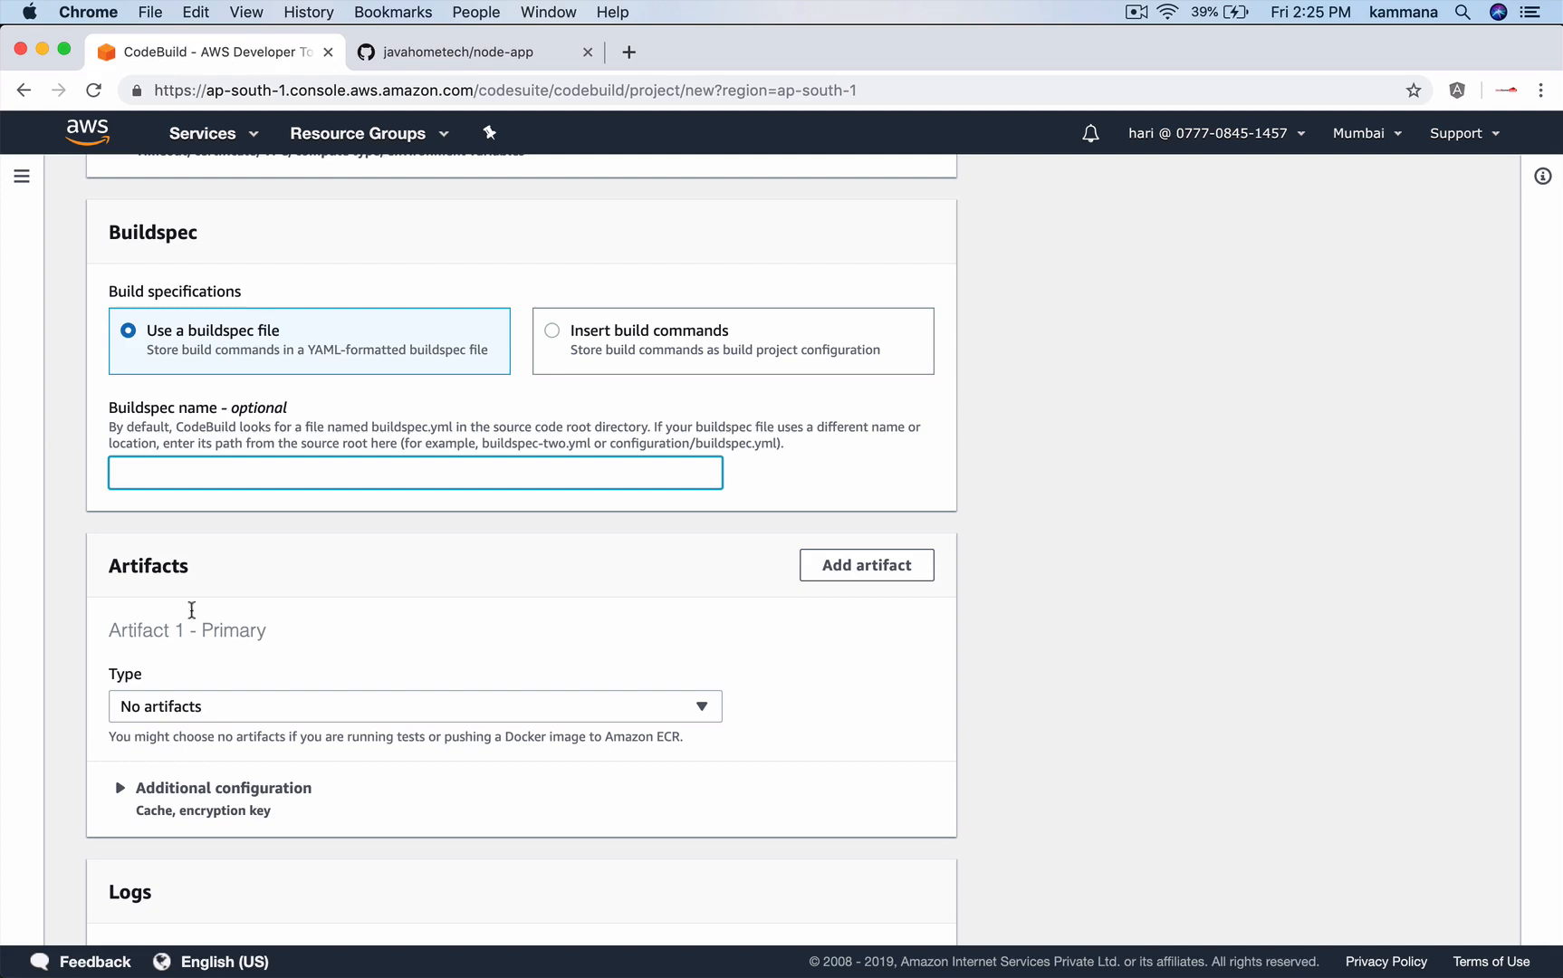
scroll("down", 3)
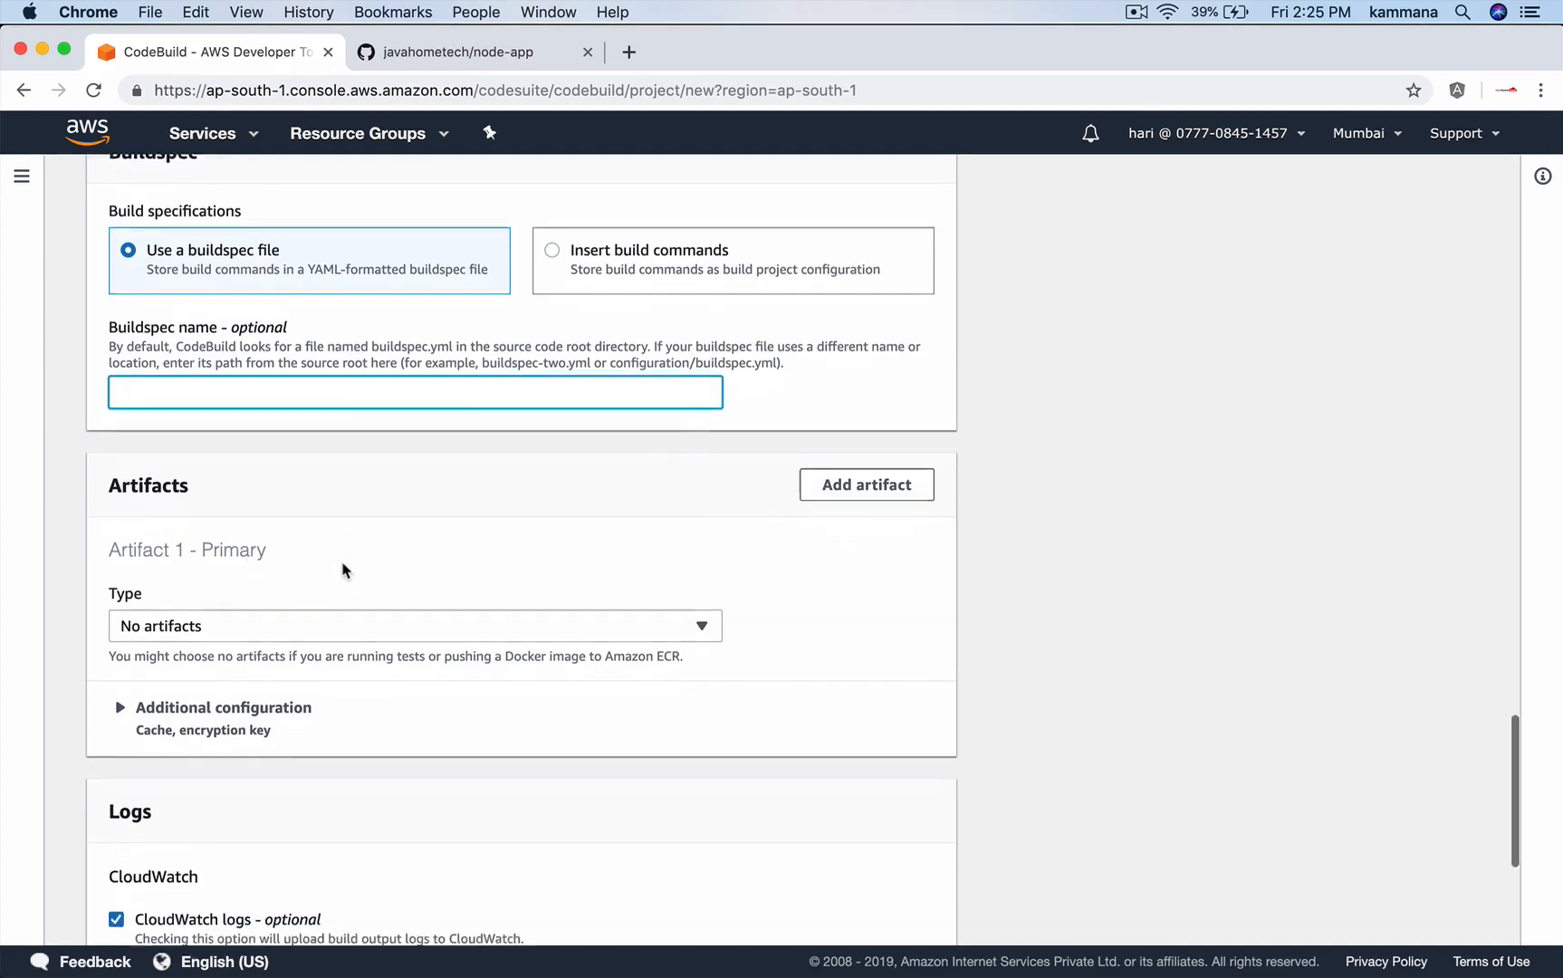
scroll("down", 3)
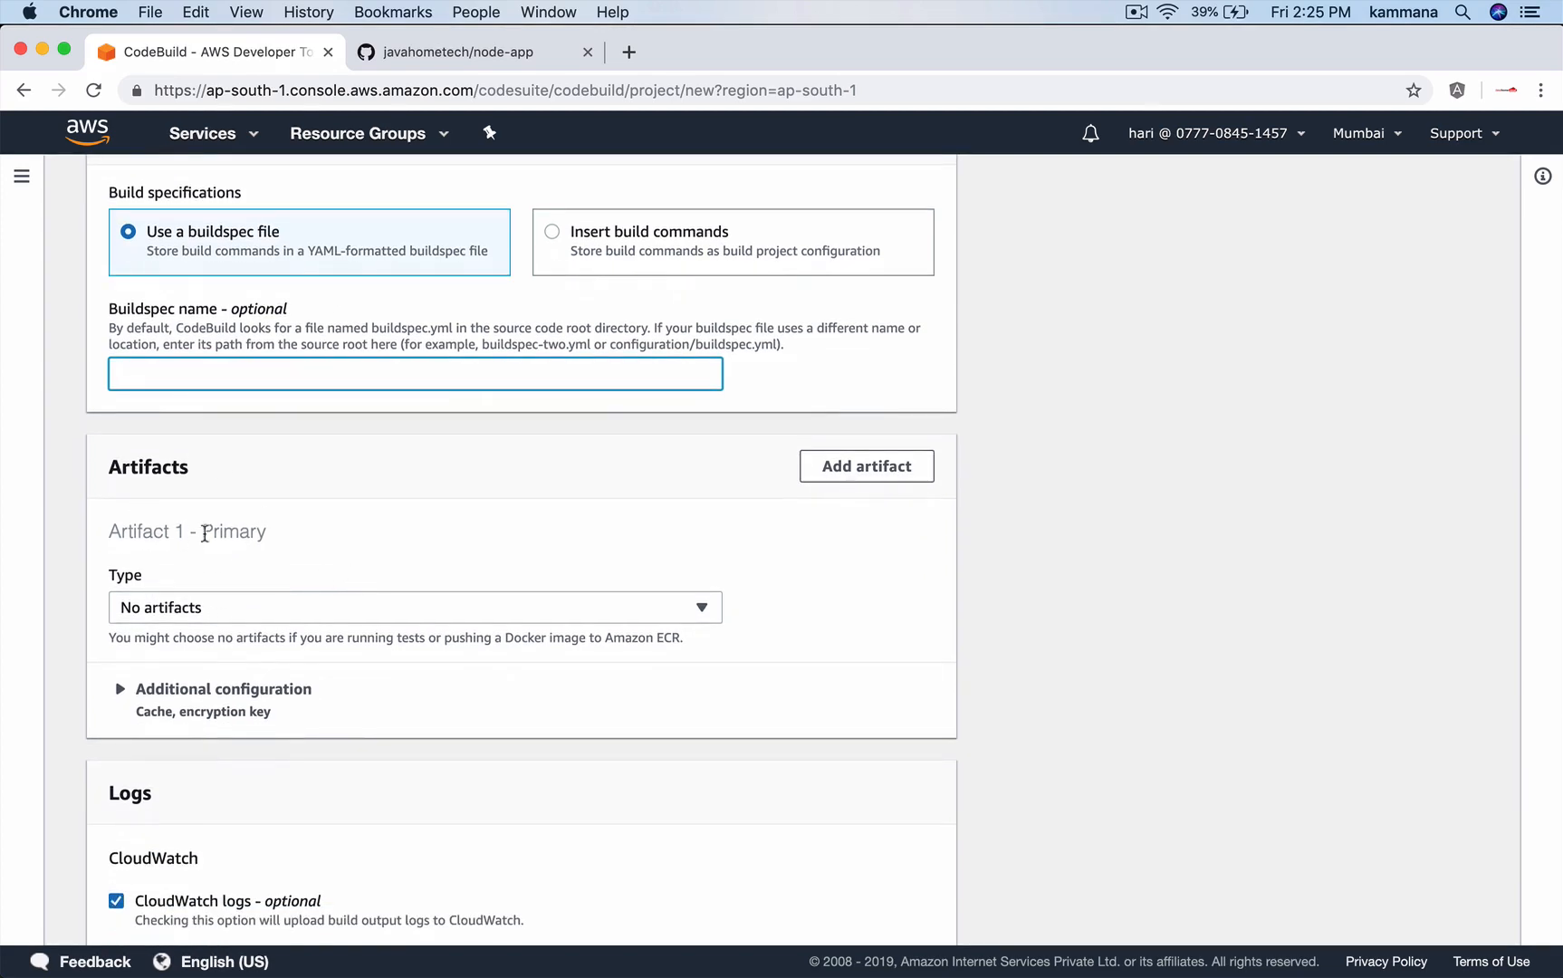
left_click(415, 608)
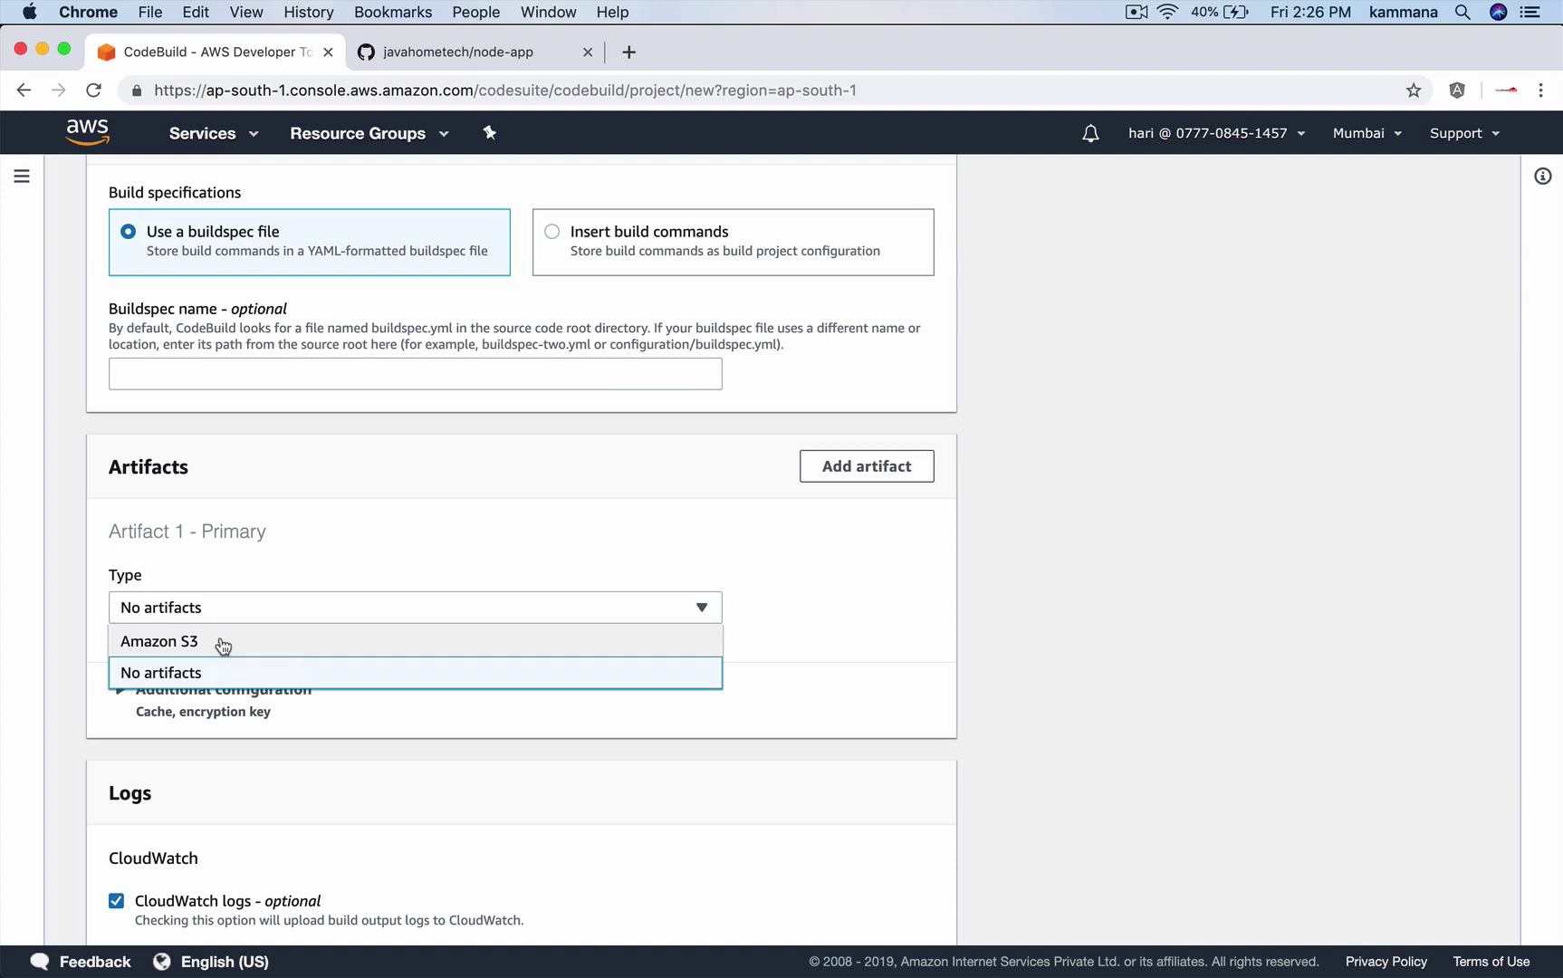
left_click(161, 672)
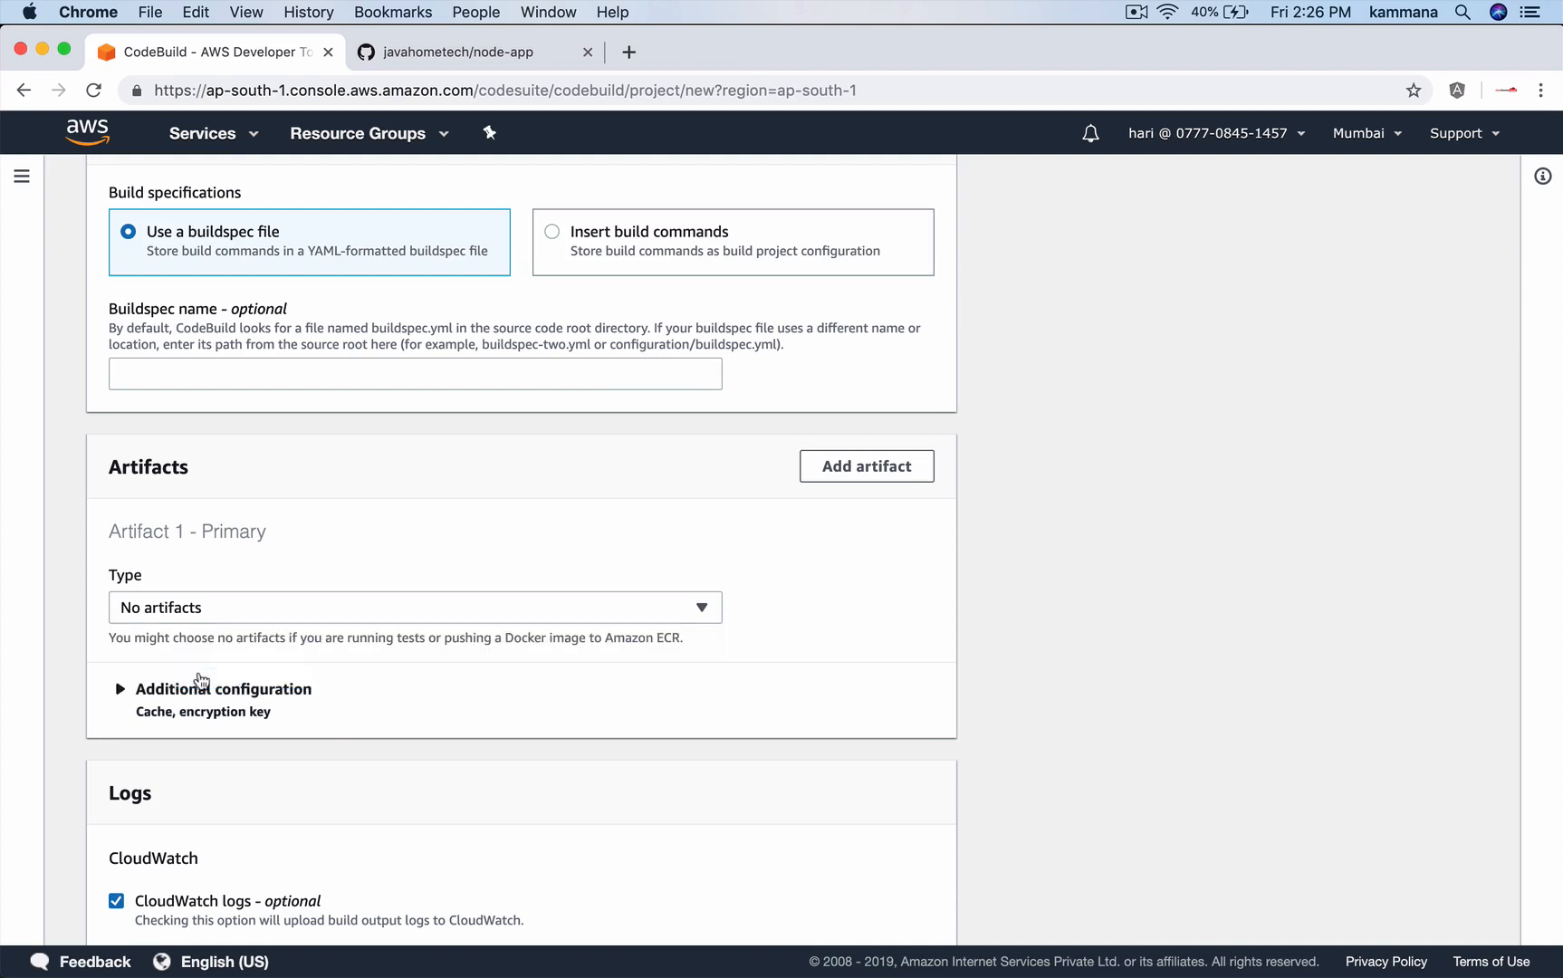
Log to CloudWatch group /aws/nodeapp/codebuild, stream javahome-nodeapp, and create the project.
scroll("down", 3)
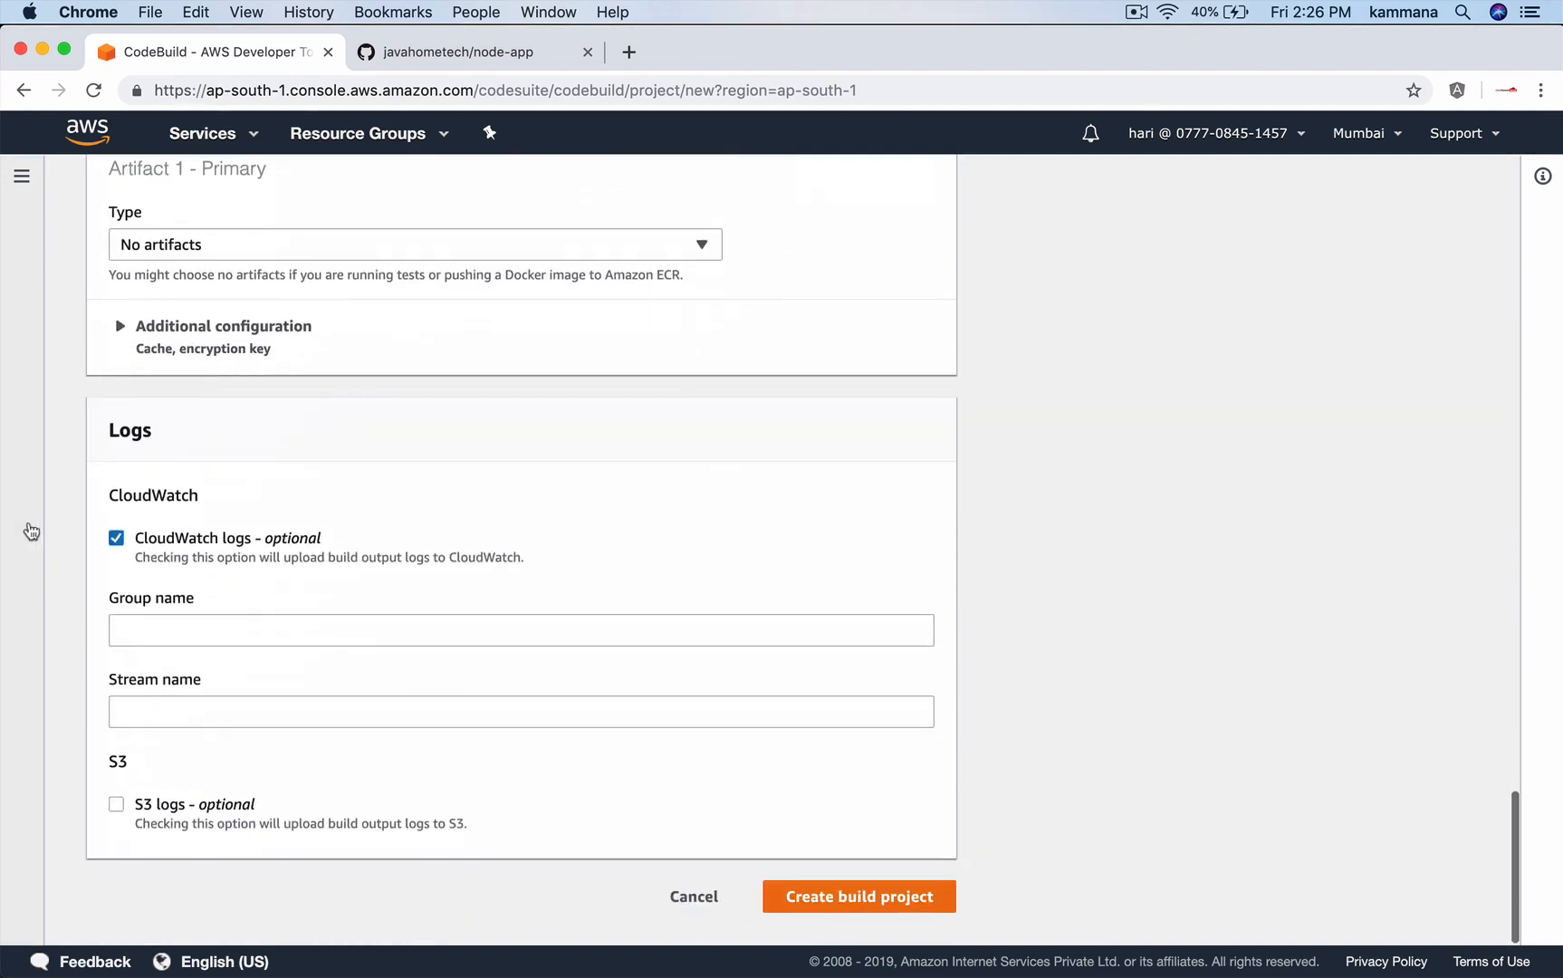
mouse_move(303, 578)
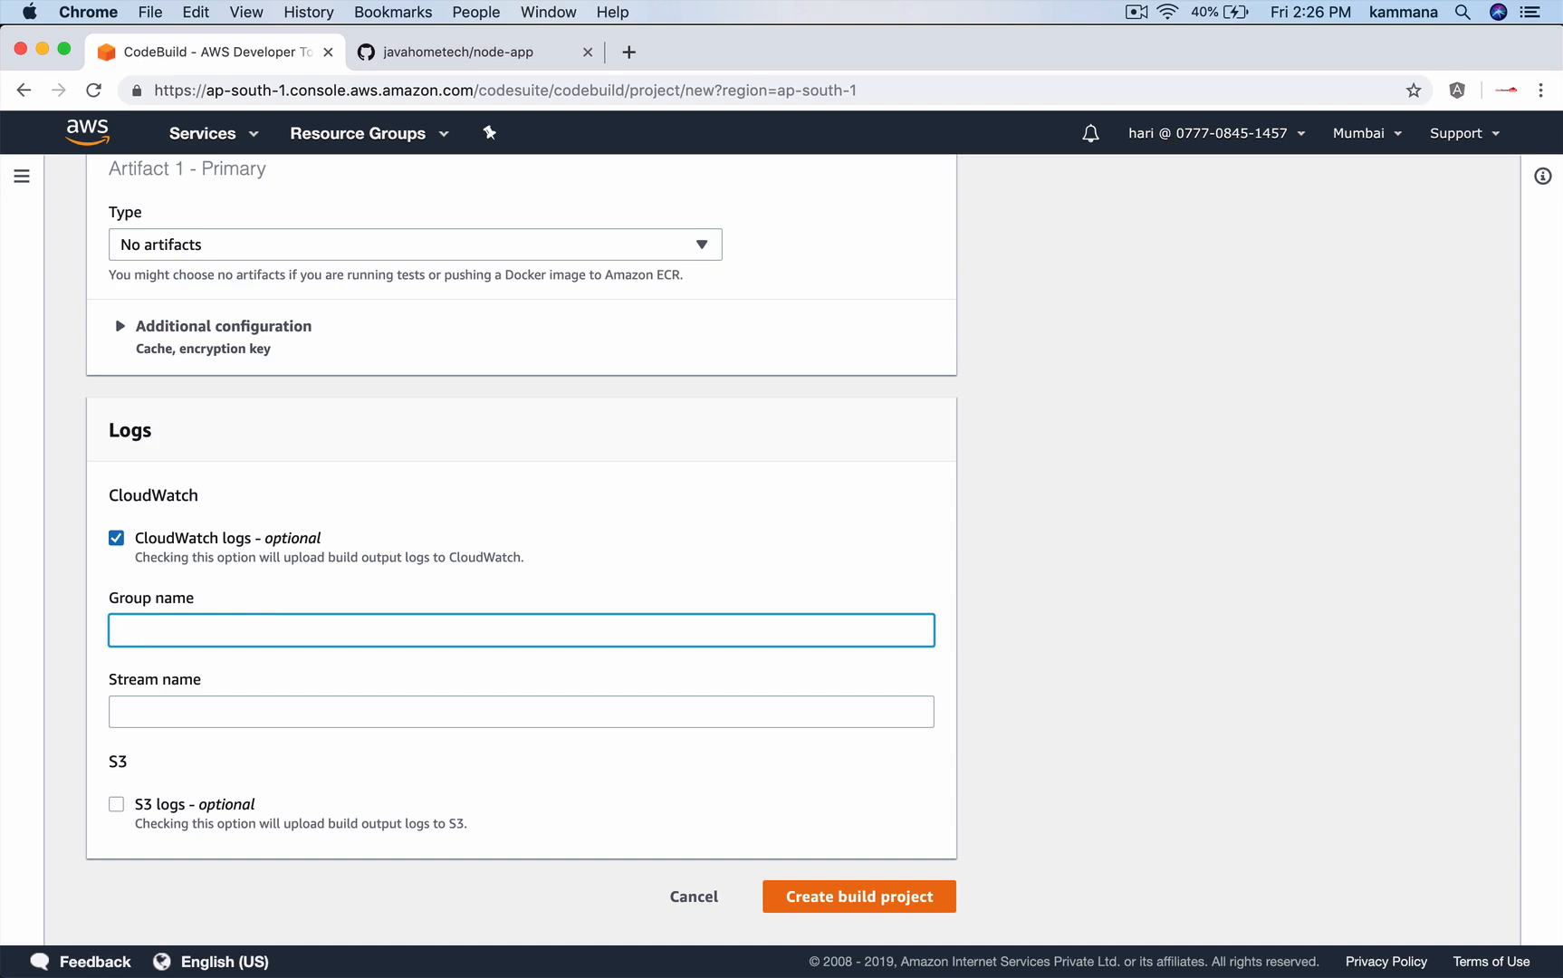
type("/aws")
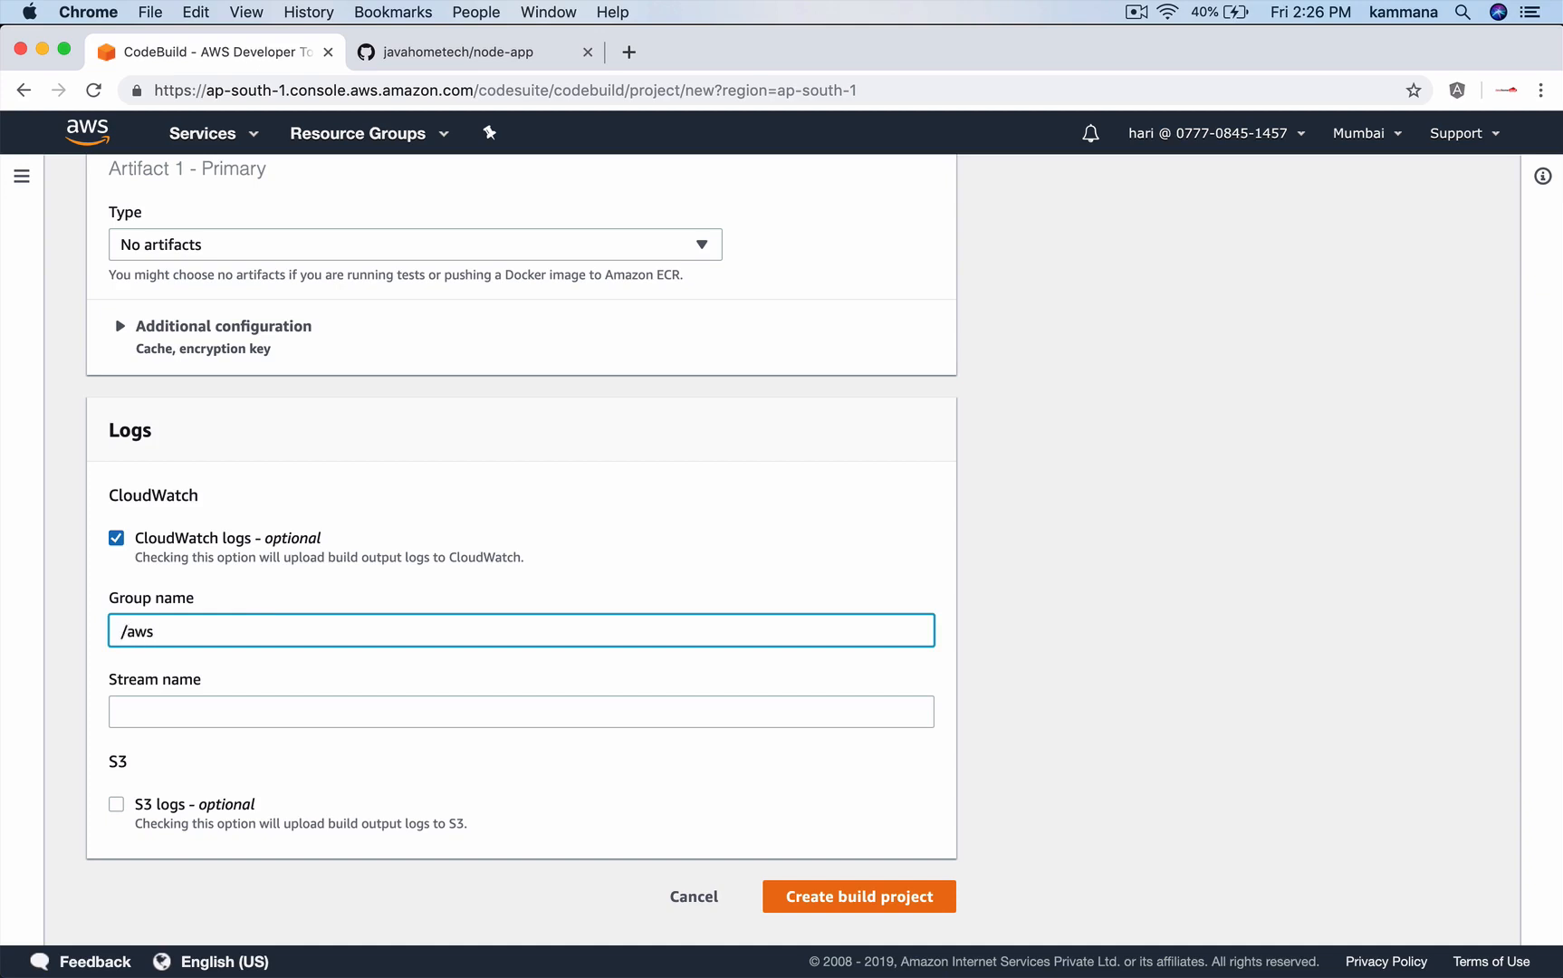
type("/nodeapp/")
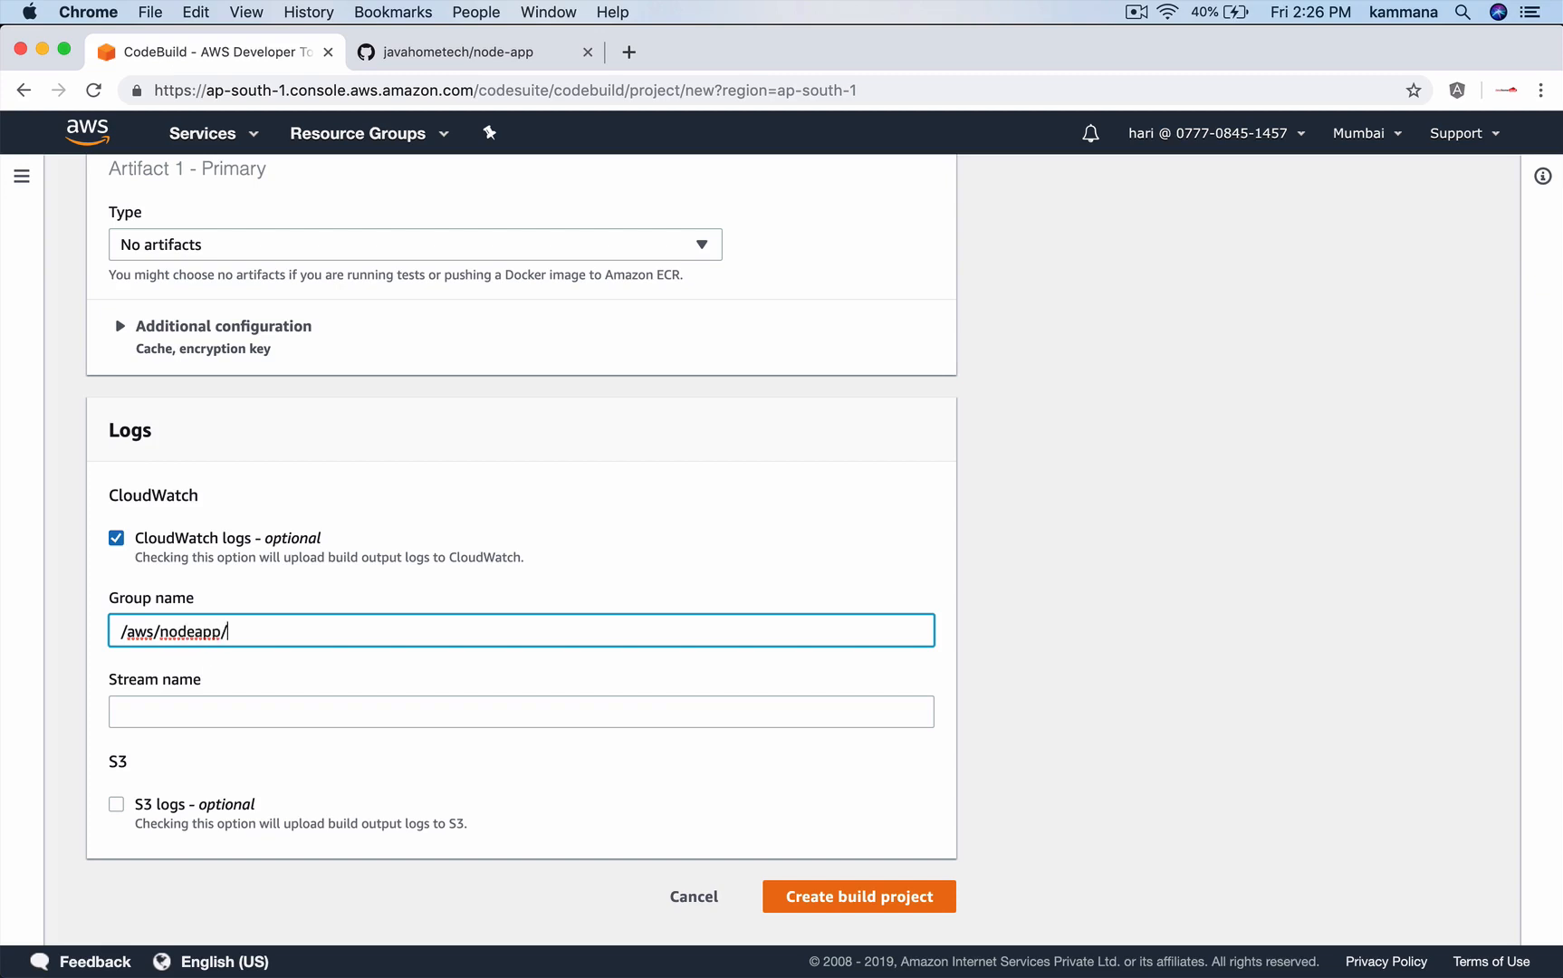
type("codebuild")
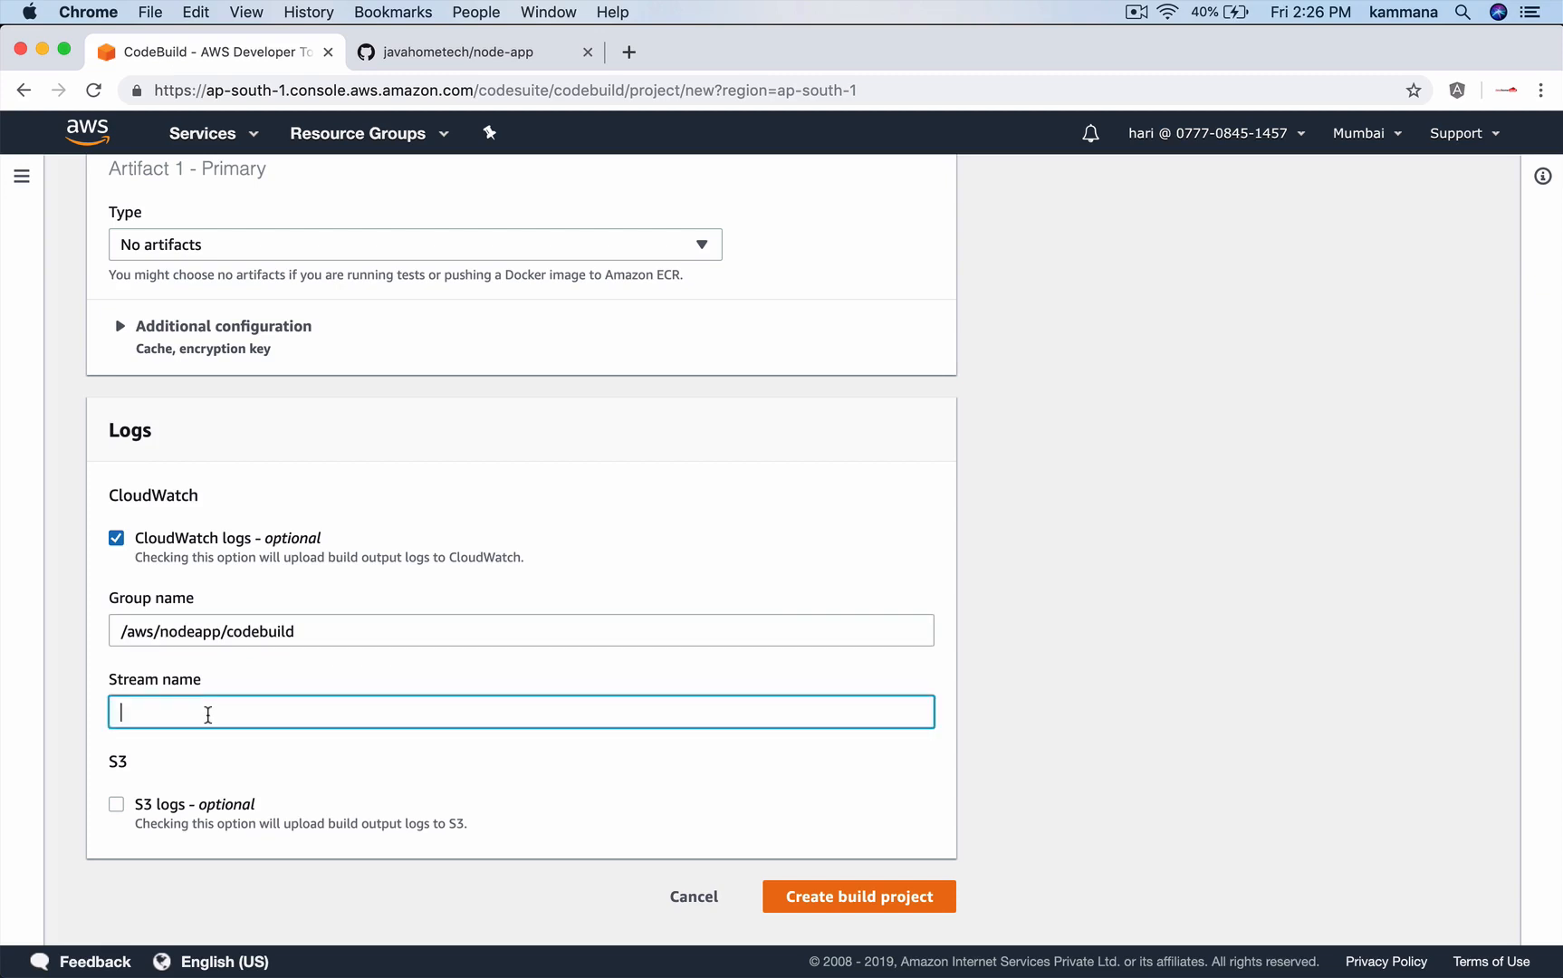
type("javahome-")
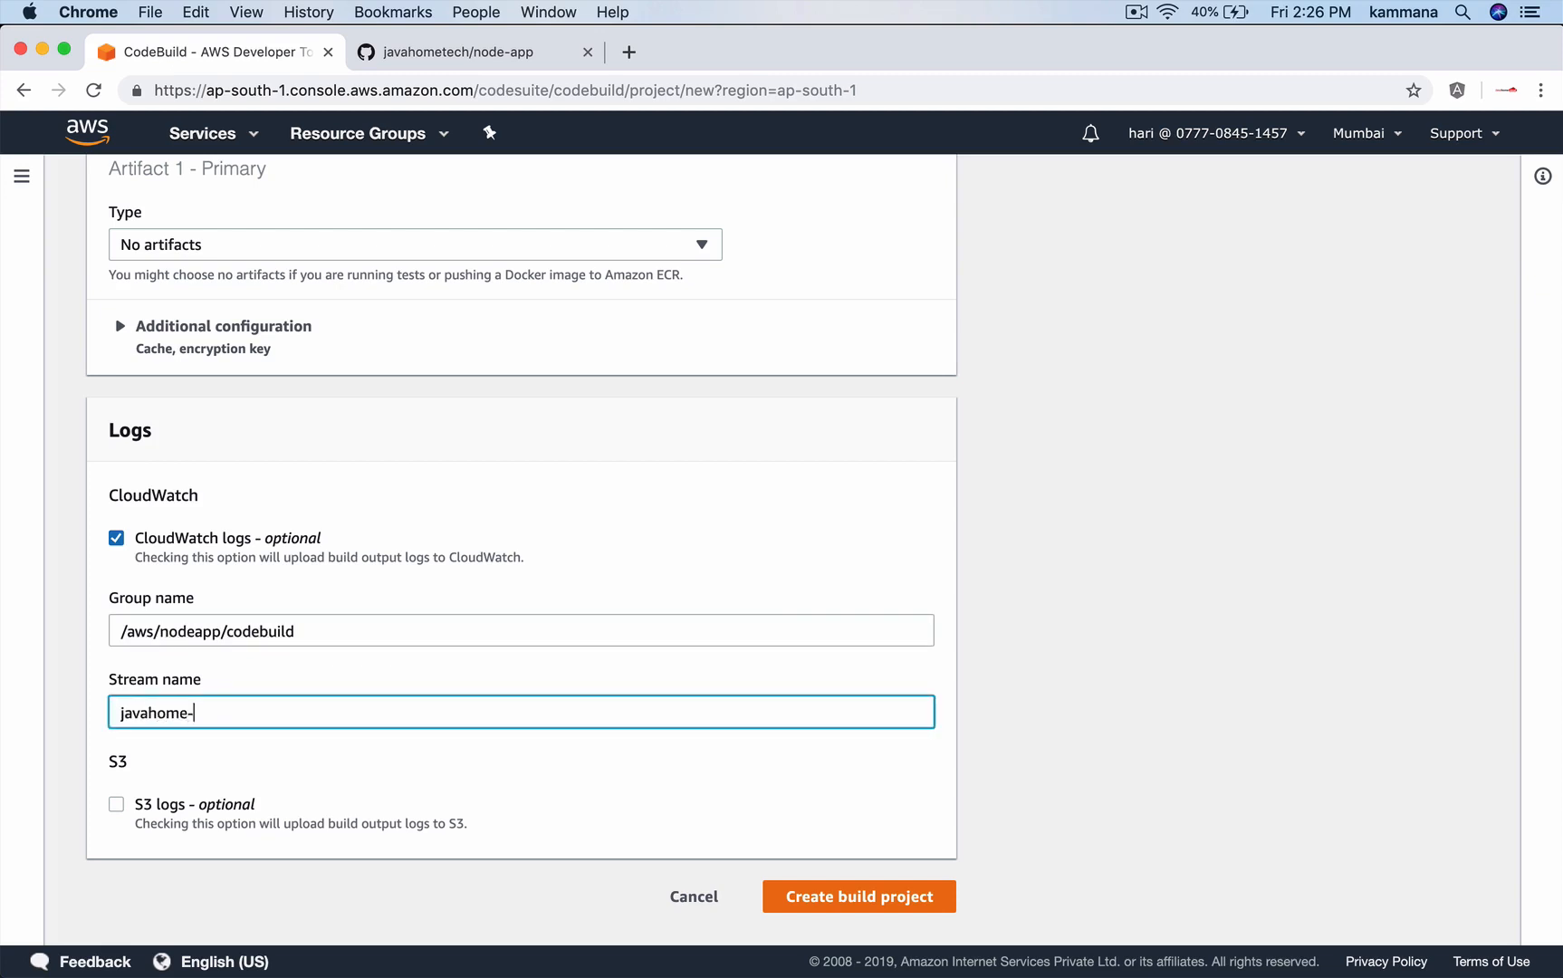
type("nodeapp")
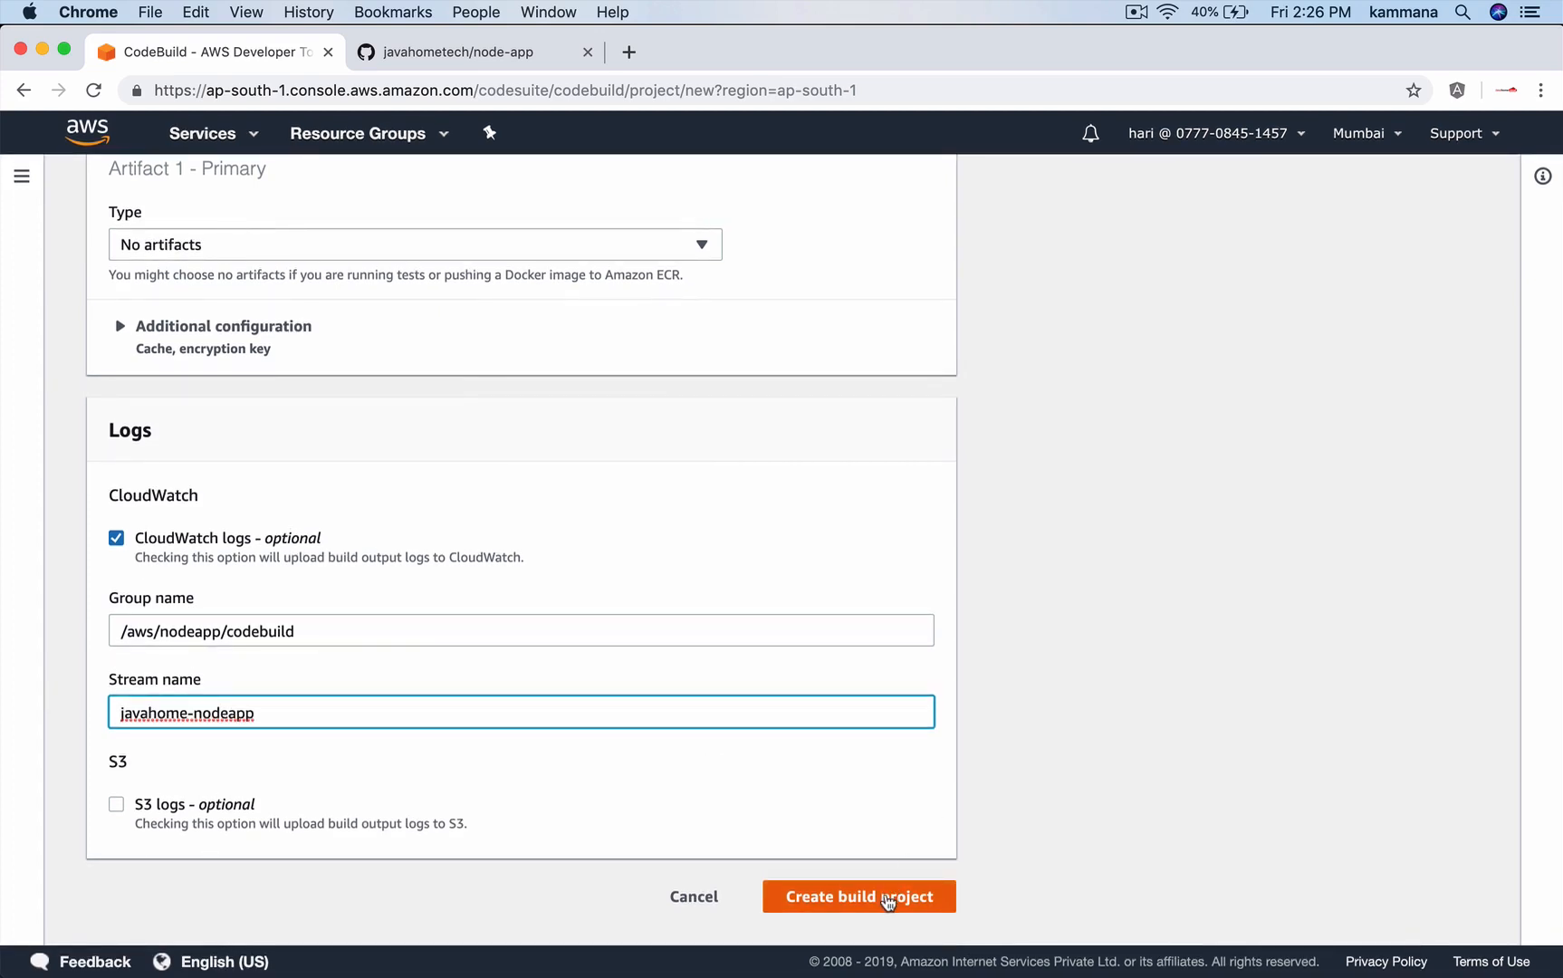
left_click(860, 897)
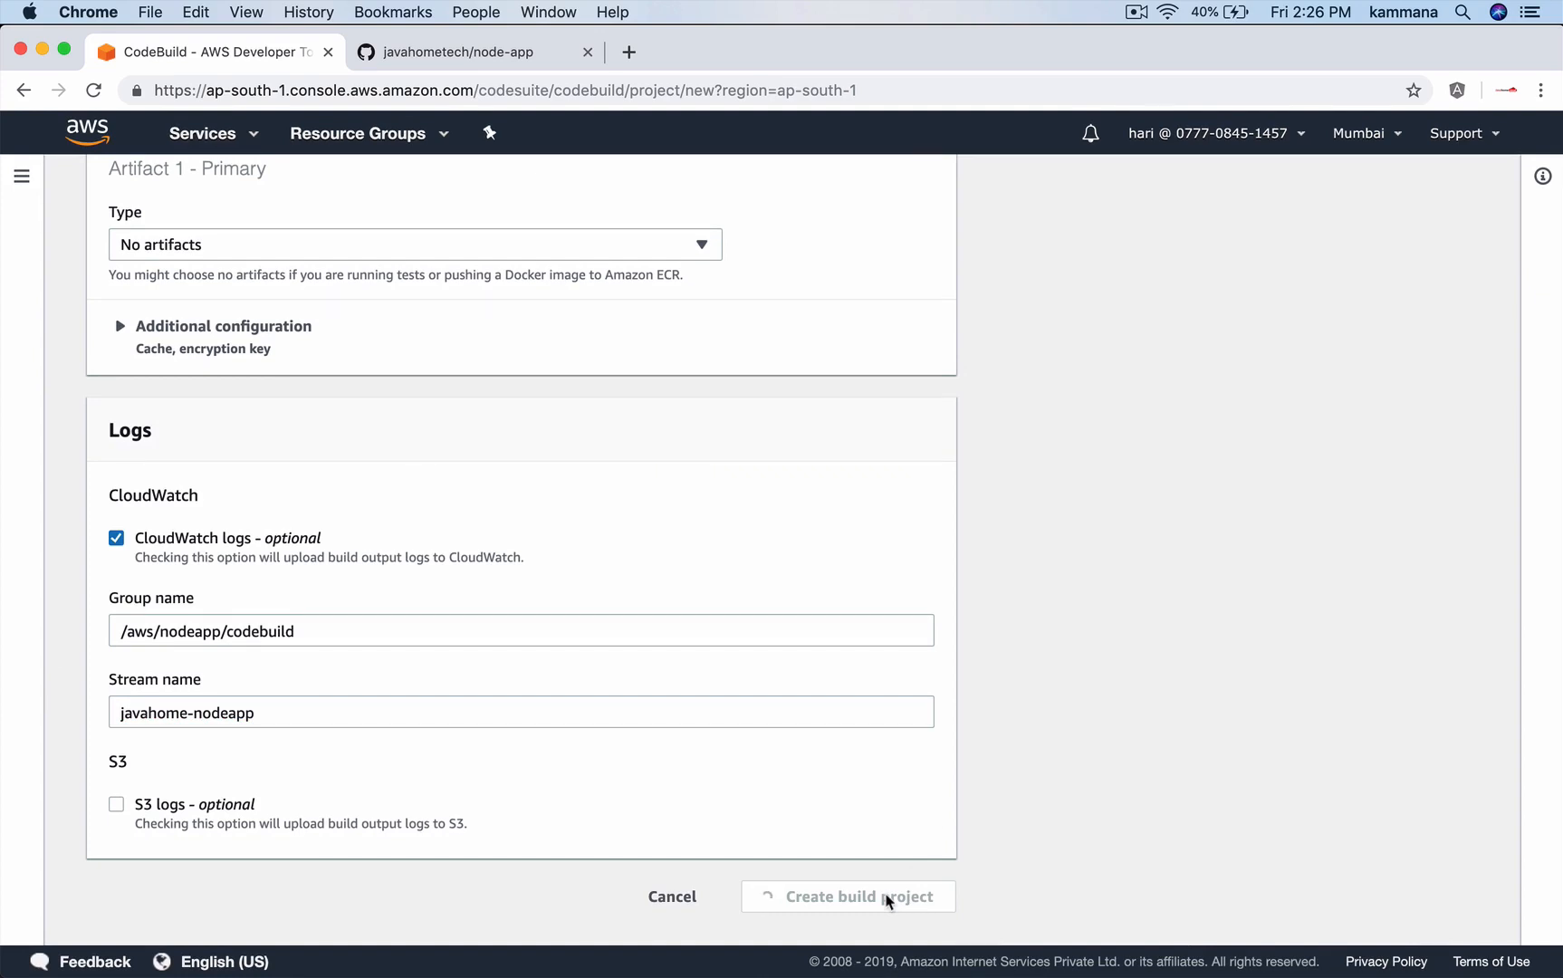
left_click(859, 897)
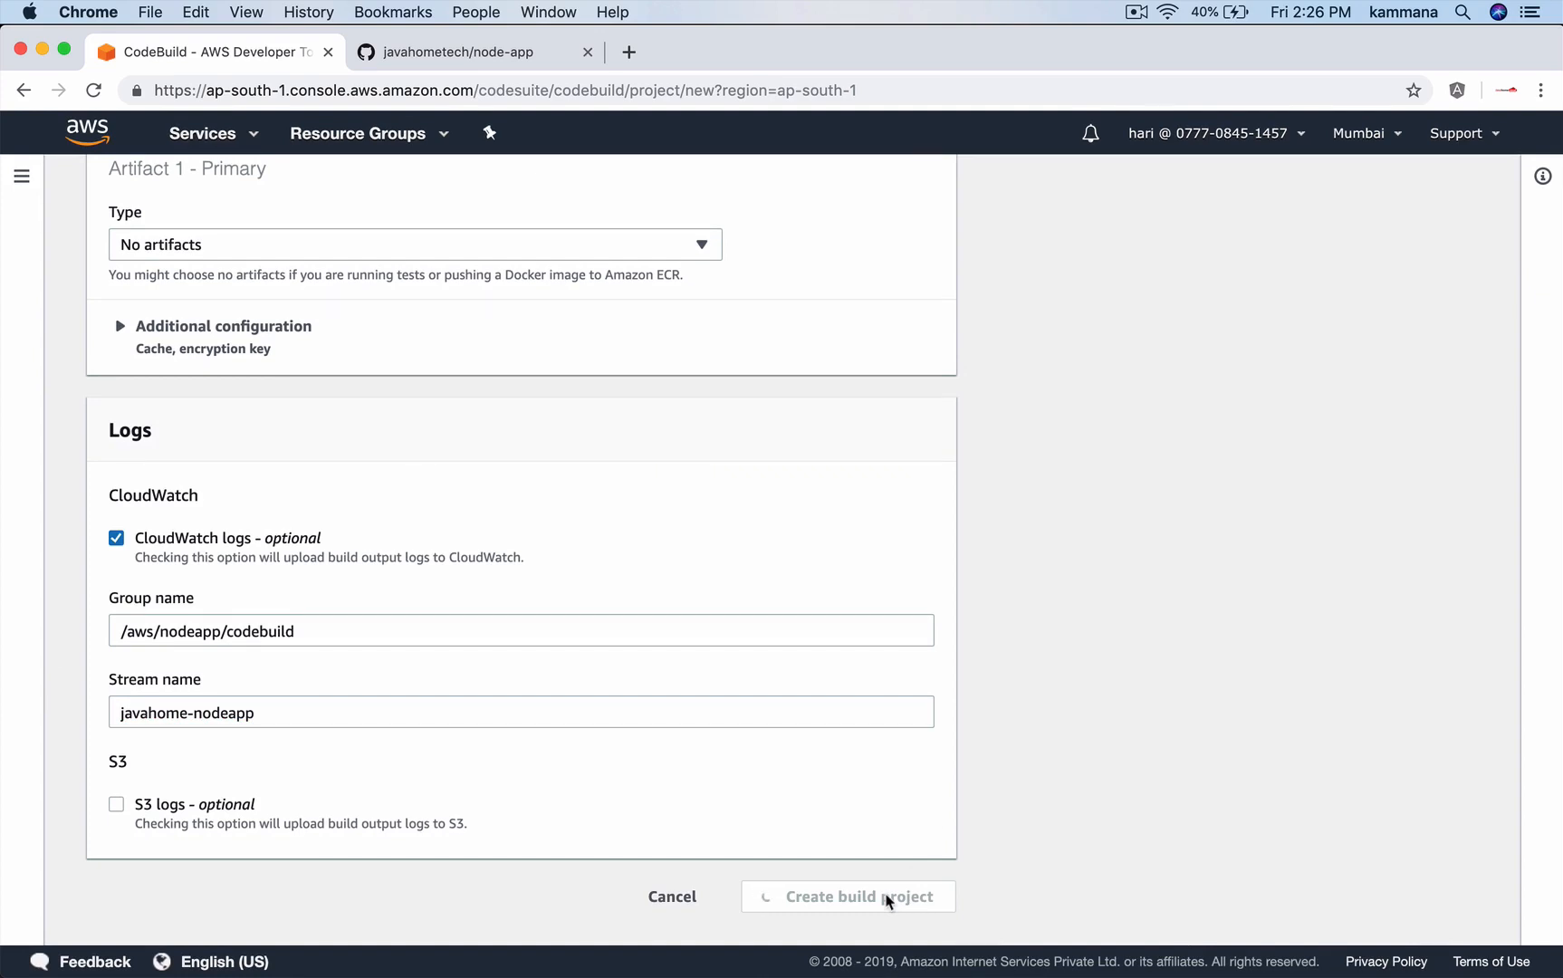
scroll("up", 3)
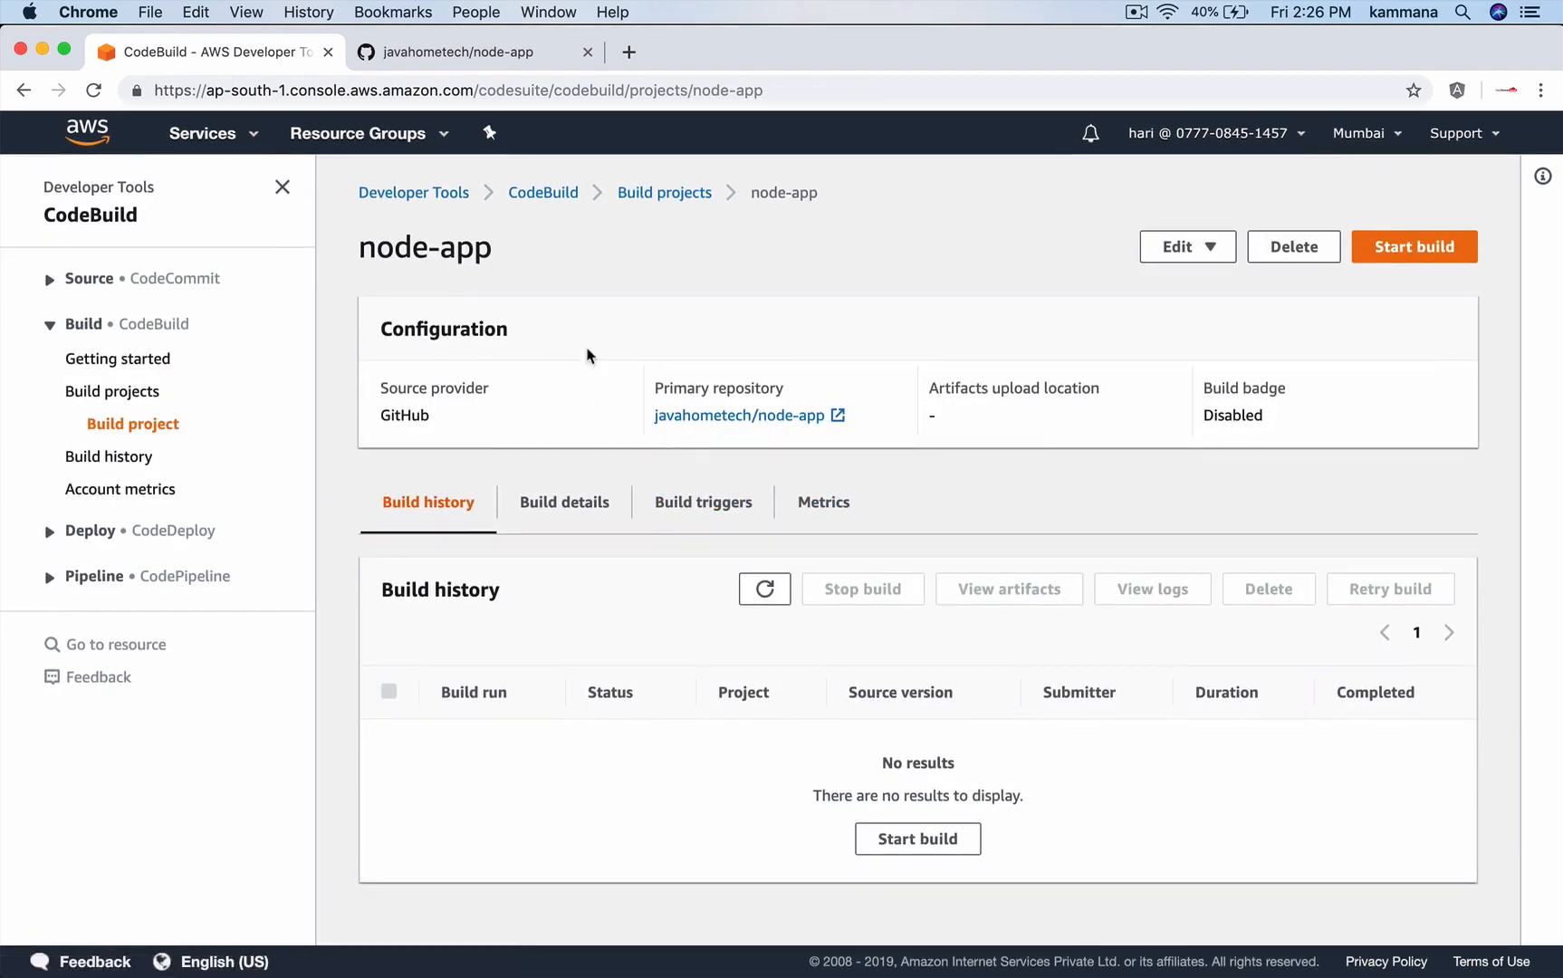
mouse_move(750, 460)
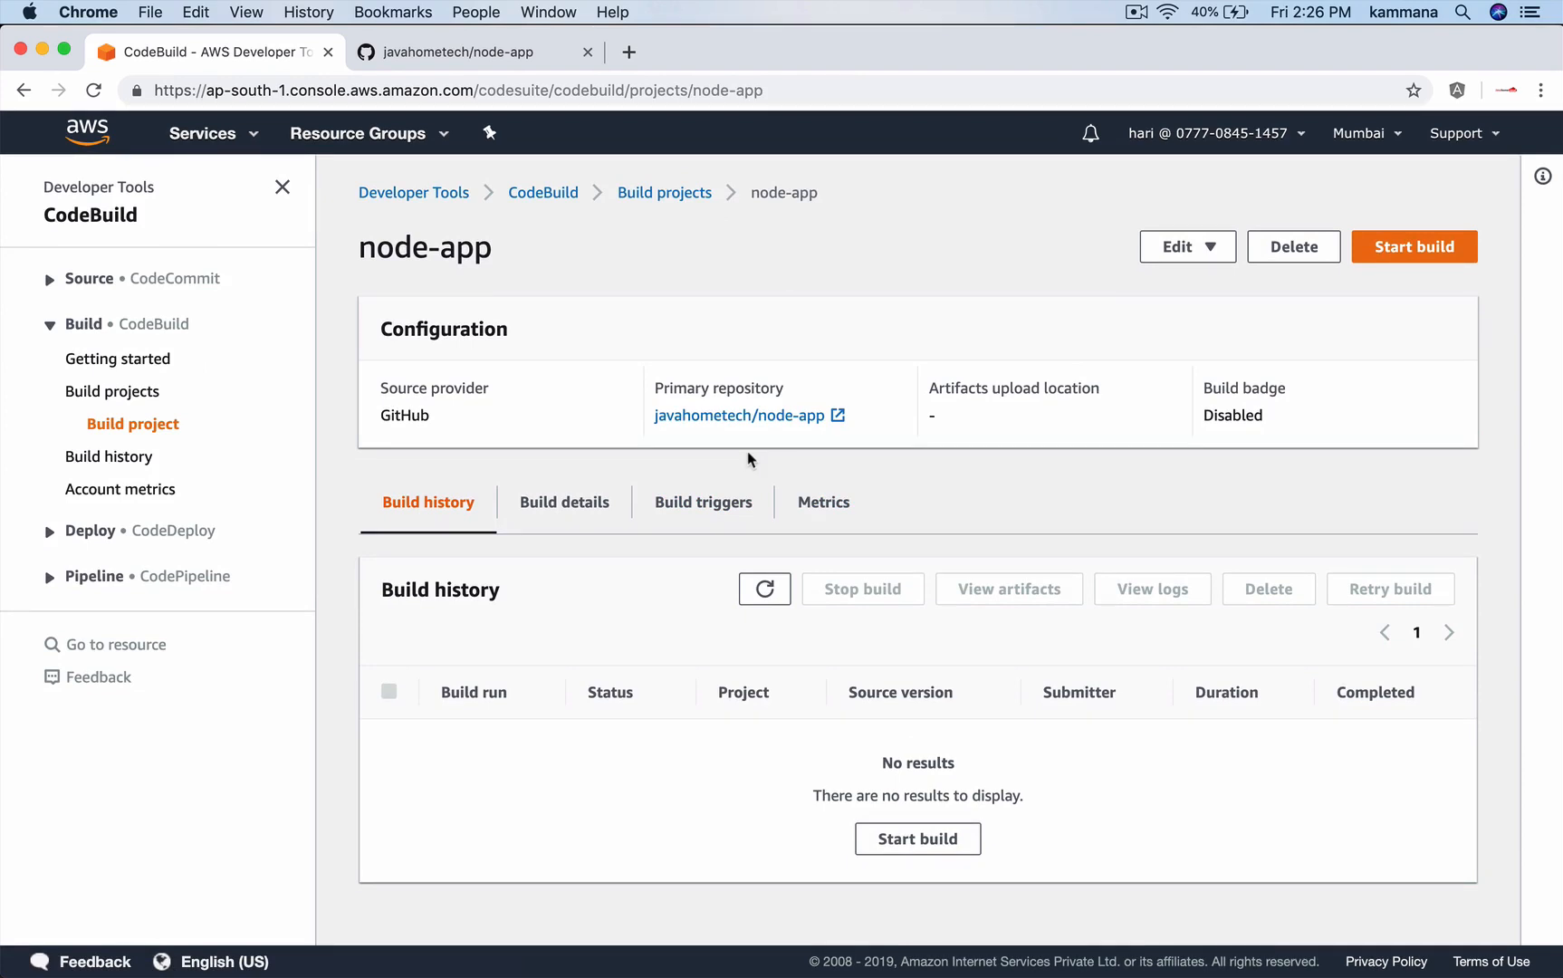
mouse_move(594, 603)
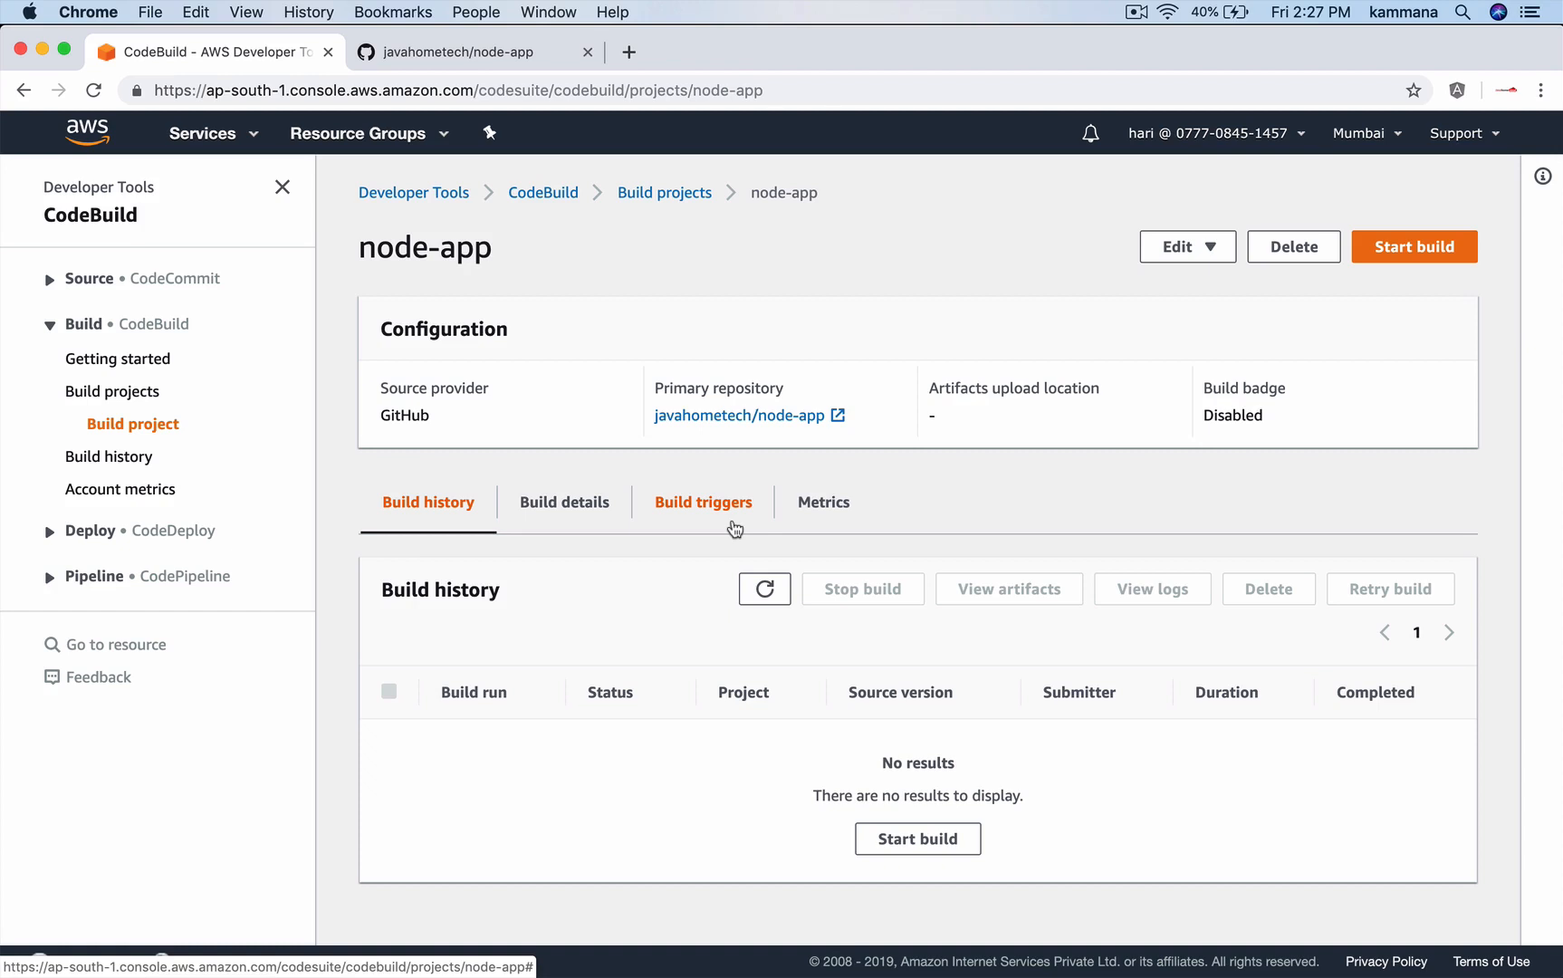
Launch a node-app build, keeping the default source and configuration settings.
left_click(1414, 247)
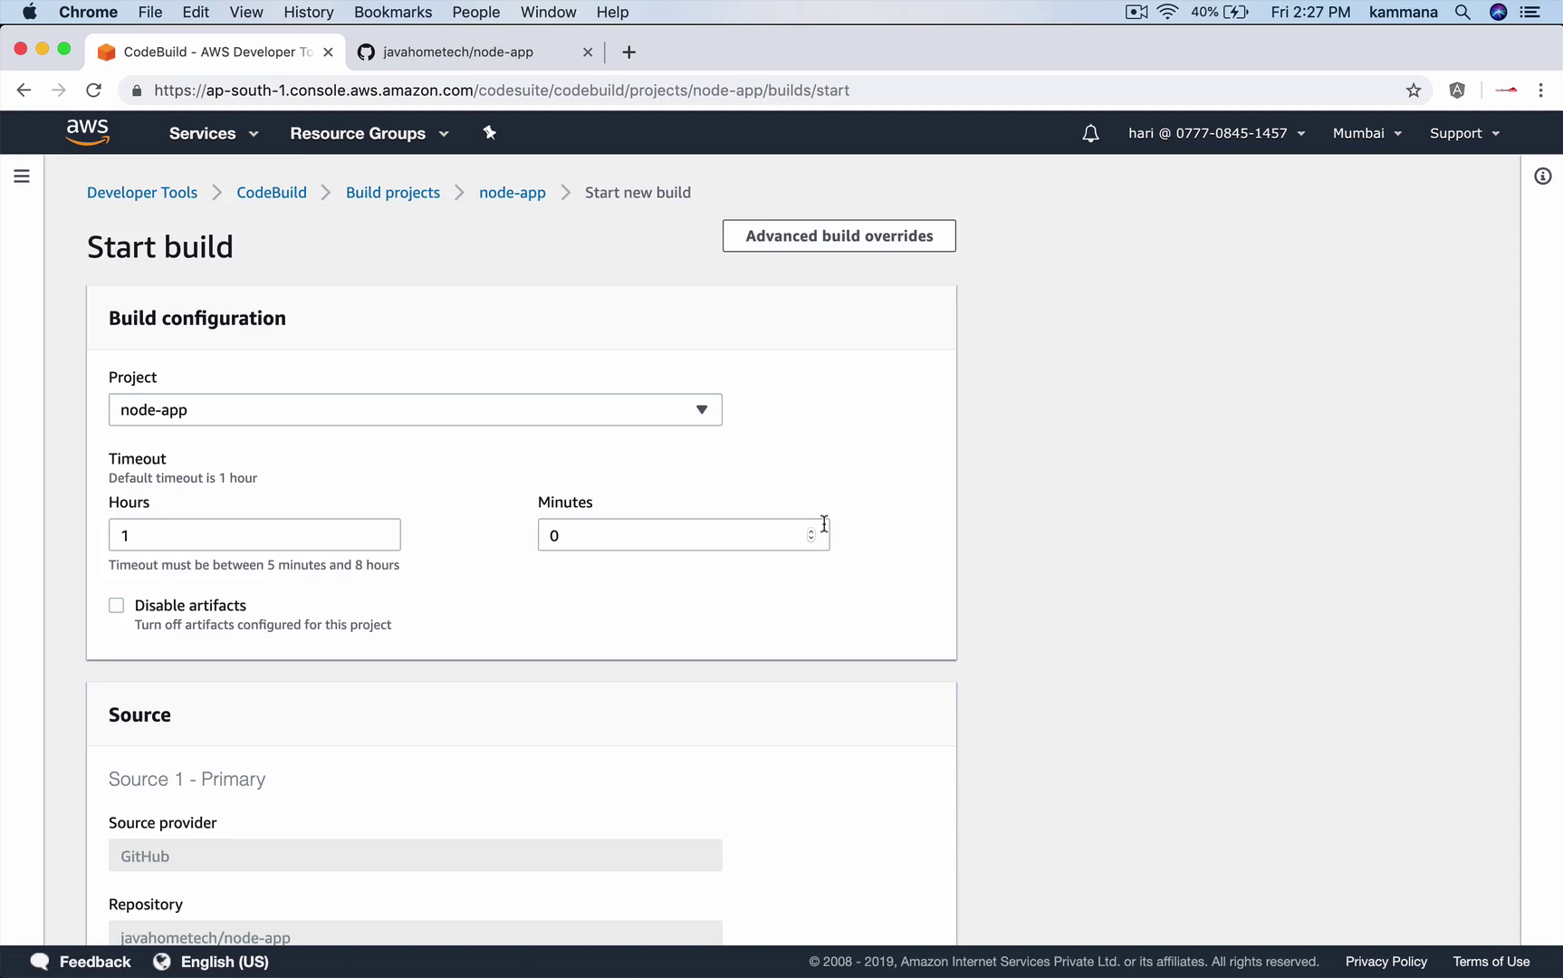
scroll("down", 3)
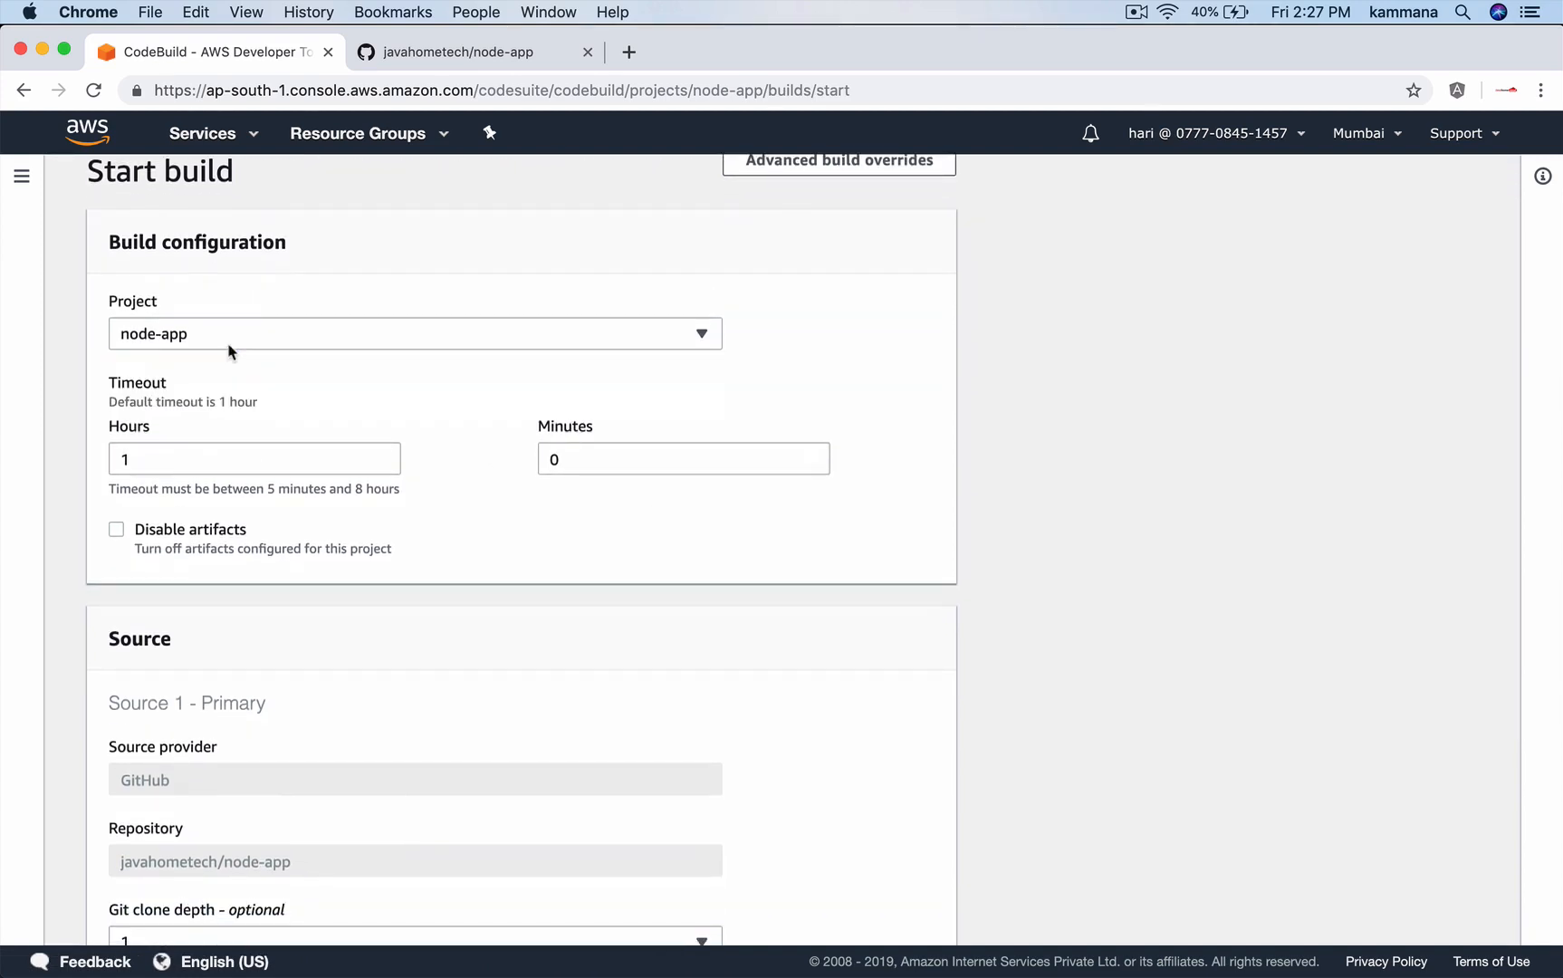
scroll("down", 3)
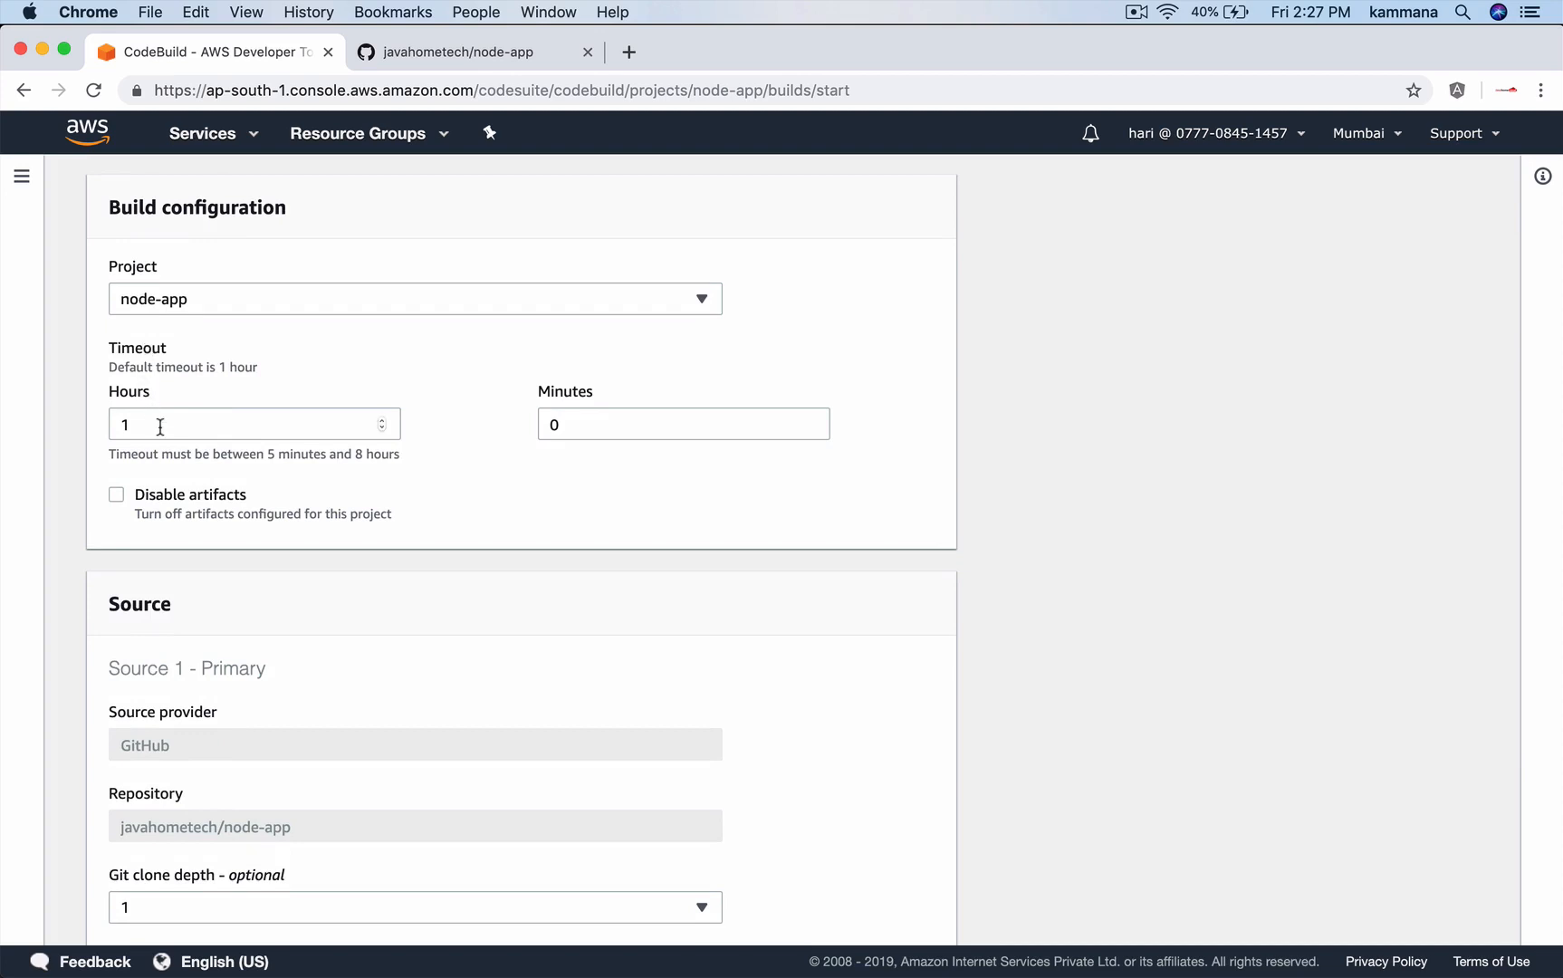
scroll("down", 3)
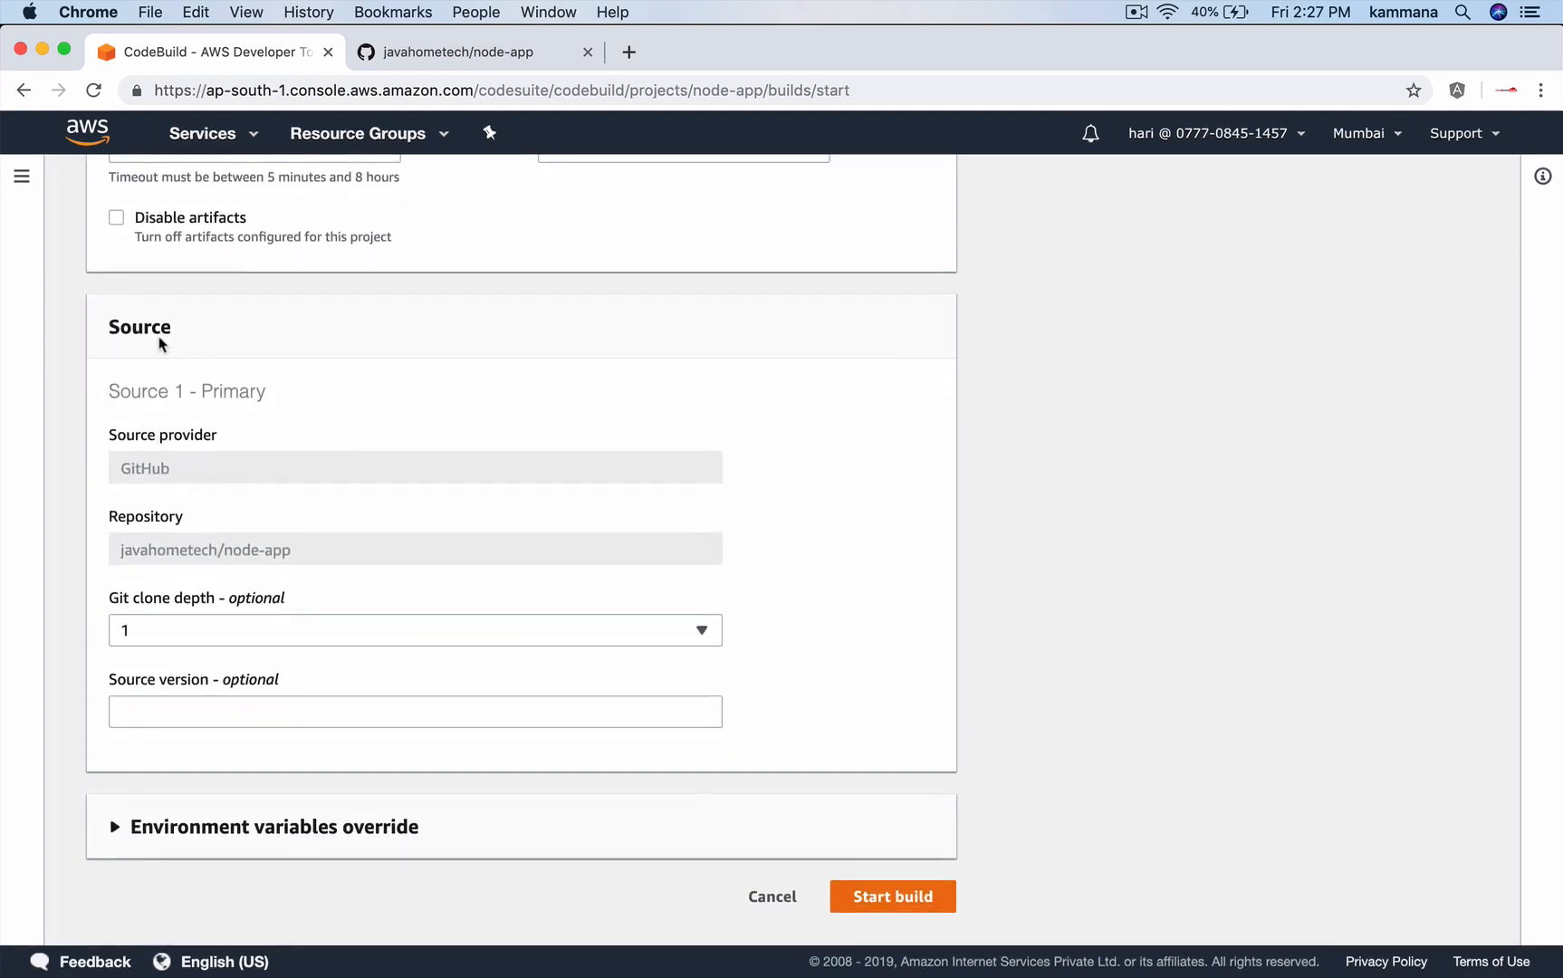
mouse_move(186, 454)
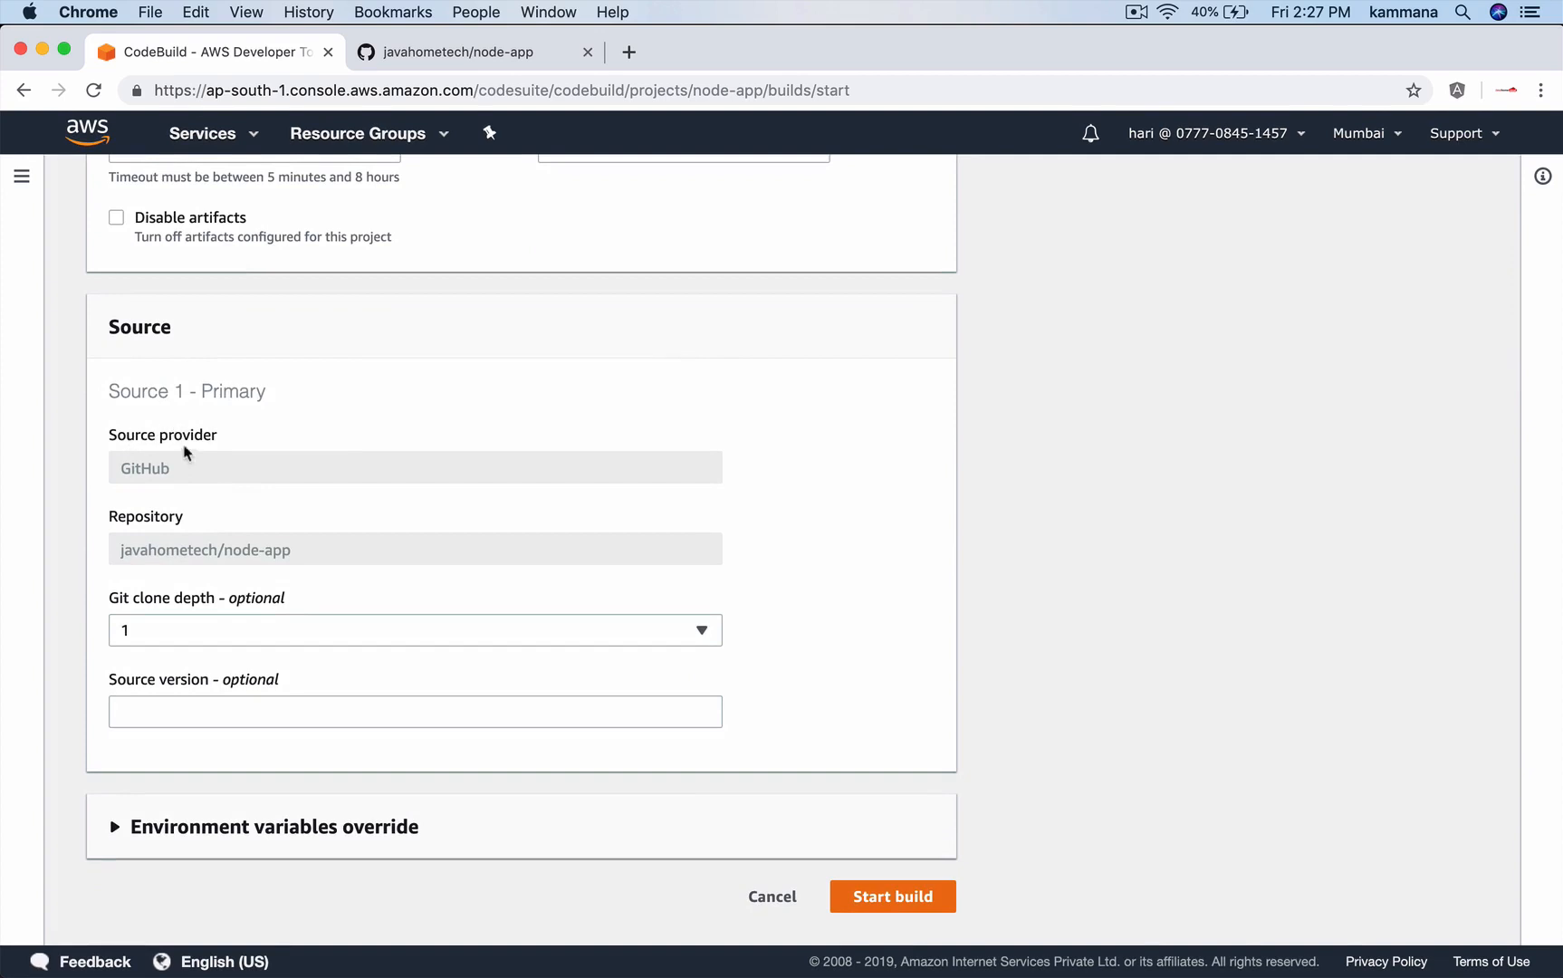
mouse_move(243, 565)
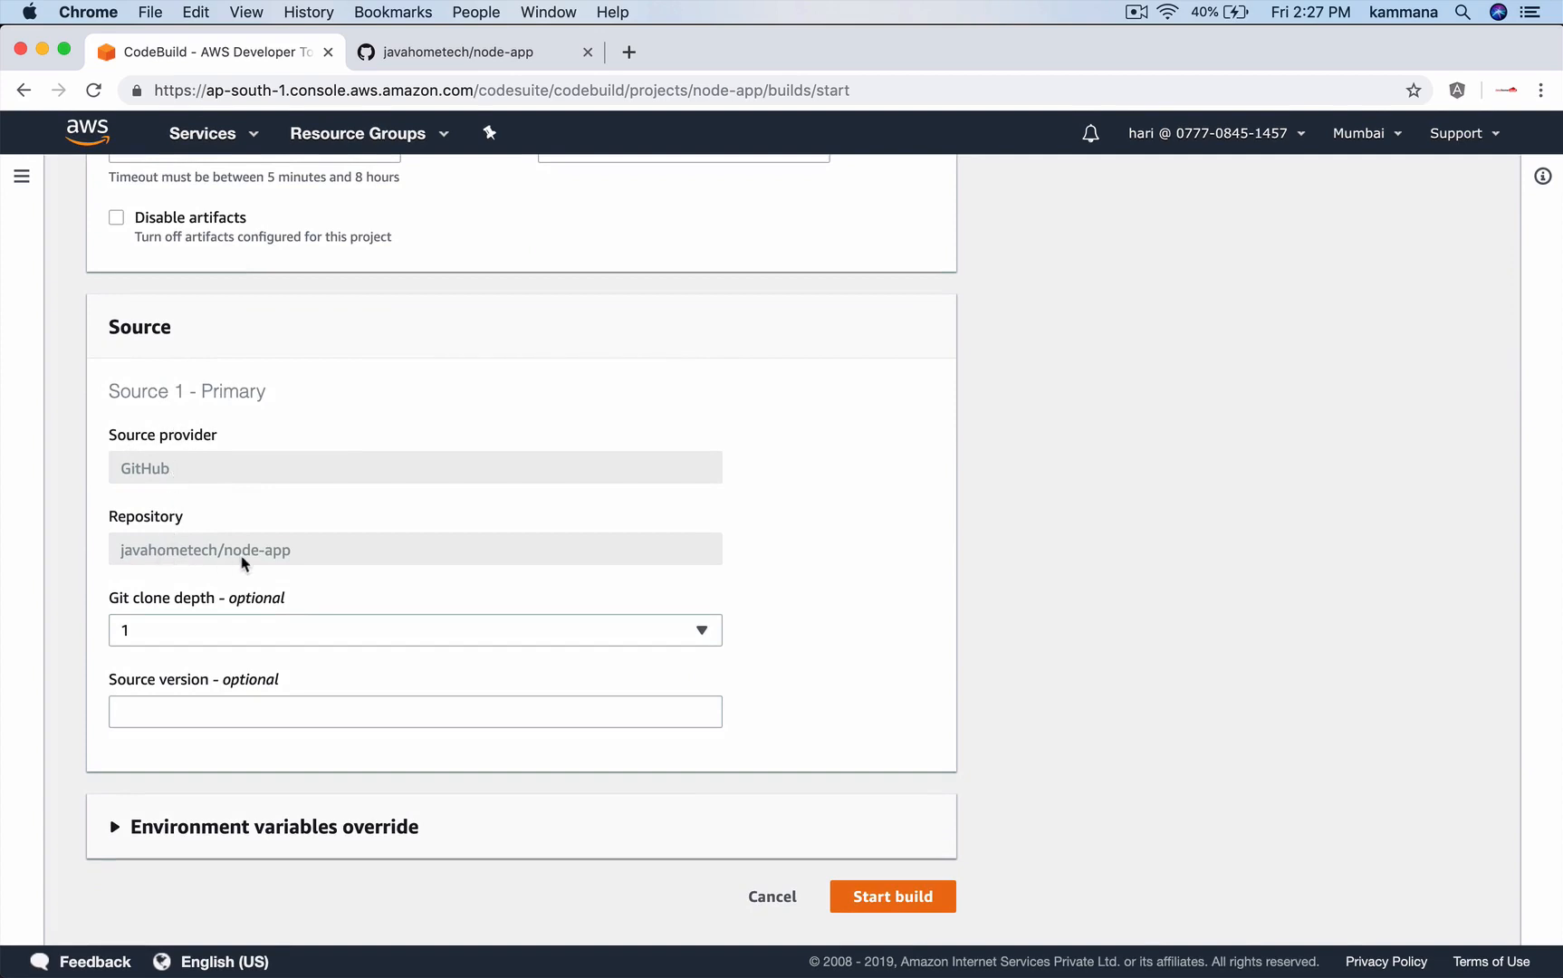
mouse_move(701, 850)
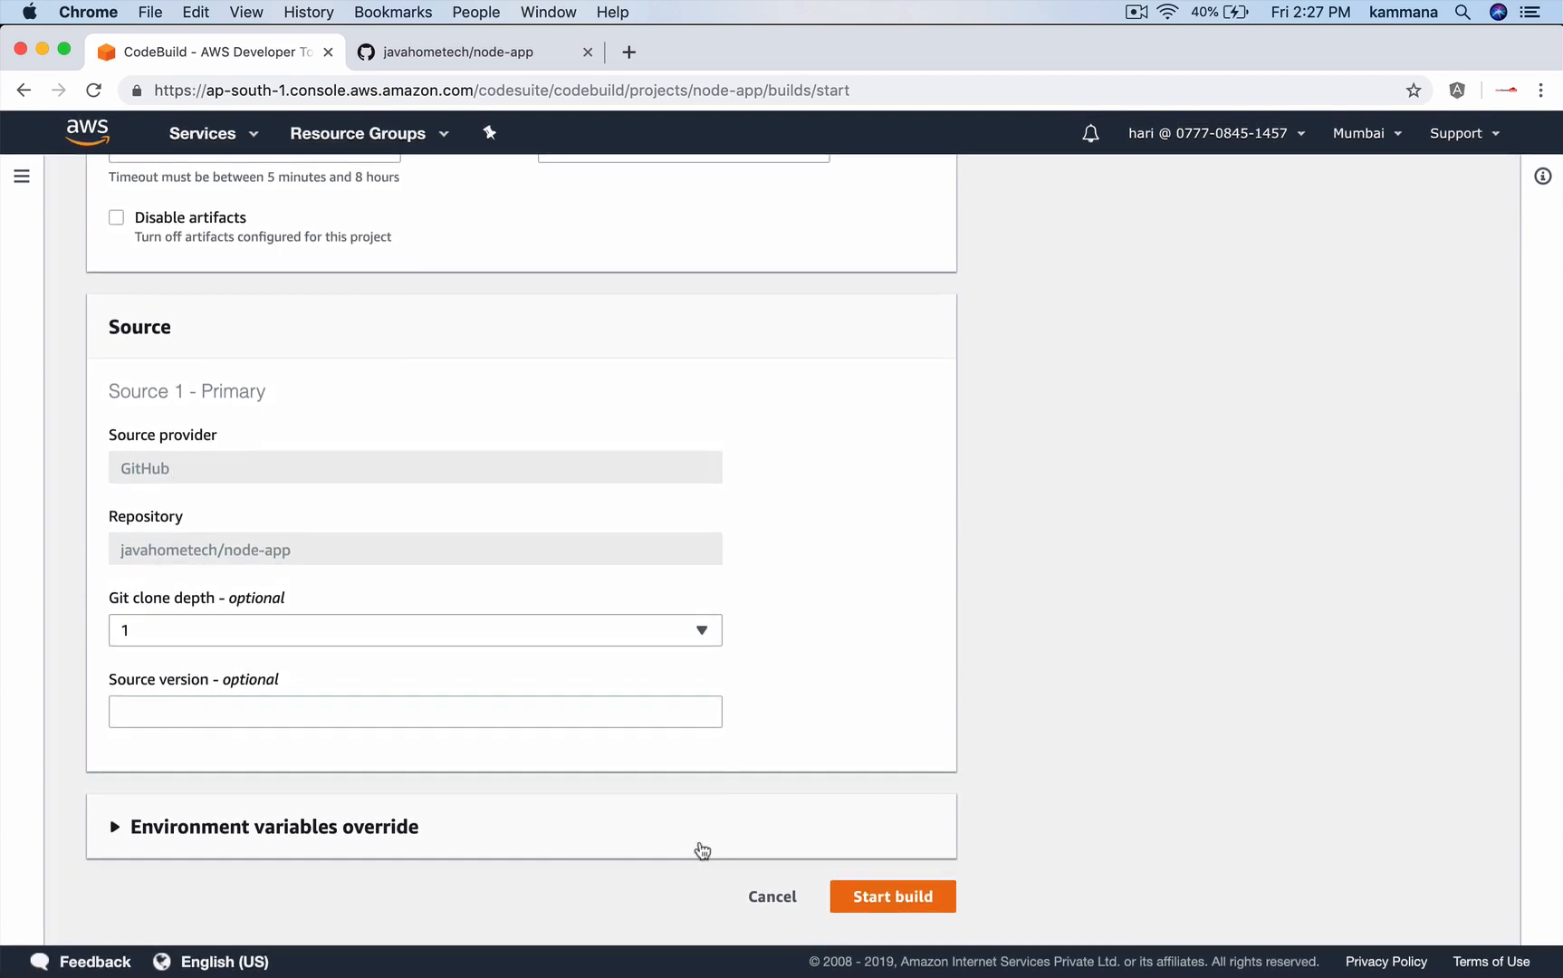
left_click(893, 896)
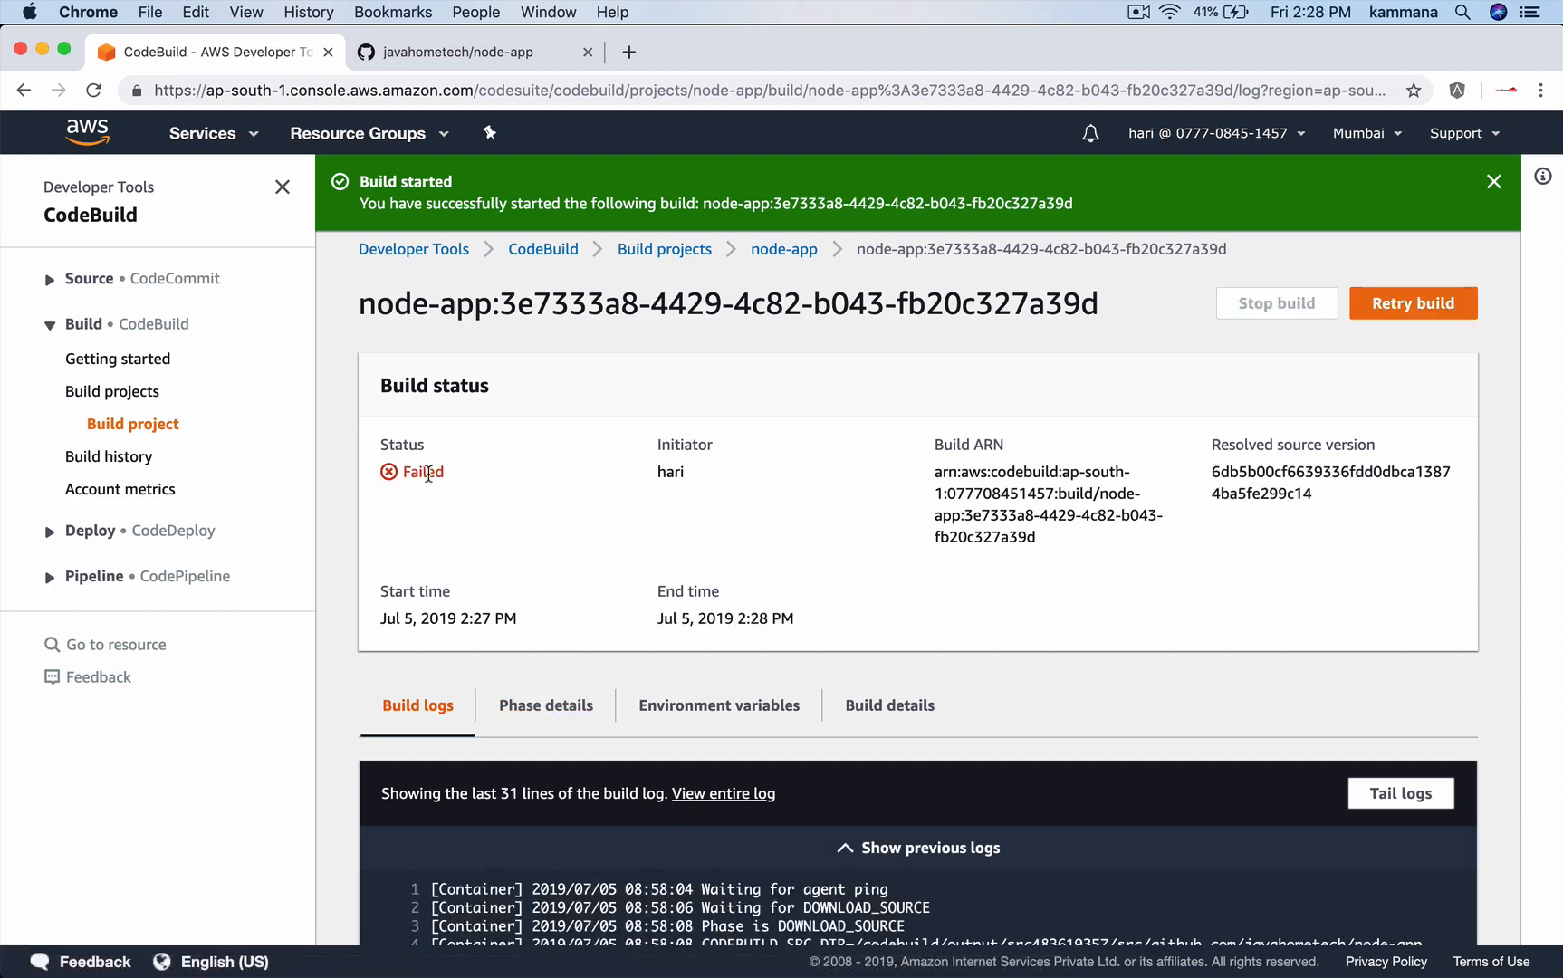
Find the ecr:GetAuthorizationToken access-denied error in the failed build log, then open IAM.
scroll("down", 3)
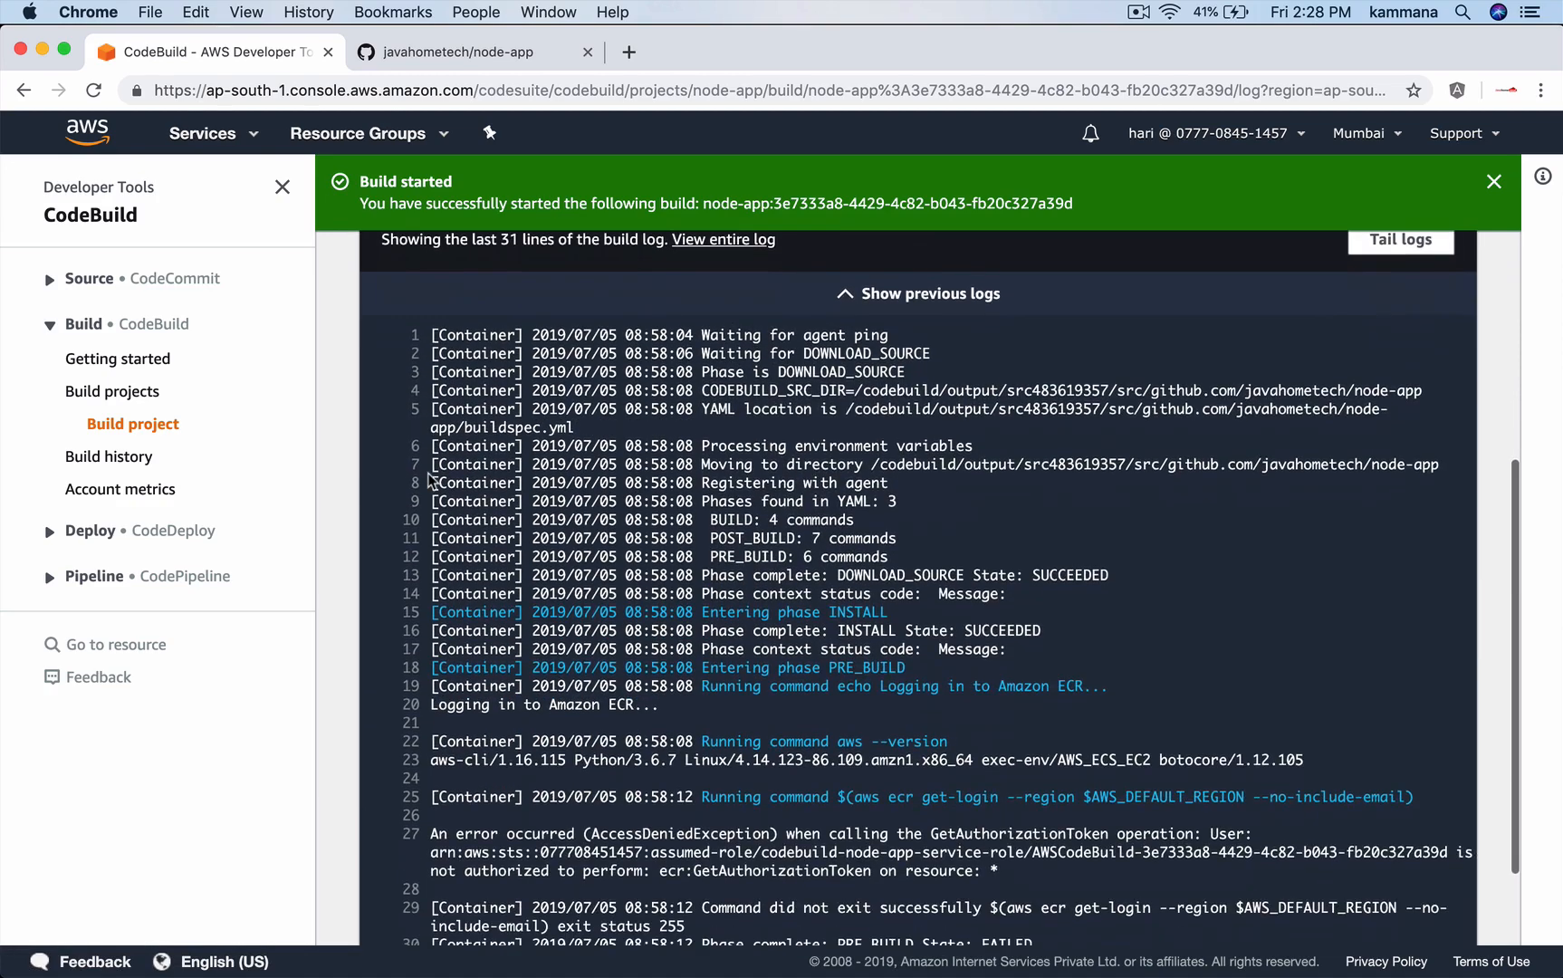
scroll("down", 3)
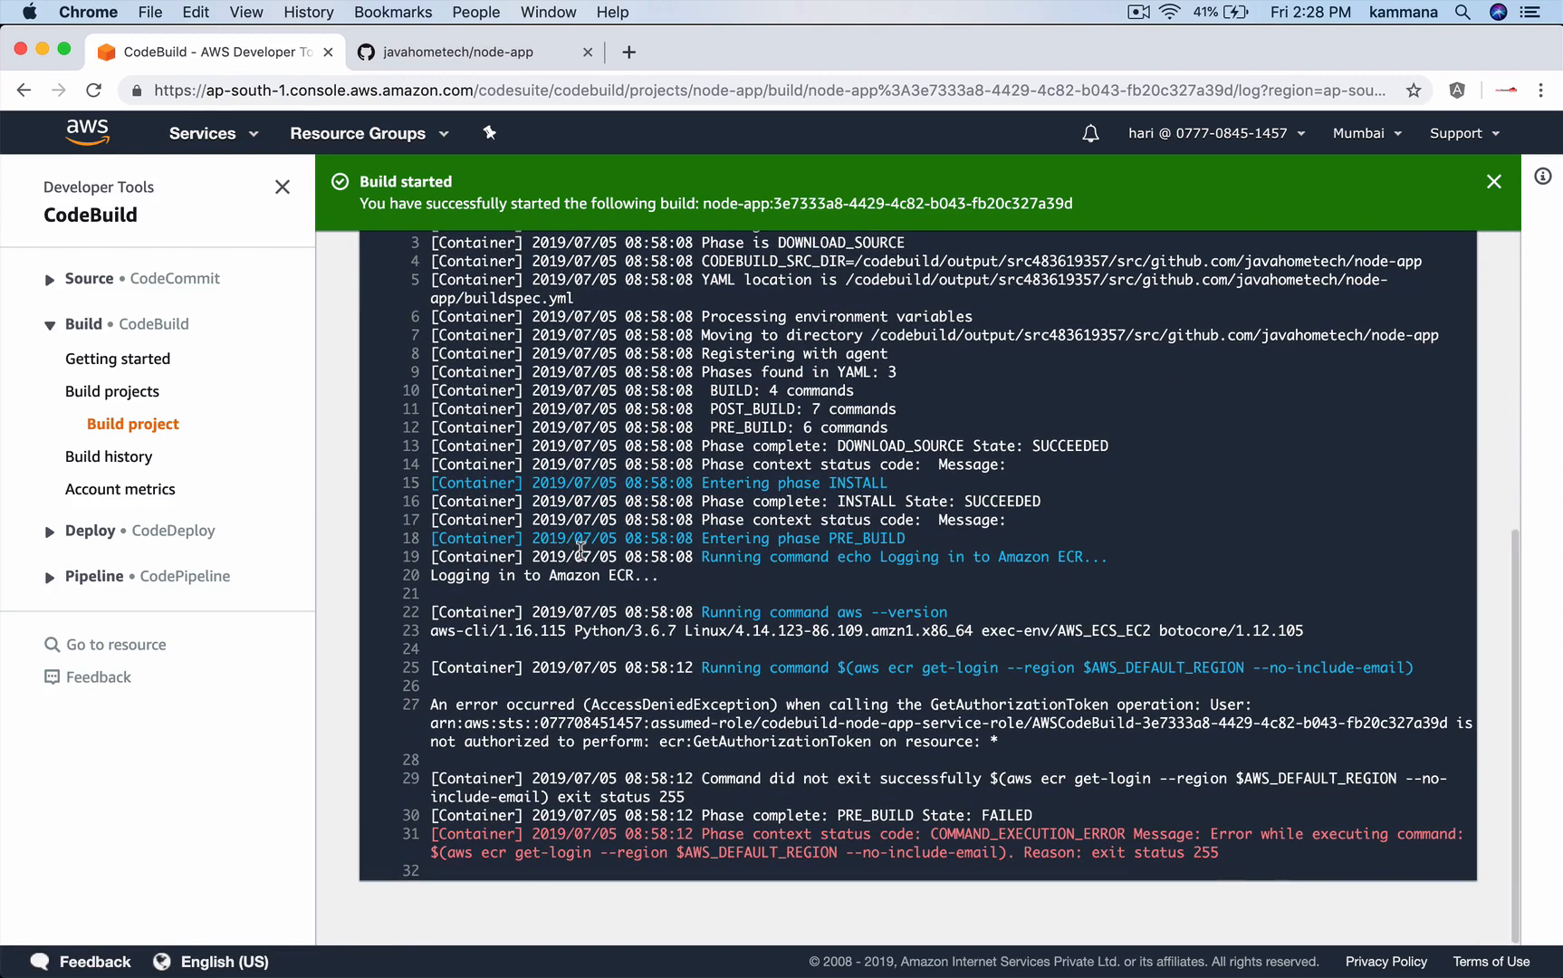
mouse_move(1256, 841)
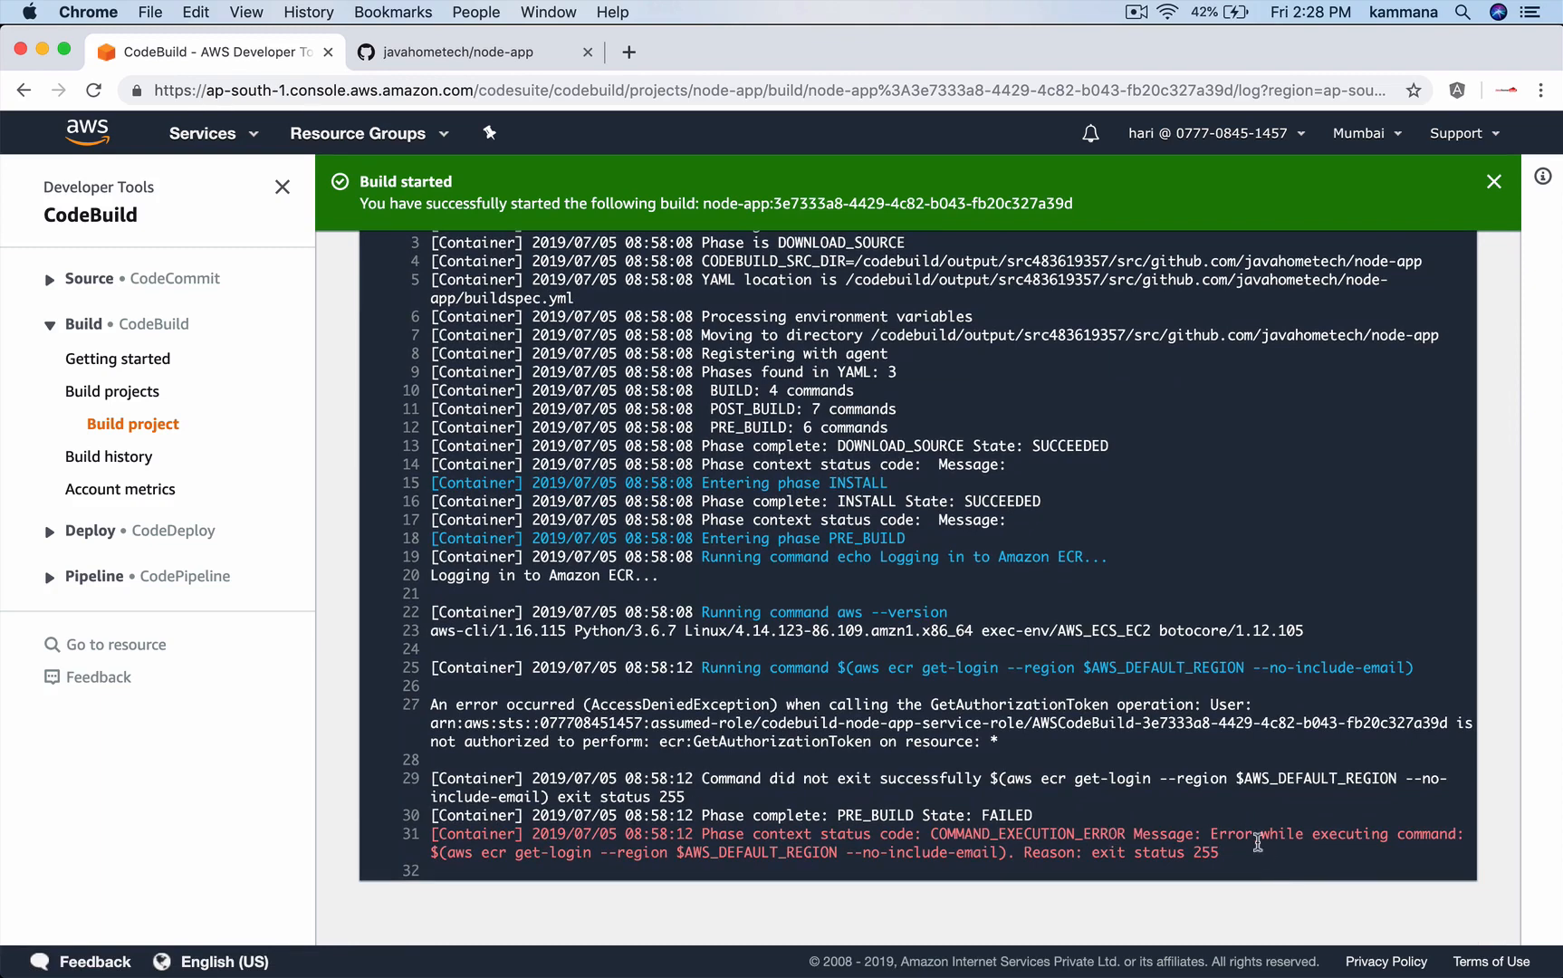
mouse_move(493, 835)
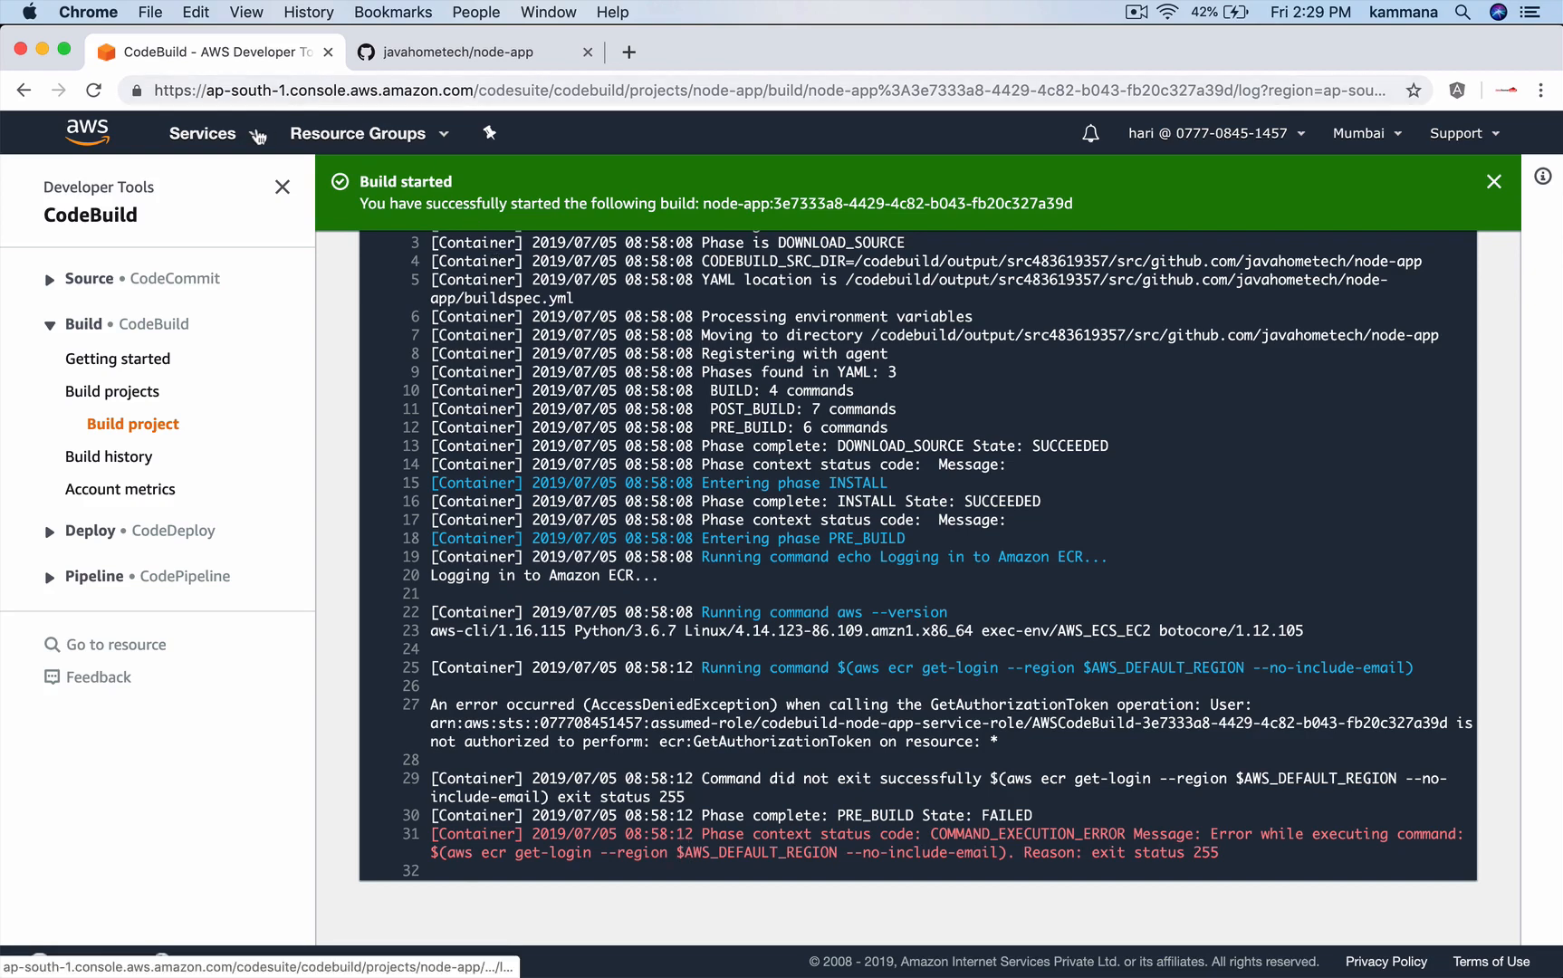
left_click(202, 133)
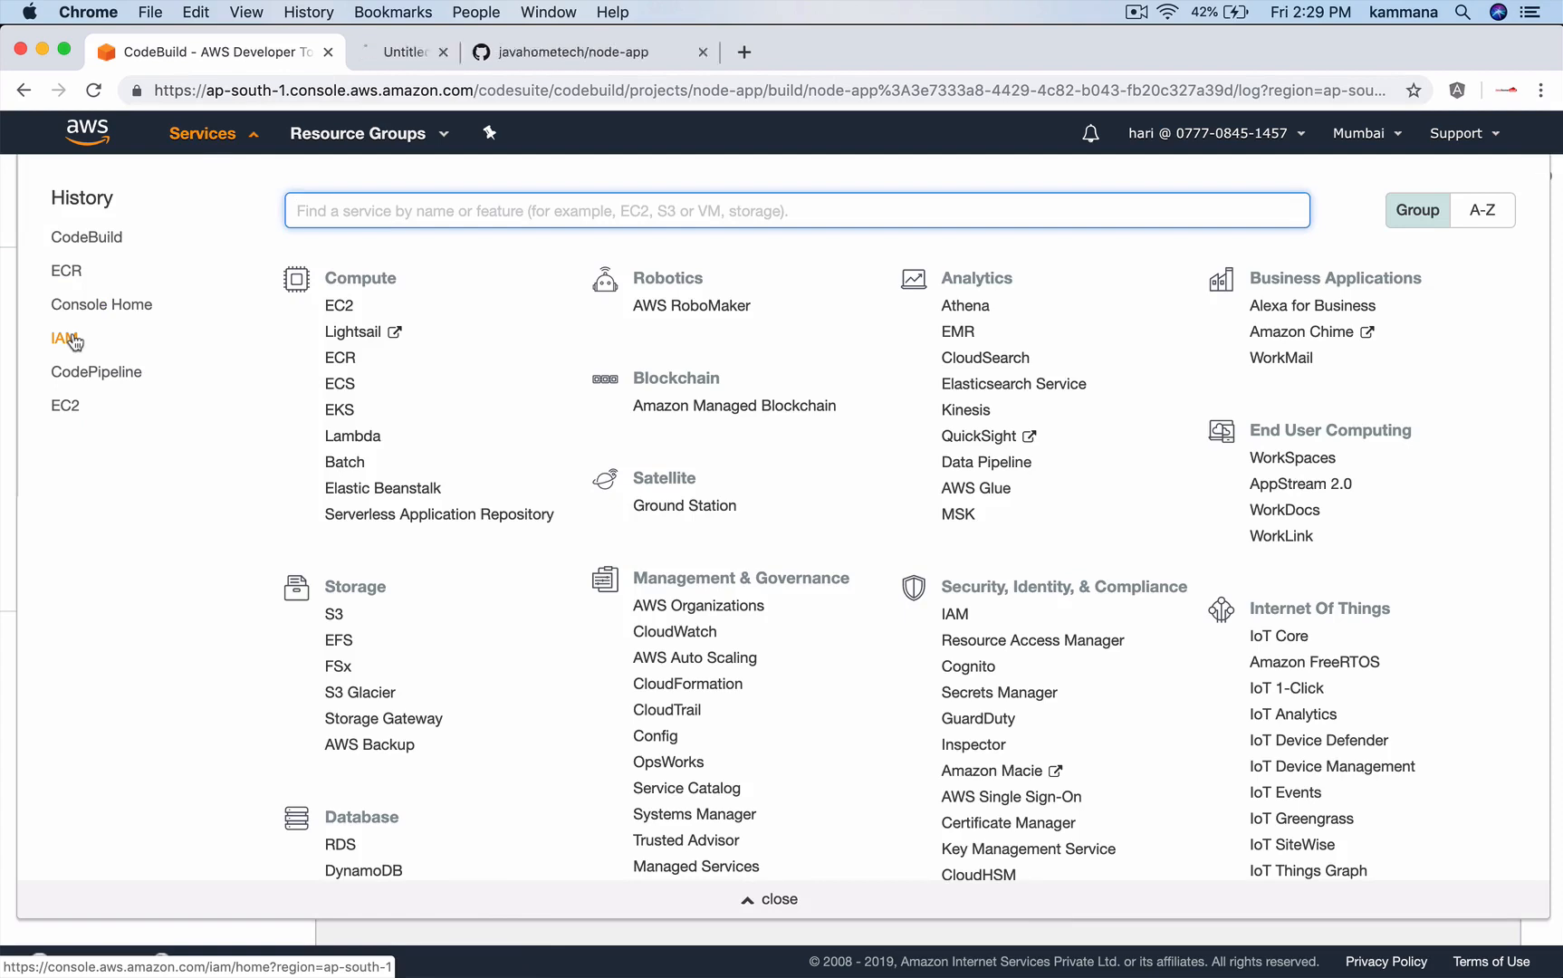
left_click(60, 338)
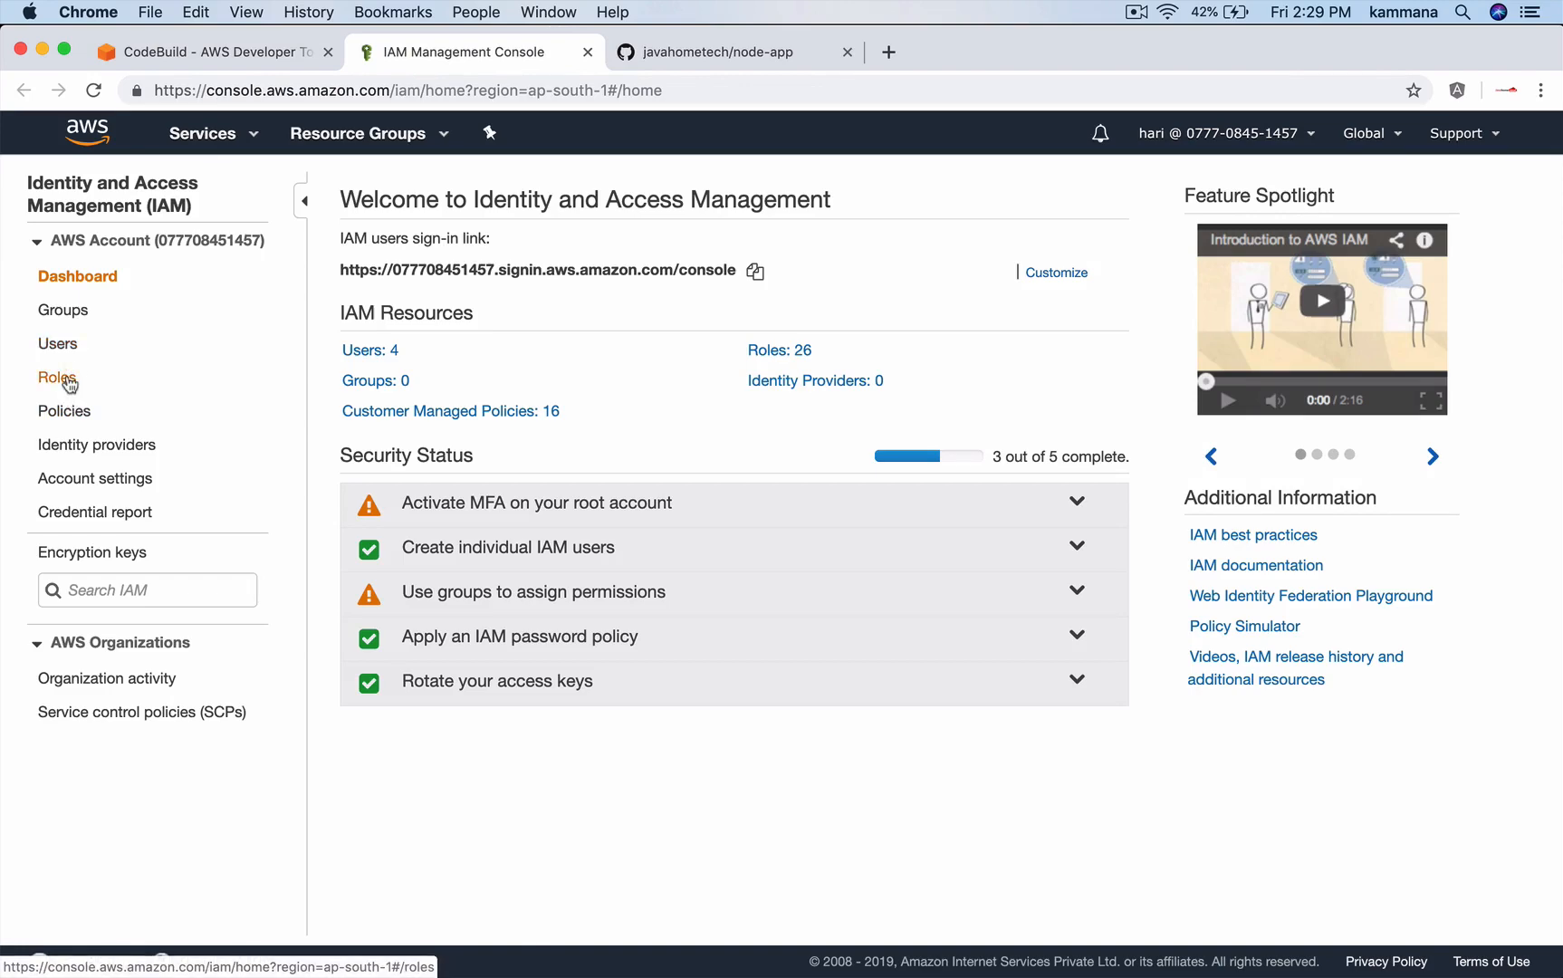
Filter IAM roles by 'codeb' and open codebuild-node-app-service-role.
left_click(58, 376)
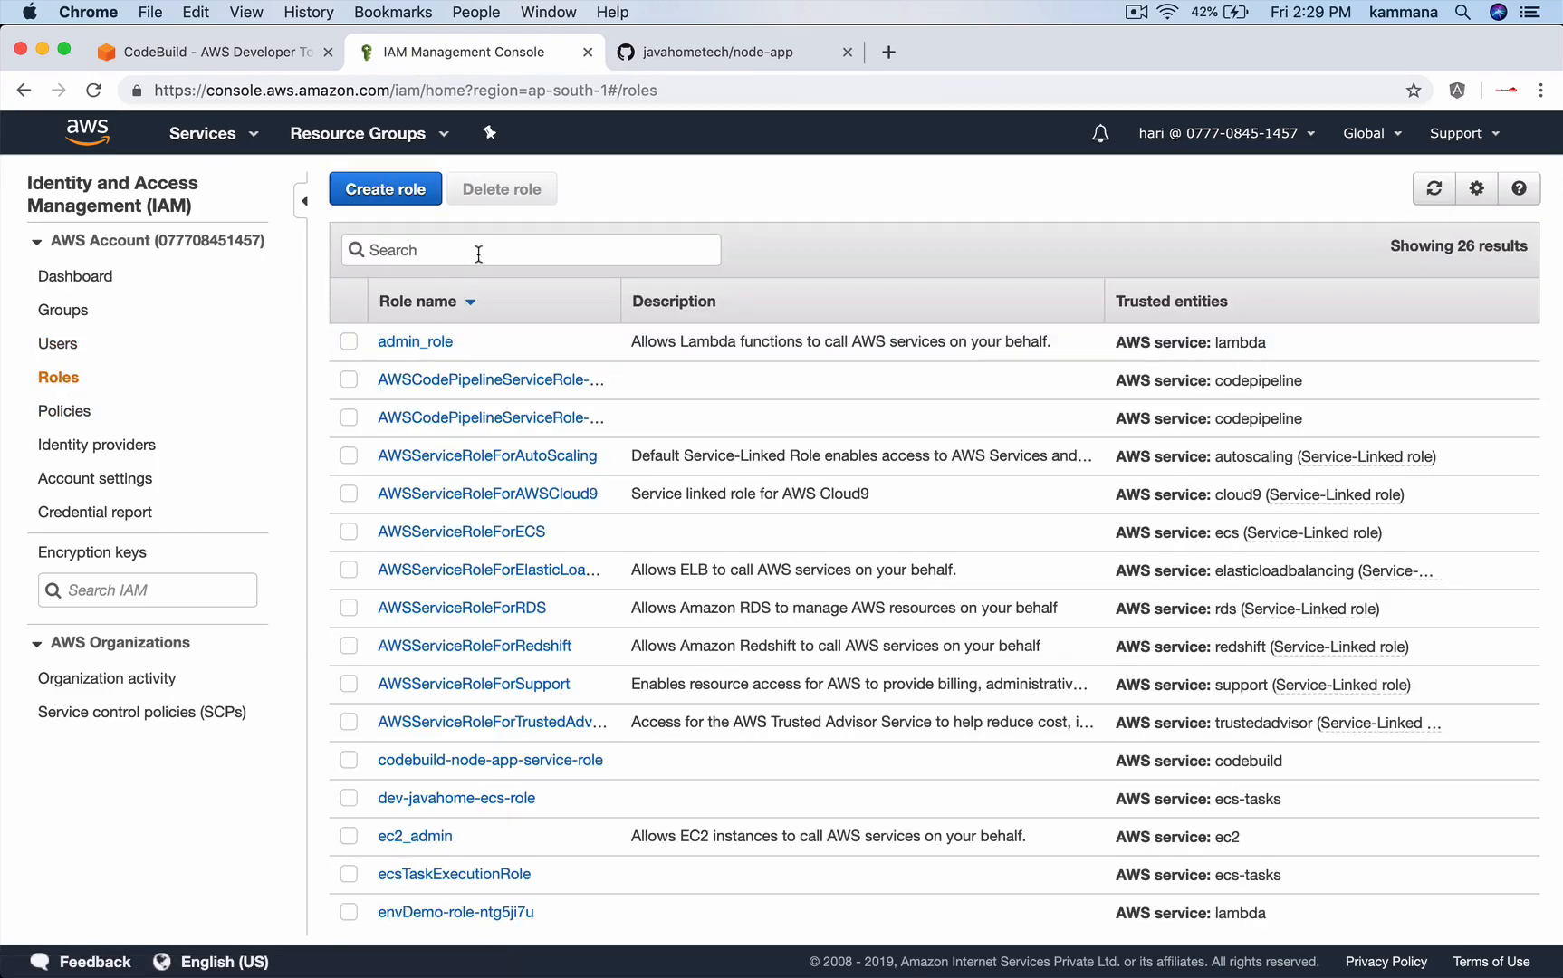
type("codeb")
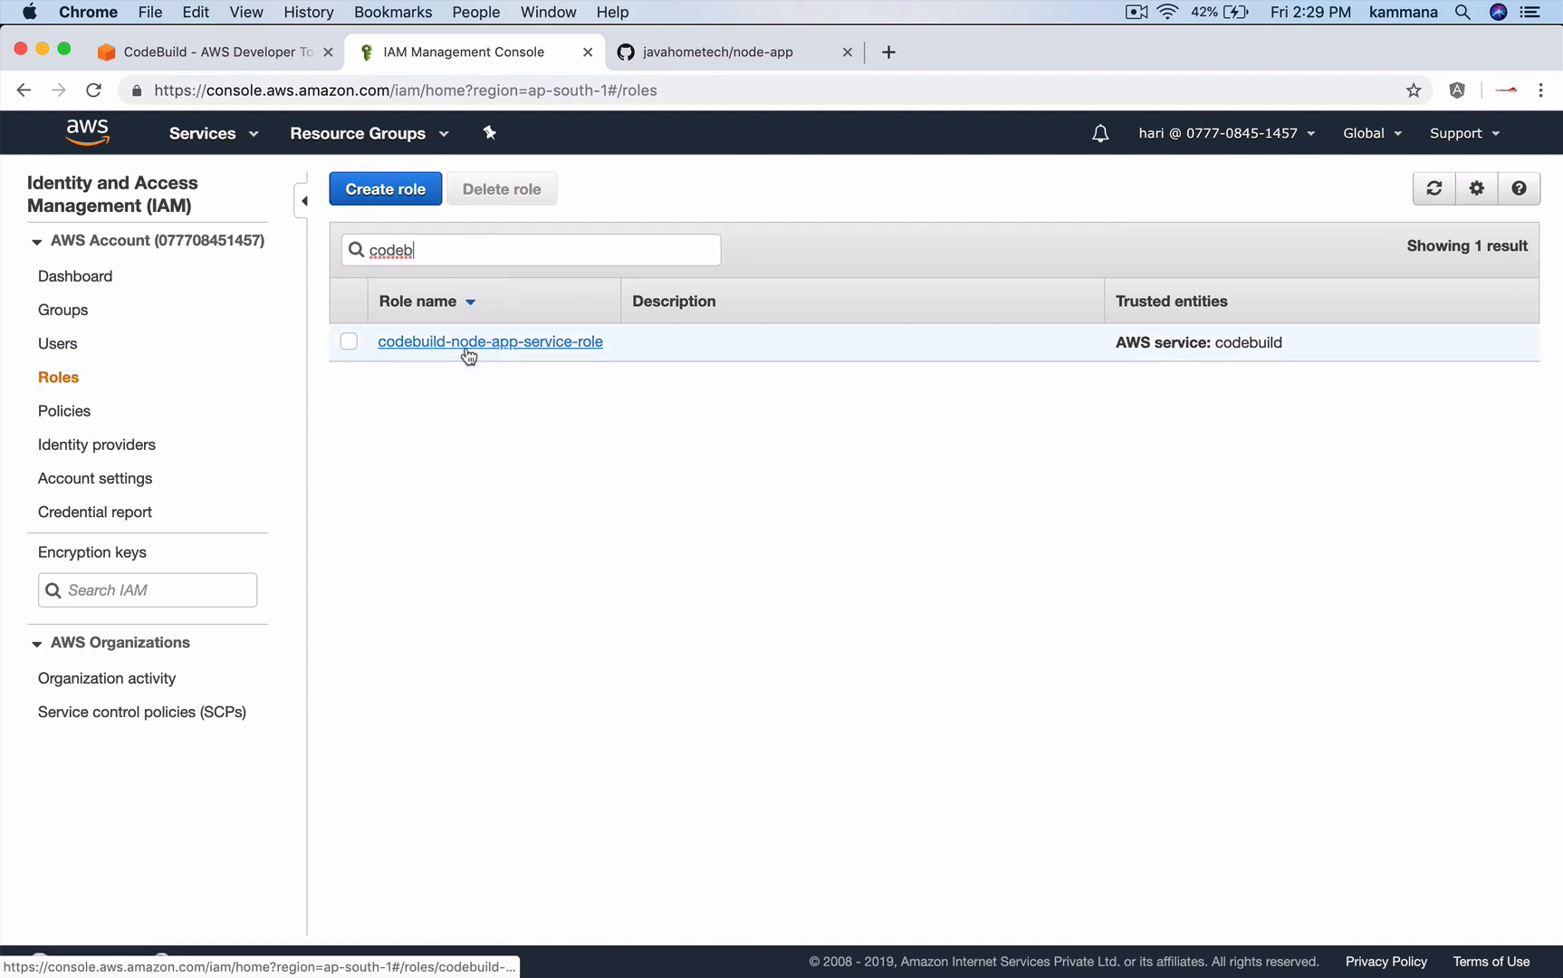
left_click(489, 341)
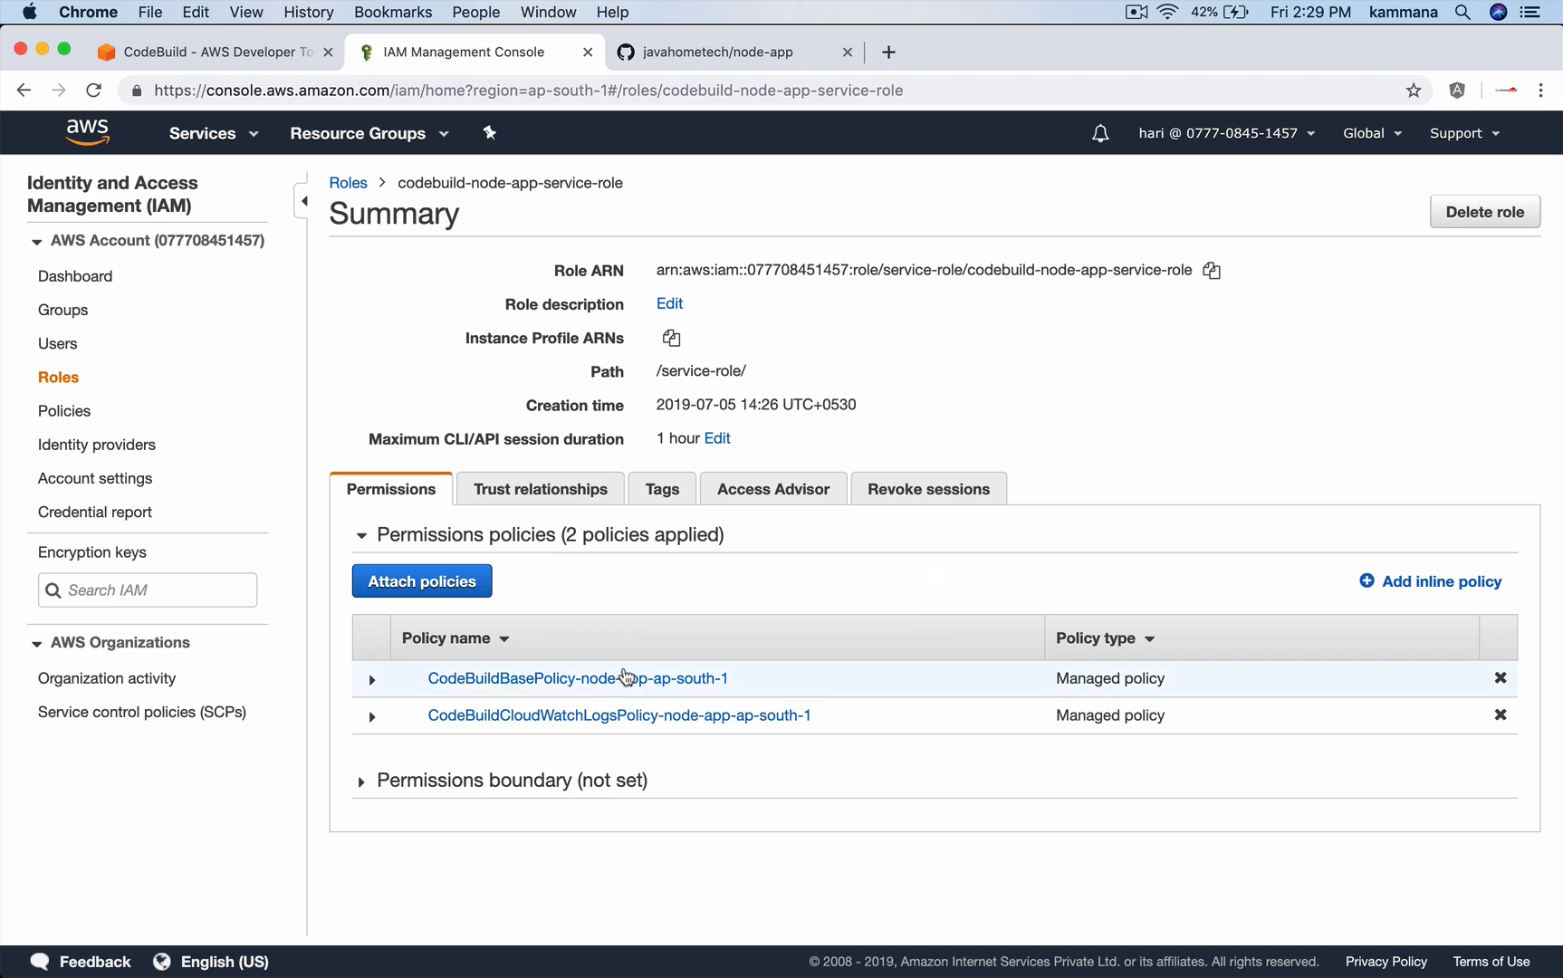
Search policies for 'regist' and attach AmazonEC2ContainerRegistryFullAccess to the CodeBuild role.
left_click(422, 580)
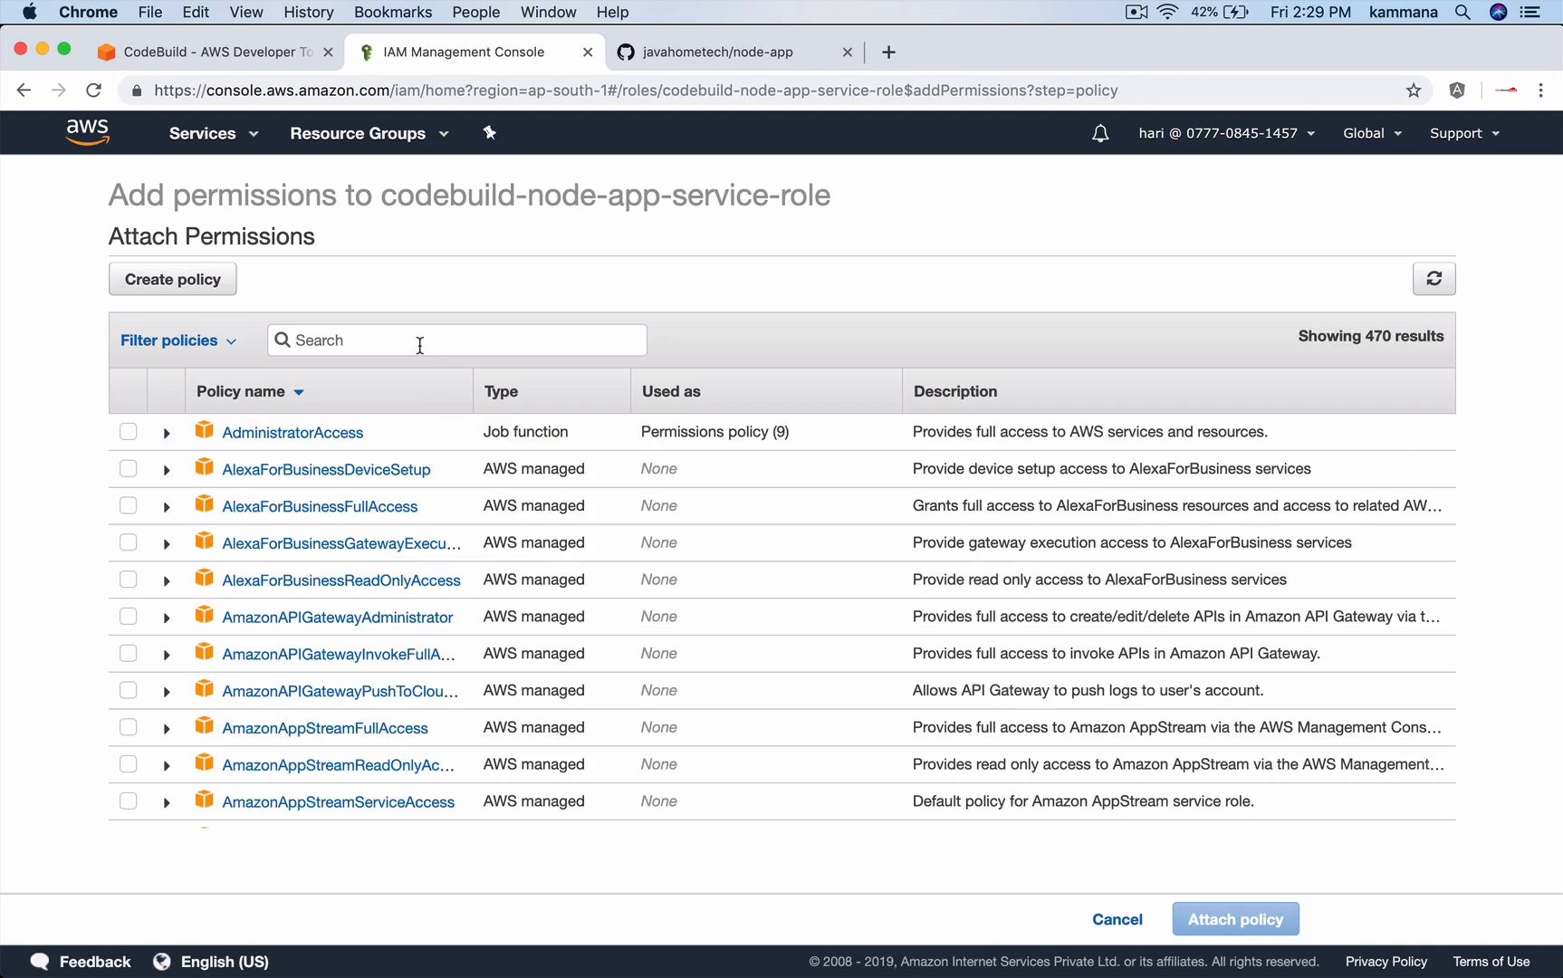
type("registry")
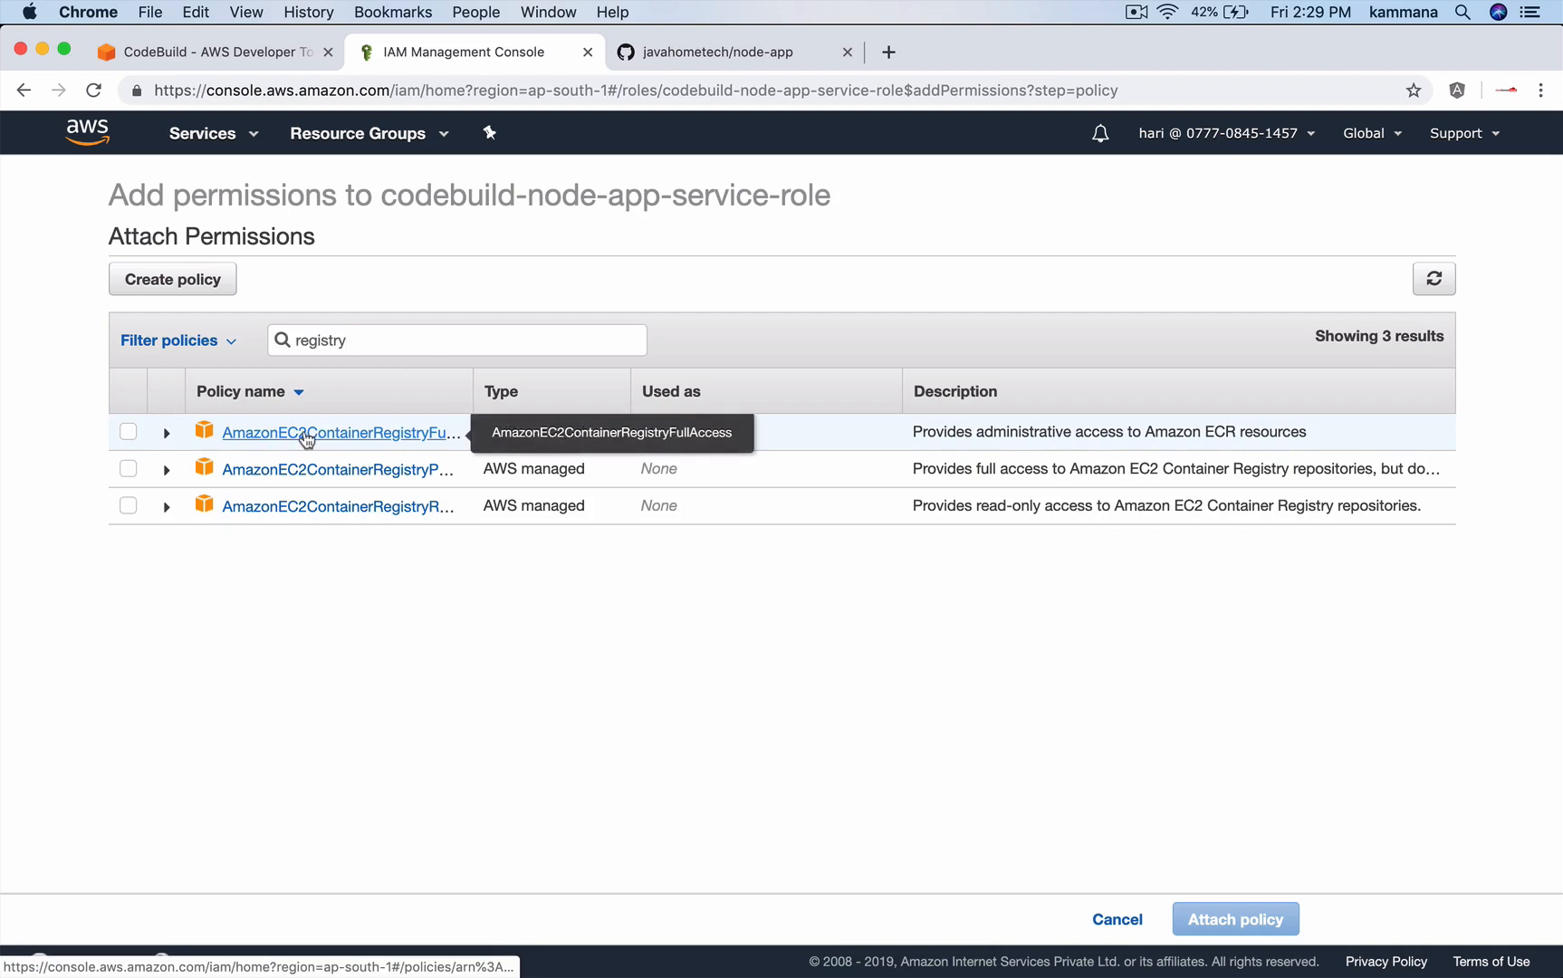
mouse_move(335, 444)
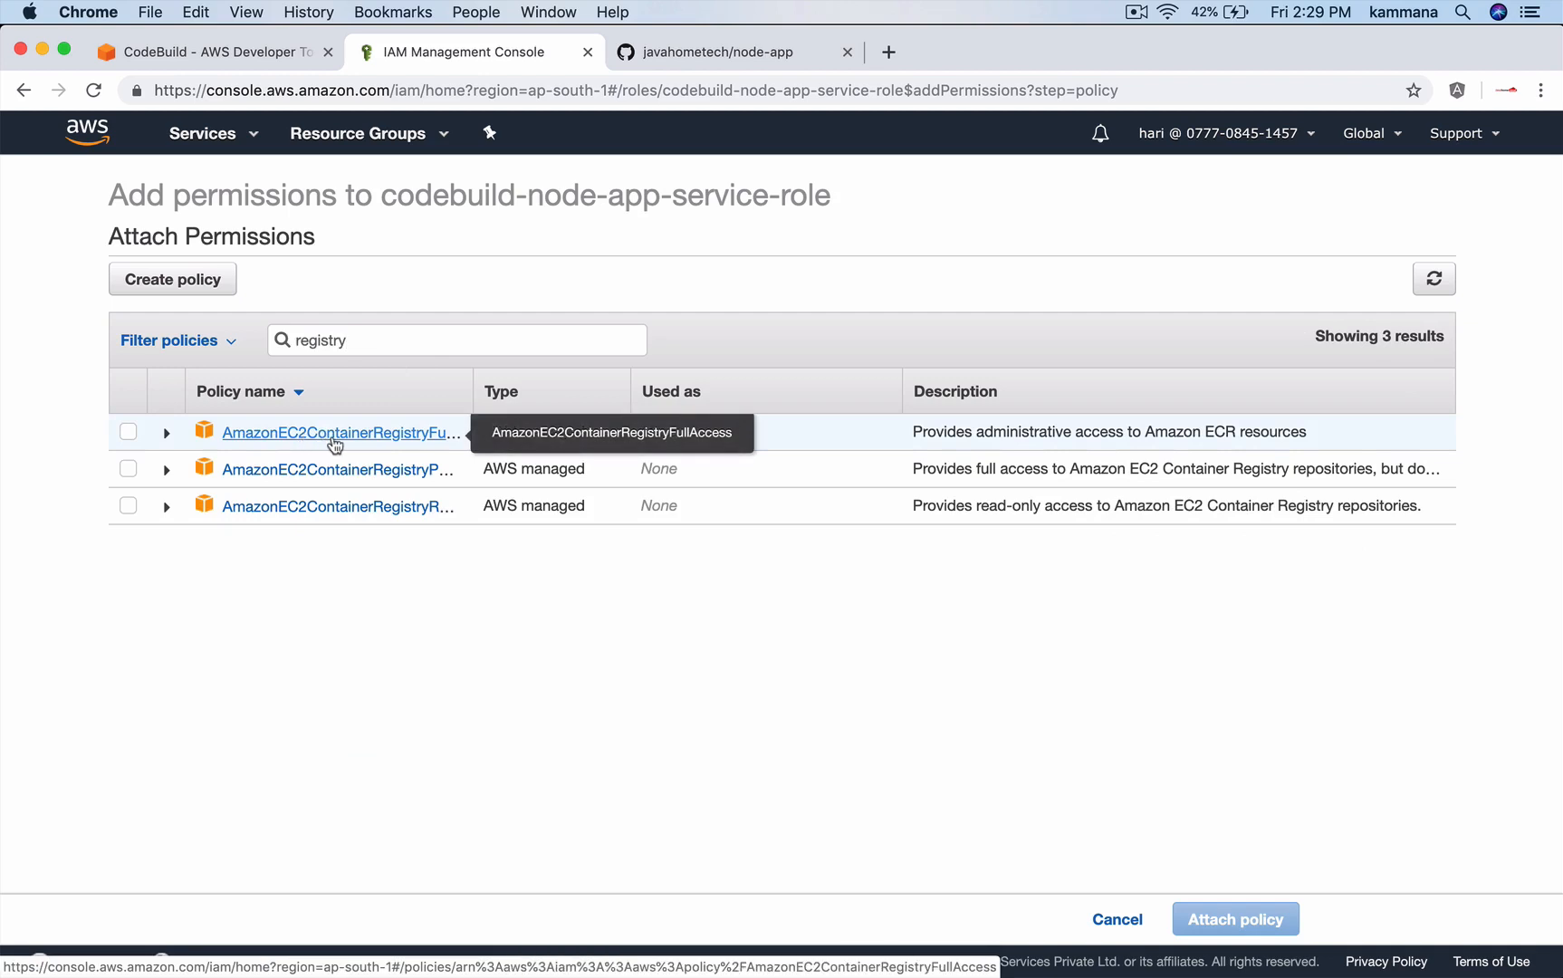
left_click(128, 432)
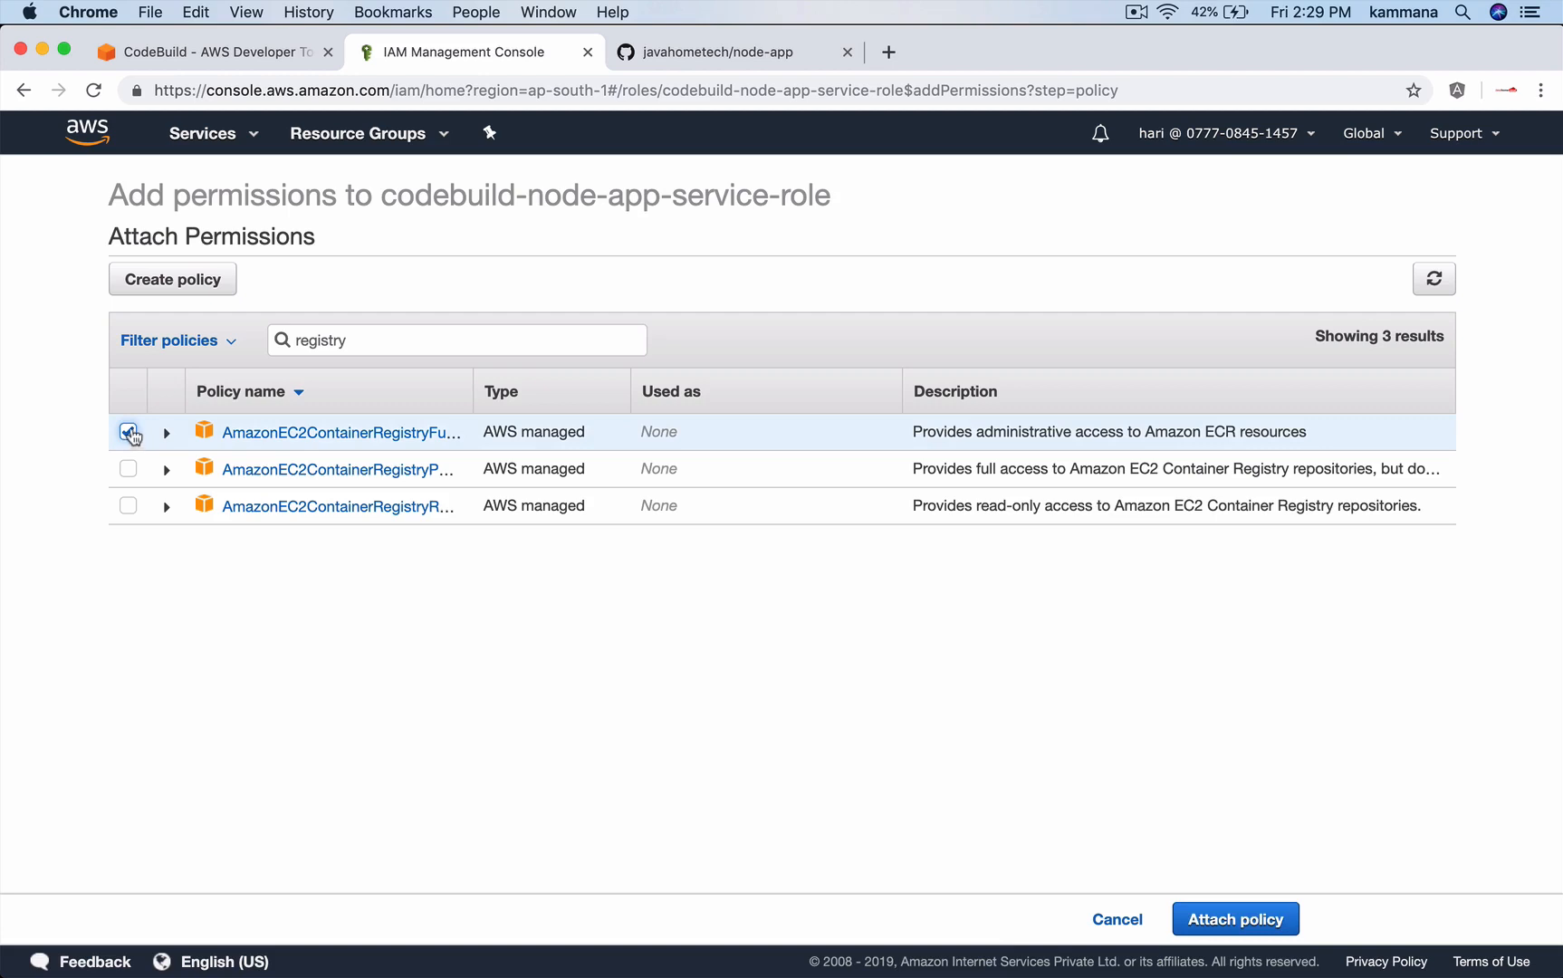
left_click(127, 432)
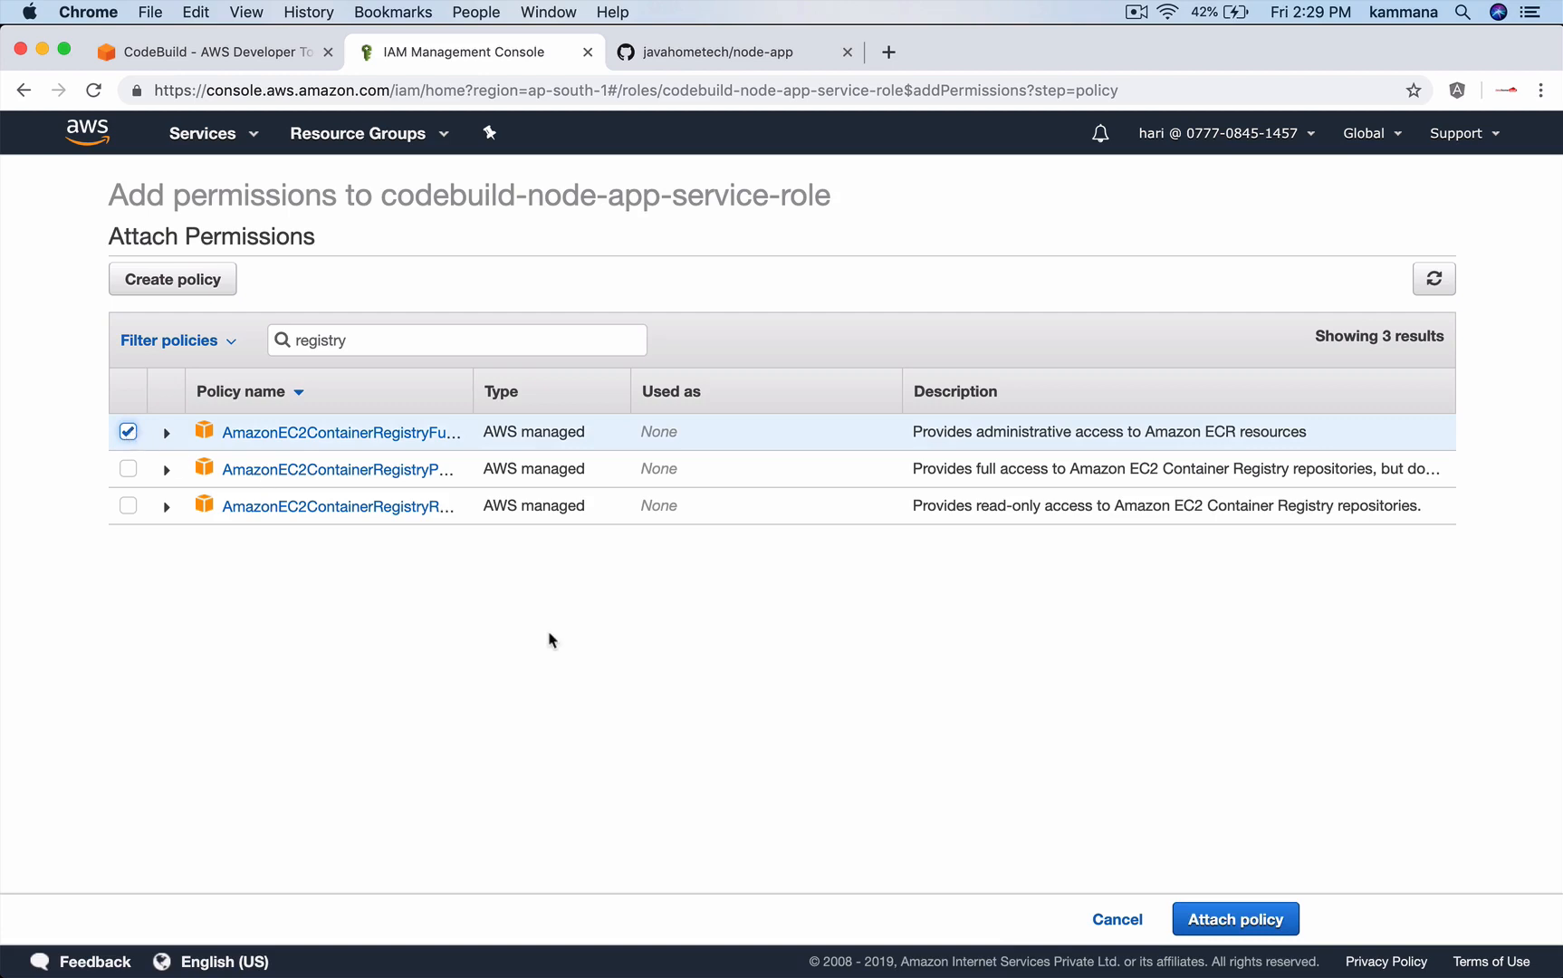
mouse_move(1235, 918)
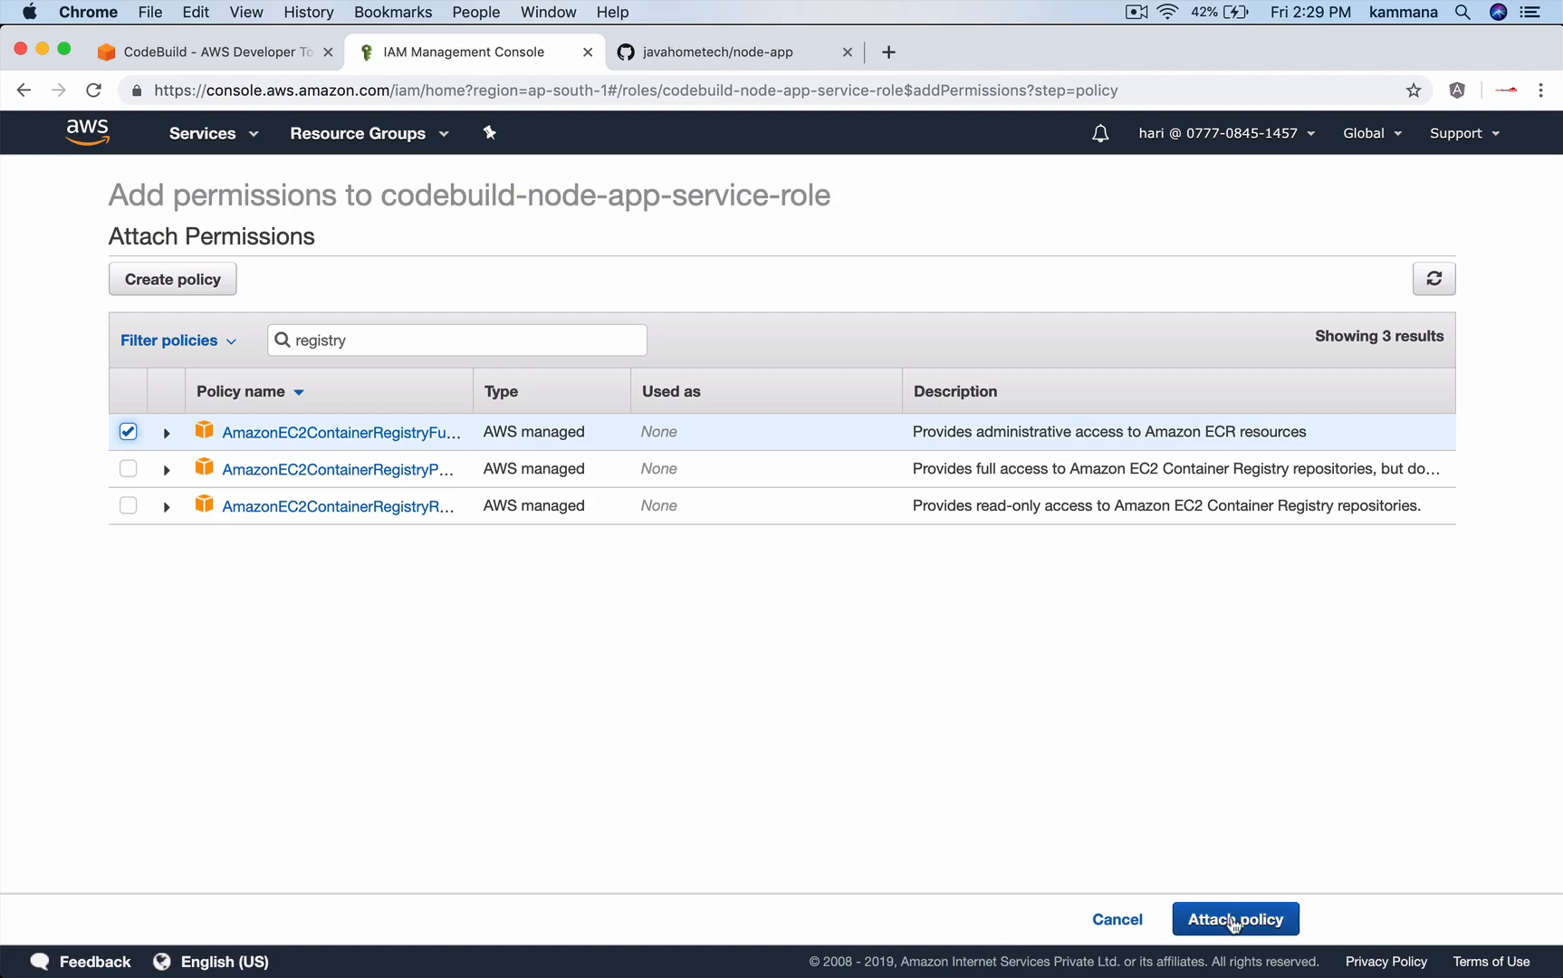
left_click(1234, 918)
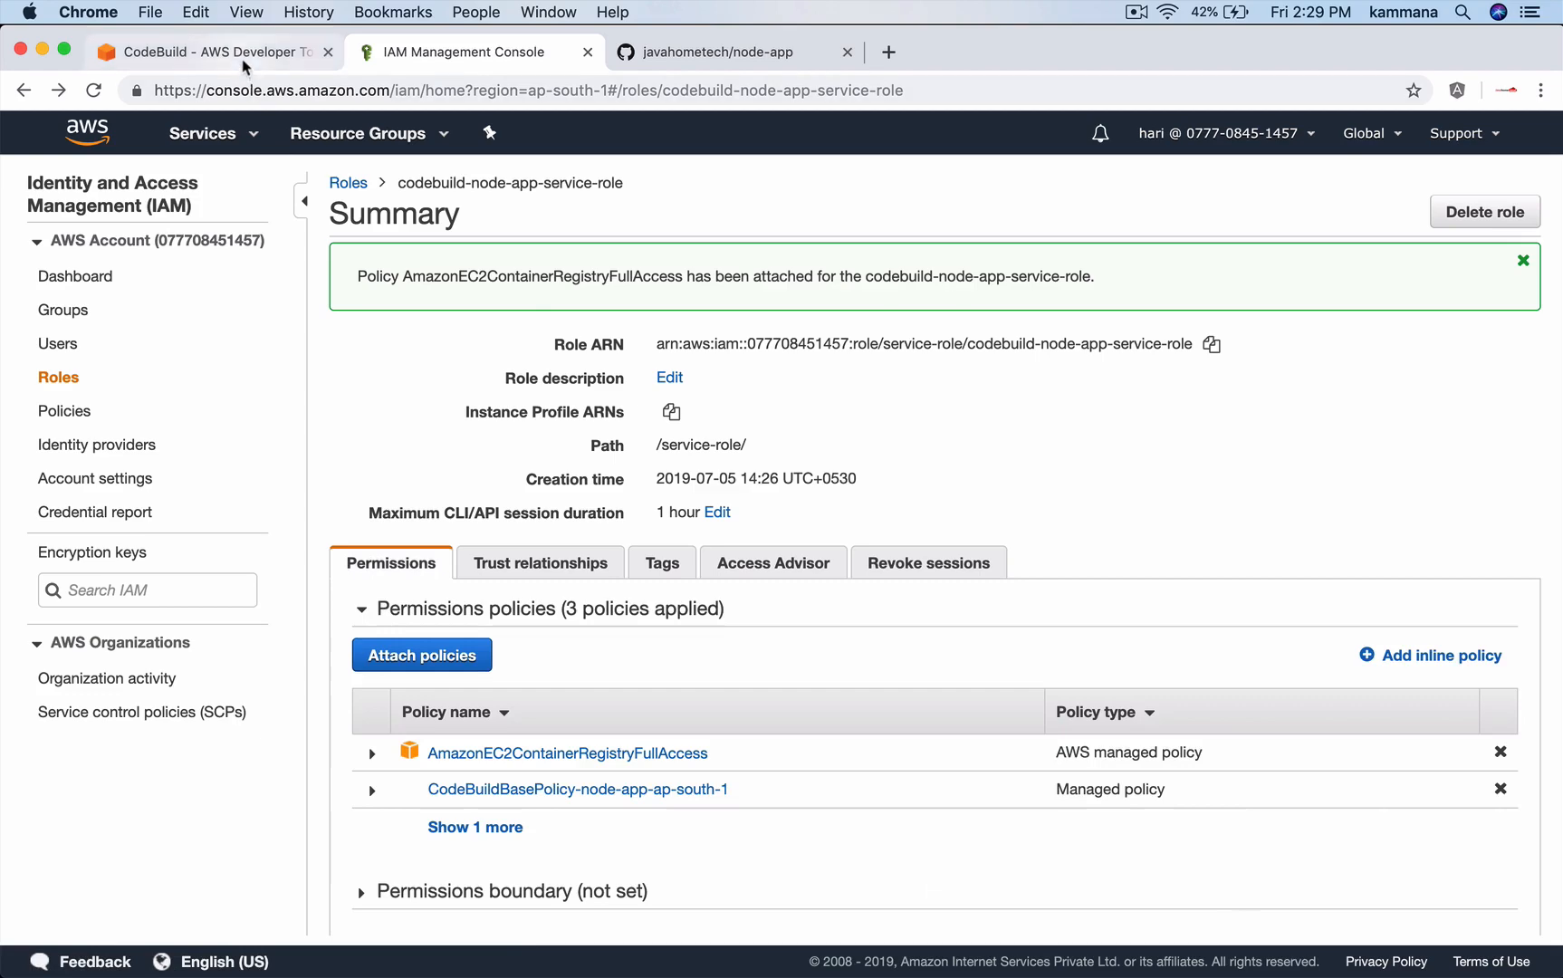
Return to the failed node-app build in CodeBuild and retry it.
left_click(202, 134)
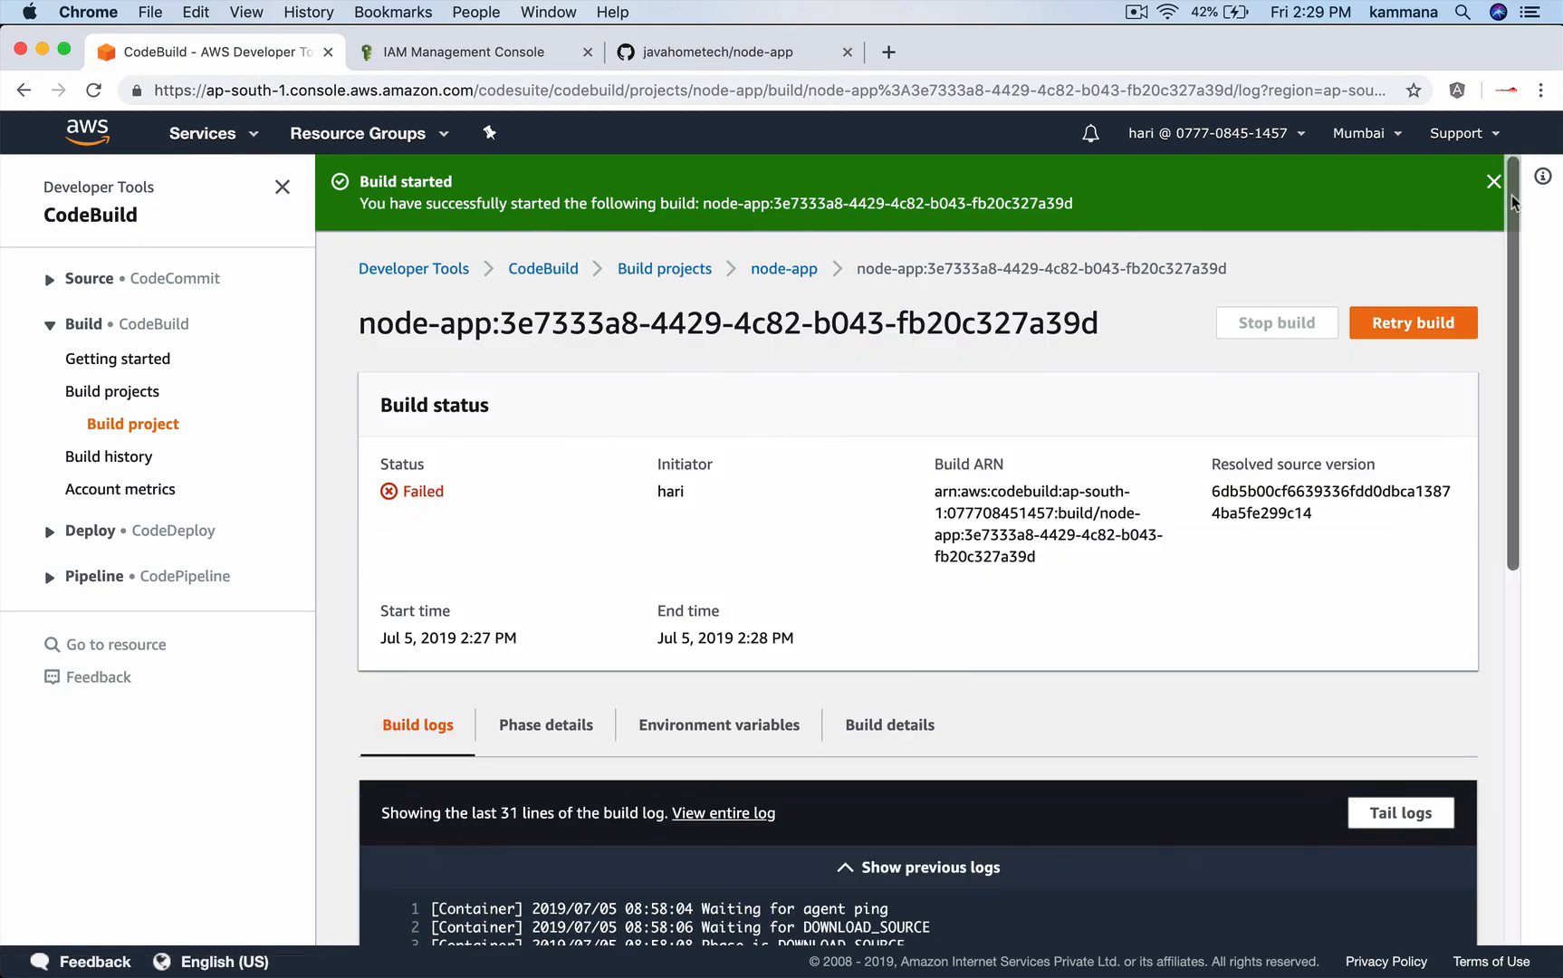
left_click(1493, 181)
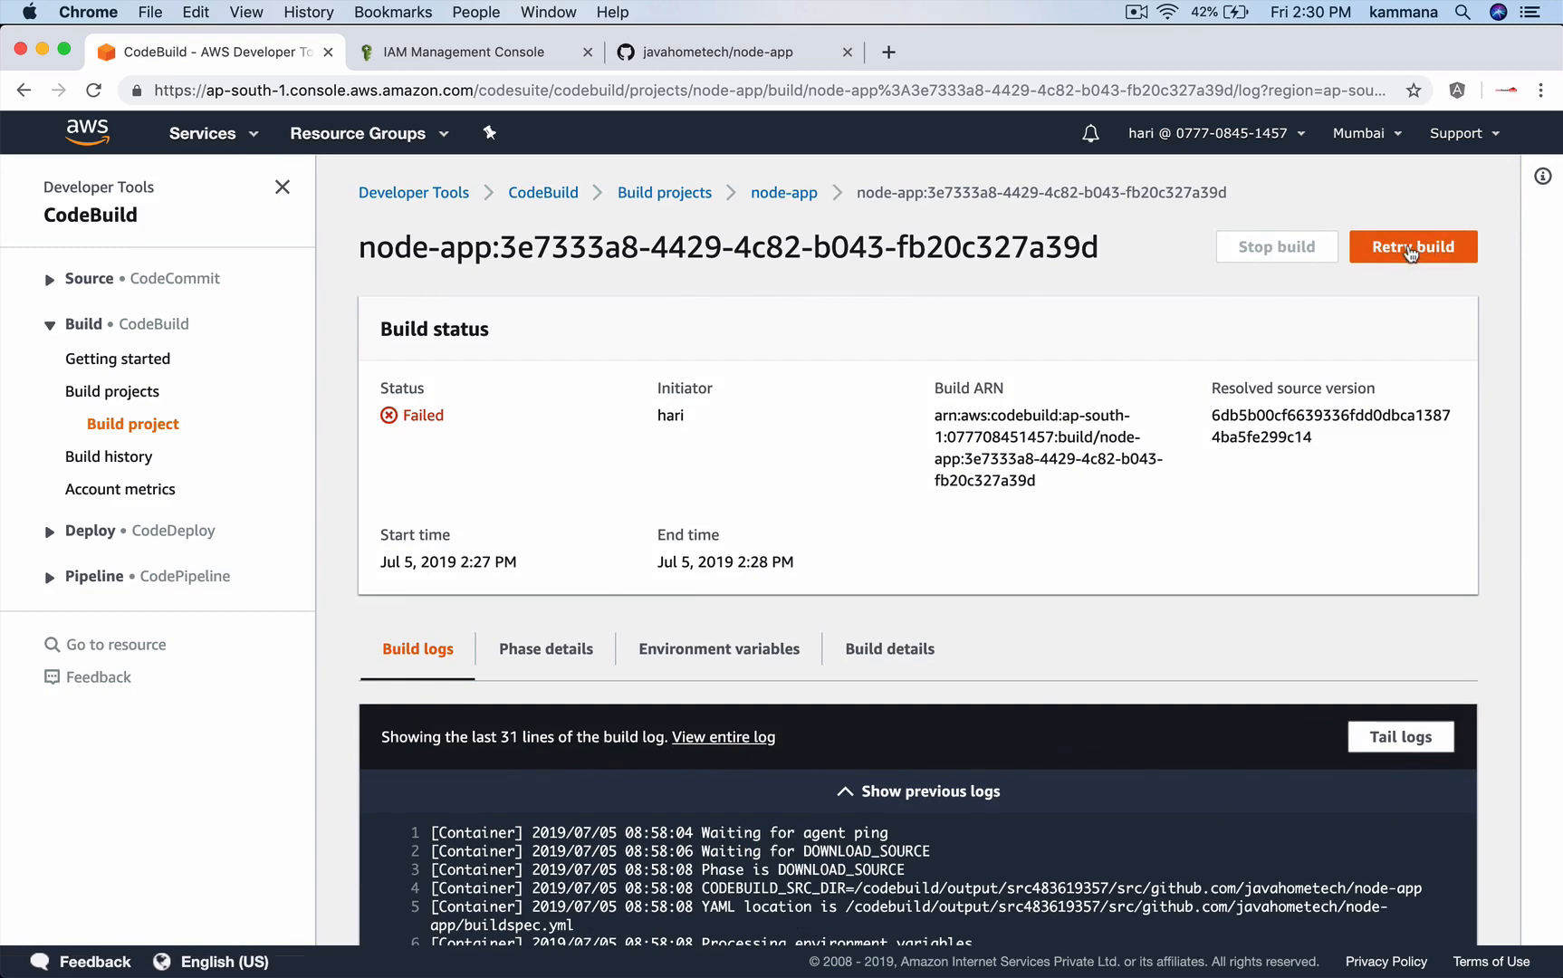
left_click(1412, 247)
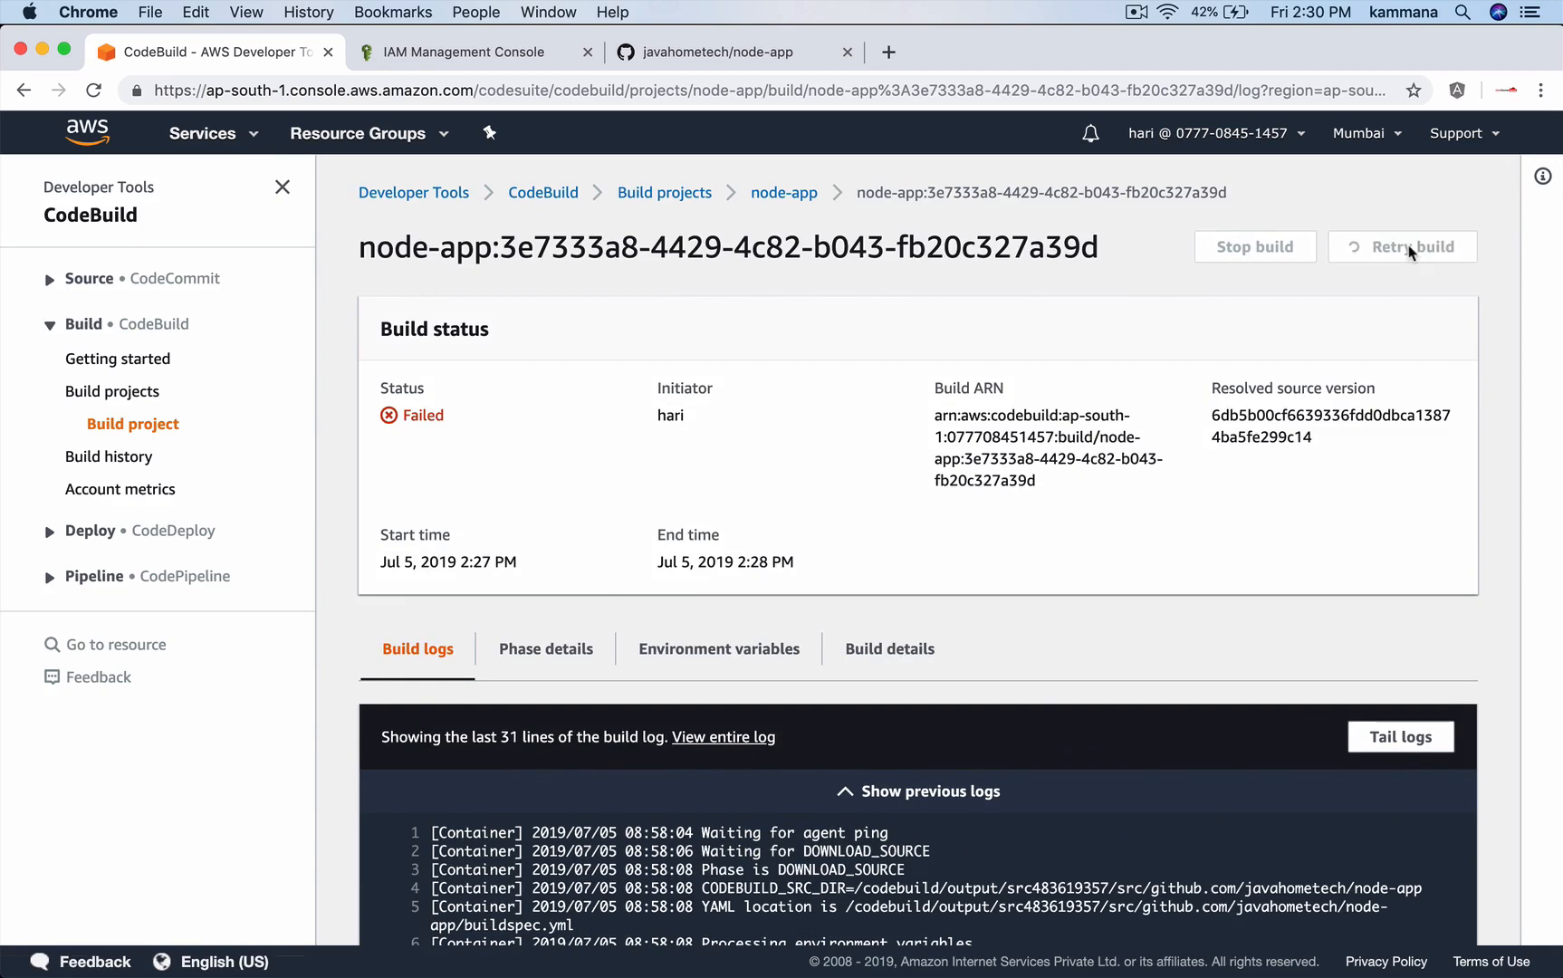
left_click(1416, 246)
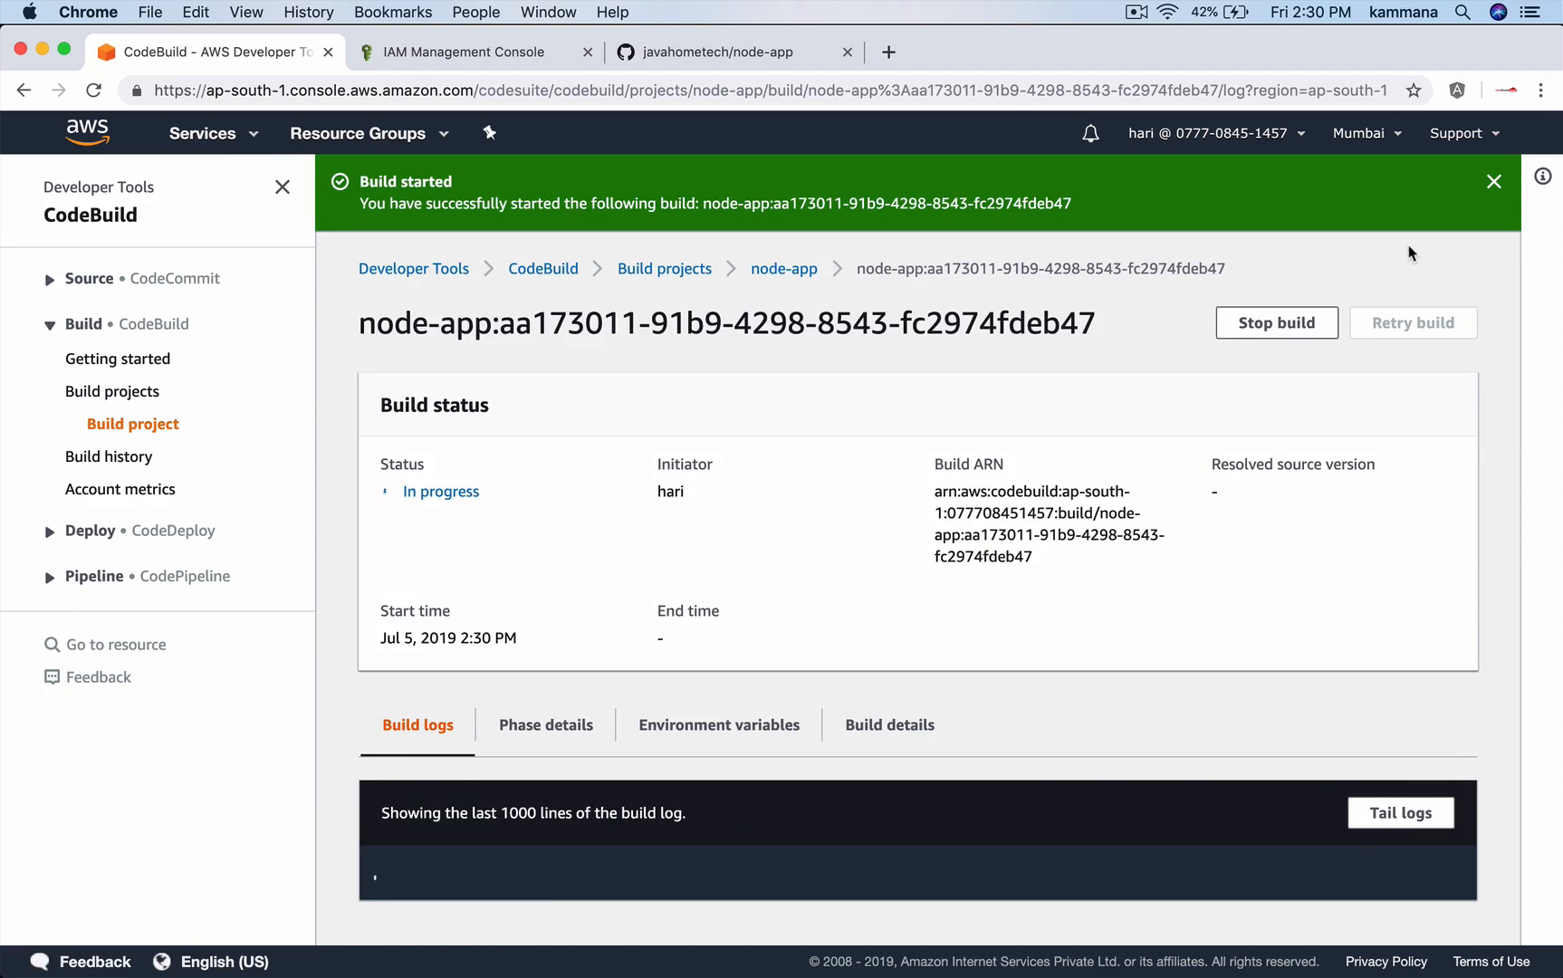
Follow the retried build log down to the docker push into nodeapp-javahome.
scroll("down", 3)
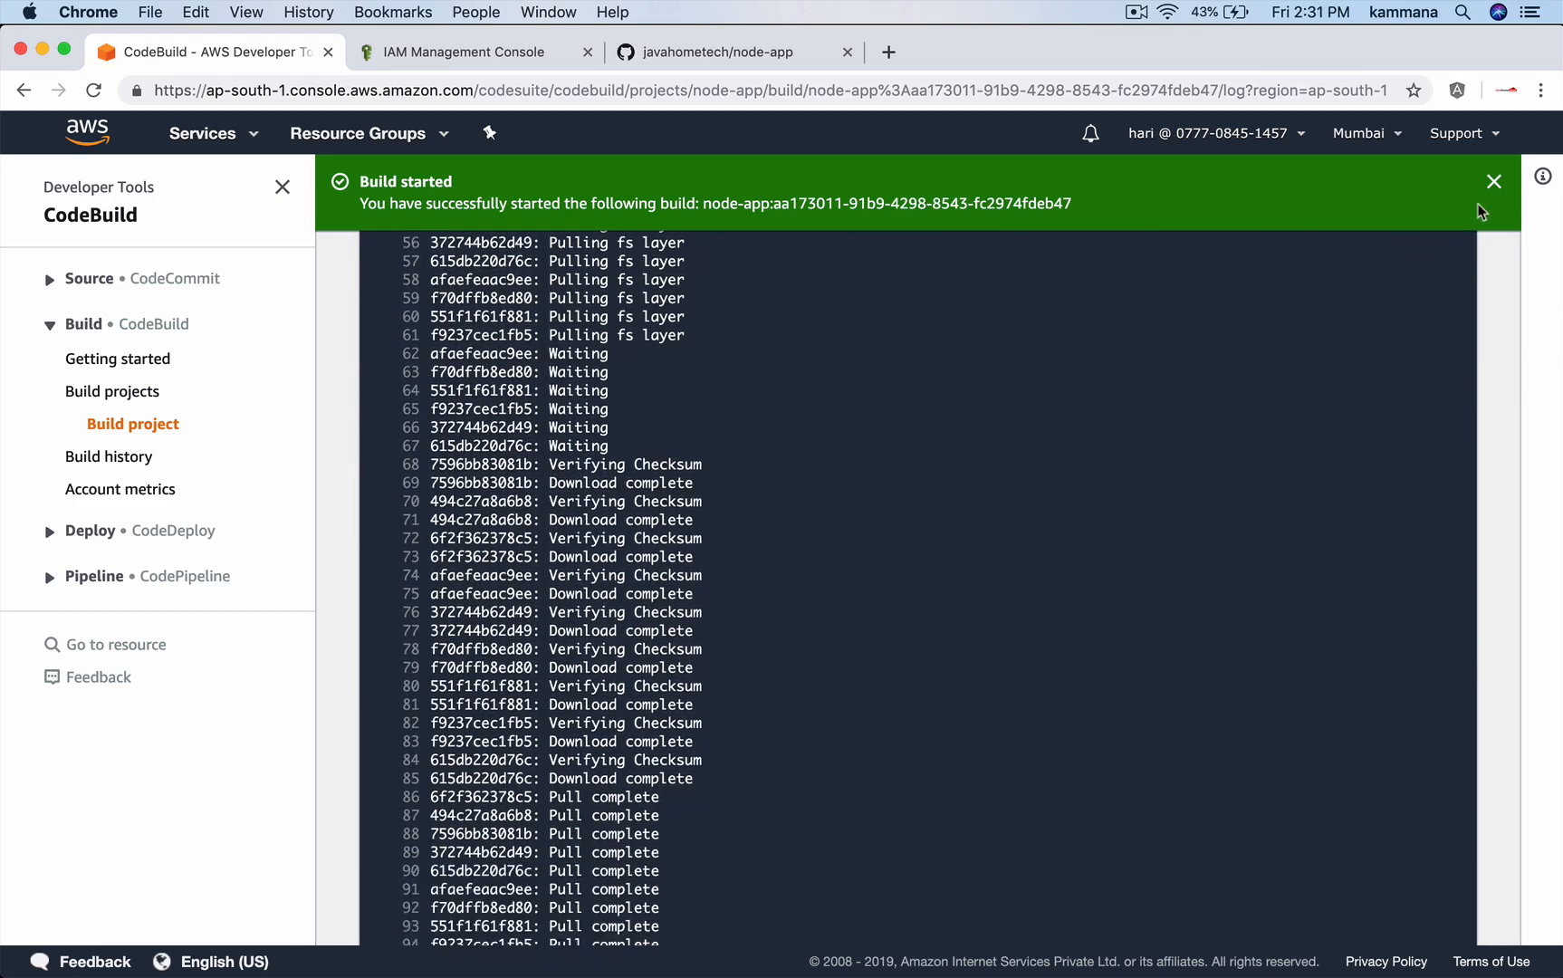
left_click(1492, 180)
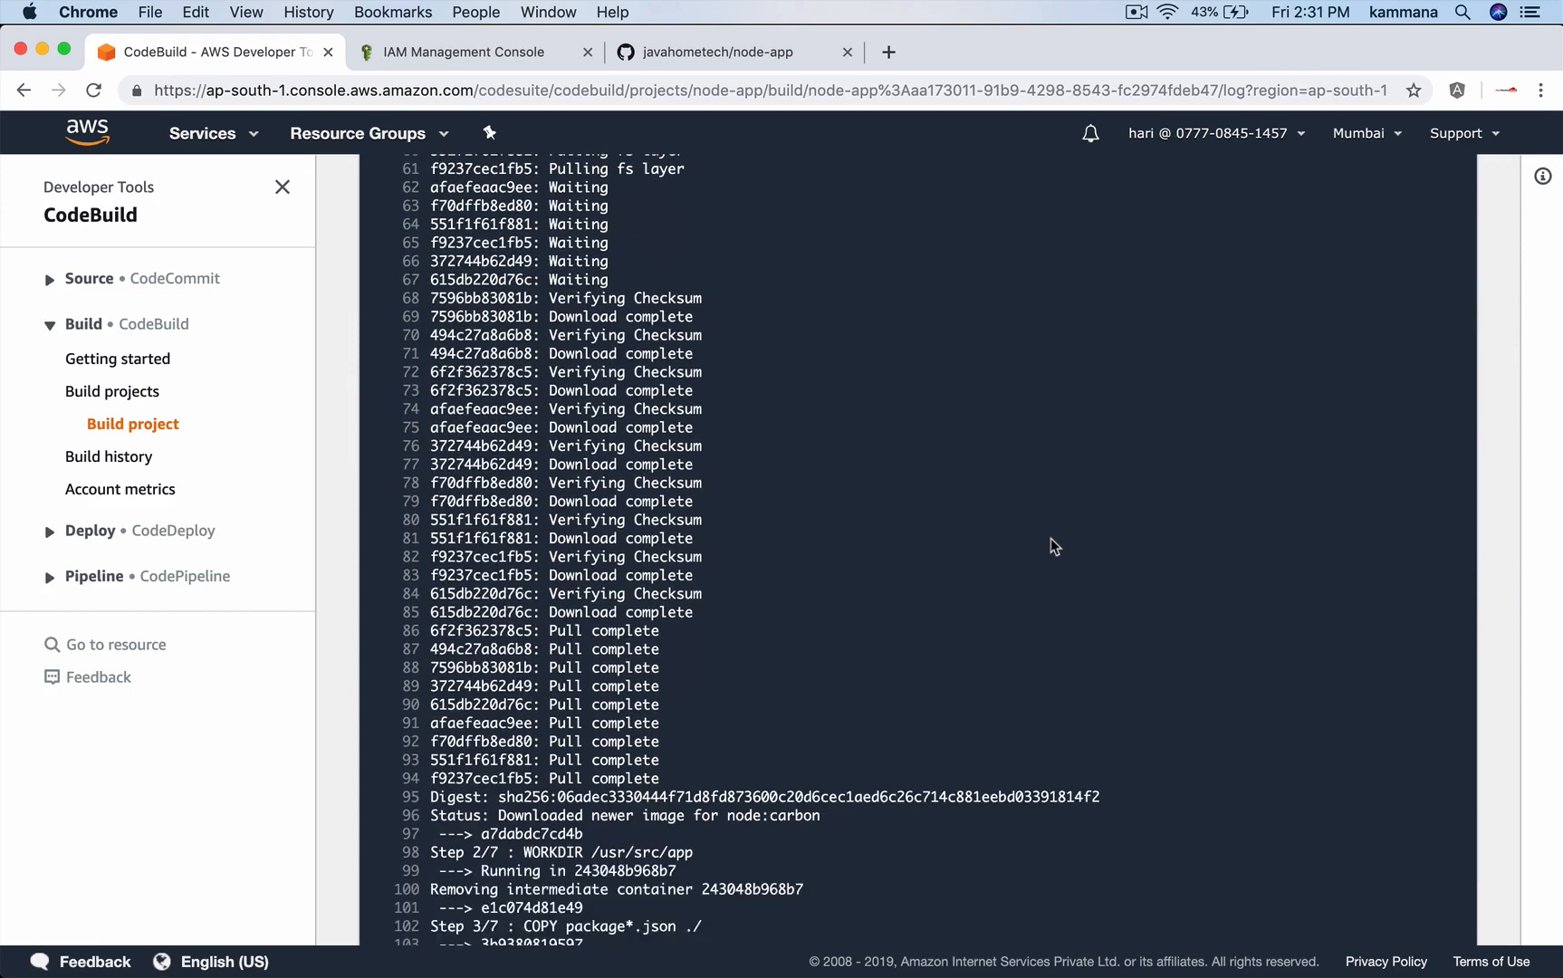
scroll("down", 3)
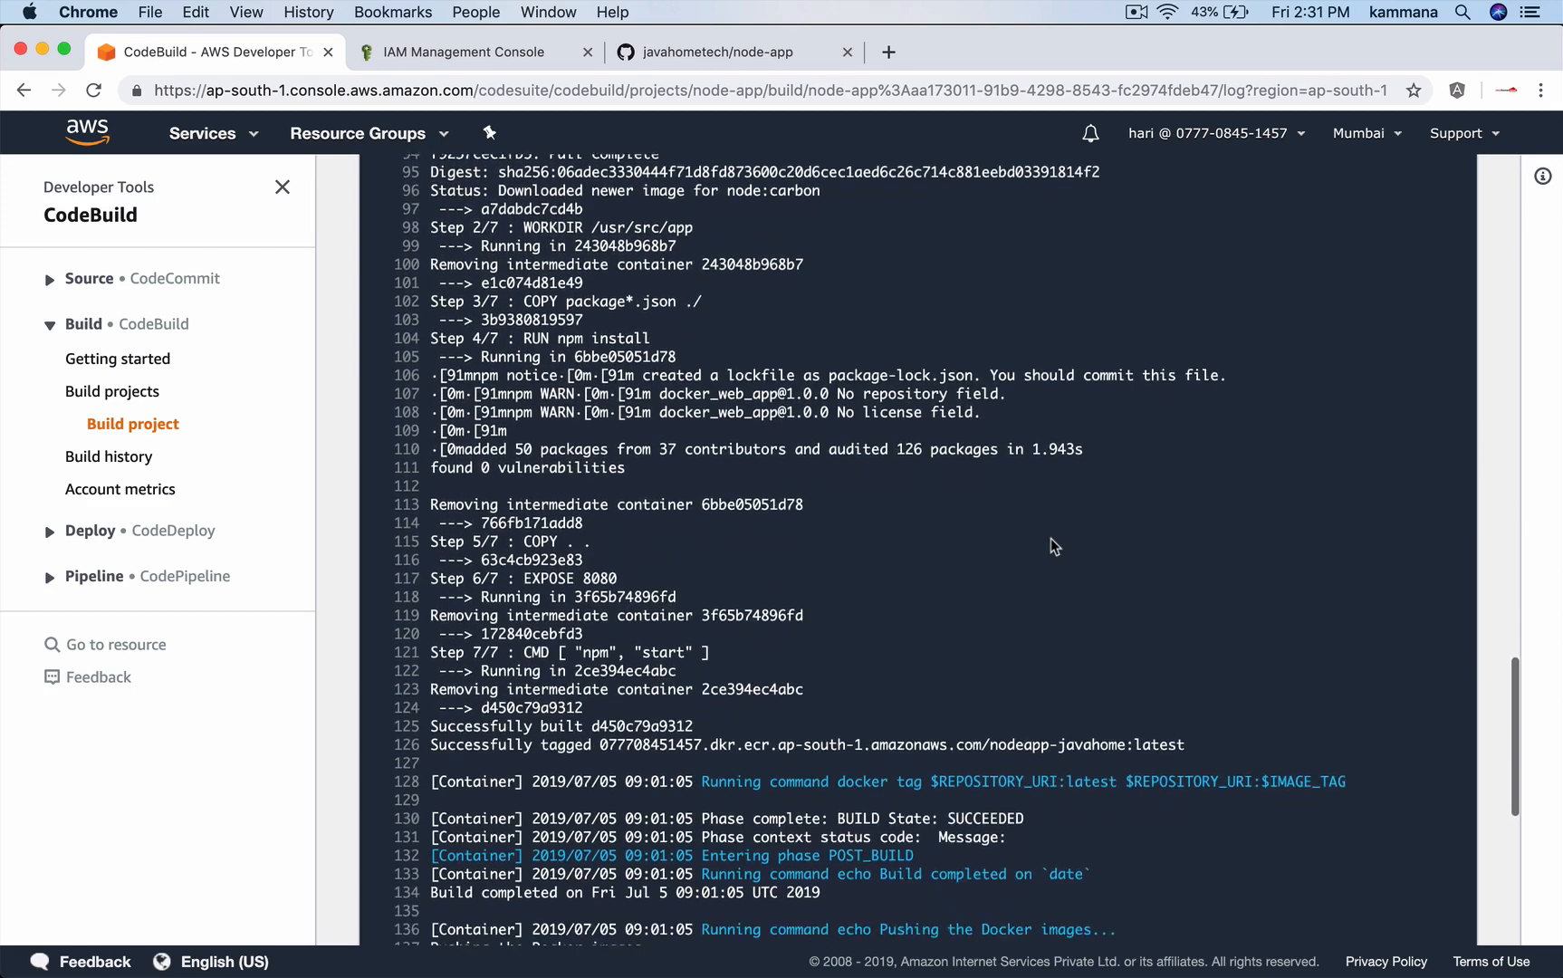
scroll("down", 3)
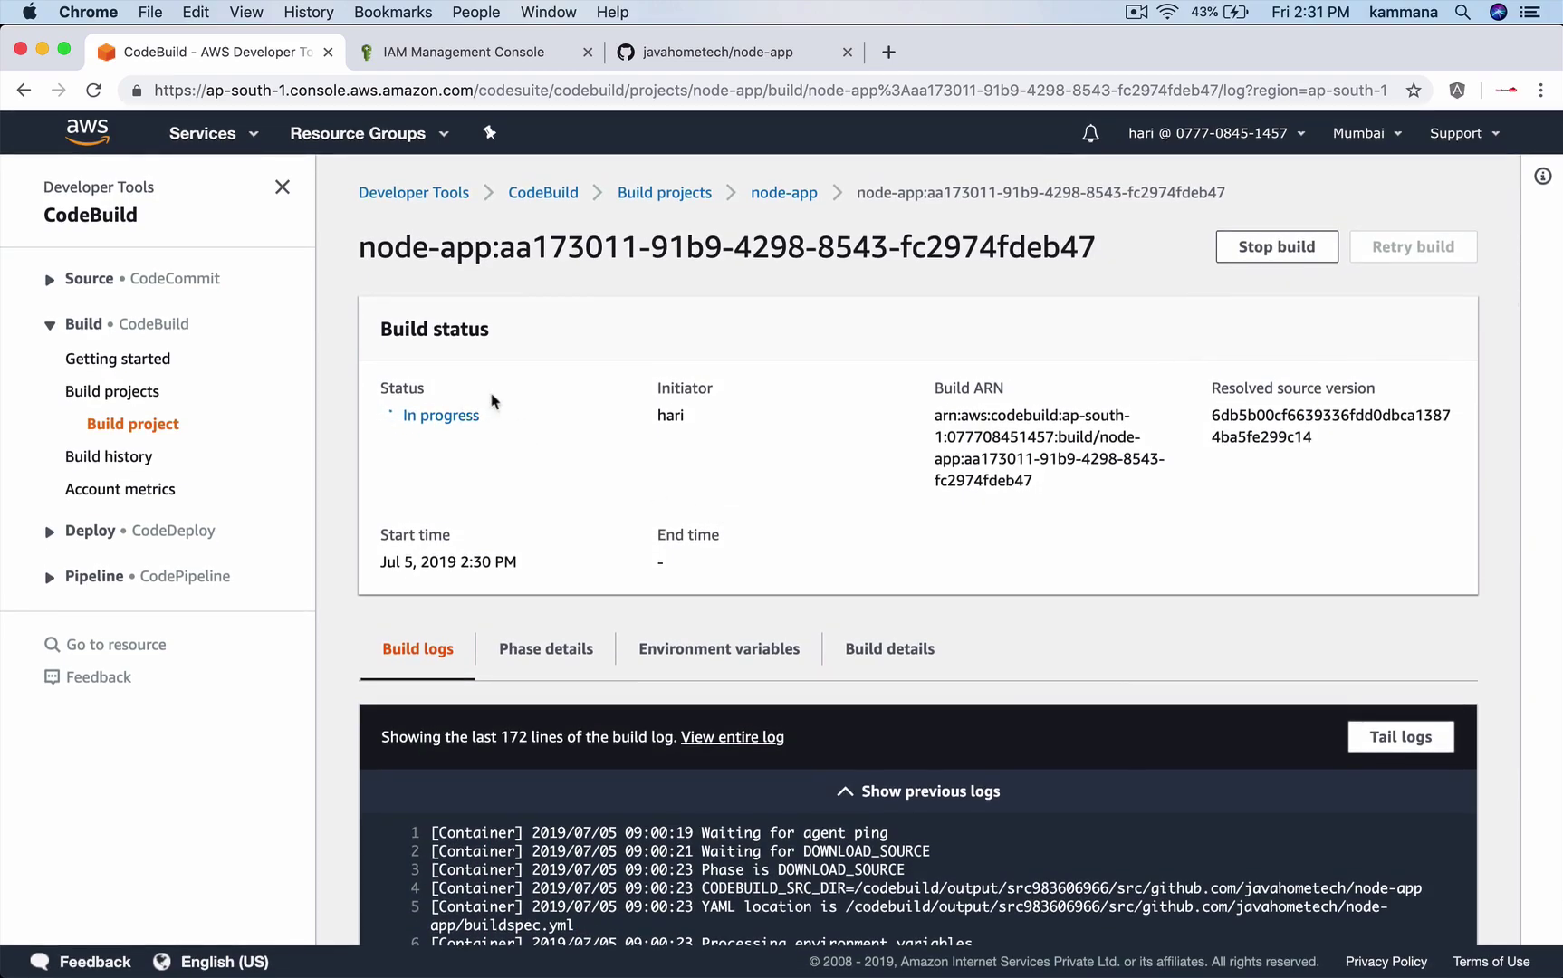
scroll("down", 3)
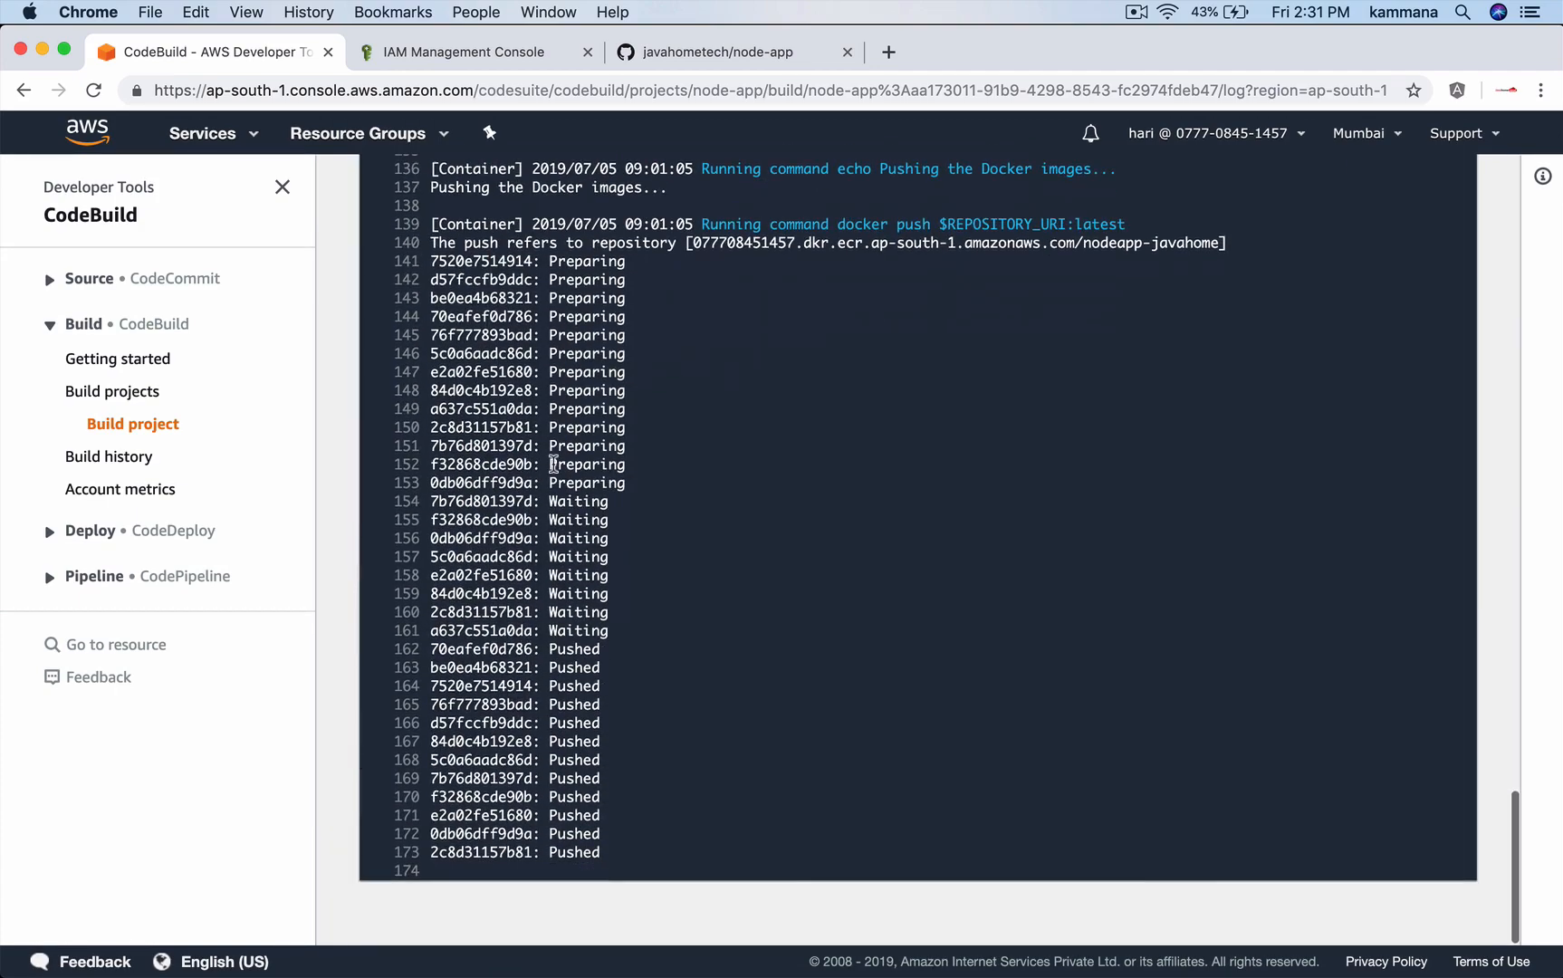
mouse_move(408, 556)
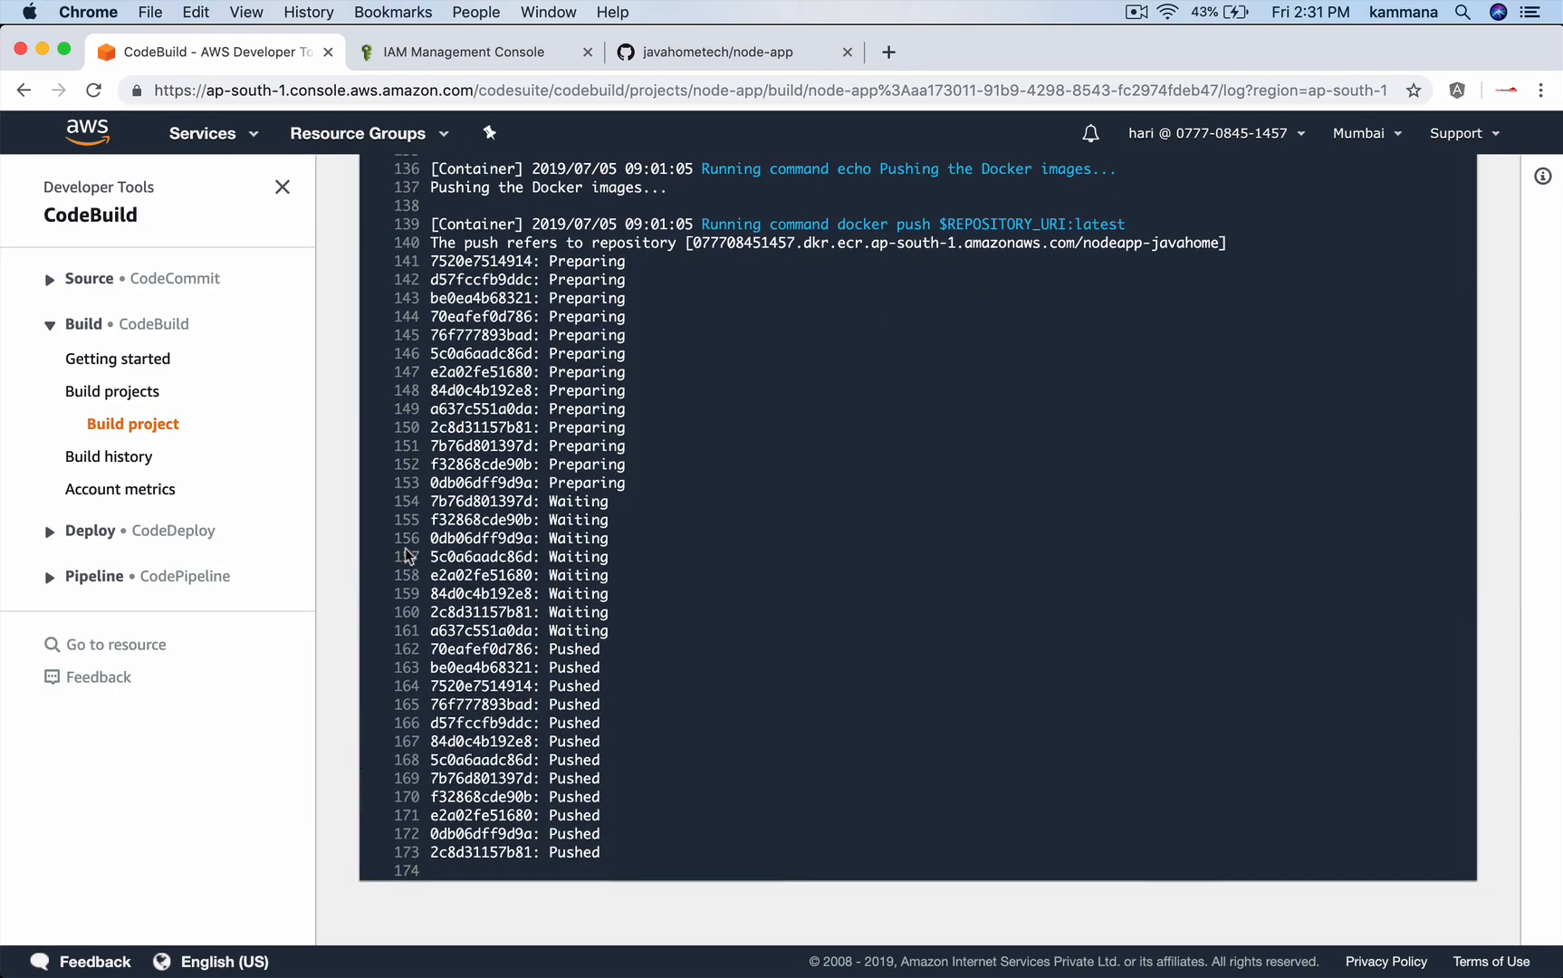
mouse_move(124, 571)
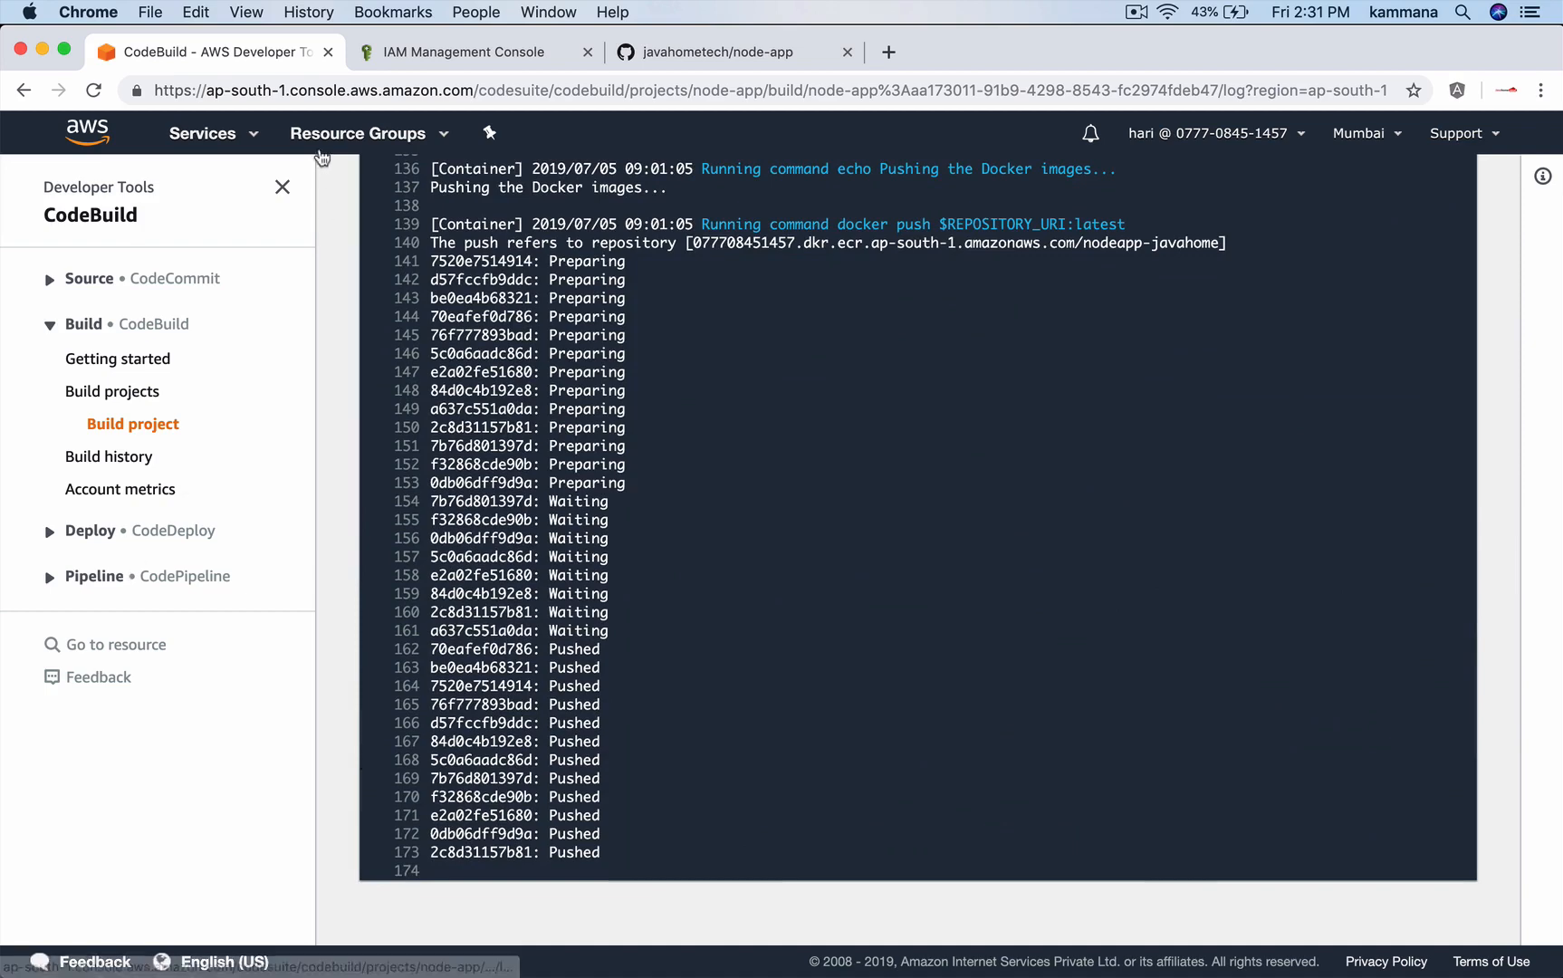
Confirm the latest image in ECR's nodeapp-javahome repository, then switch to the GitHub repo.
left_click(202, 133)
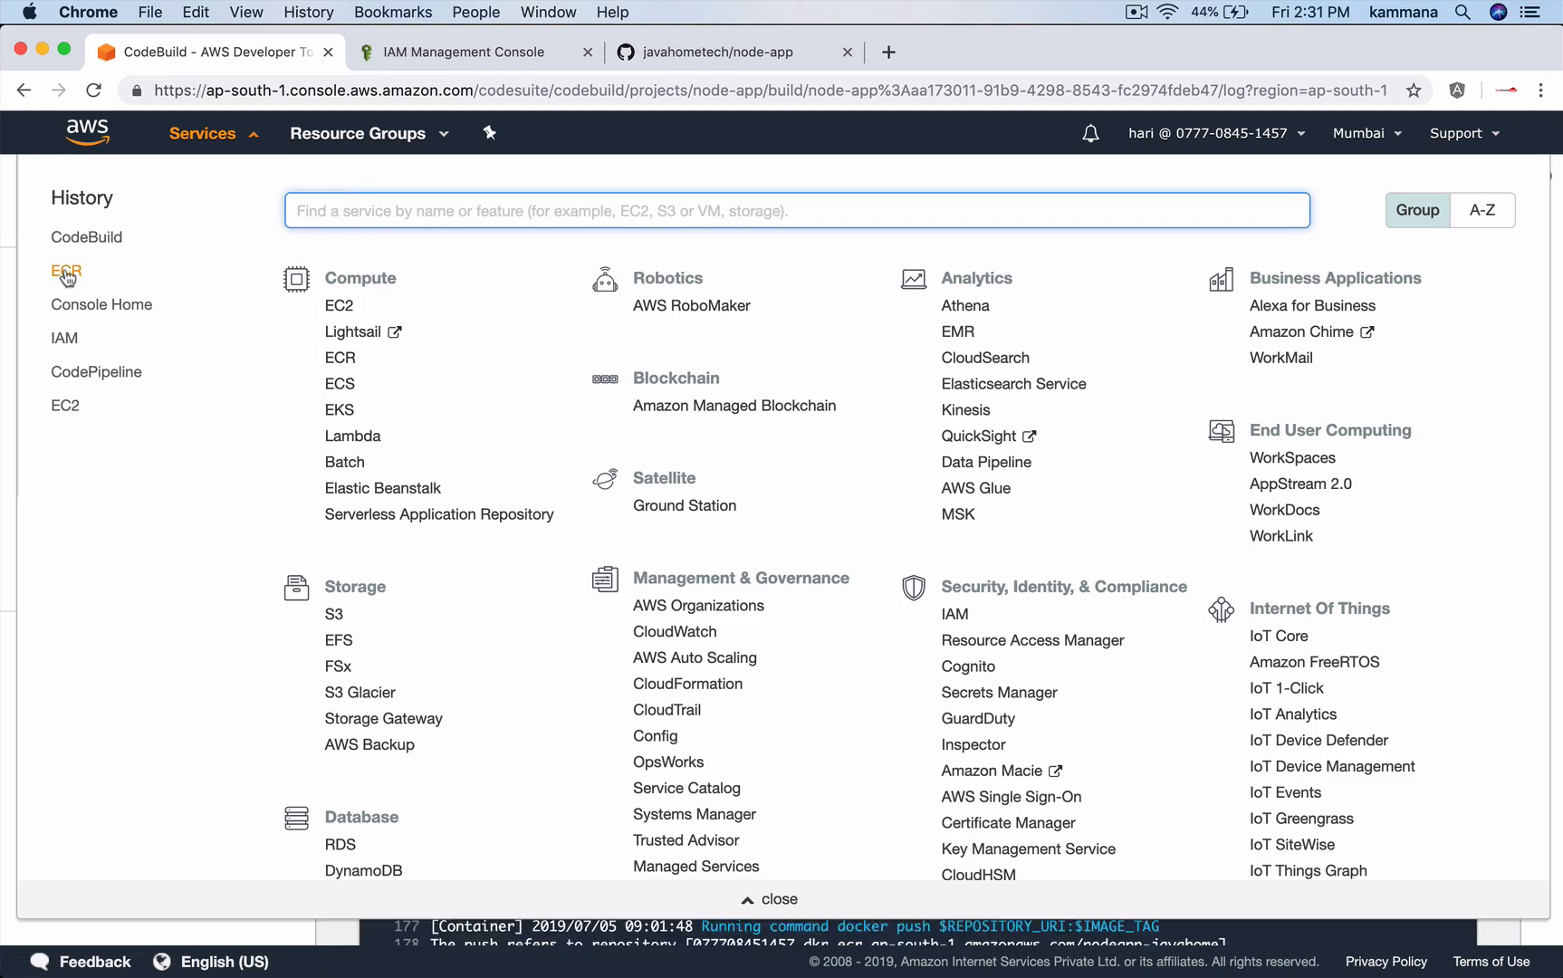
left_click(63, 271)
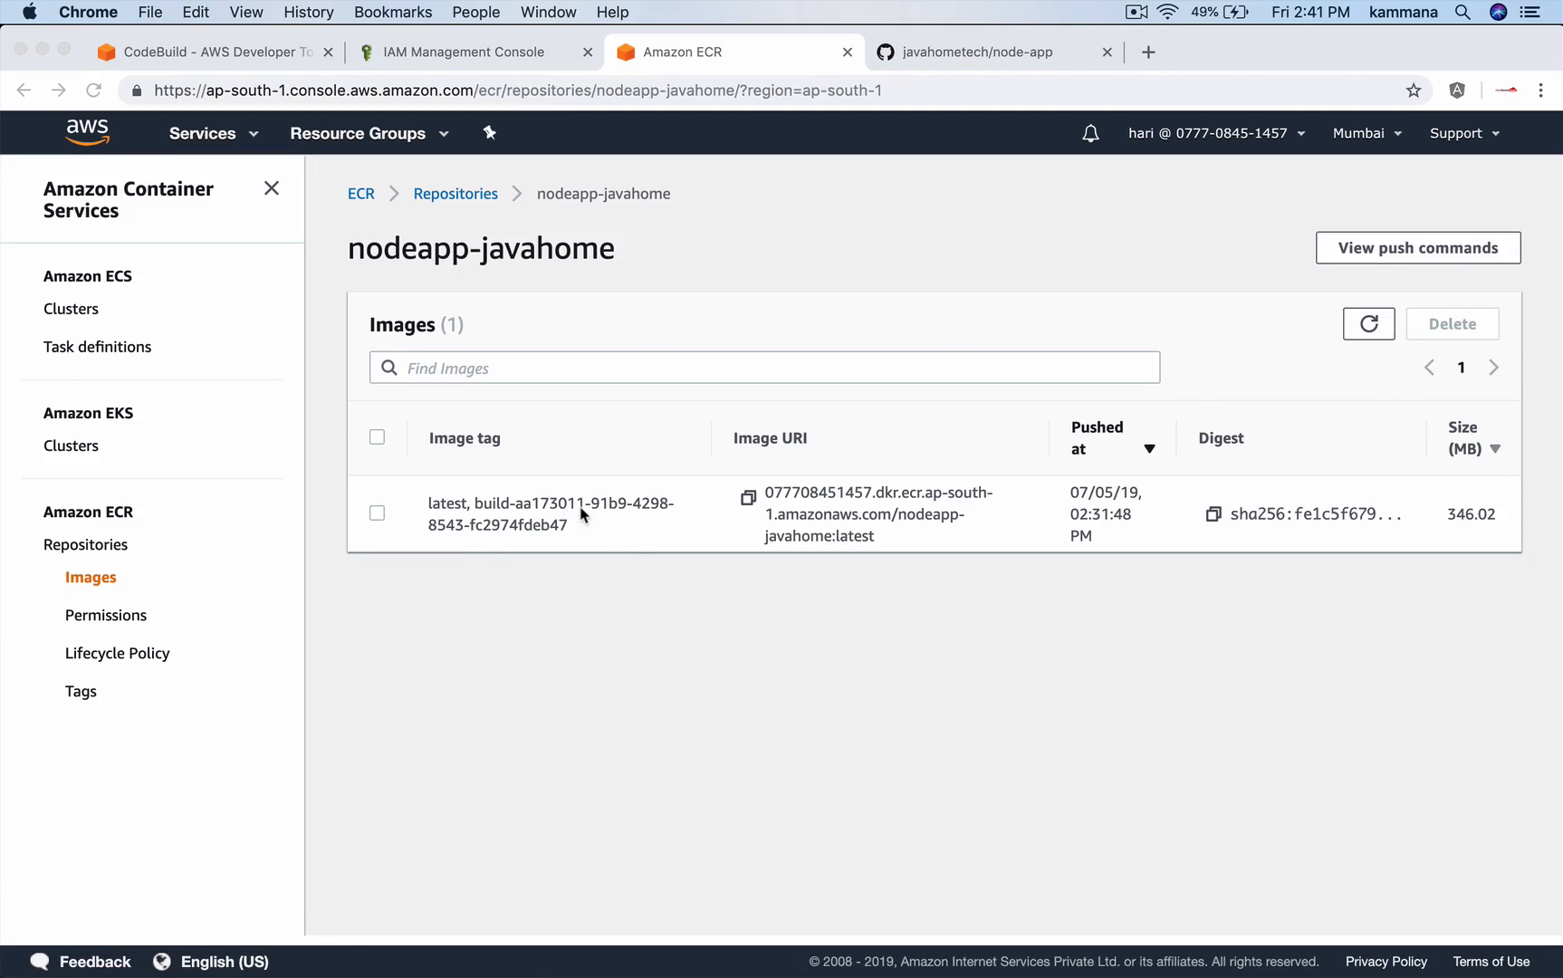
mouse_move(795, 522)
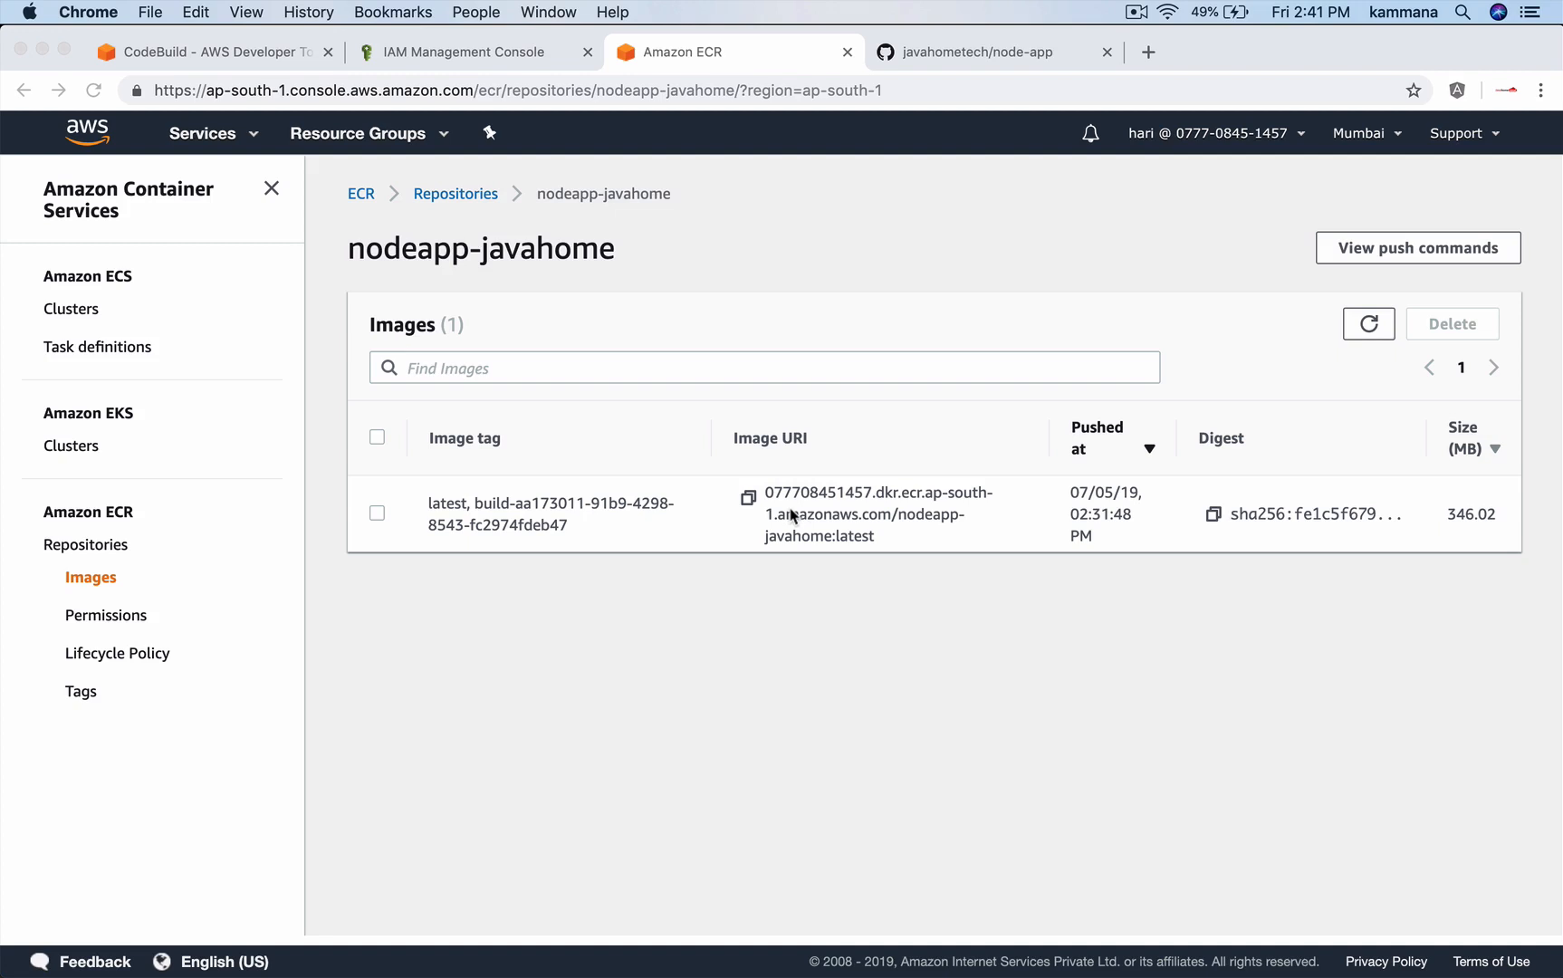
mouse_move(974, 57)
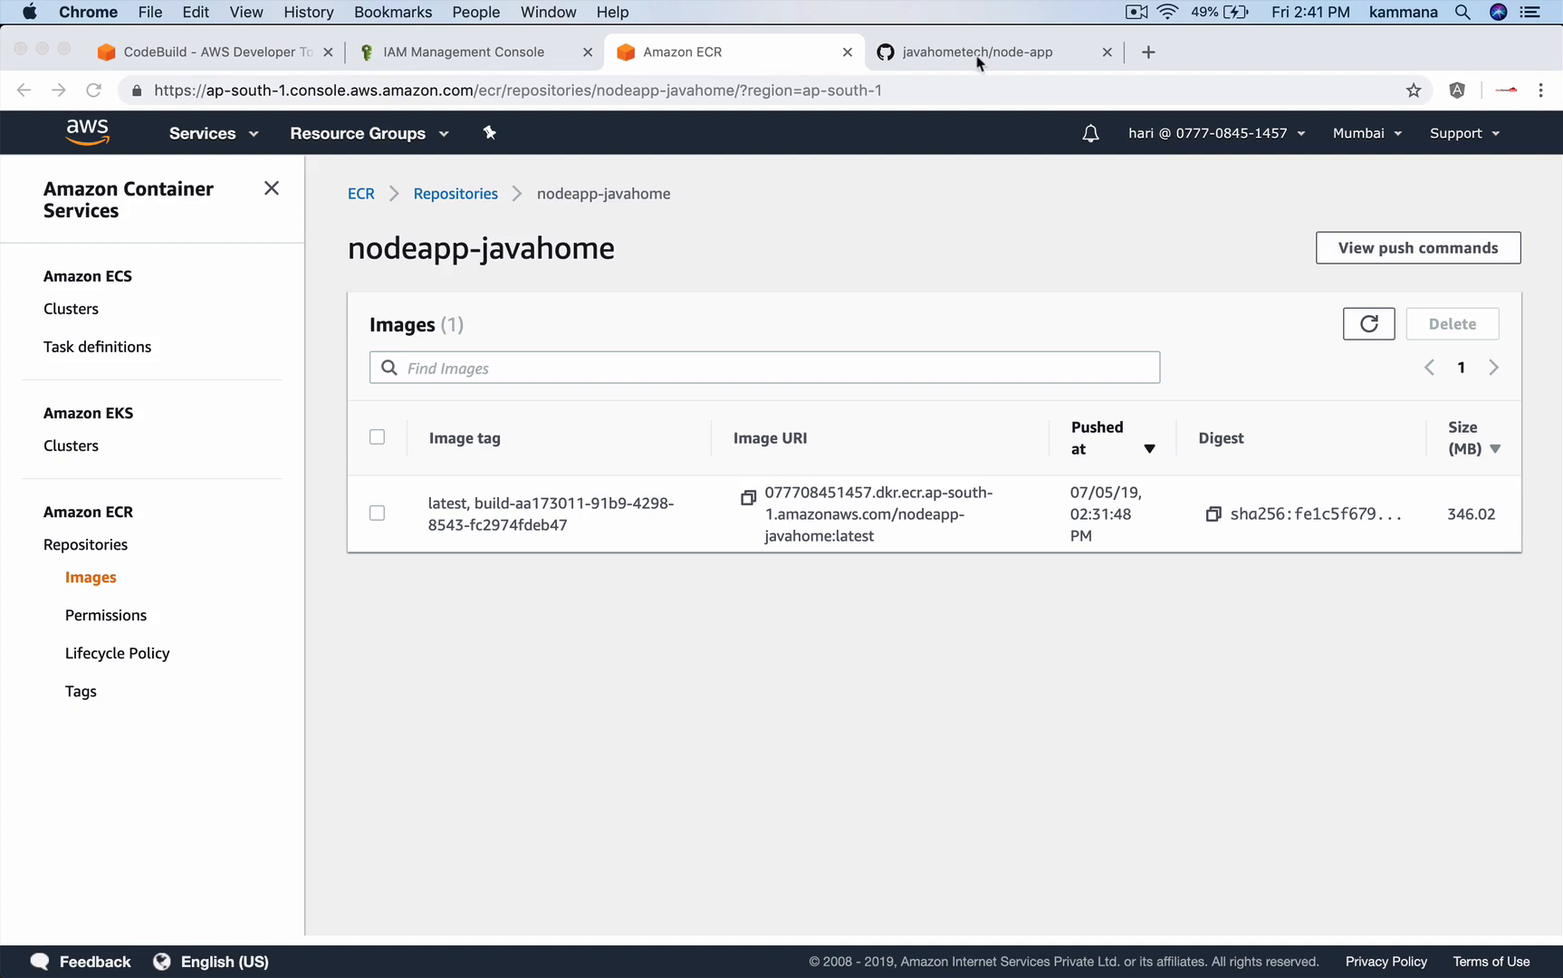
left_click(978, 51)
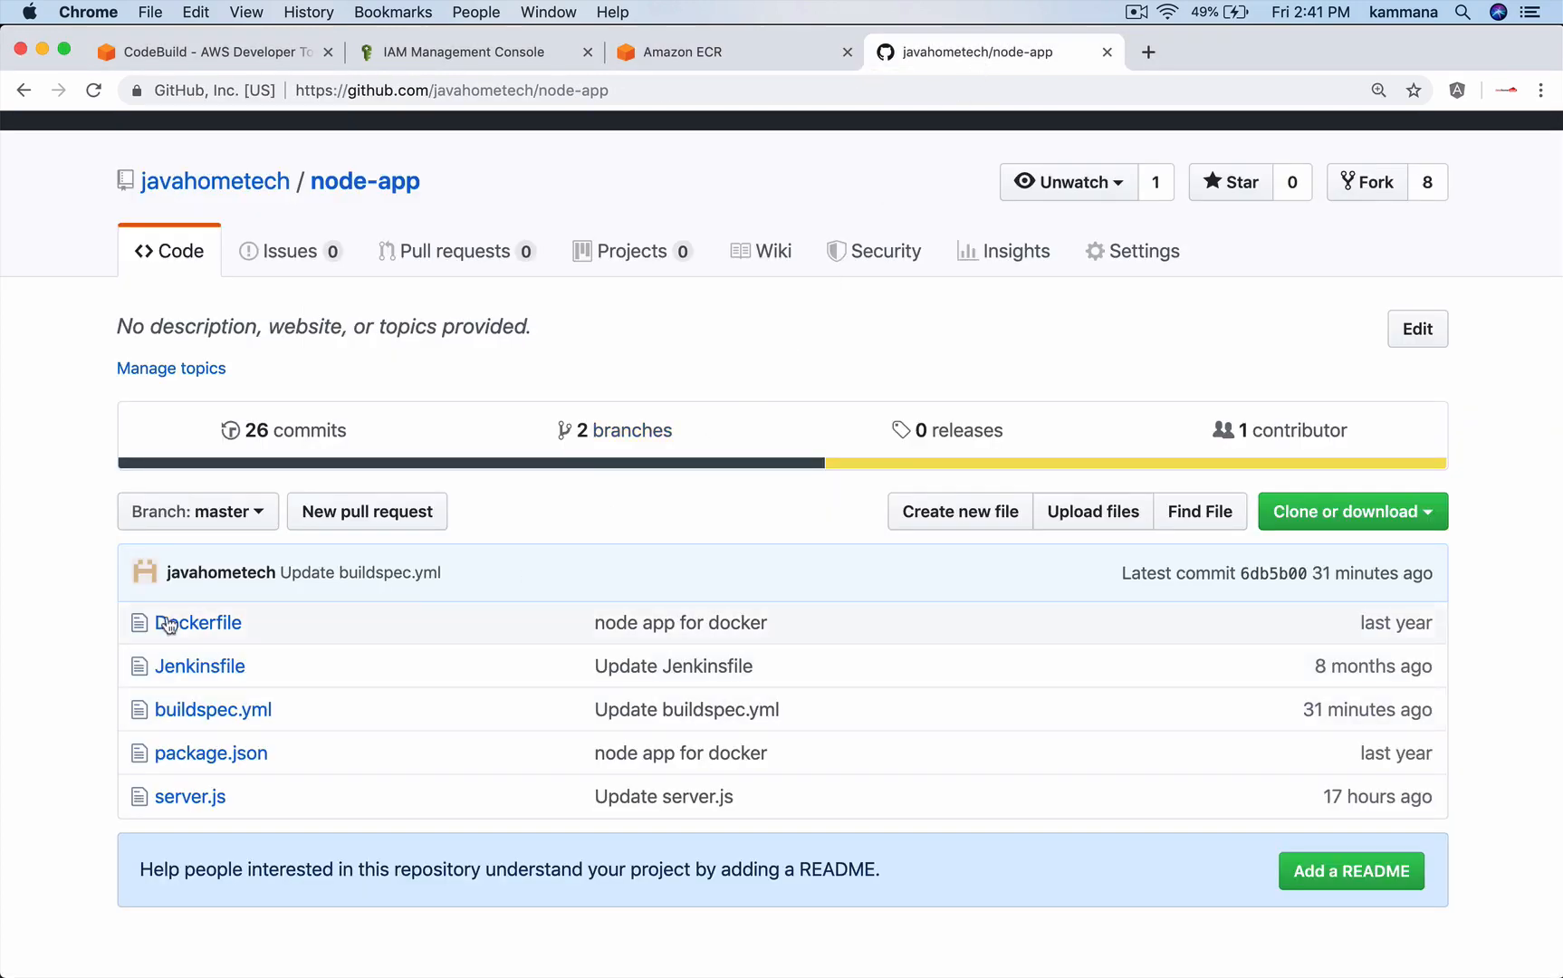
mouse_move(460, 692)
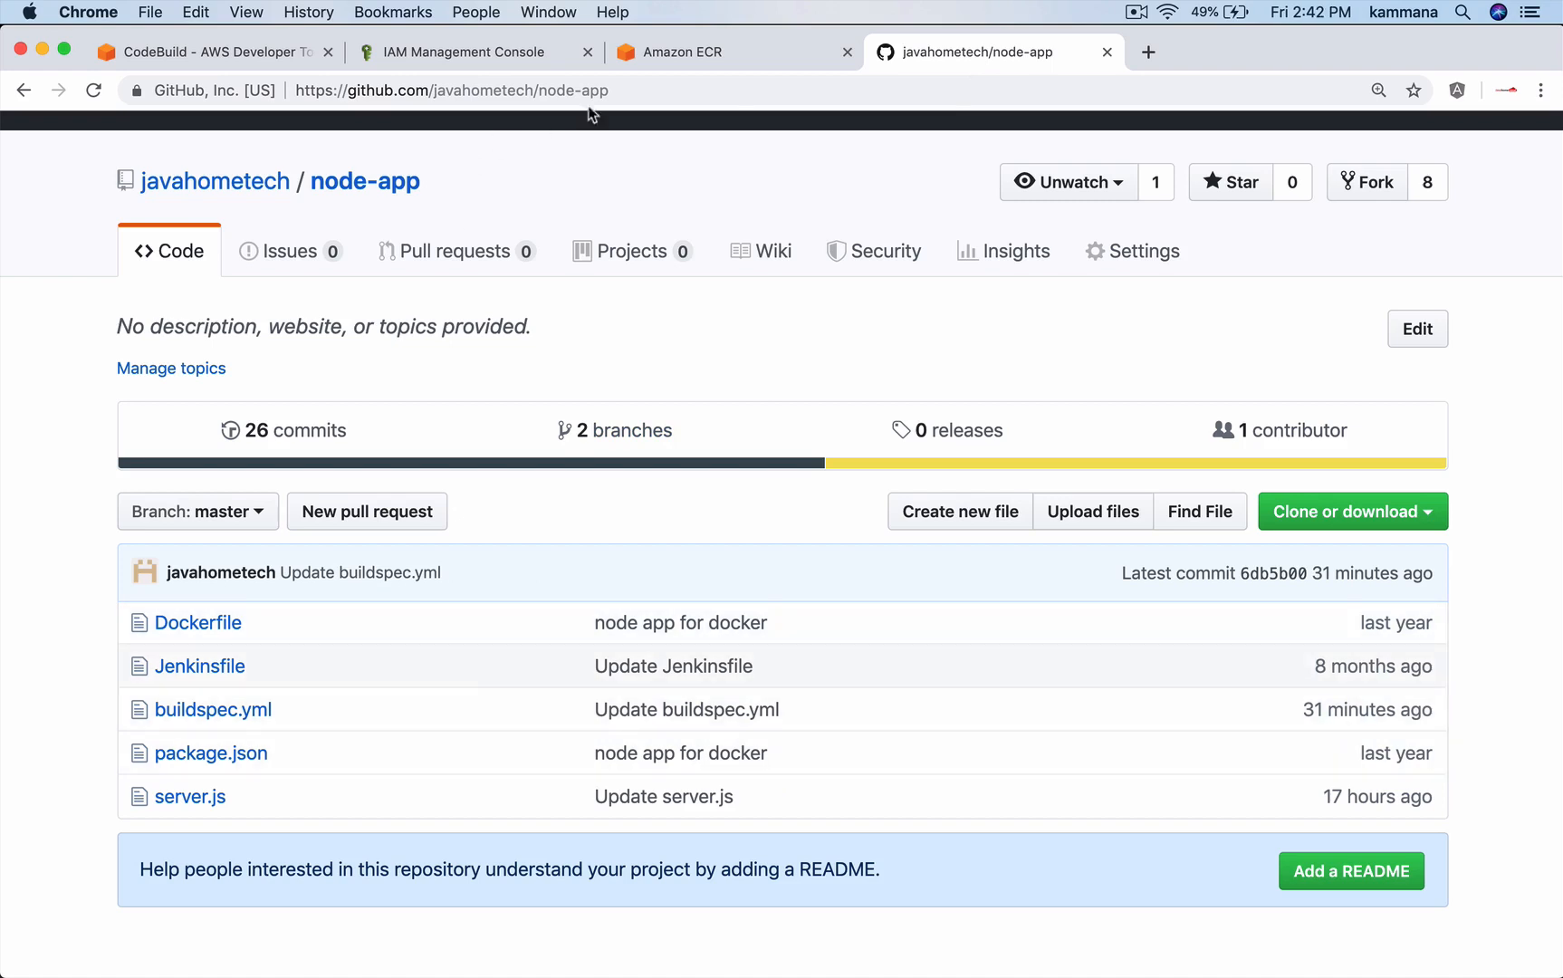
View node-app build history showing the retried build succeeded after 1m 48s.
left_click(217, 52)
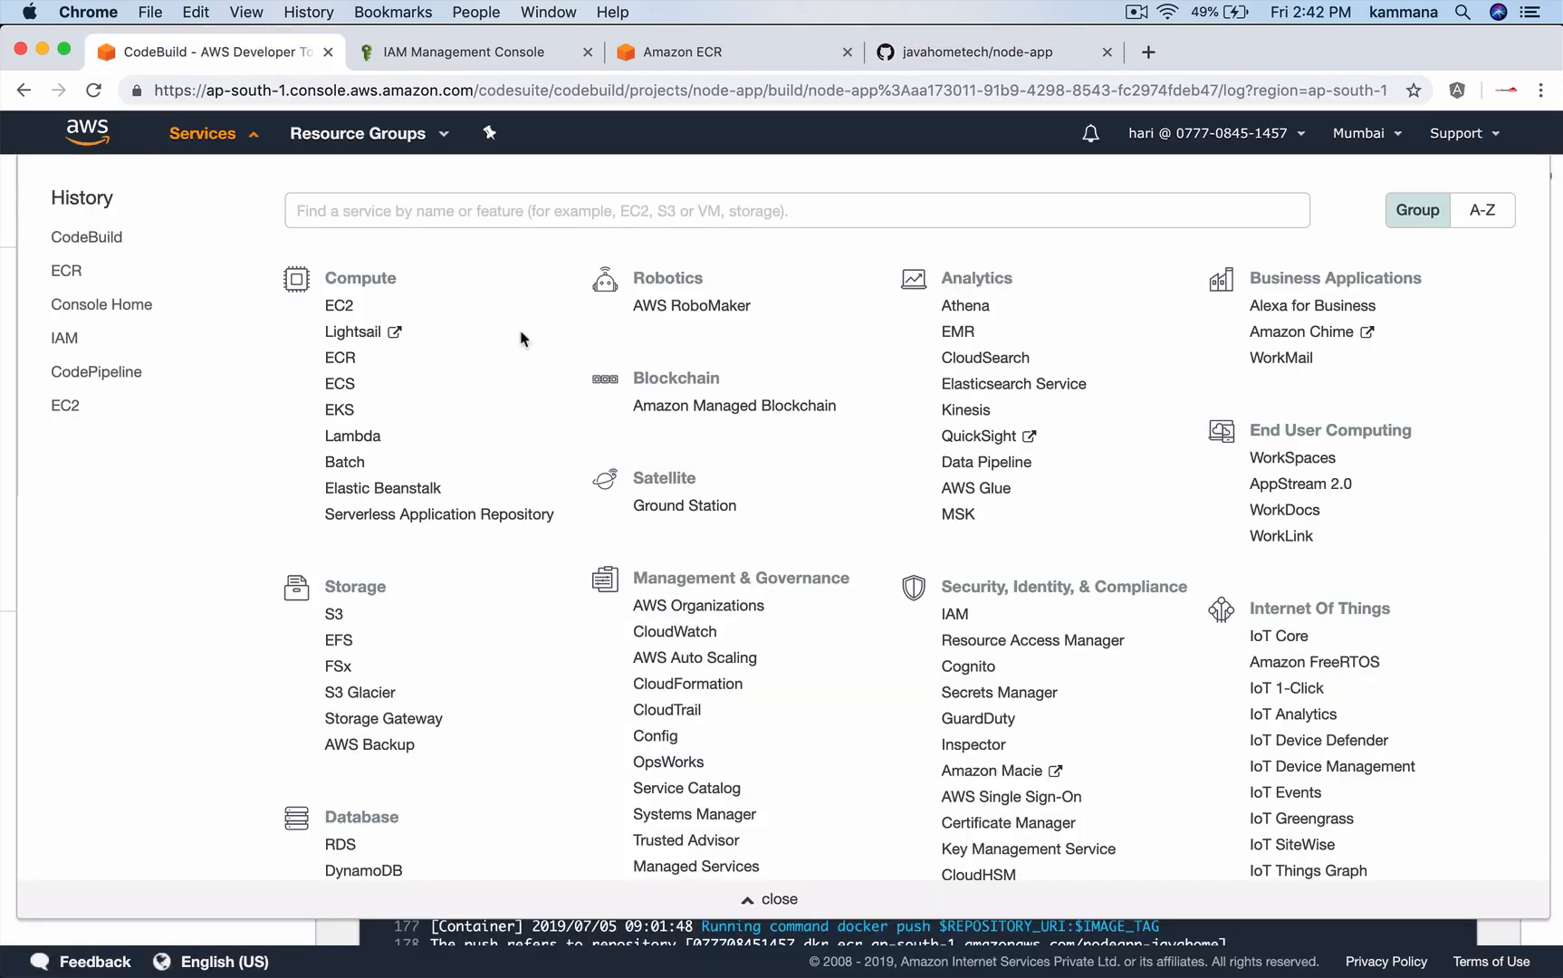
left_click(778, 899)
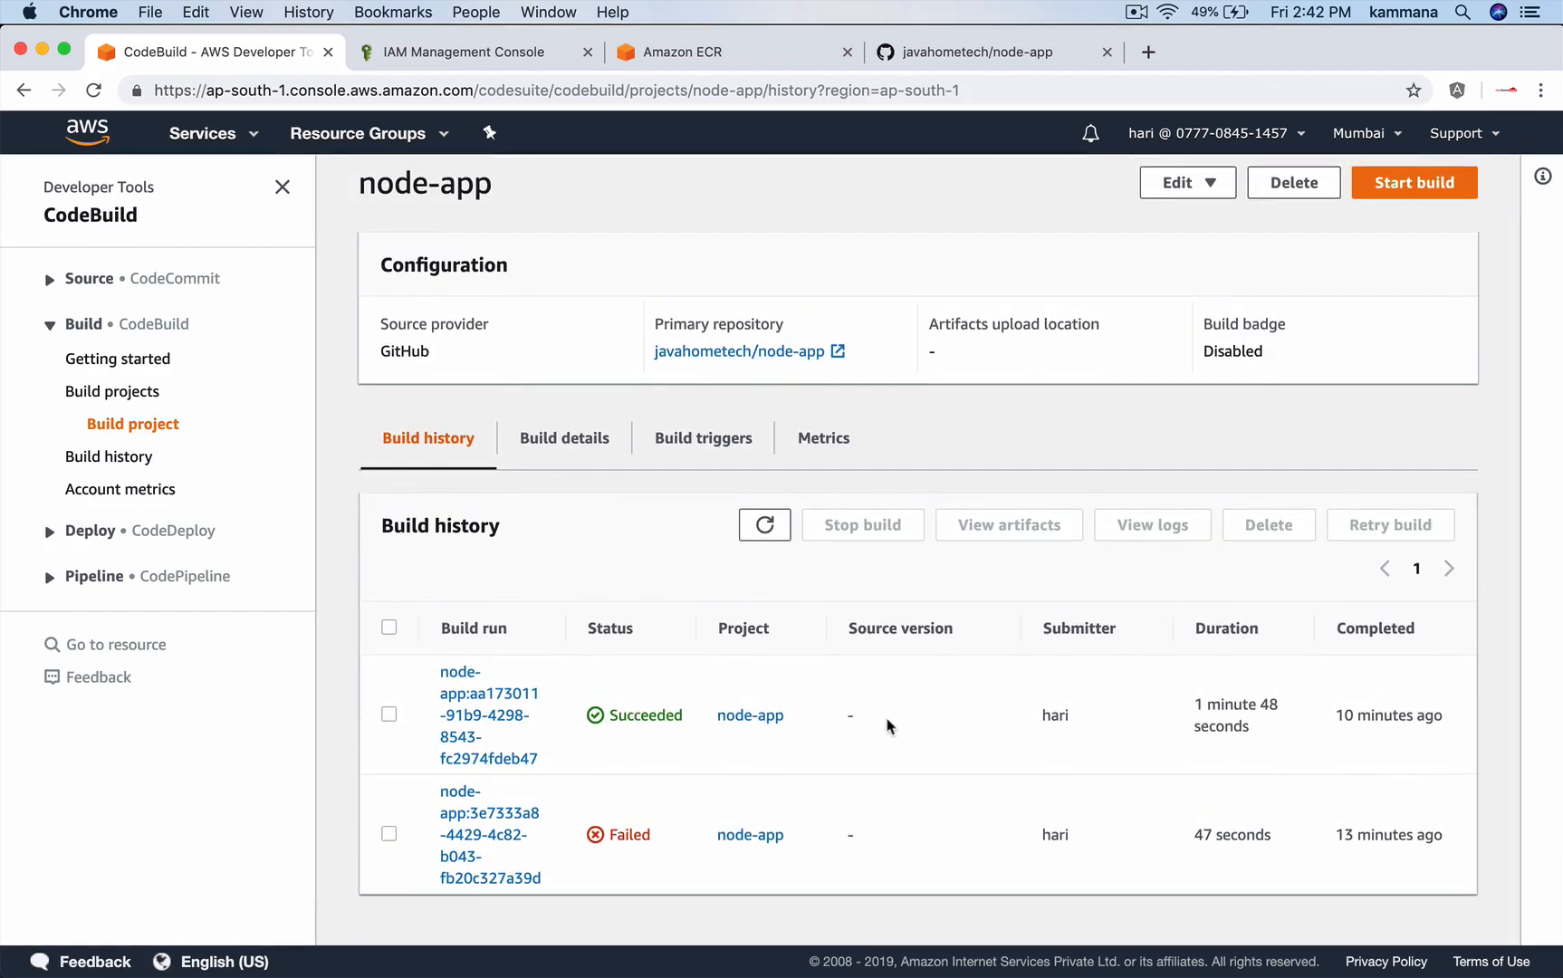
mouse_move(707, 736)
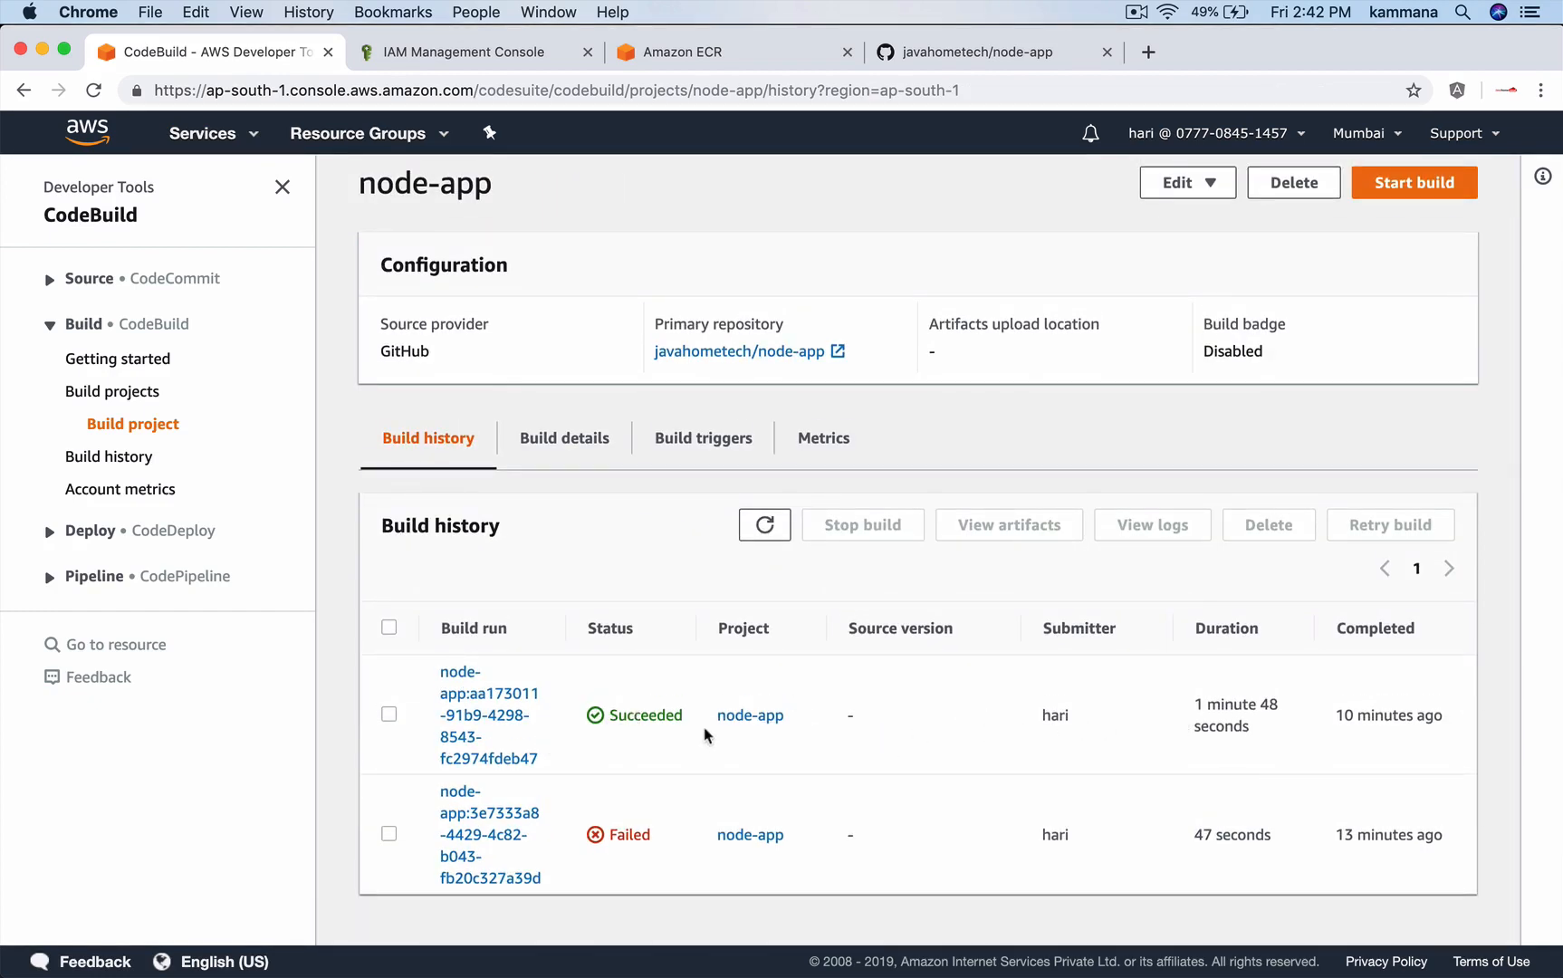
mouse_move(980, 130)
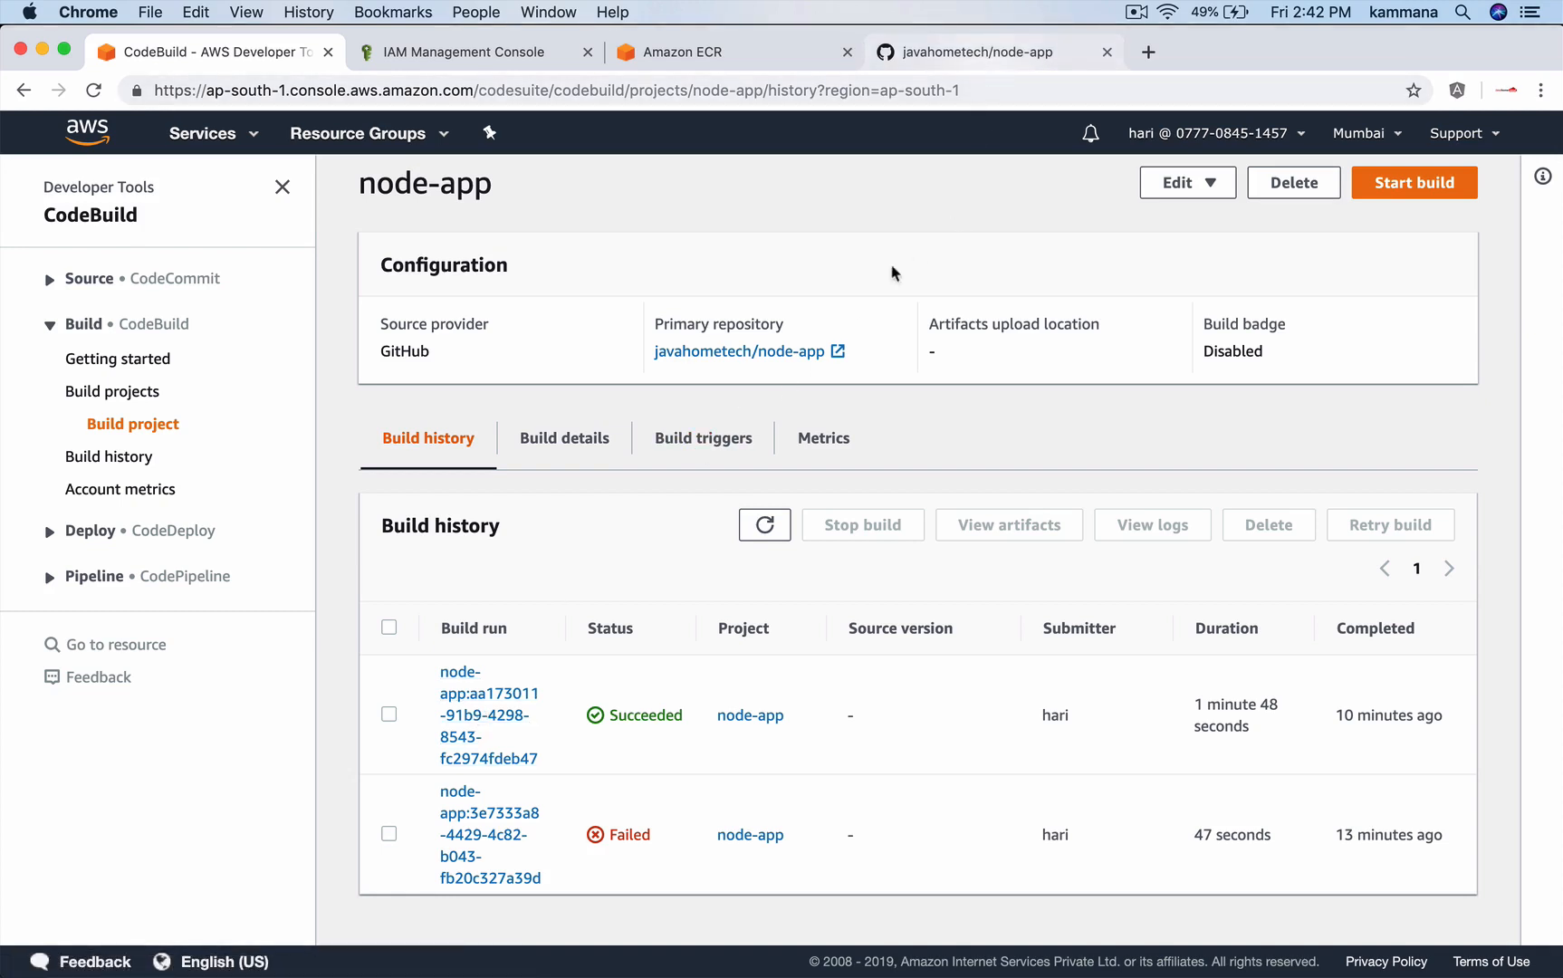
mouse_move(1045, 66)
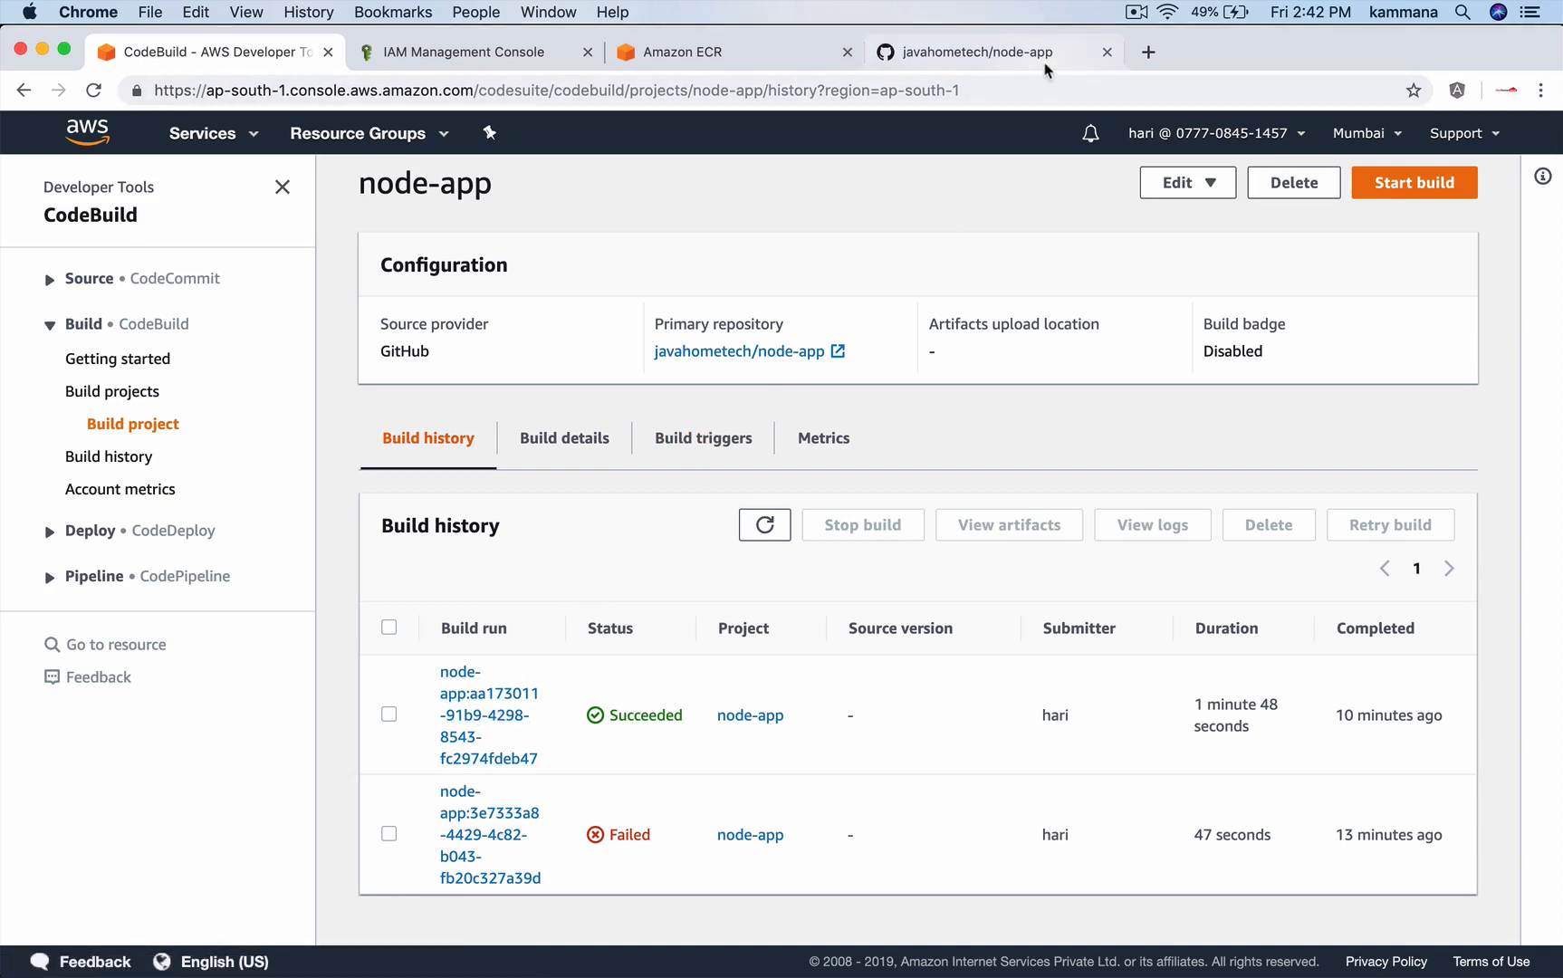
Edit server.js to add exclamation marks, commit to master, and return to CodeBuild.
left_click(985, 52)
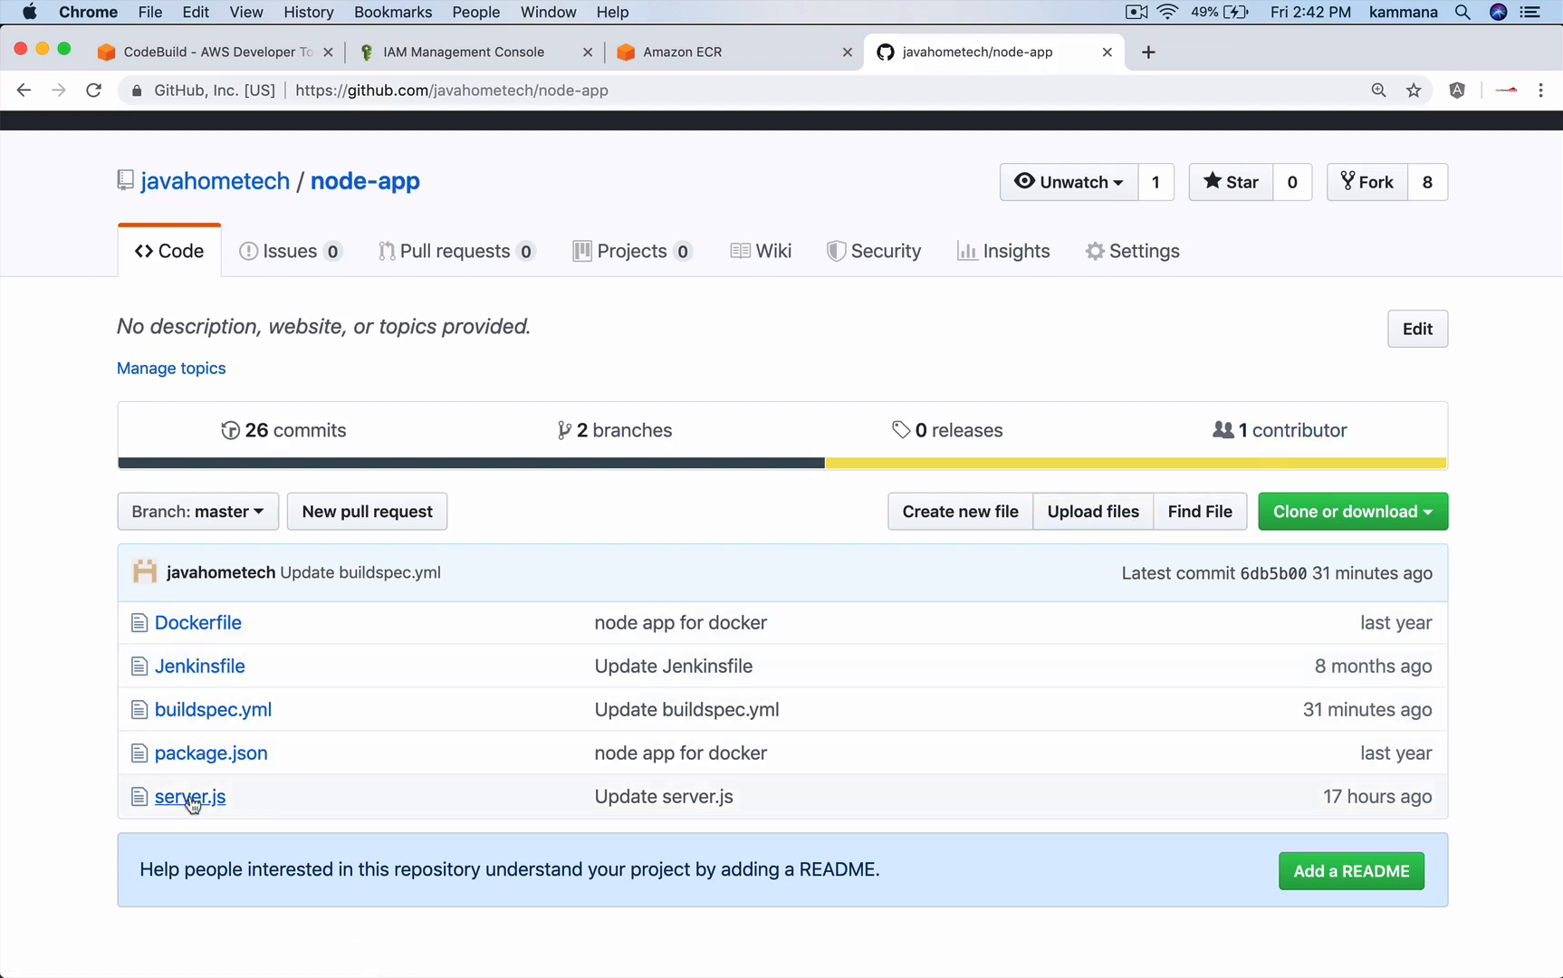
left_click(190, 797)
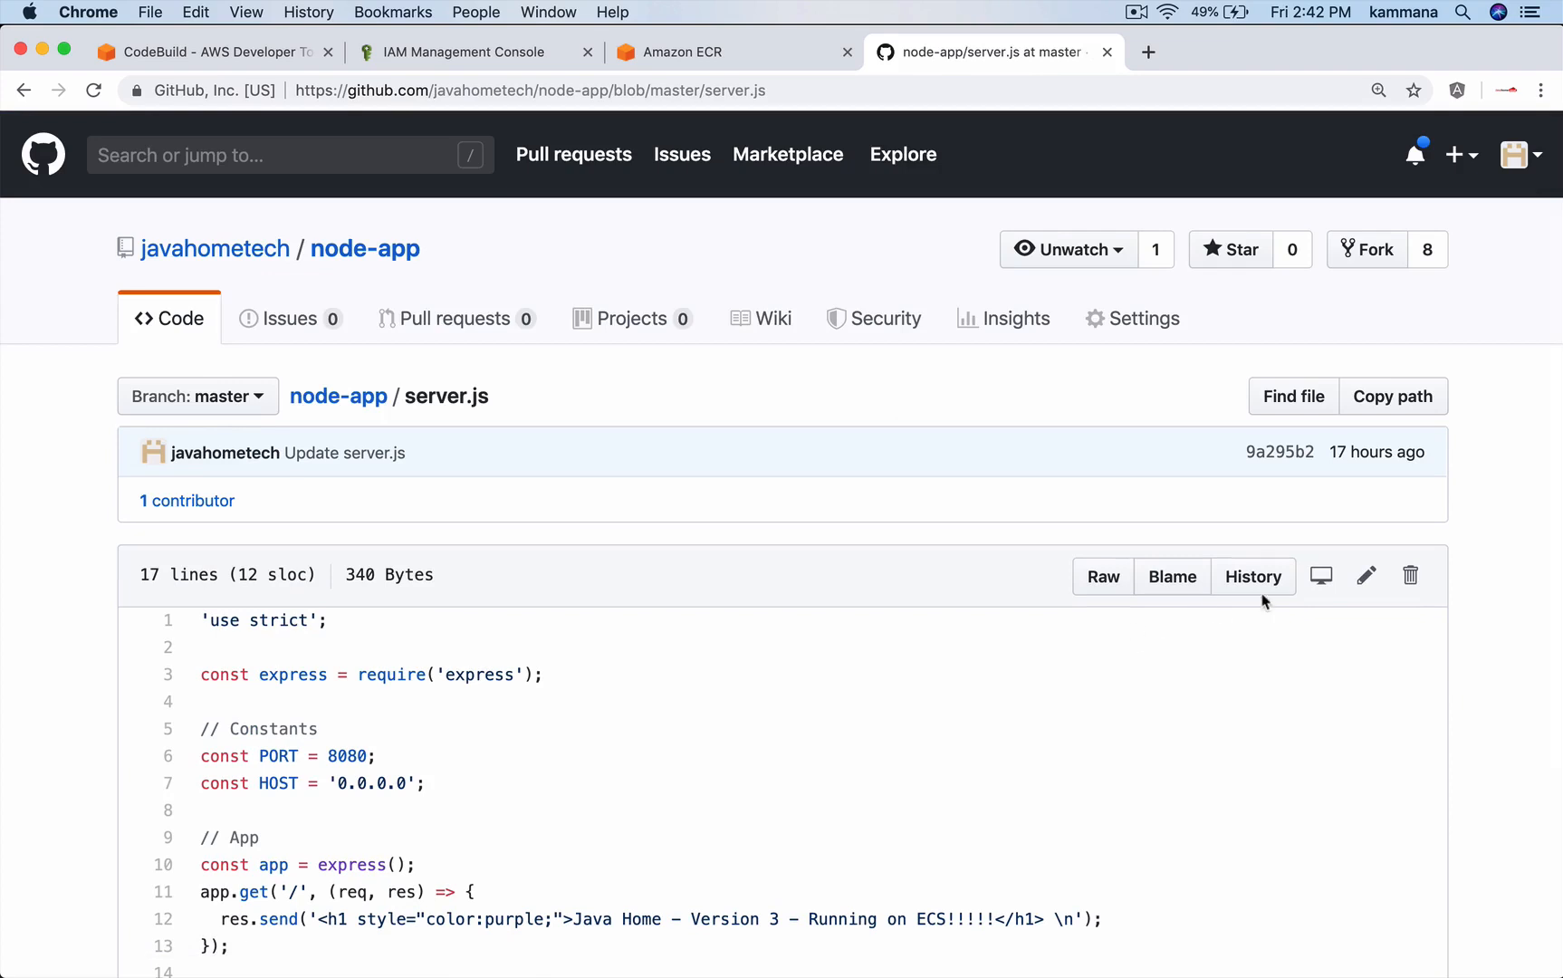
left_click(1366, 576)
type("!!!")
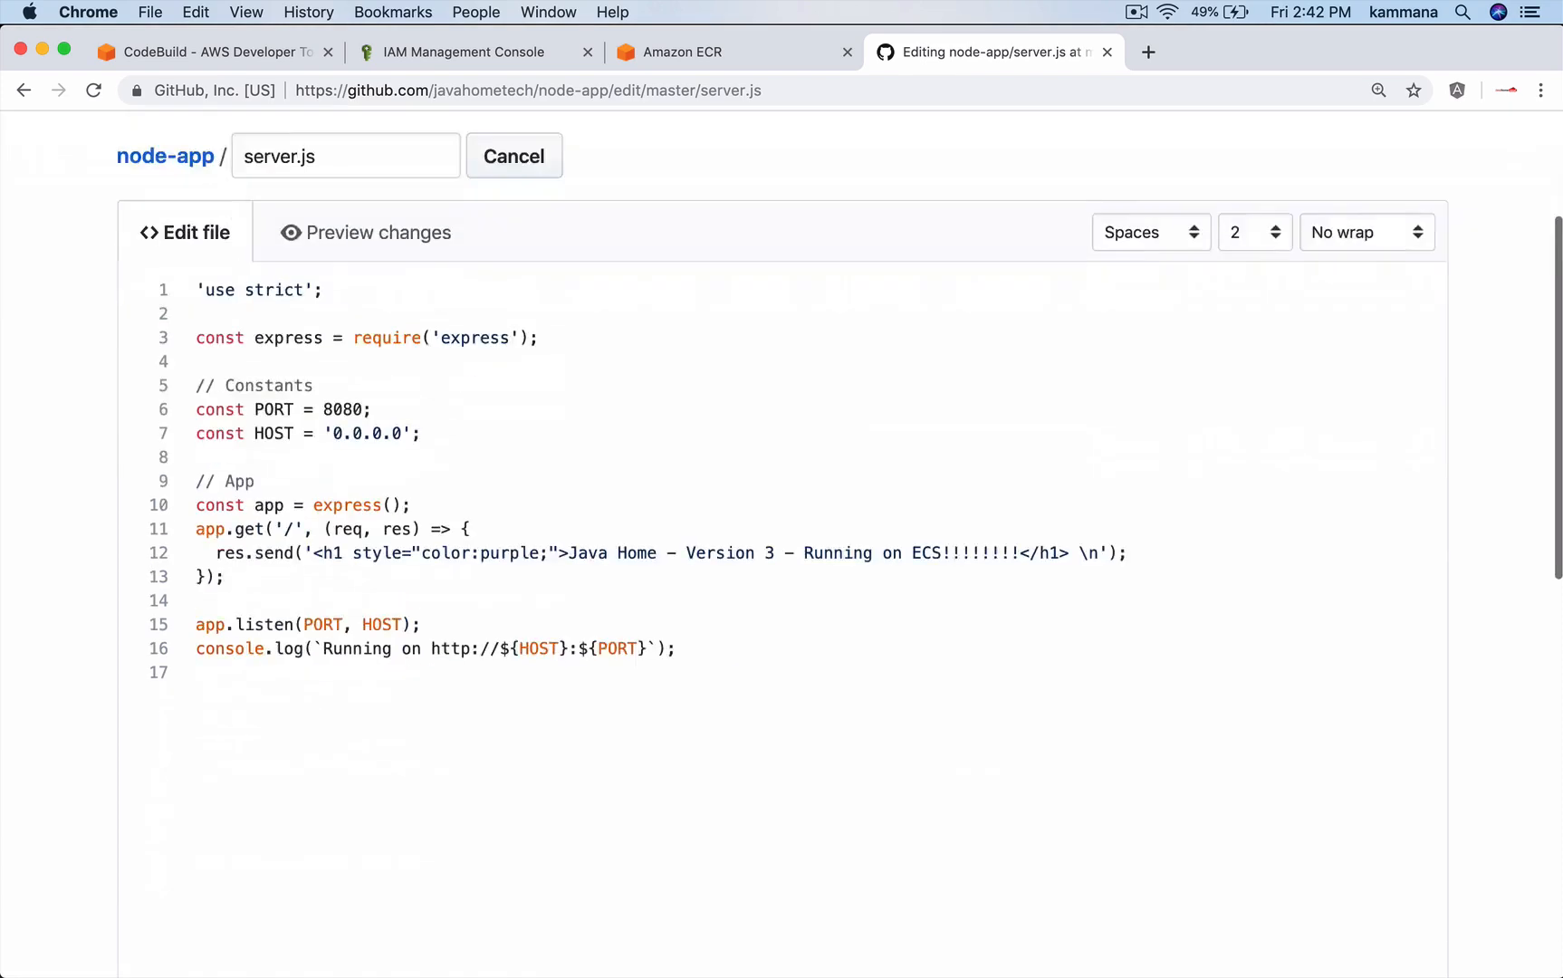
scroll("down", 3)
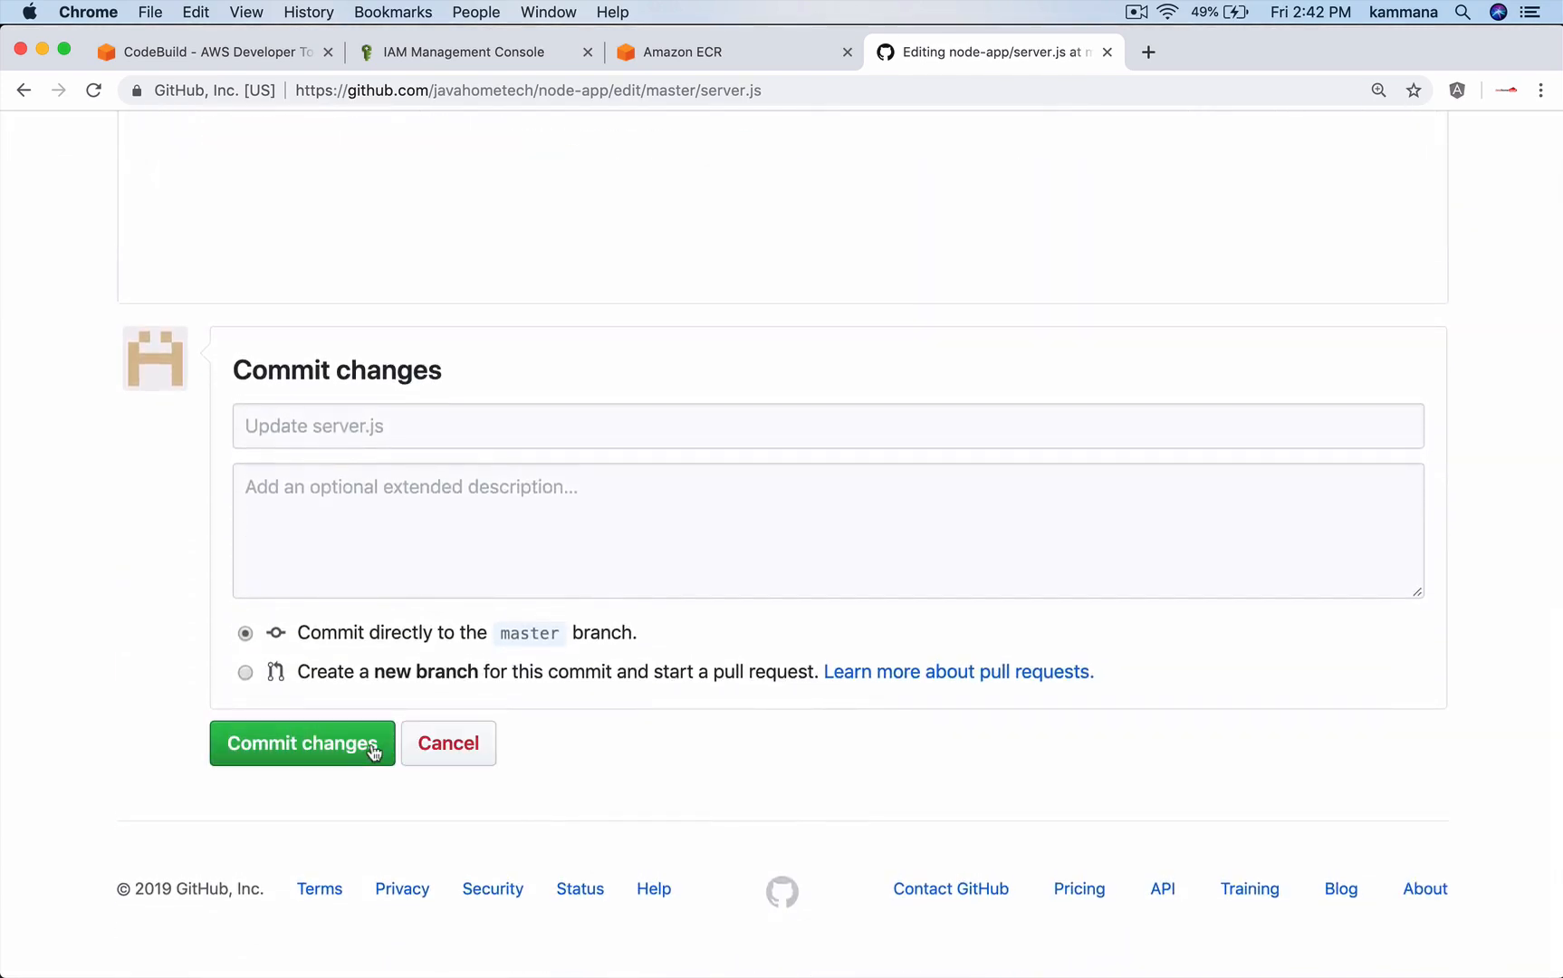
left_click(303, 744)
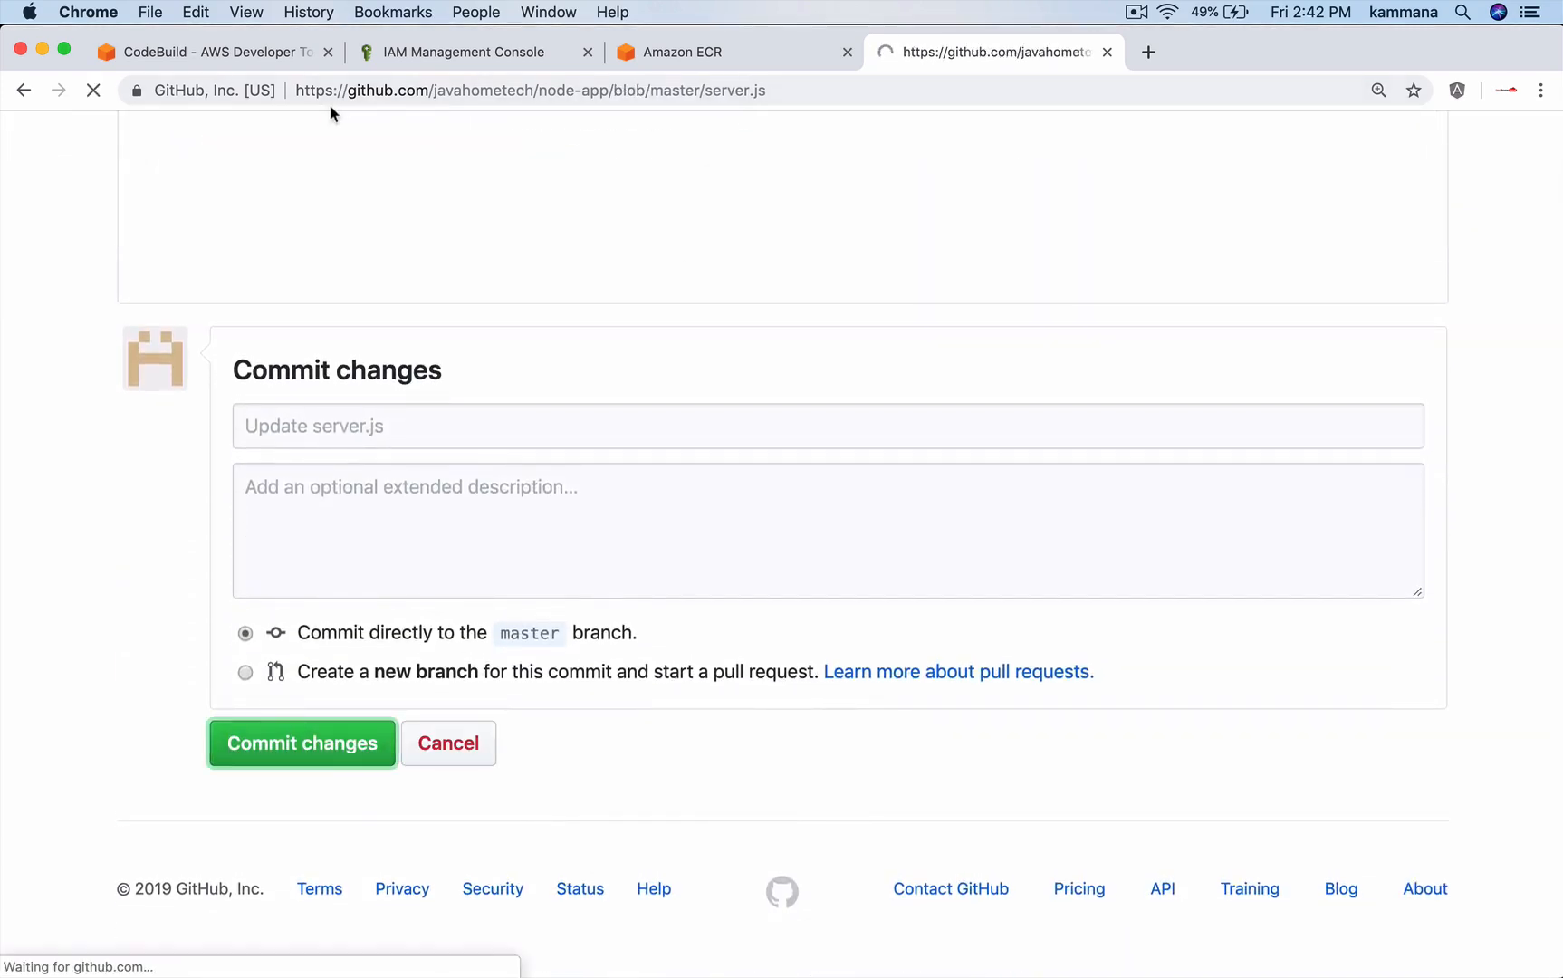
left_click(210, 52)
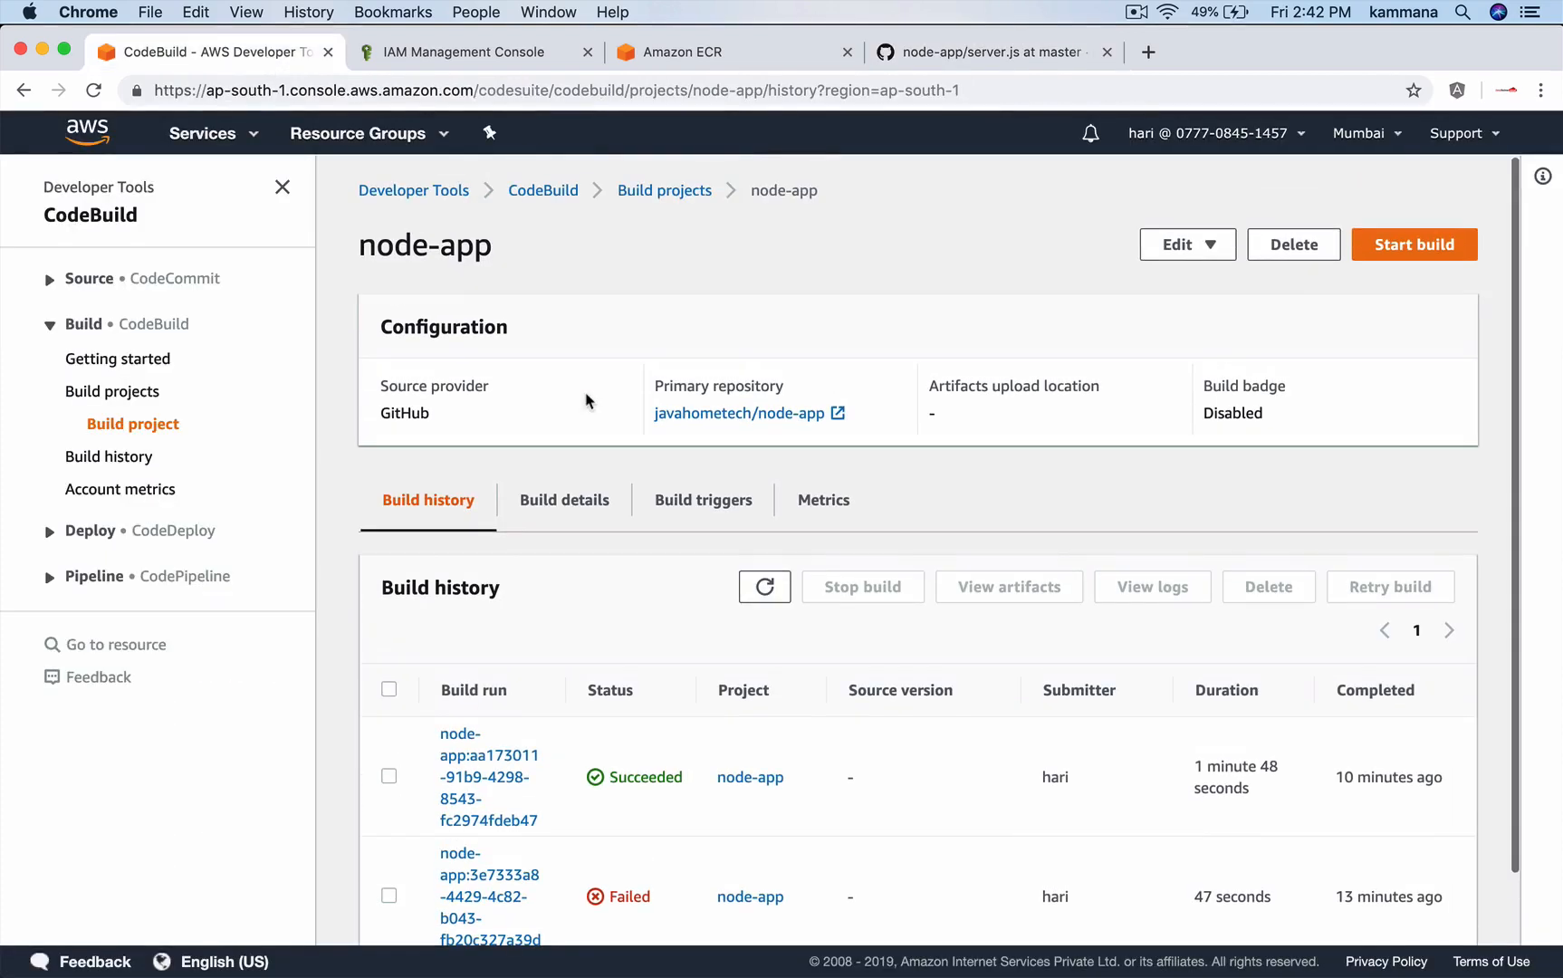
Reopen the node-app project to see the webhook-triggered build in progress.
left_click(664, 190)
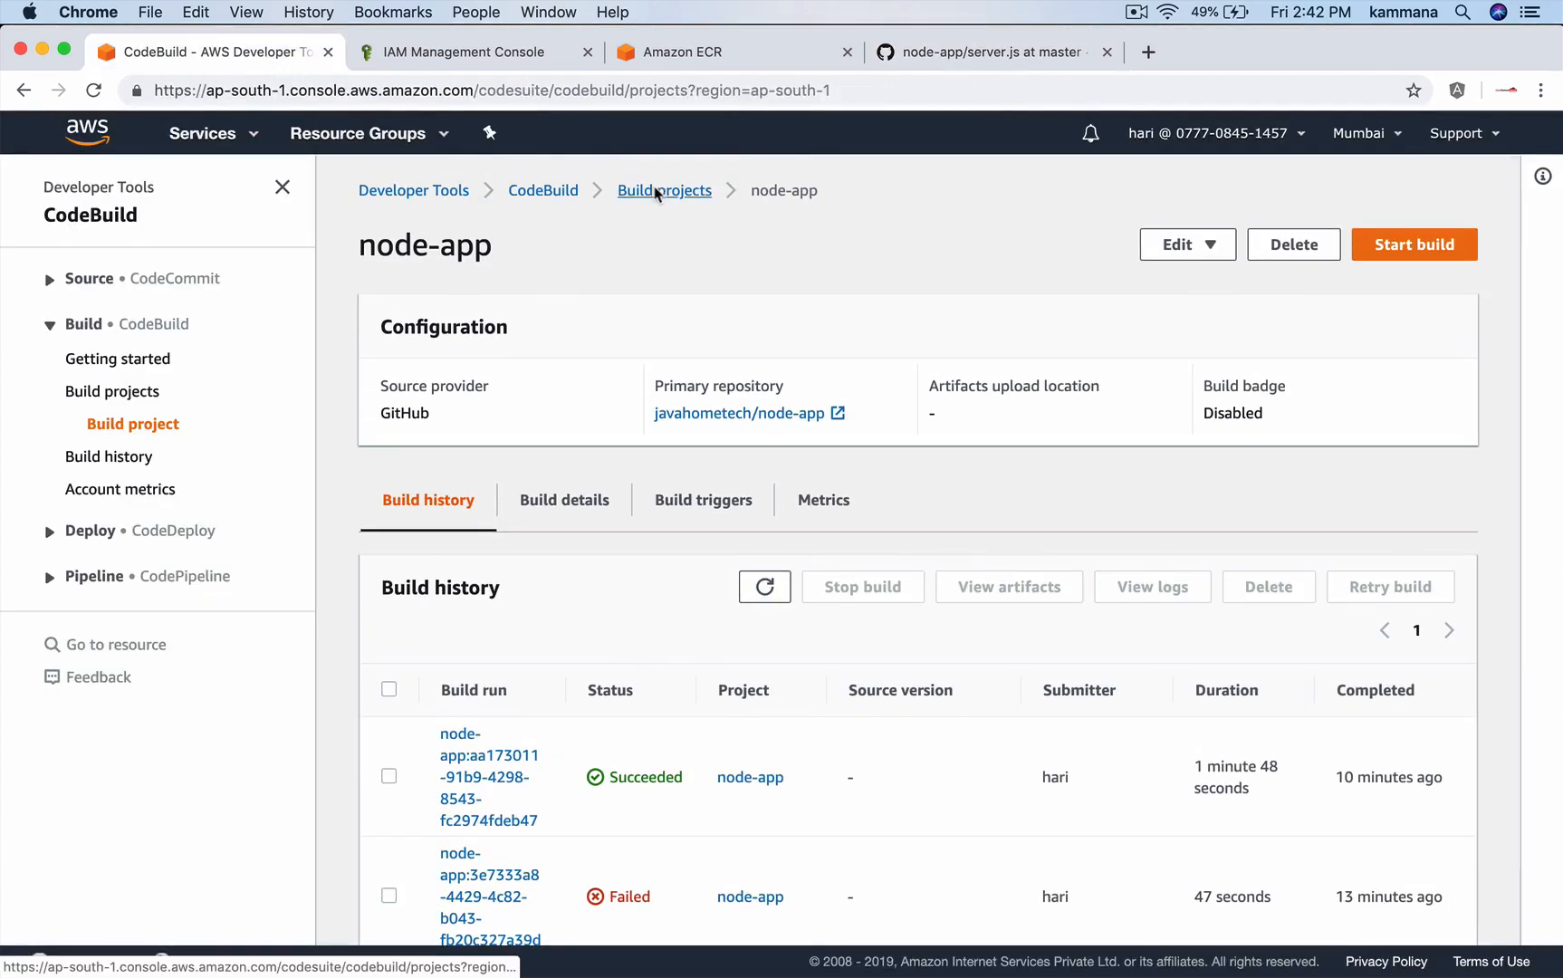
left_click(663, 190)
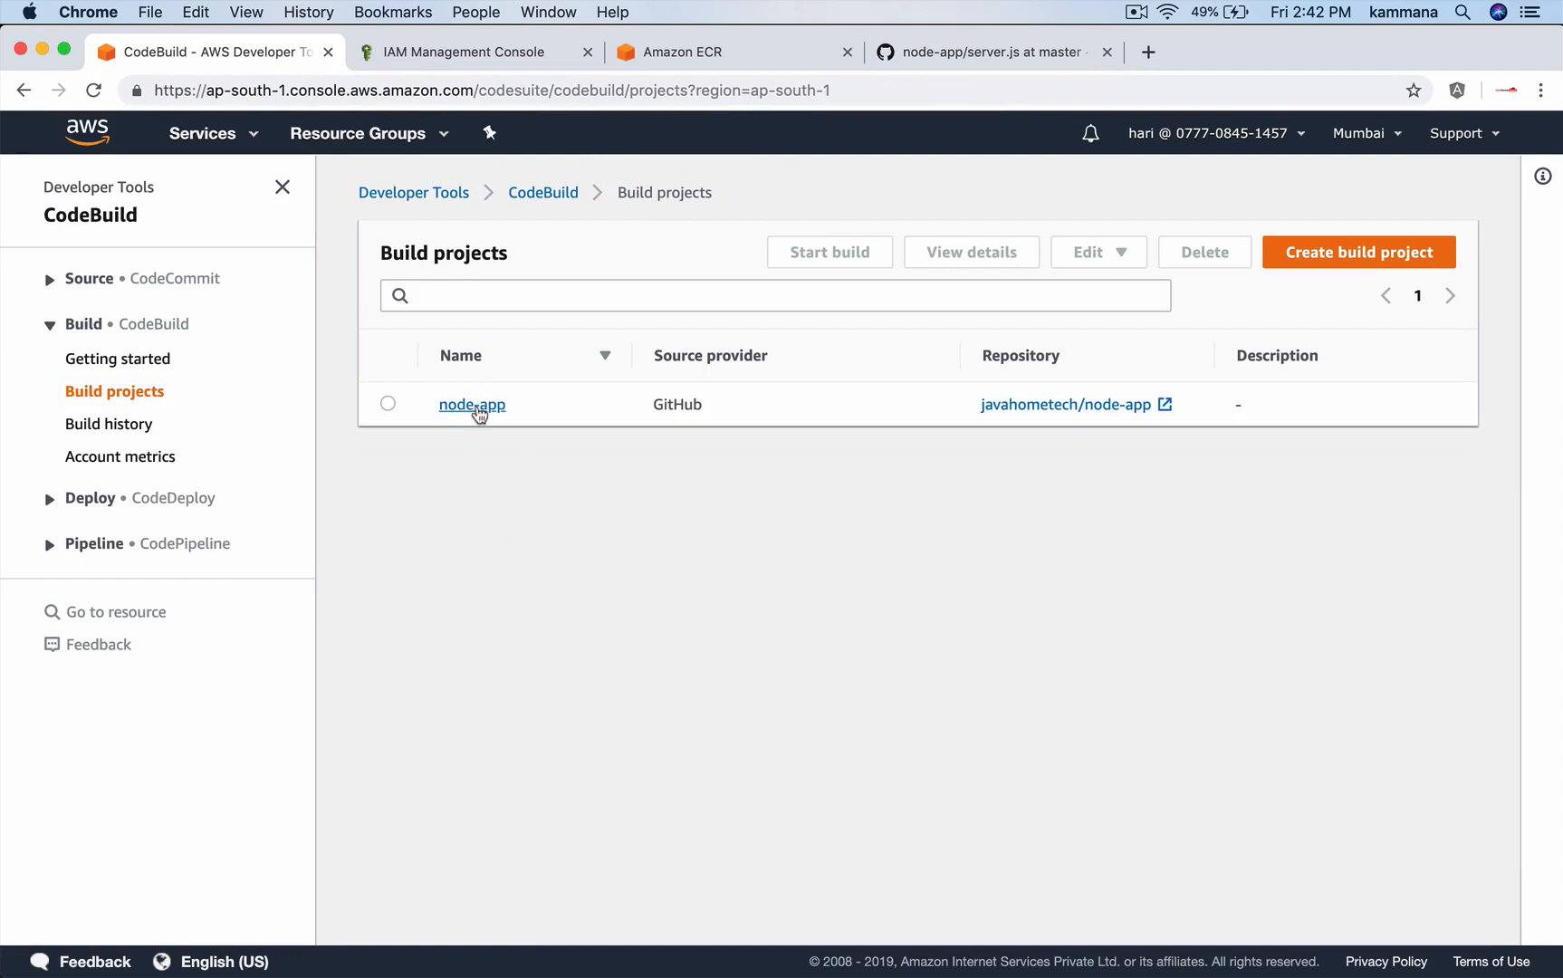
left_click(471, 404)
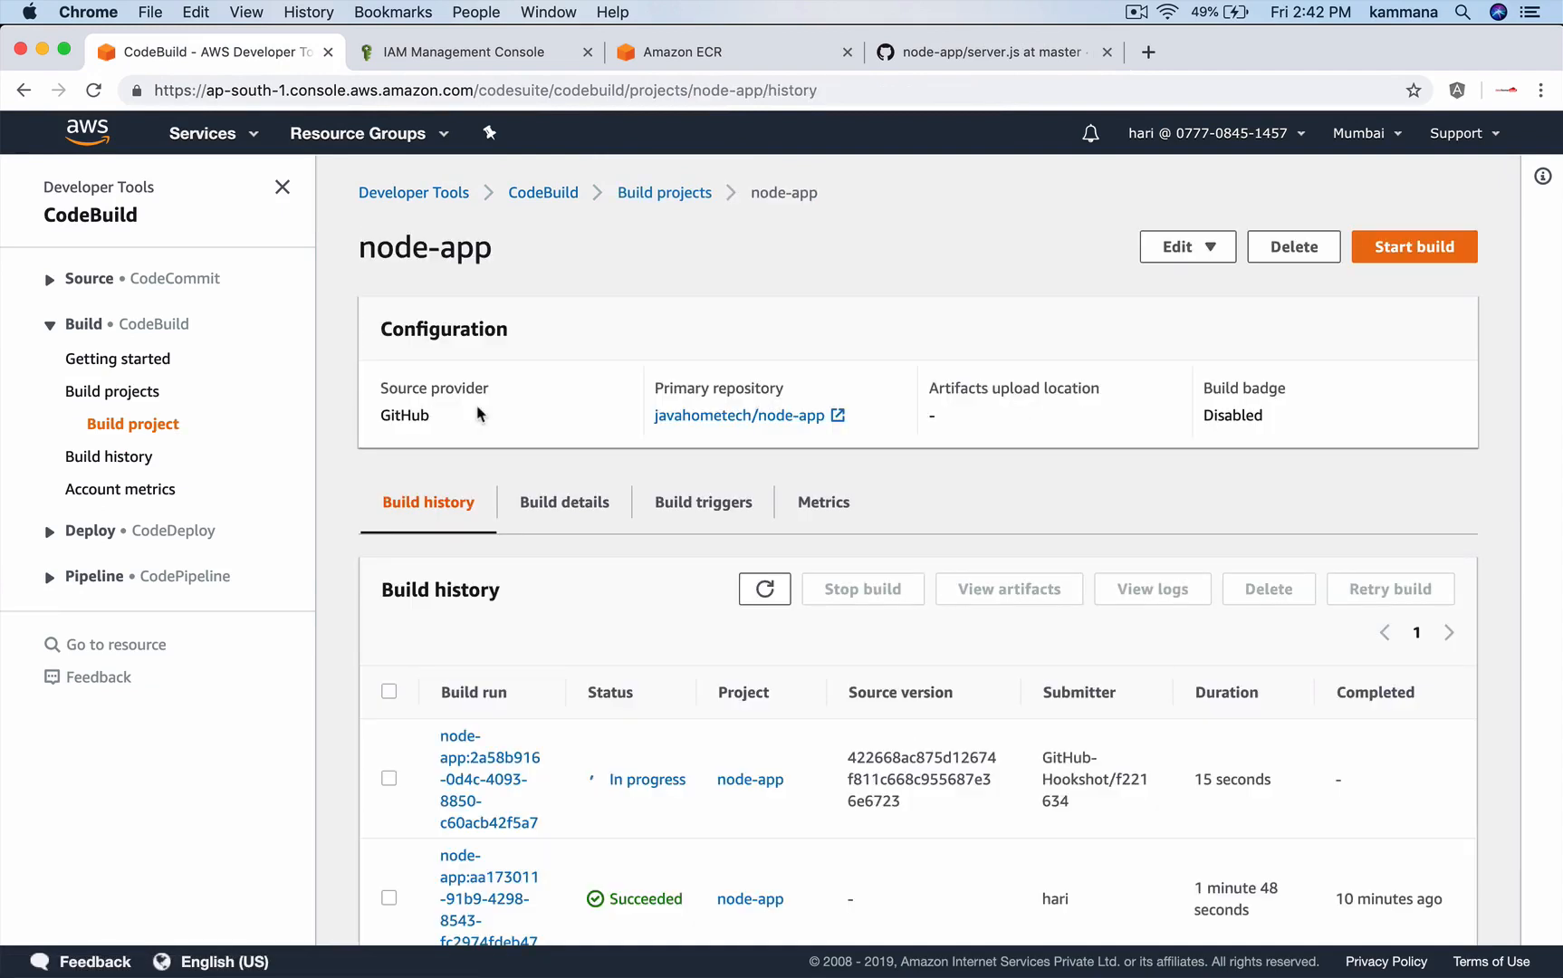